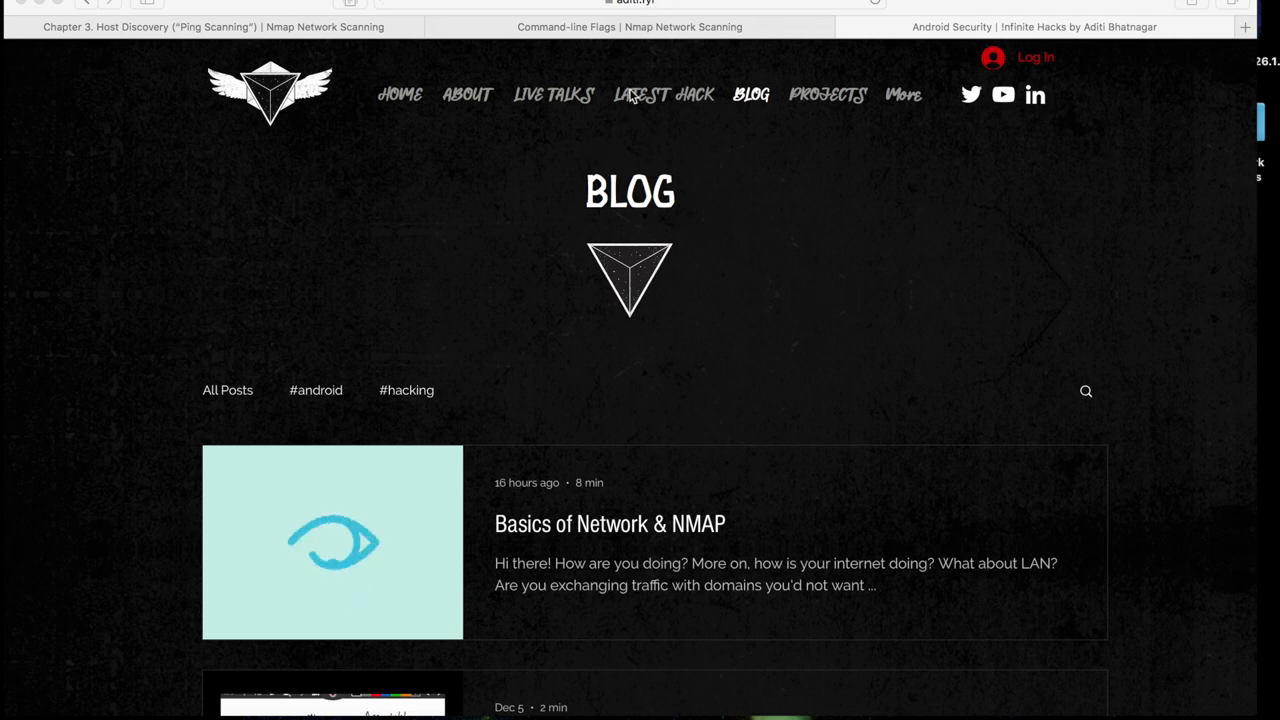
mouse_move(556, 588)
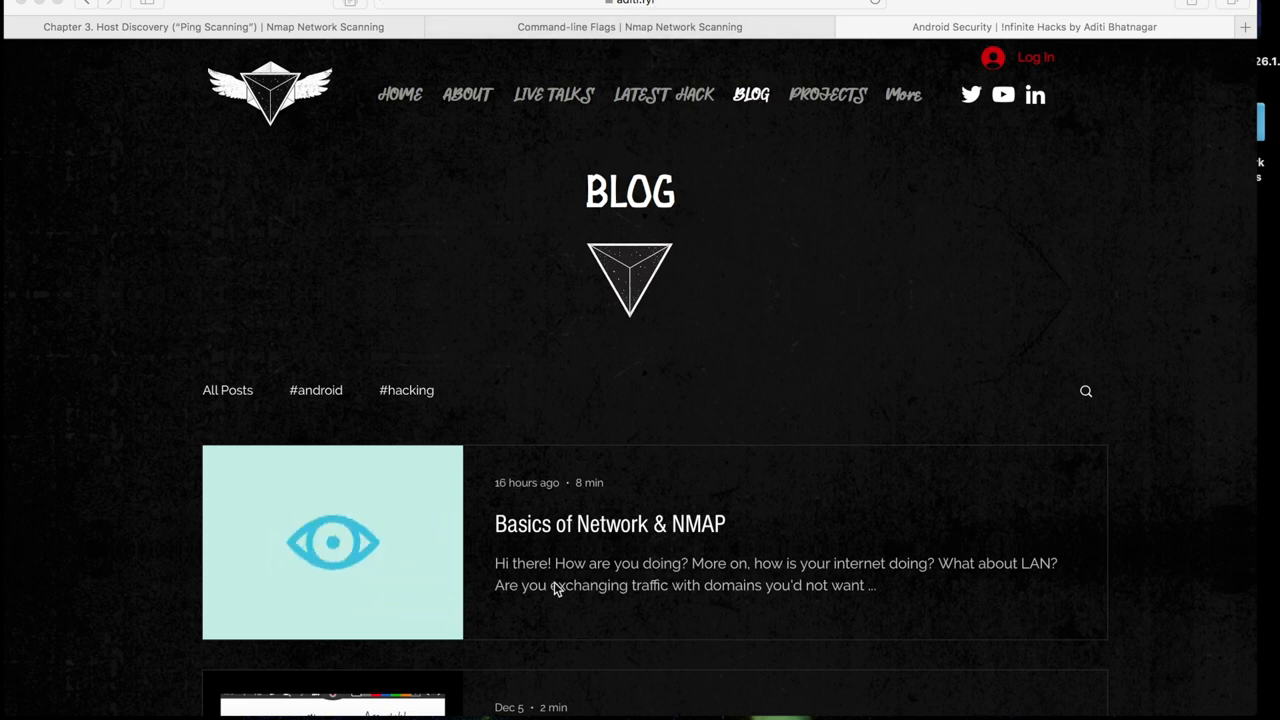
mouse_move(560, 536)
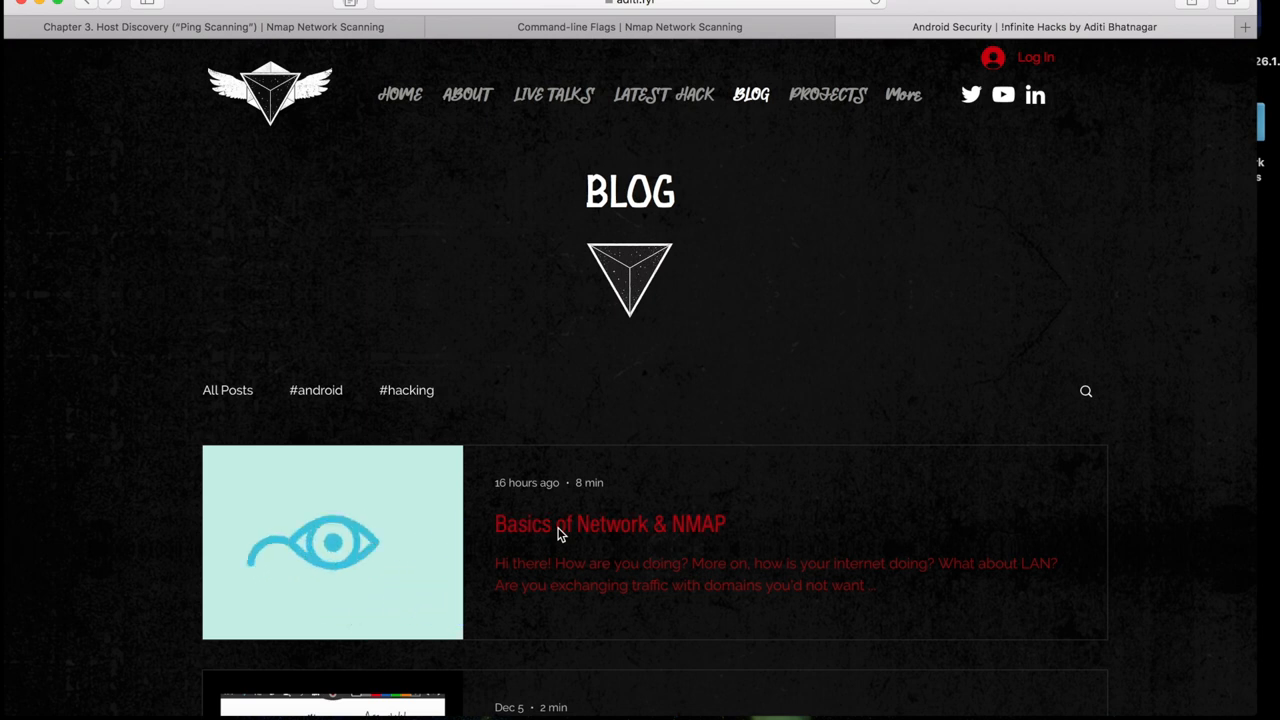
Read the Basics of Network & NMAP post down through its TCP handshake and header sections
left_click(608, 524)
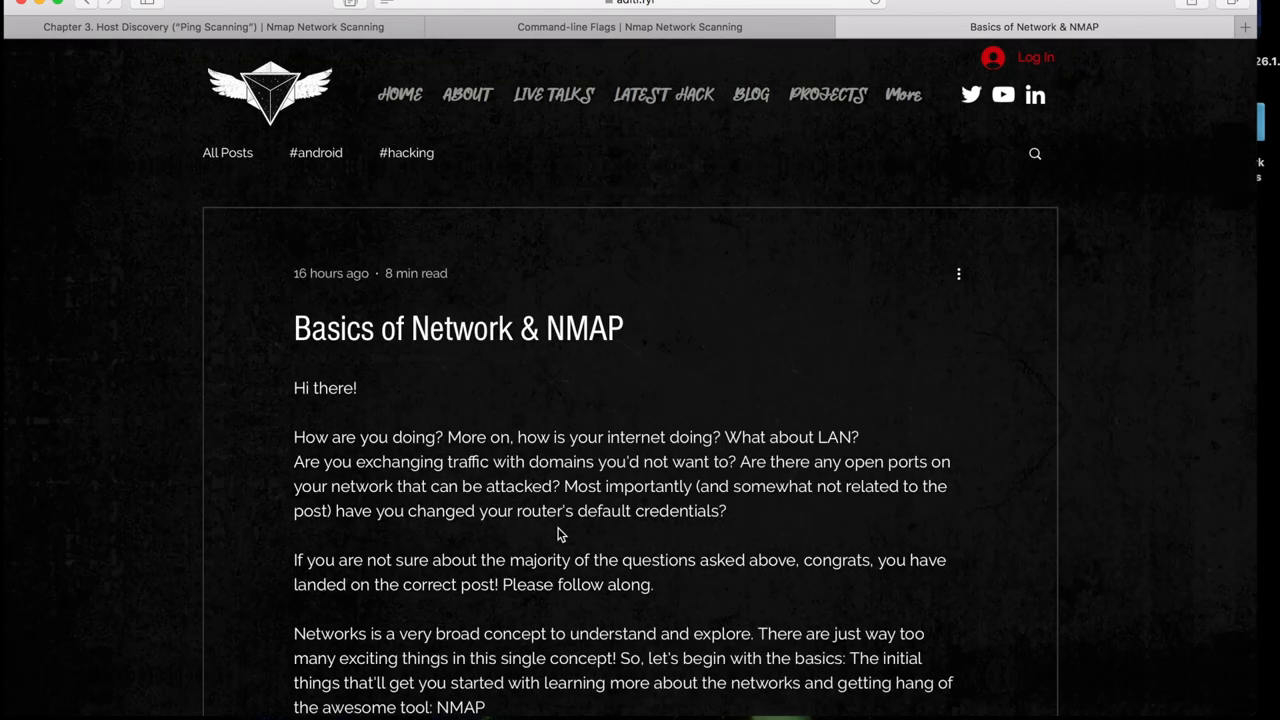
scroll("down", 3)
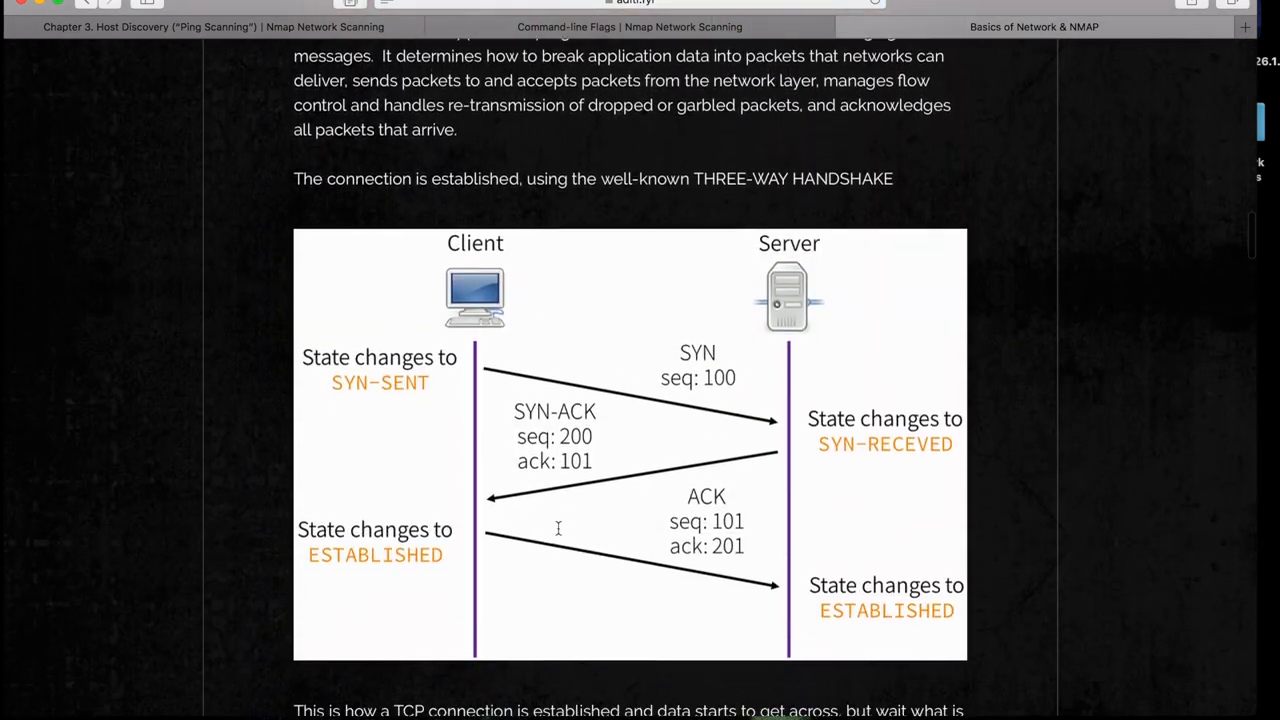
scroll("up", 3)
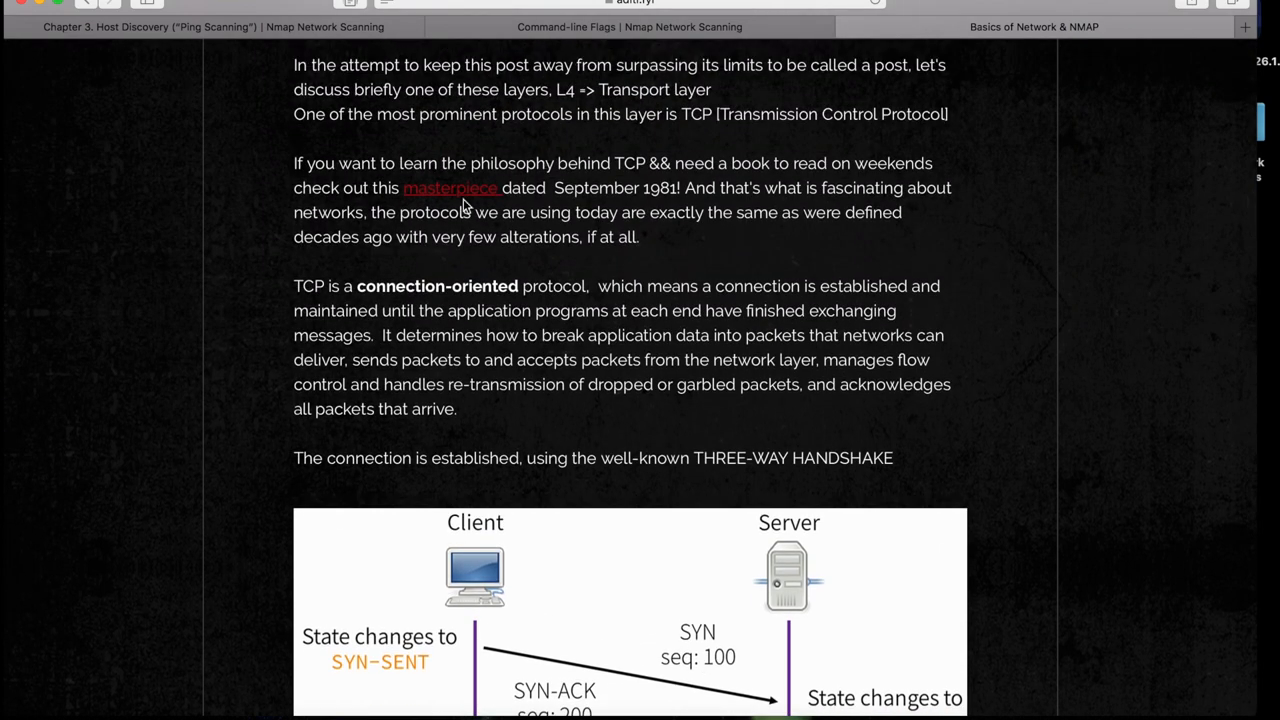
scroll("down", 3)
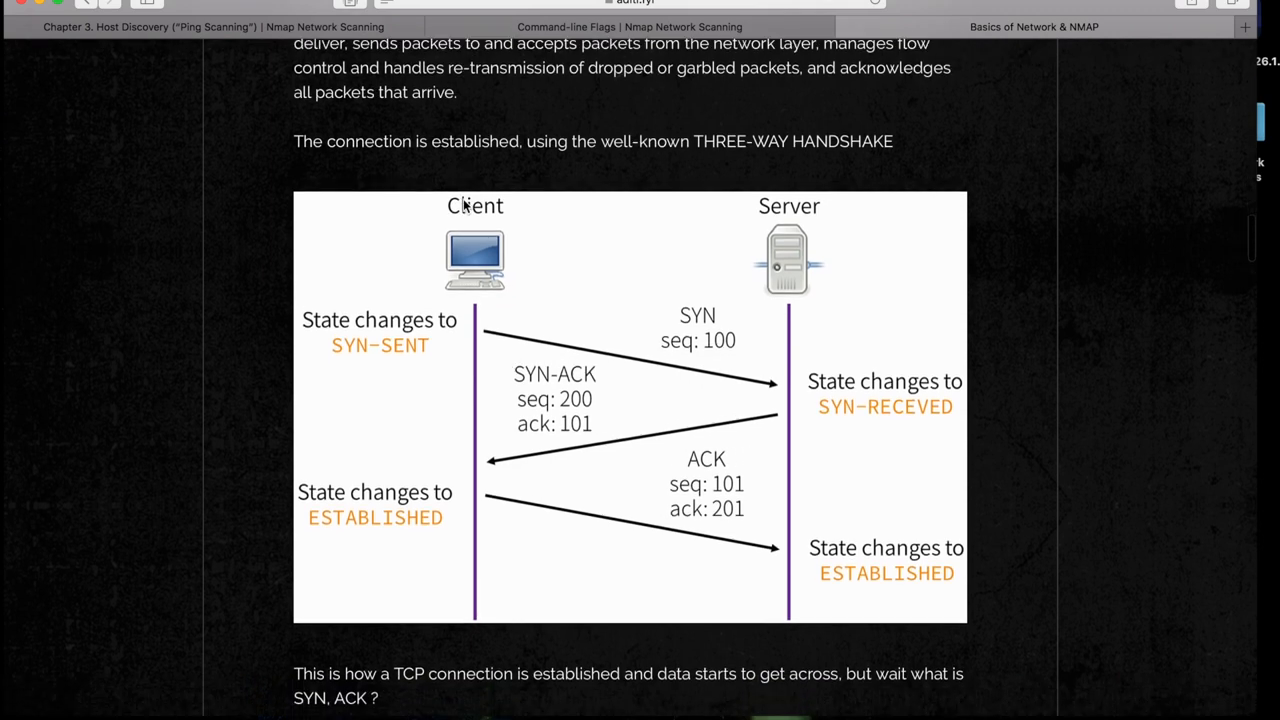
scroll("down", 3)
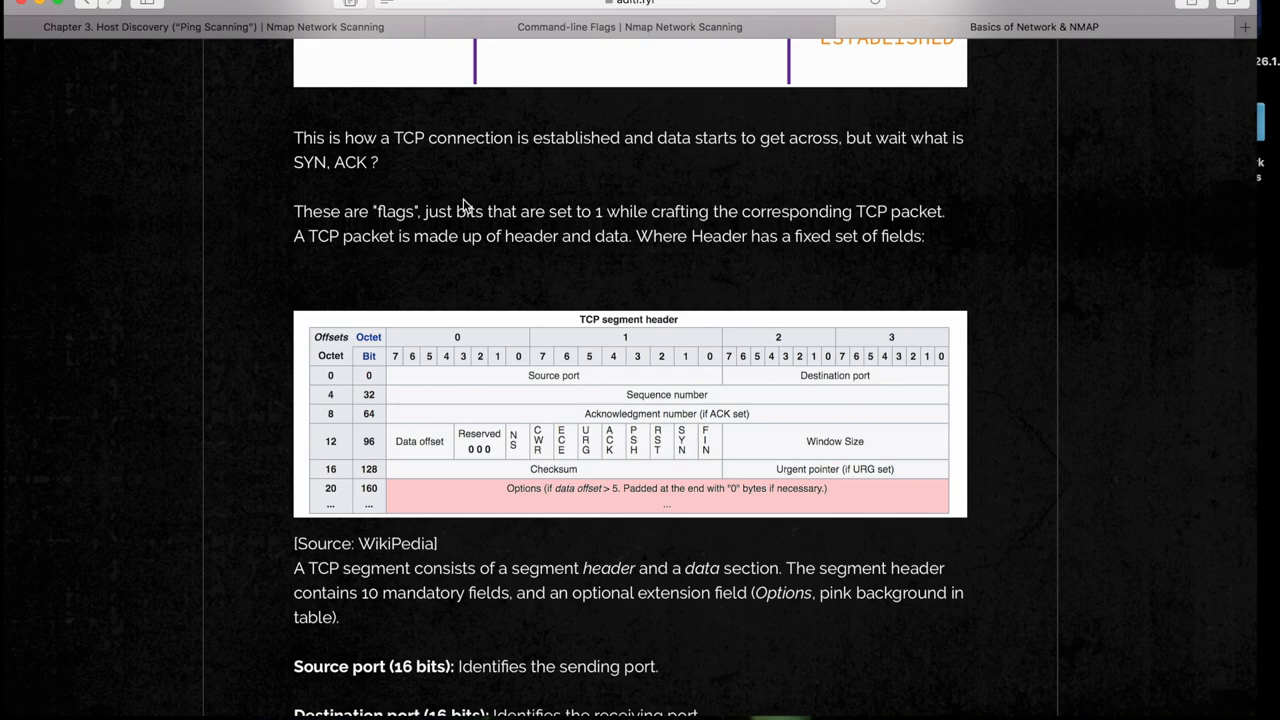
scroll("down", 3)
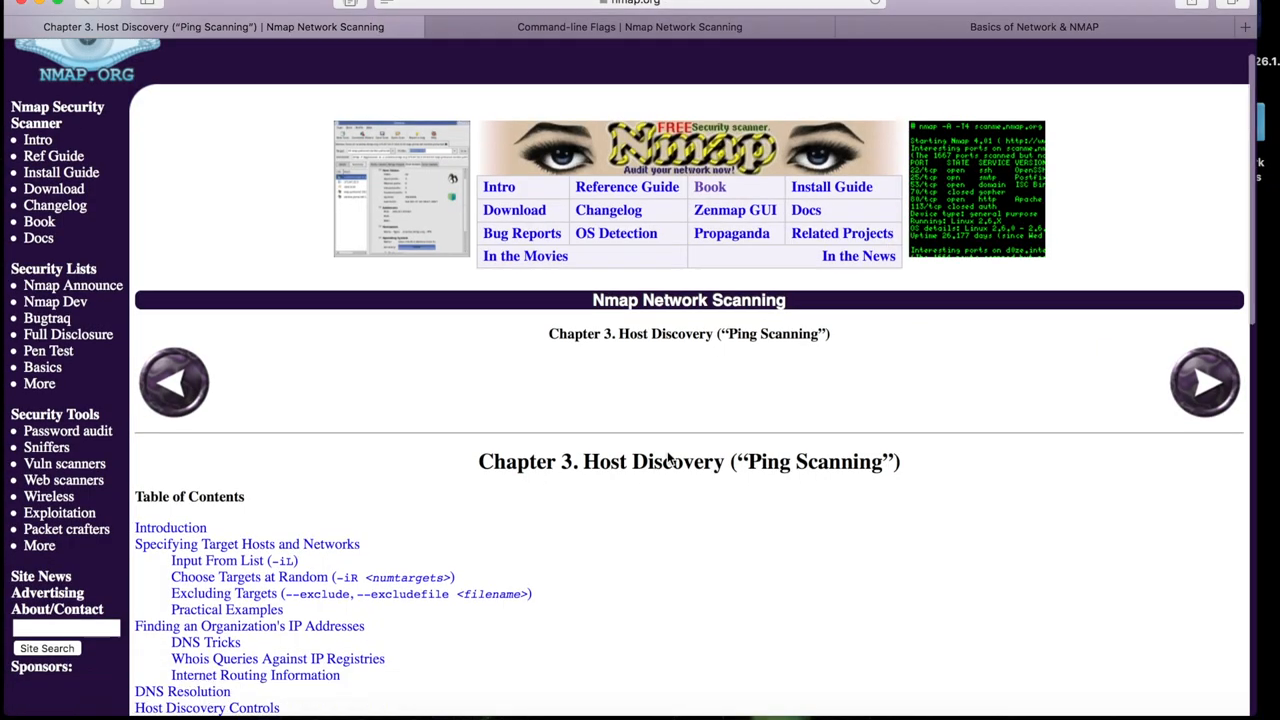
scroll("down", 3)
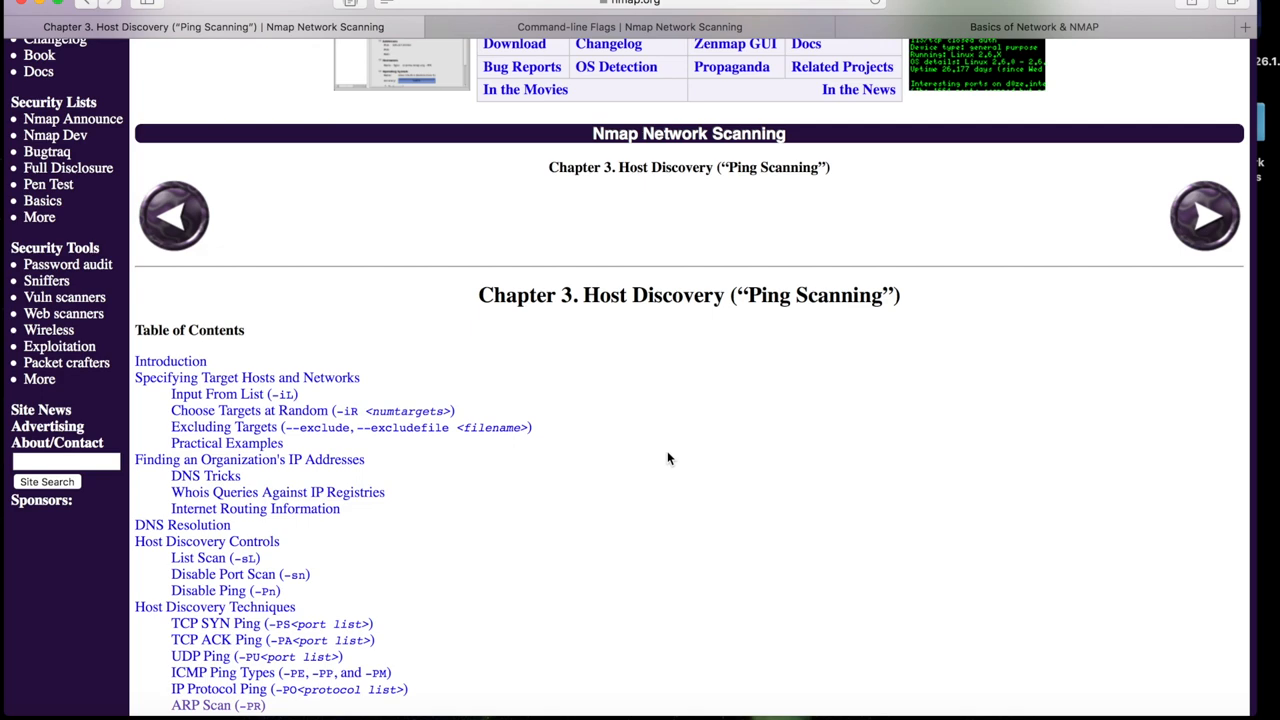
scroll("down", 3)
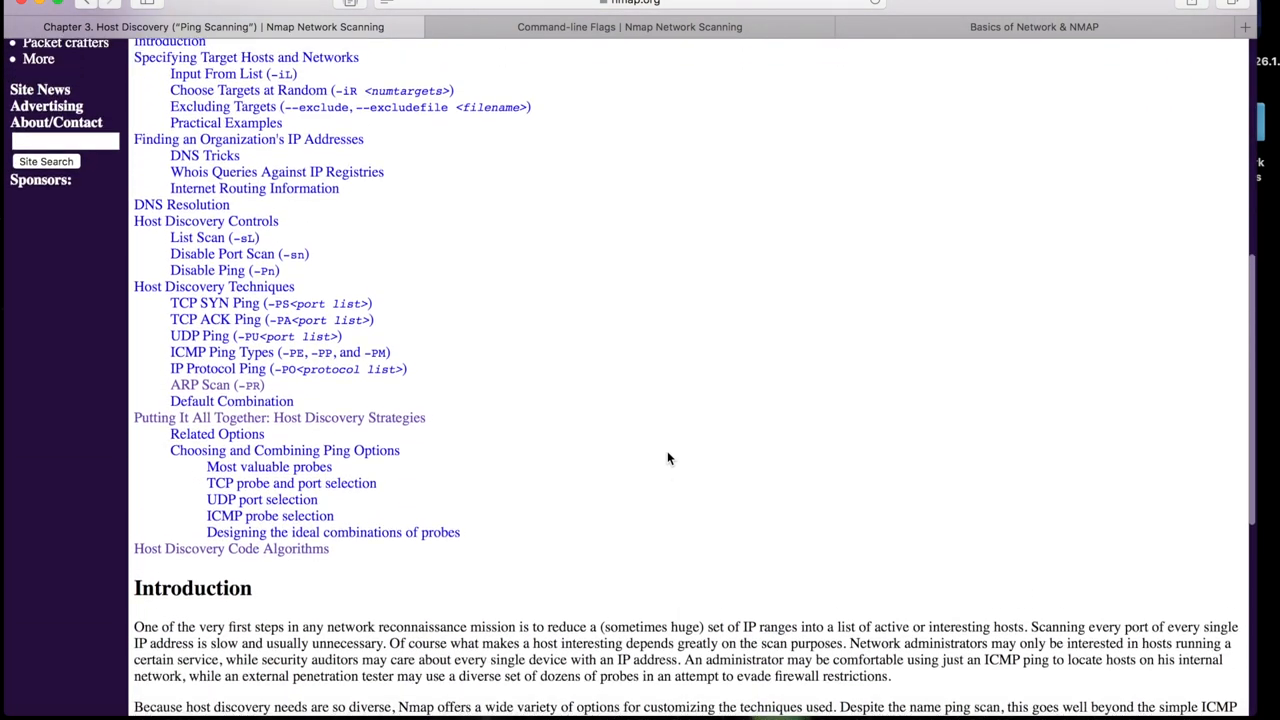
scroll("up", 3)
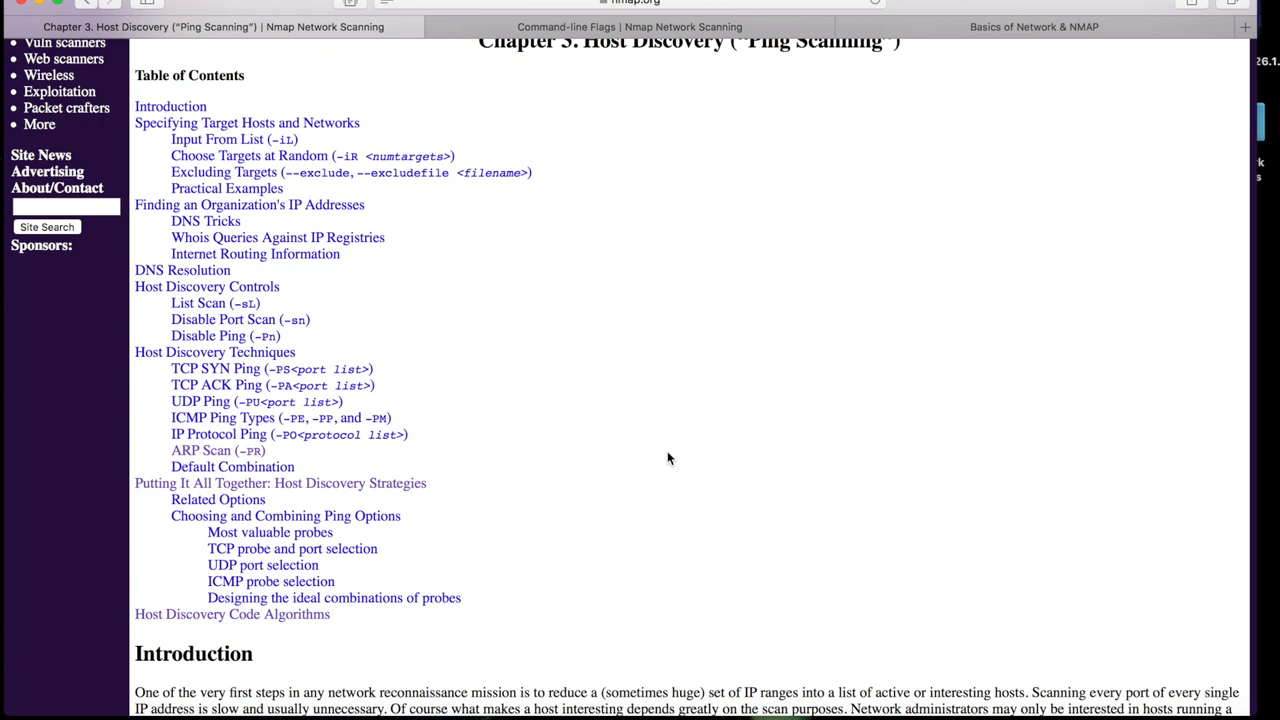
Return to the Basics of Network & NMAP tab and review the OSI layers diagram and TCP header table
left_click(628, 28)
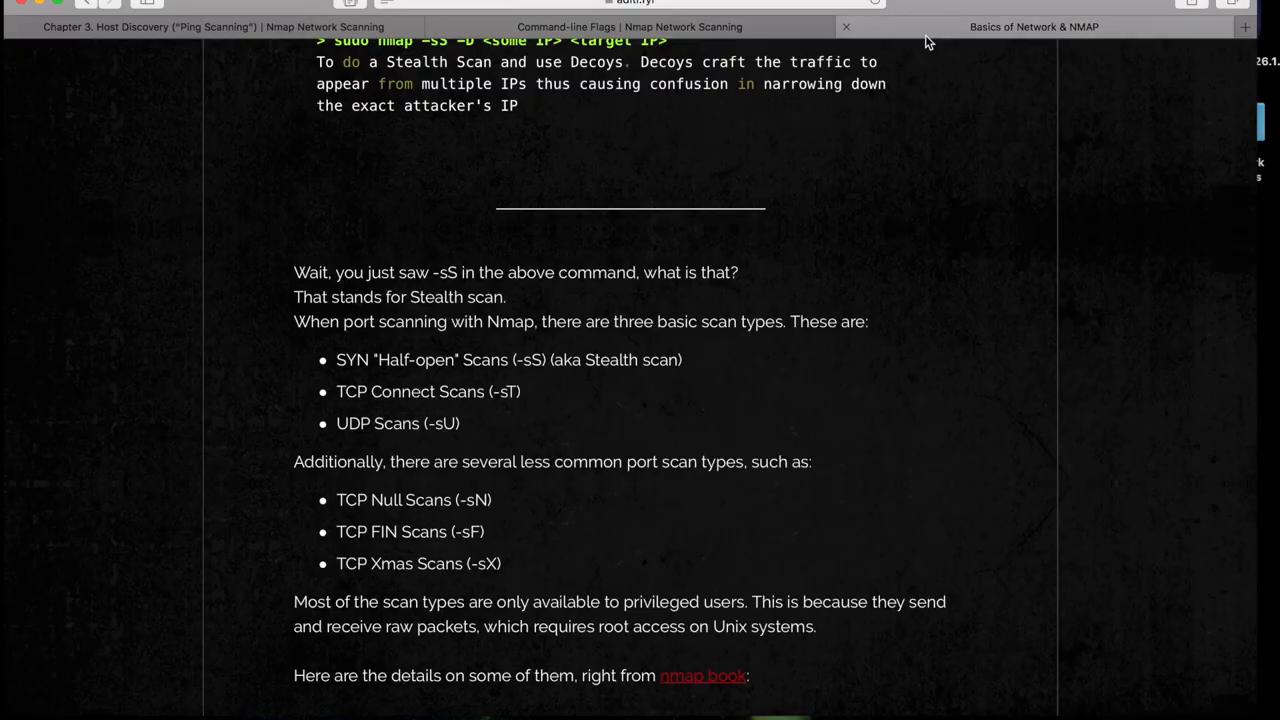
scroll("down", 3)
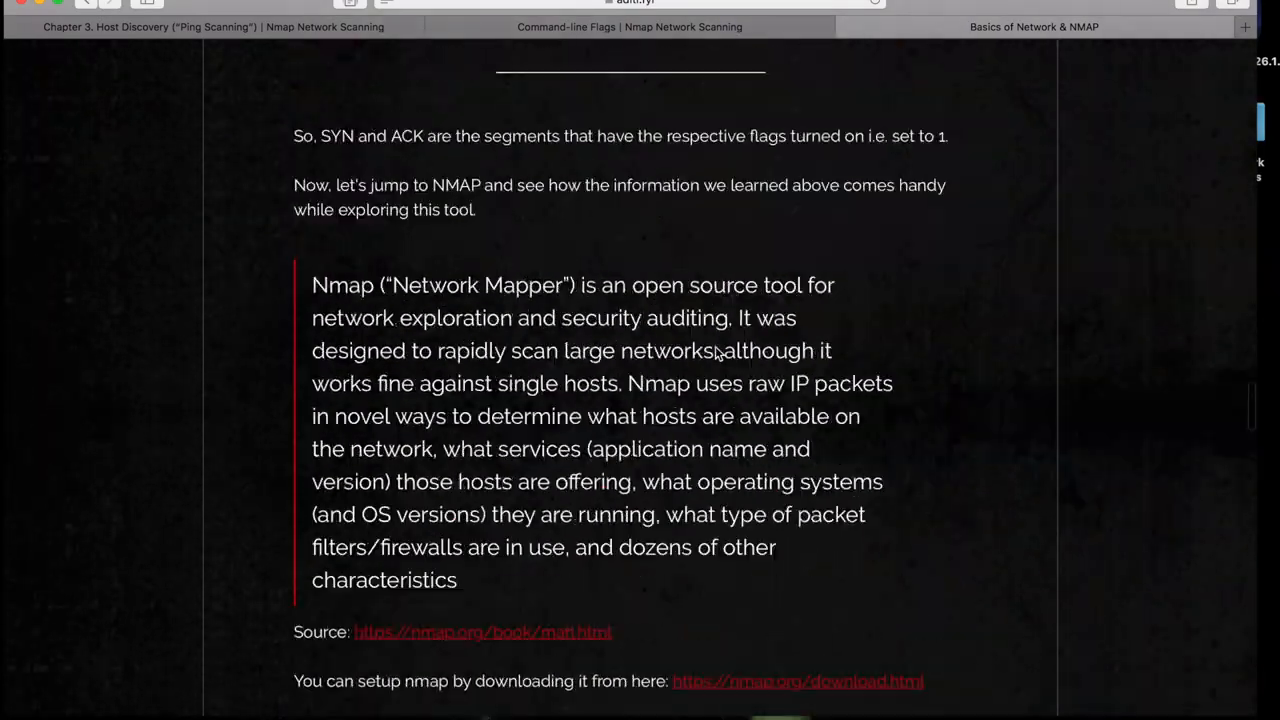
scroll("up", 3)
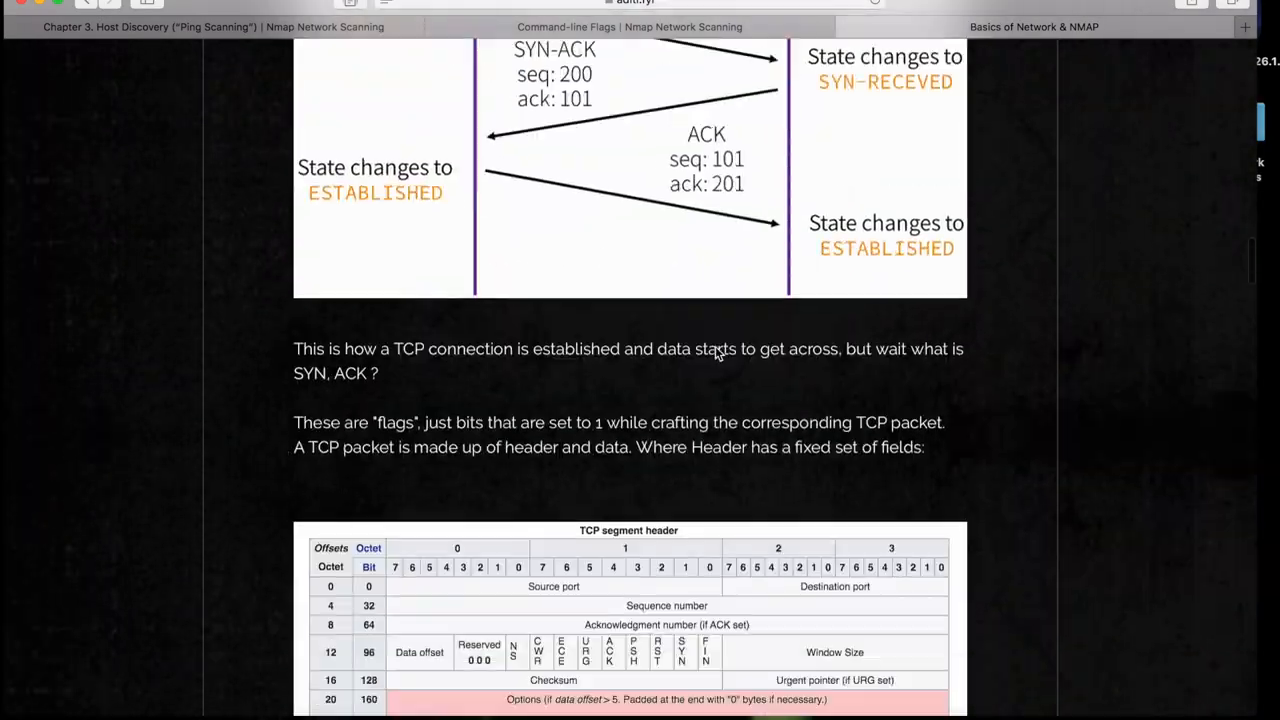
scroll("down", 3)
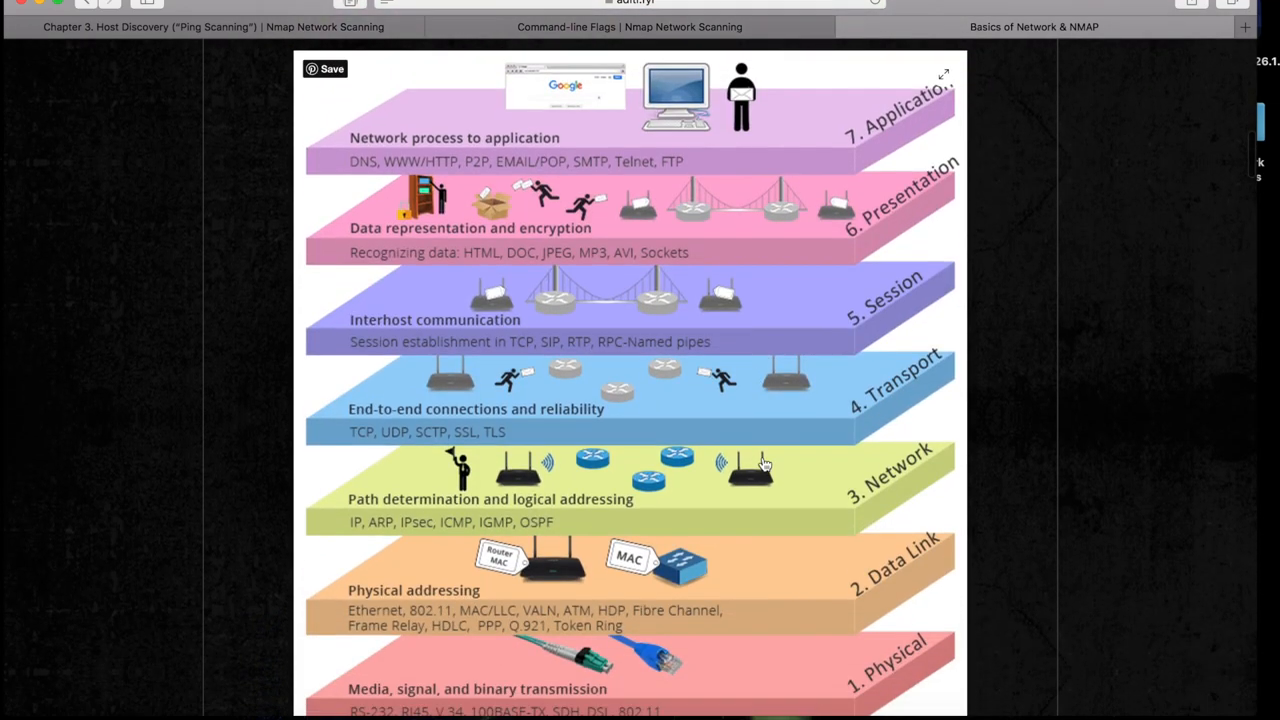
mouse_move(814, 486)
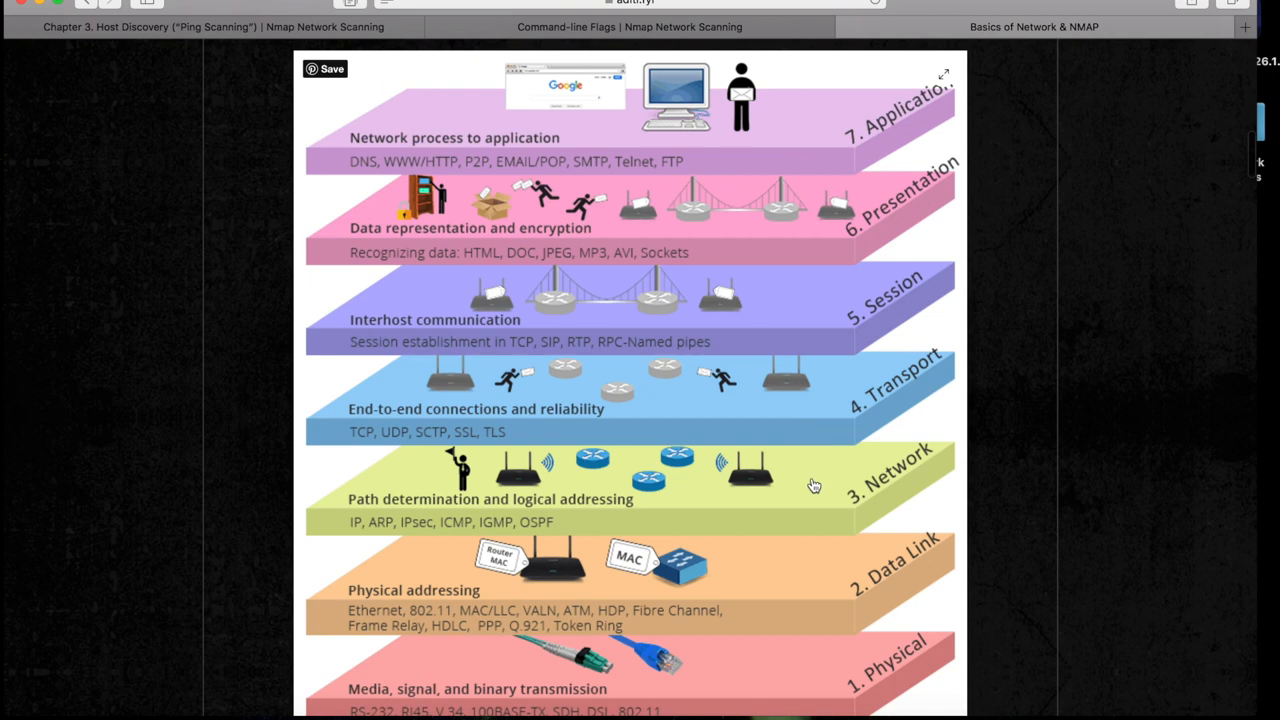
mouse_move(844, 482)
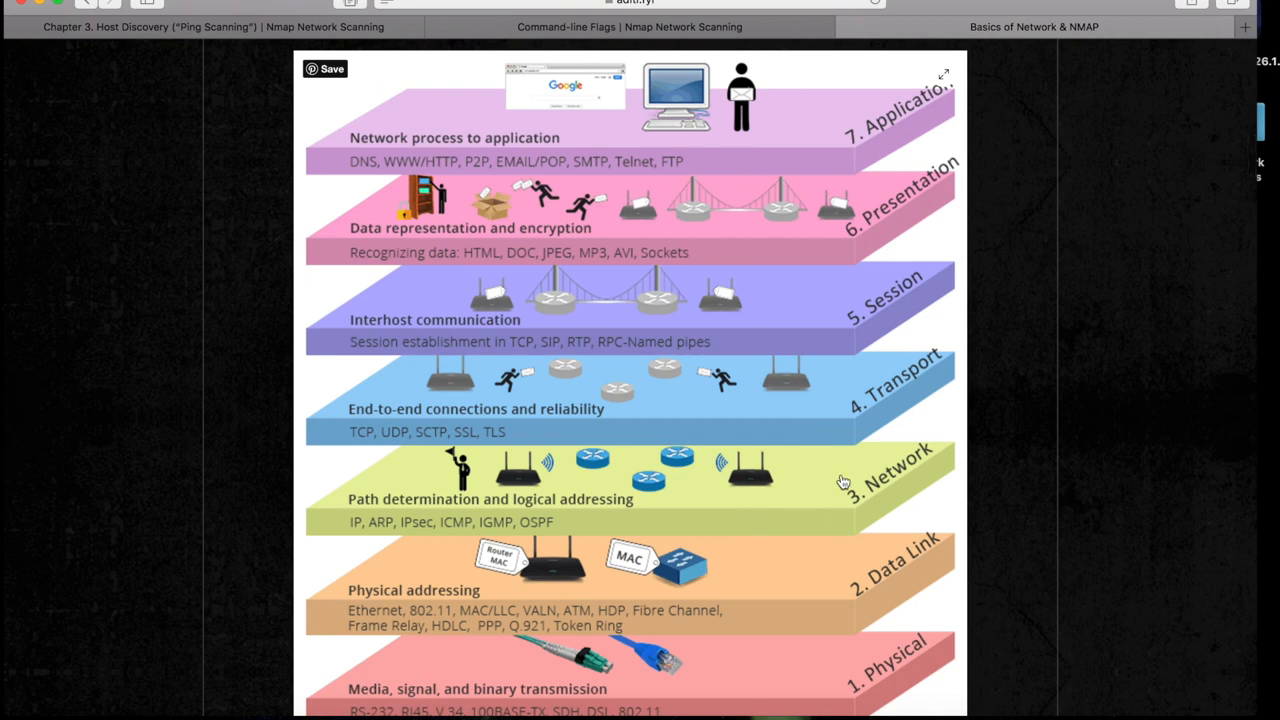
mouse_move(800, 448)
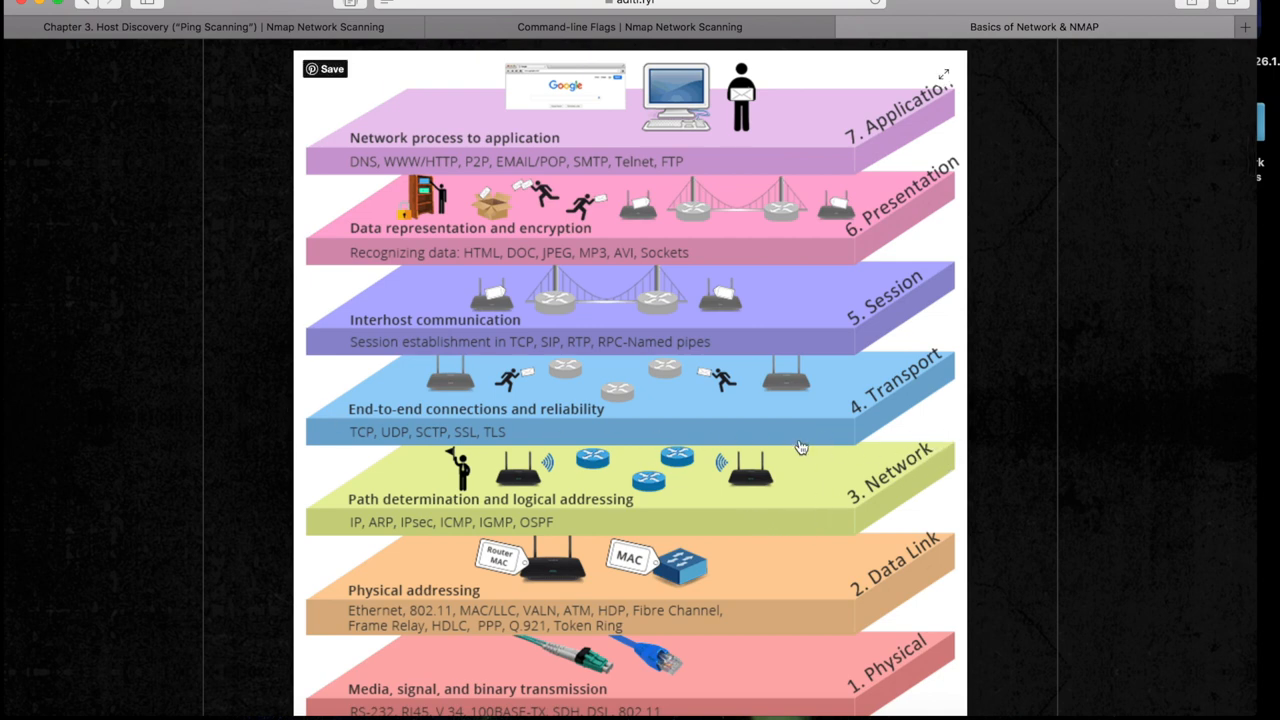
mouse_move(816, 444)
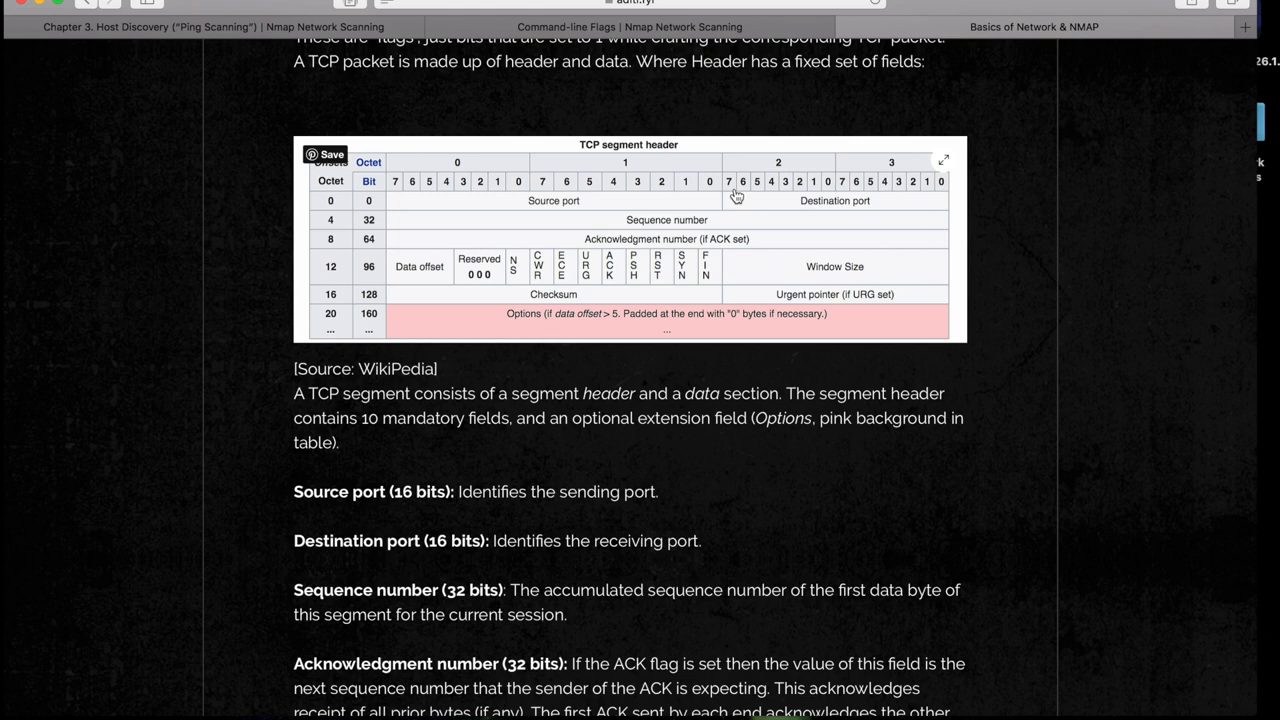
scroll("down", 3)
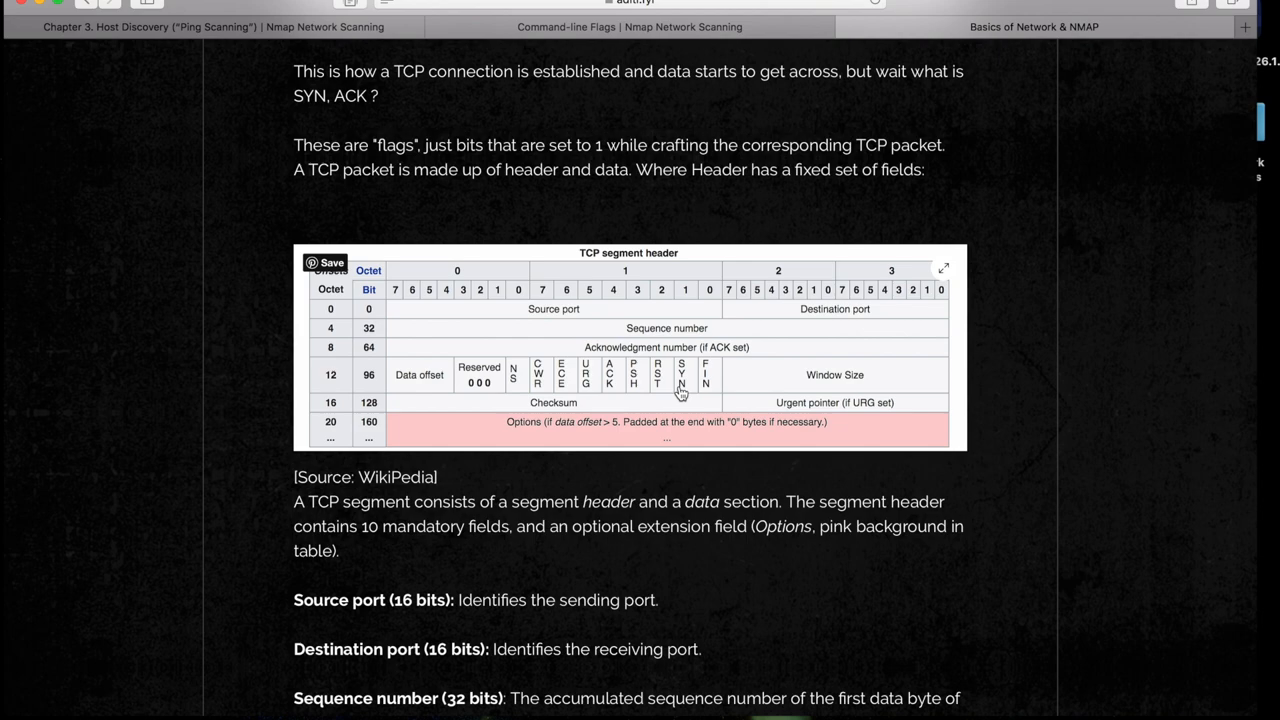
scroll("down", 3)
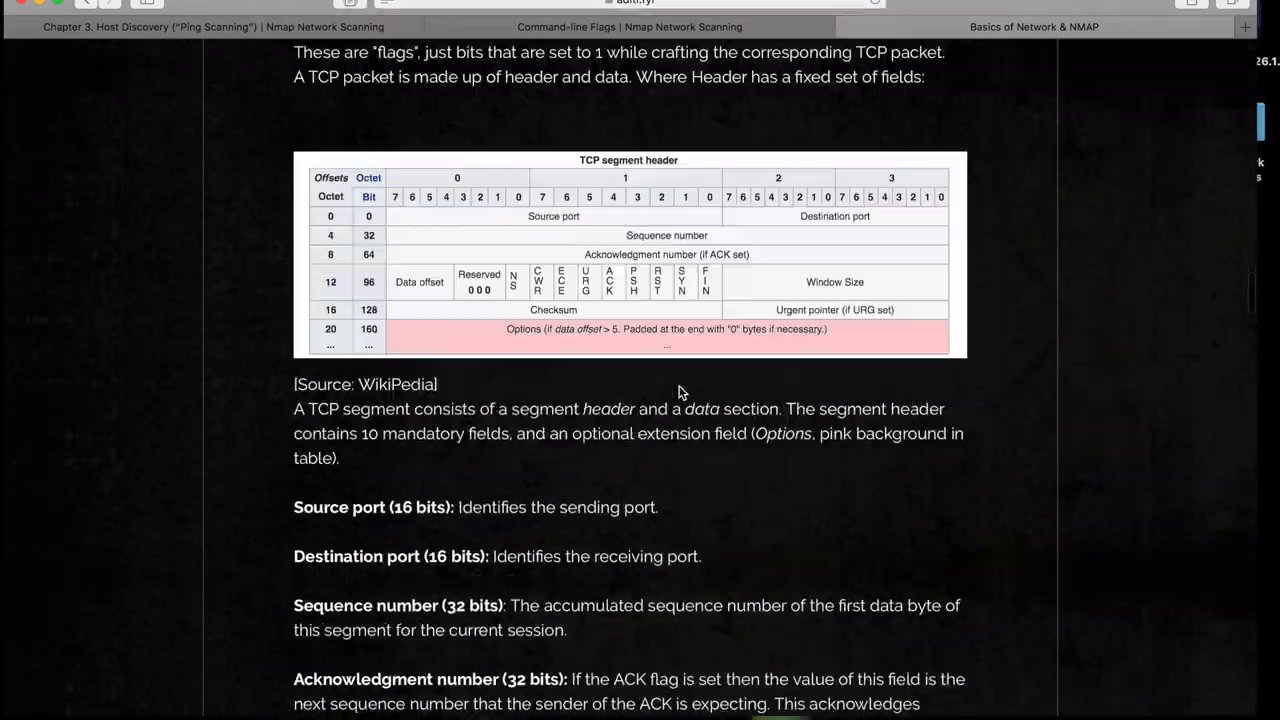
scroll("up", 3)
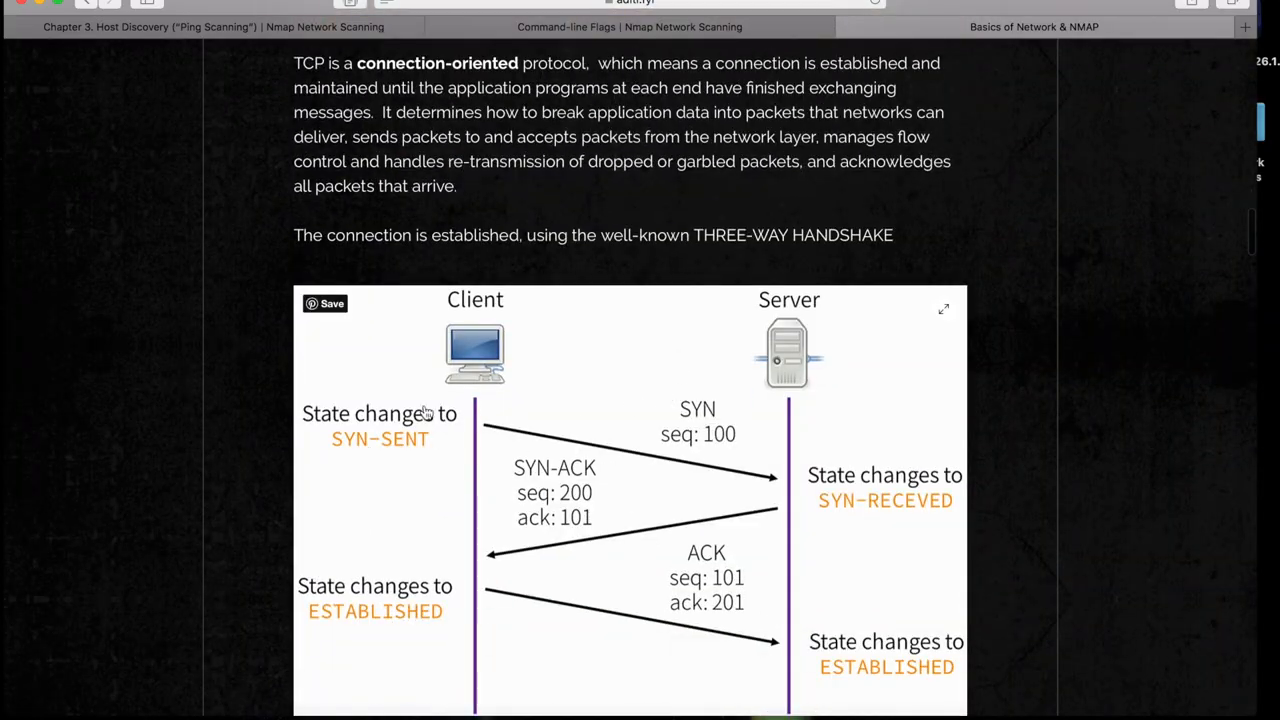
mouse_move(508, 428)
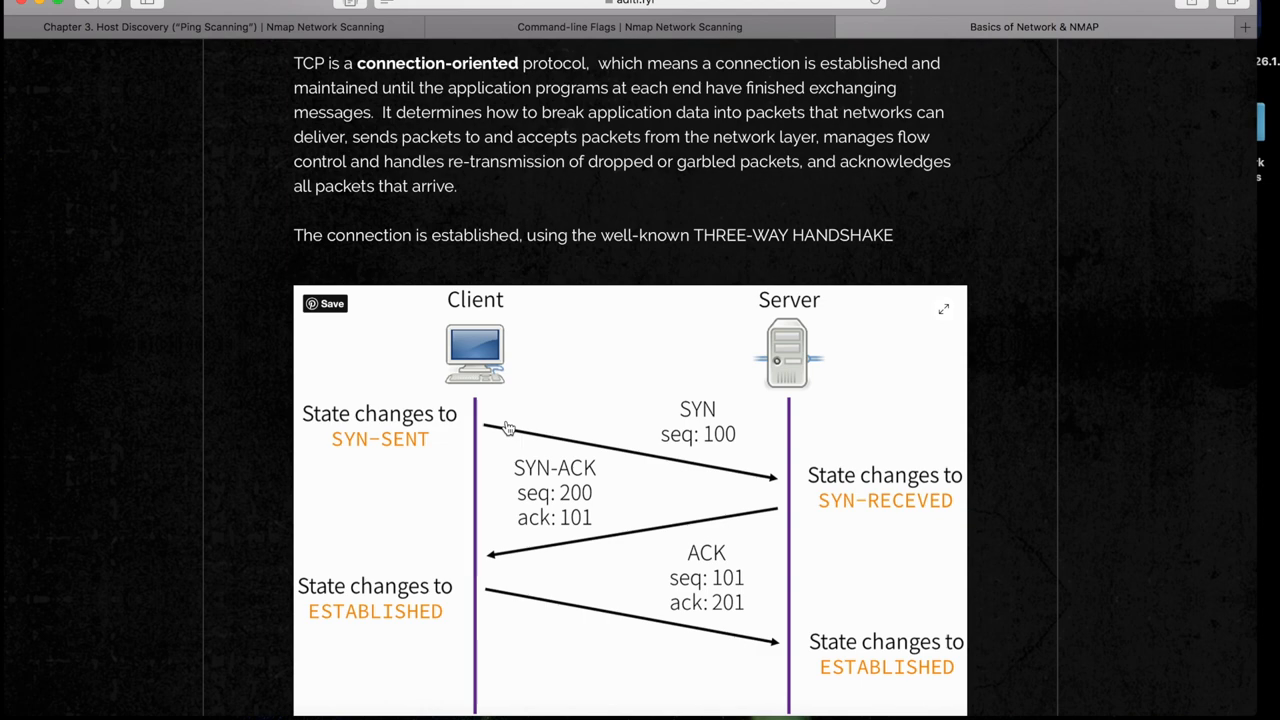
scroll("down", 3)
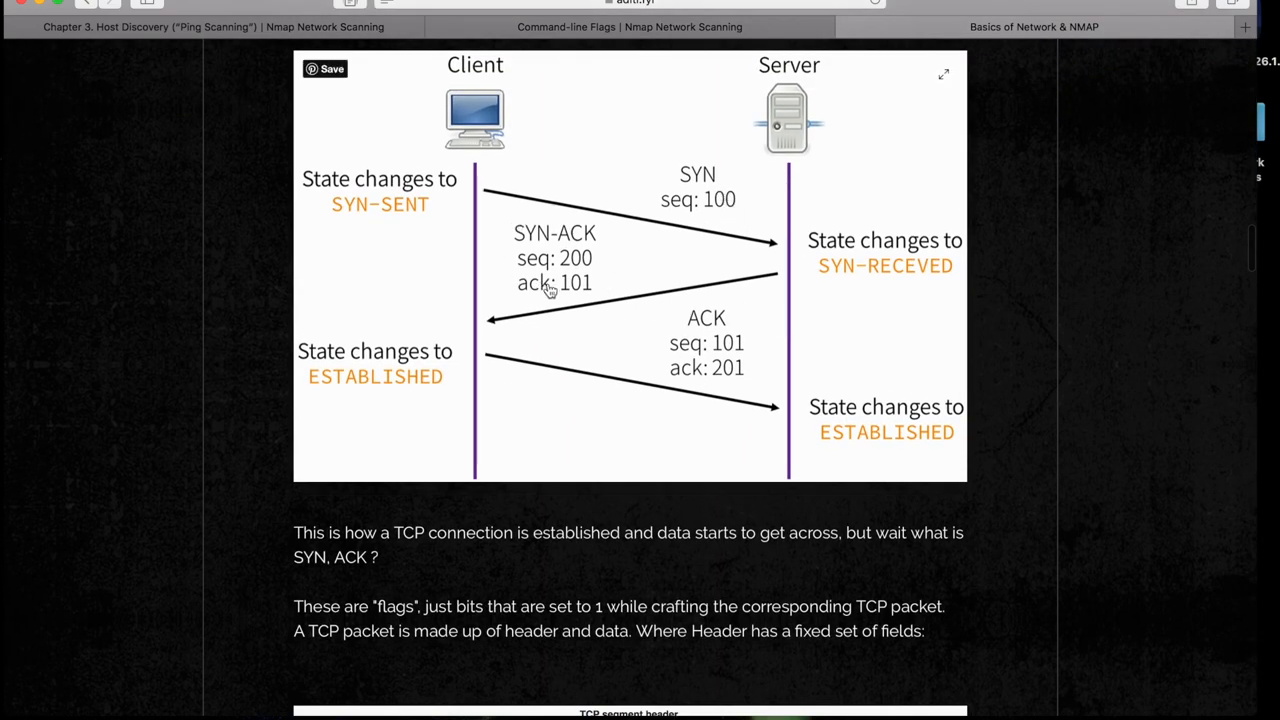
scroll("up", 3)
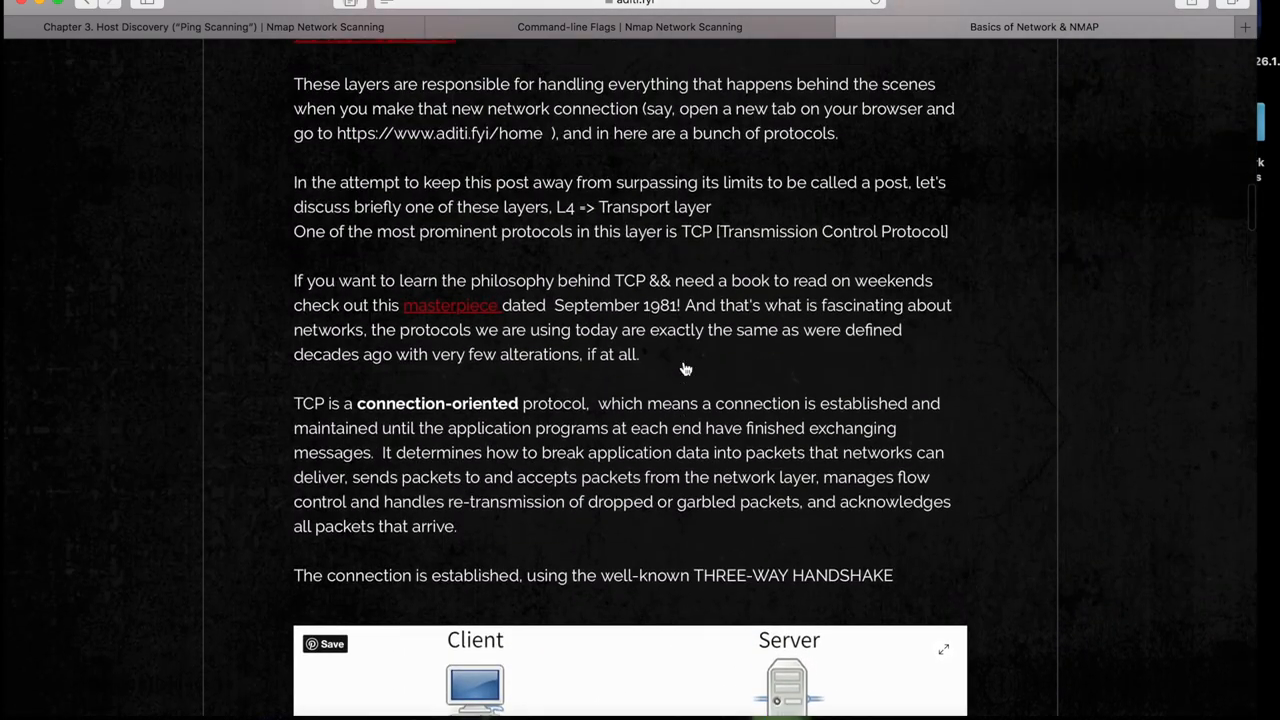
scroll("down", 3)
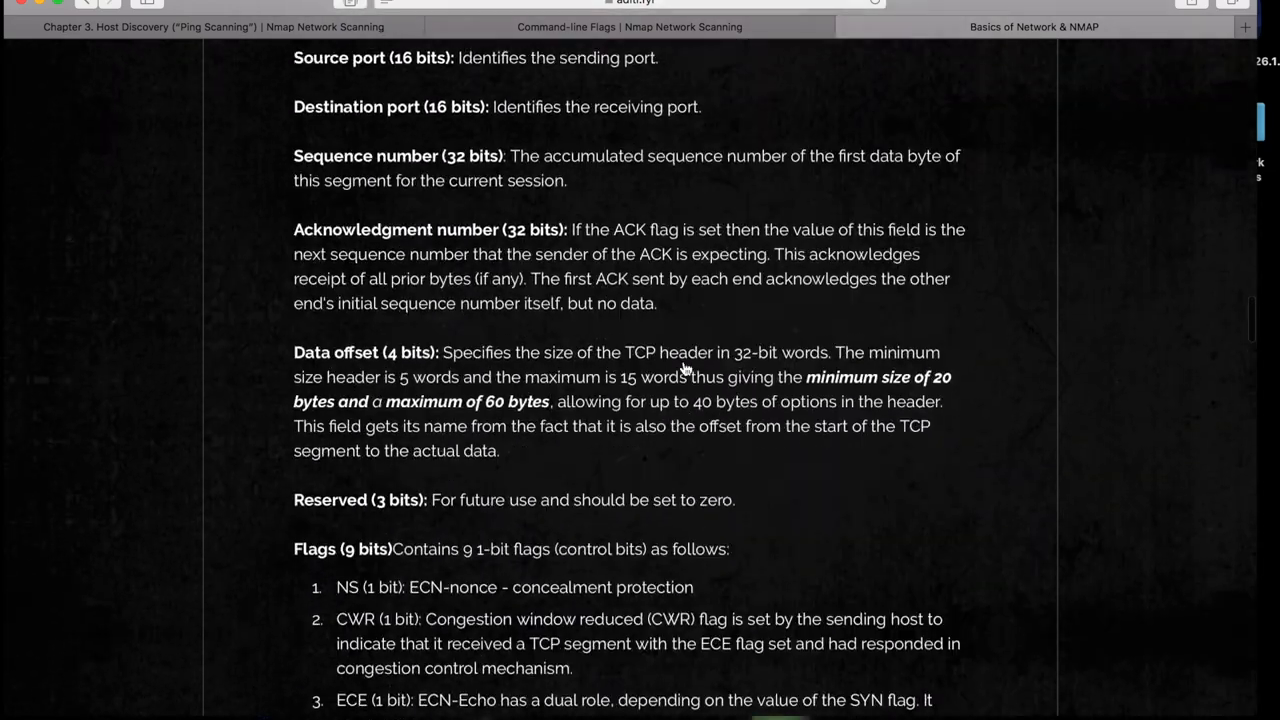
scroll("up", 3)
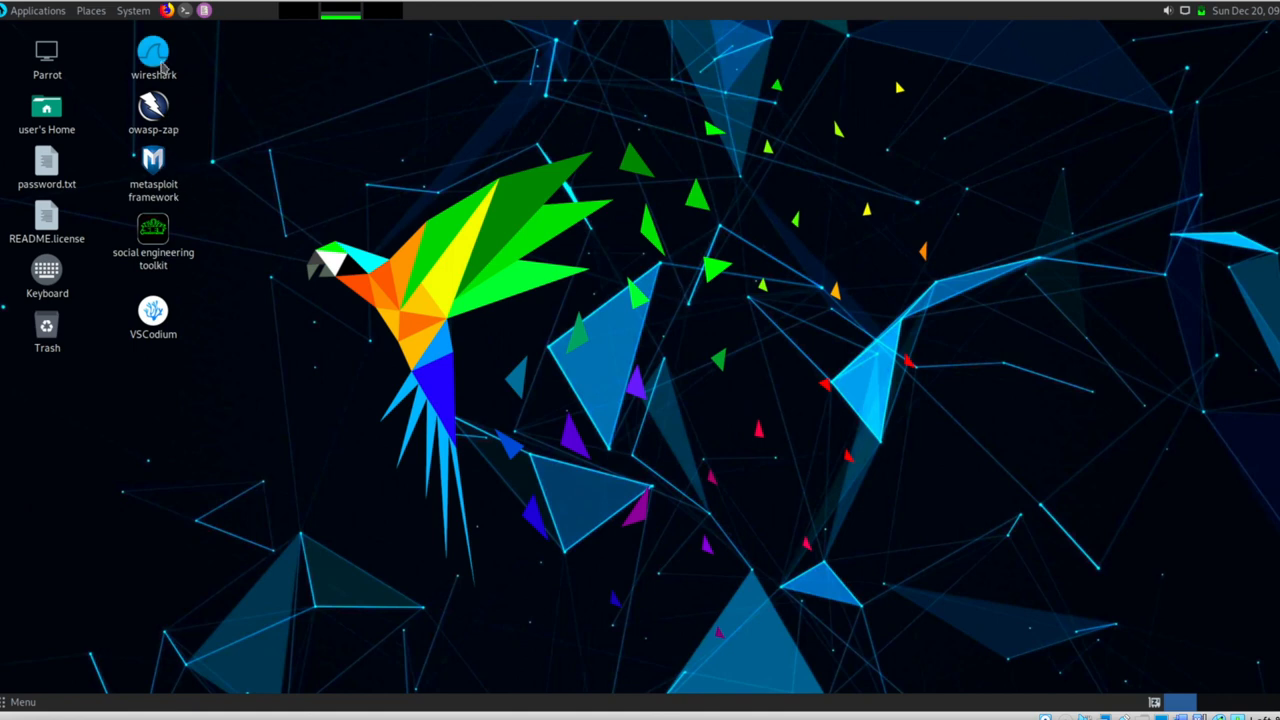
Launch Wireshark from the Parrot OS desktop icon
double_click(152, 52)
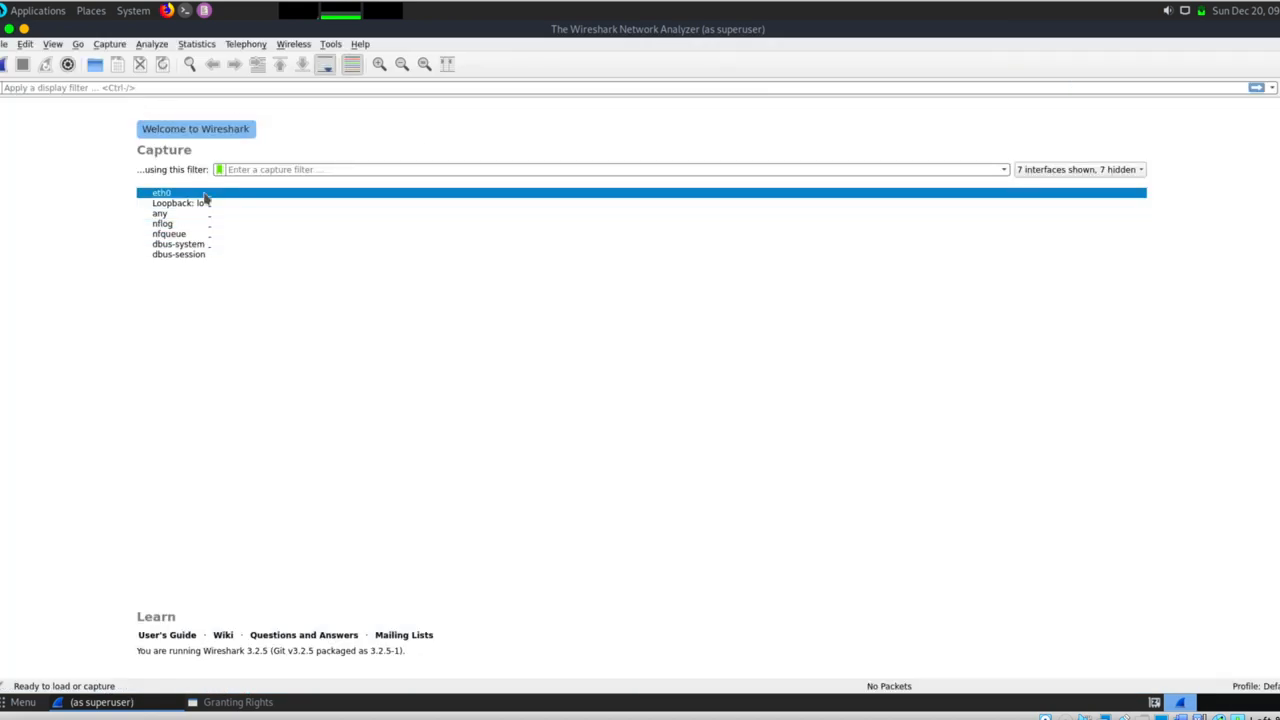
mouse_move(184, 202)
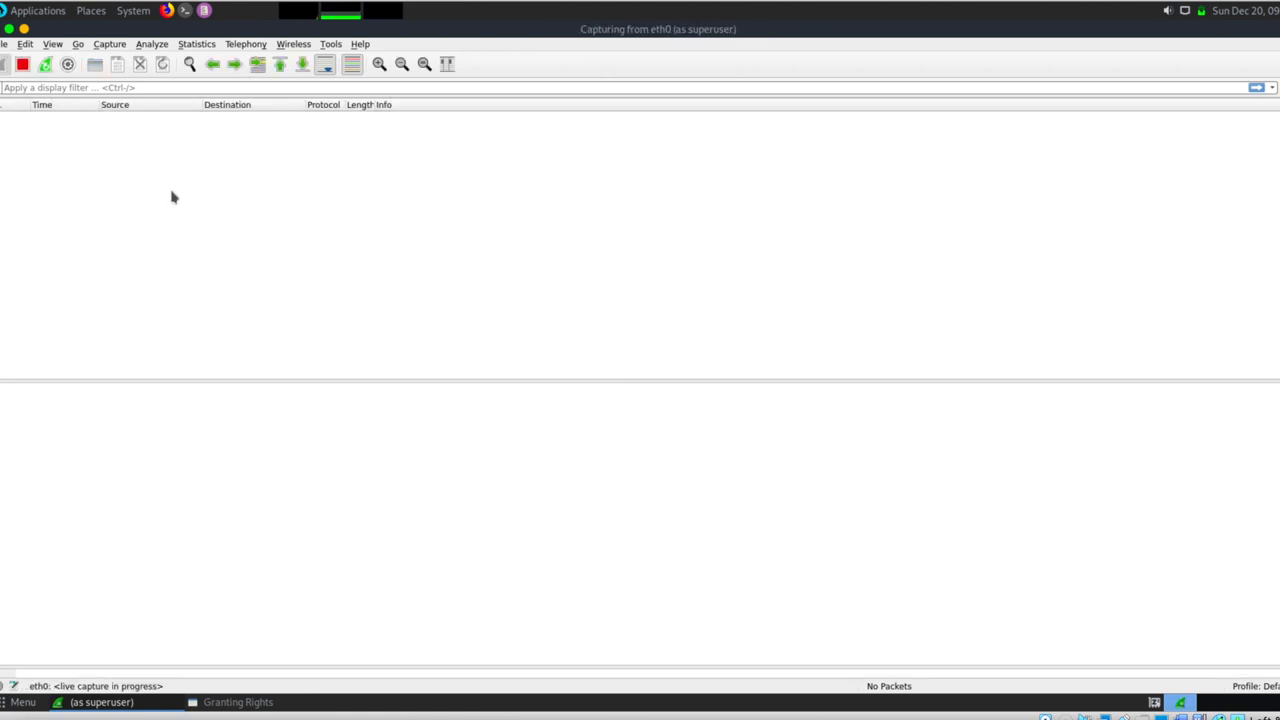
mouse_move(352, 278)
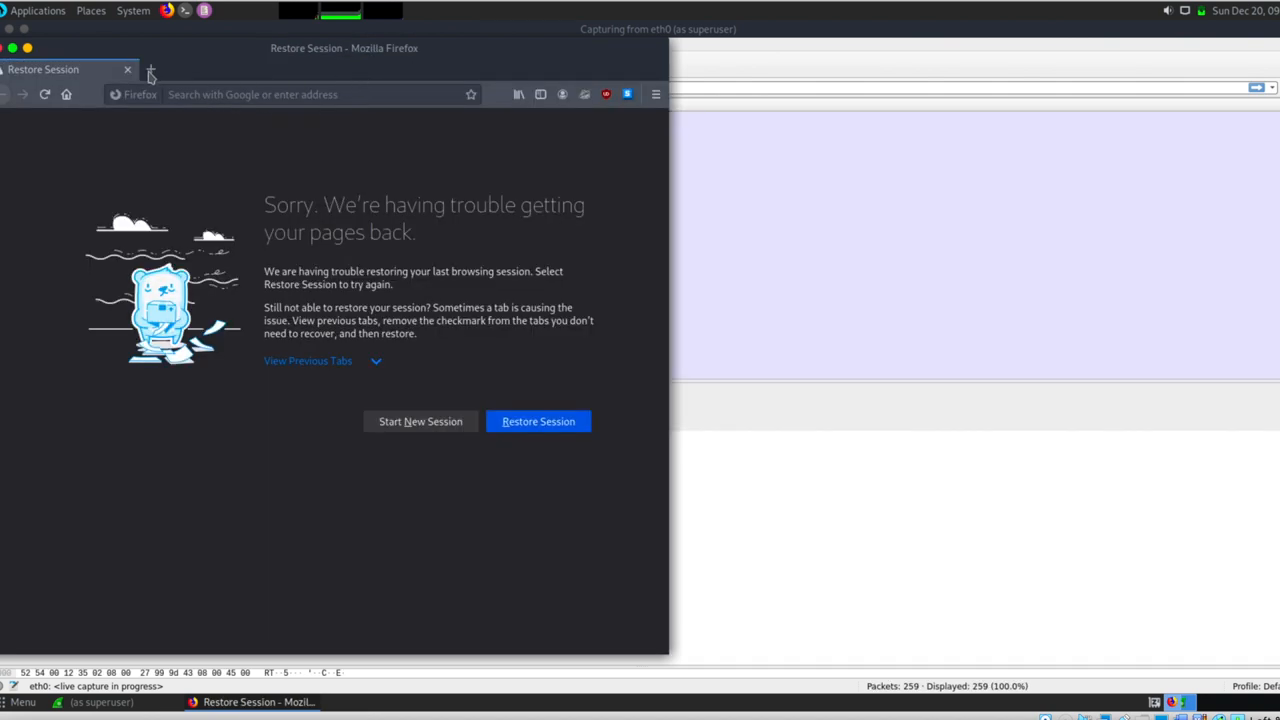
Start a fresh Firefox session and load the blog home page from Highlights
left_click(304, 68)
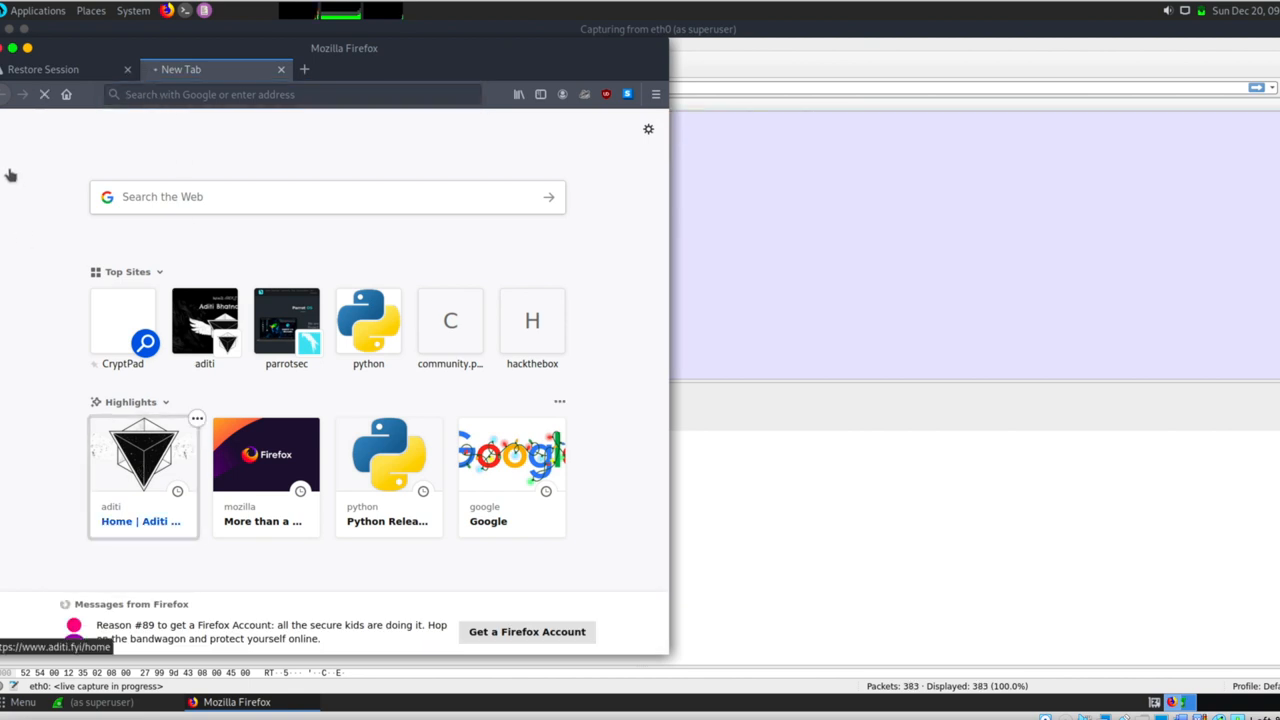
left_click(142, 452)
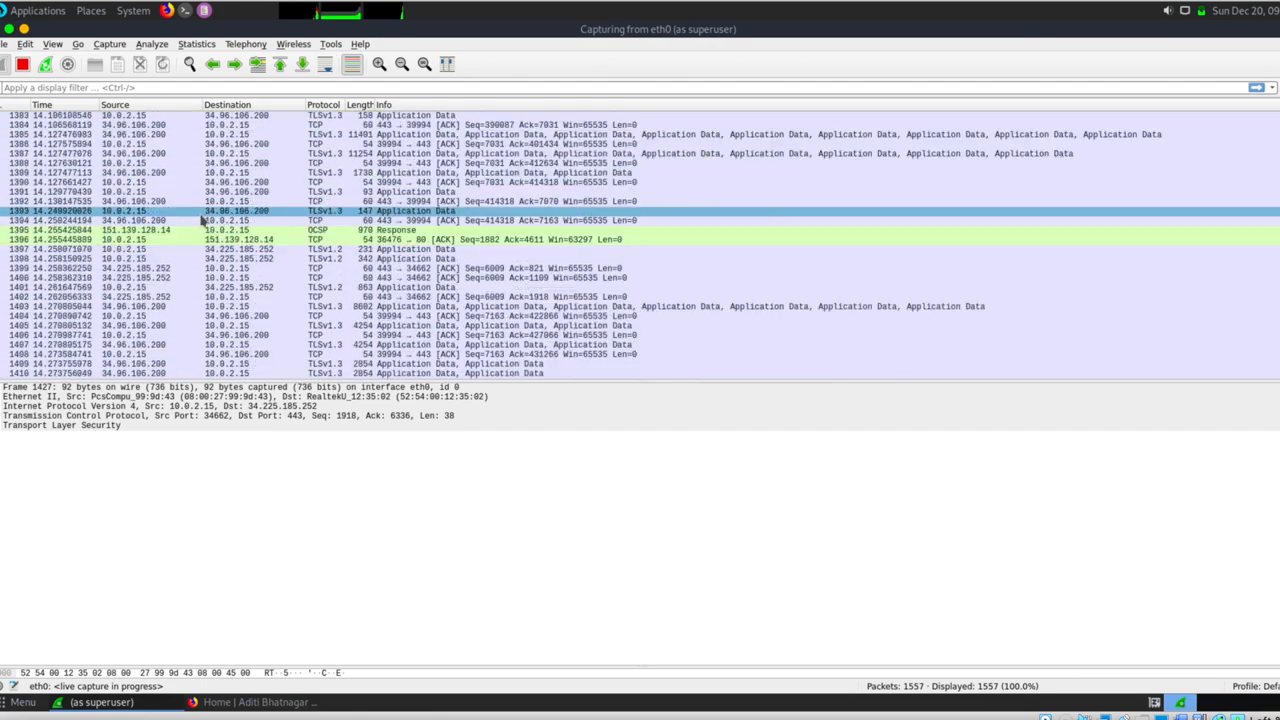
Scroll the live capture's packet list to find a TCP ACK packet
scroll("down", 3)
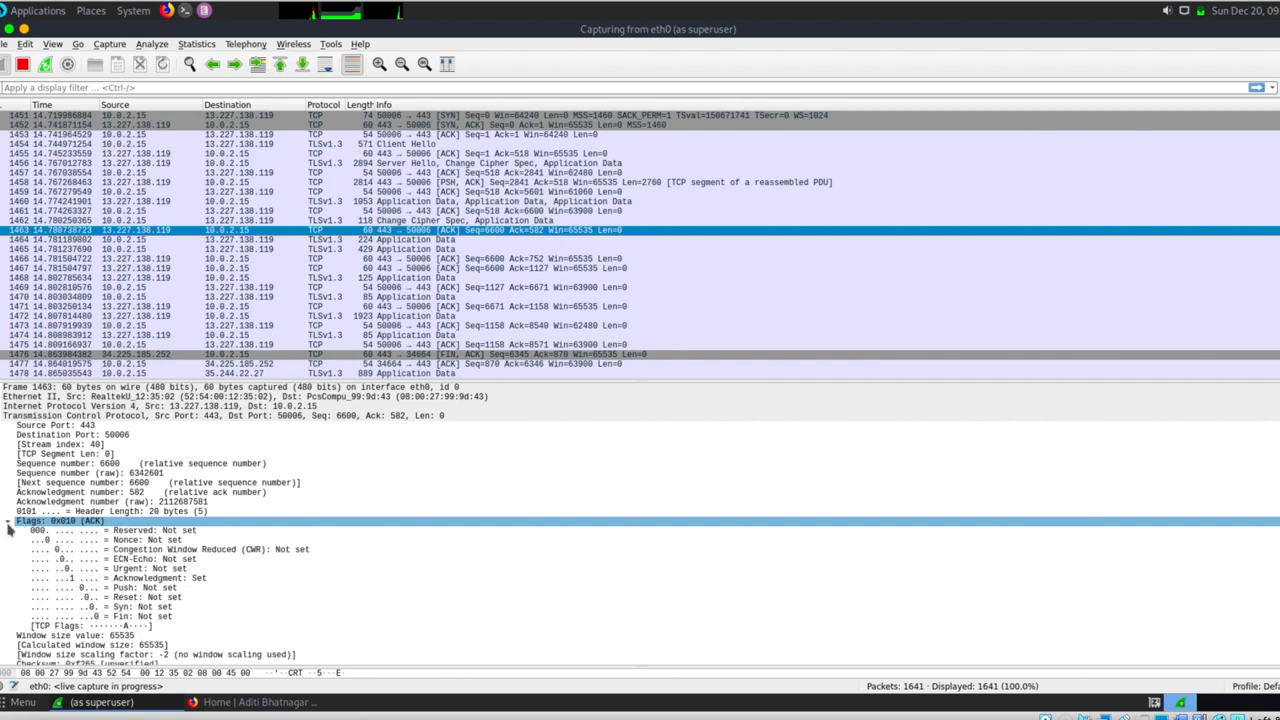
left_click(100, 588)
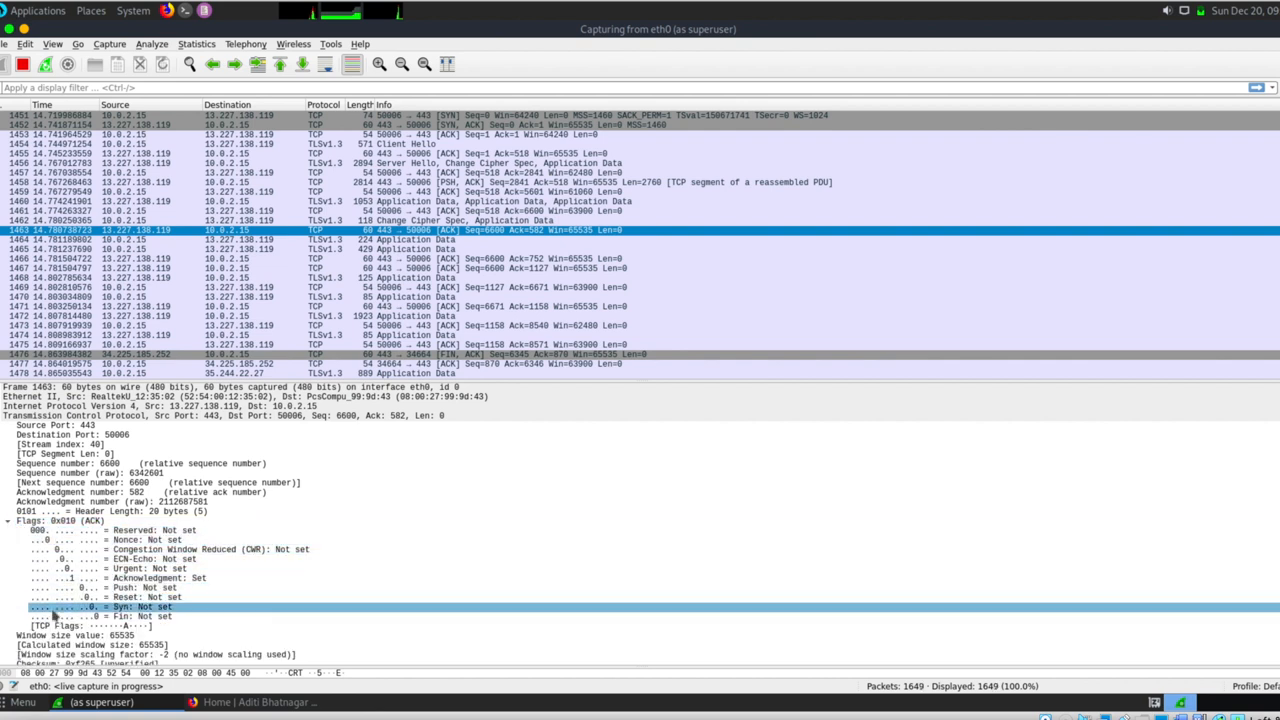
left_click(200, 548)
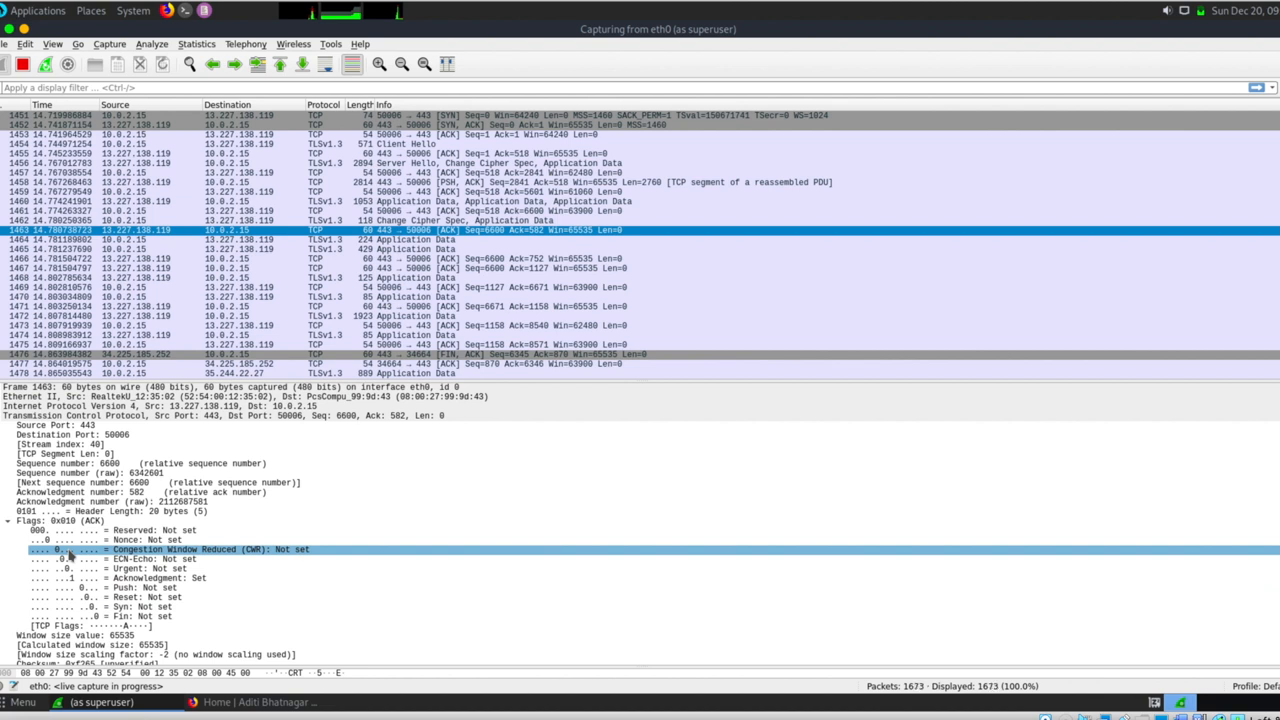
left_click(150, 540)
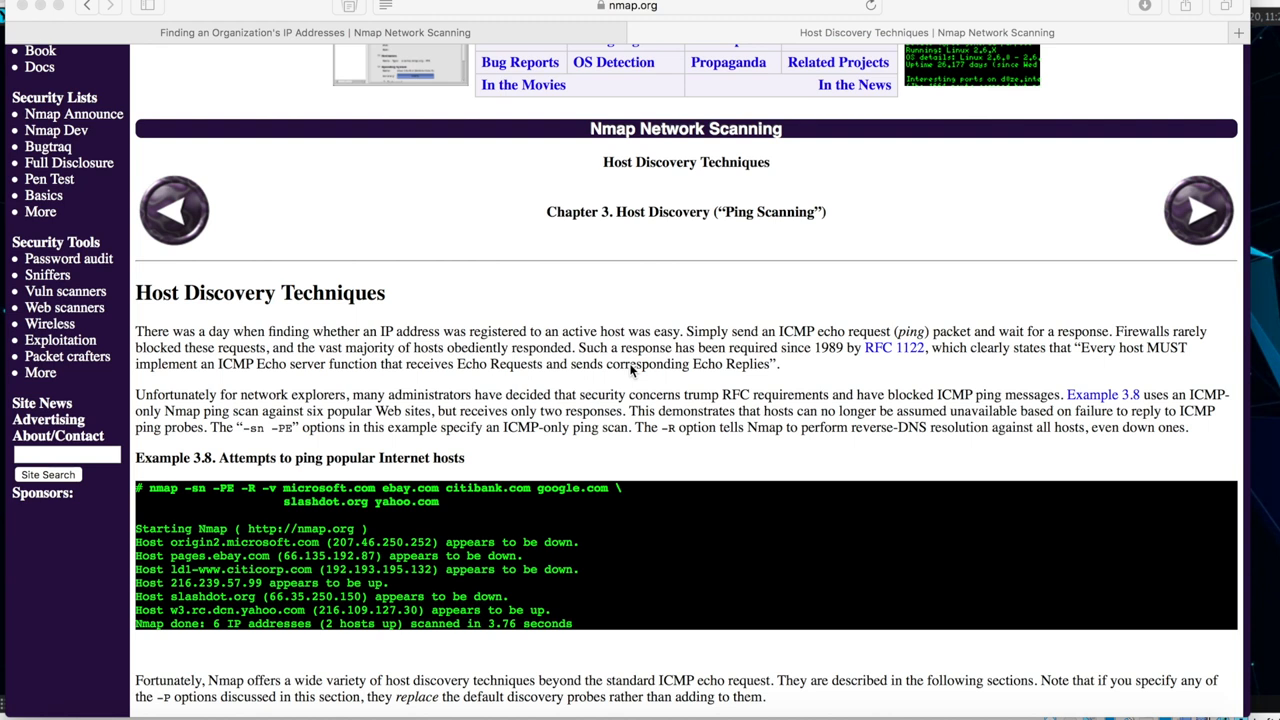
mouse_move(668, 218)
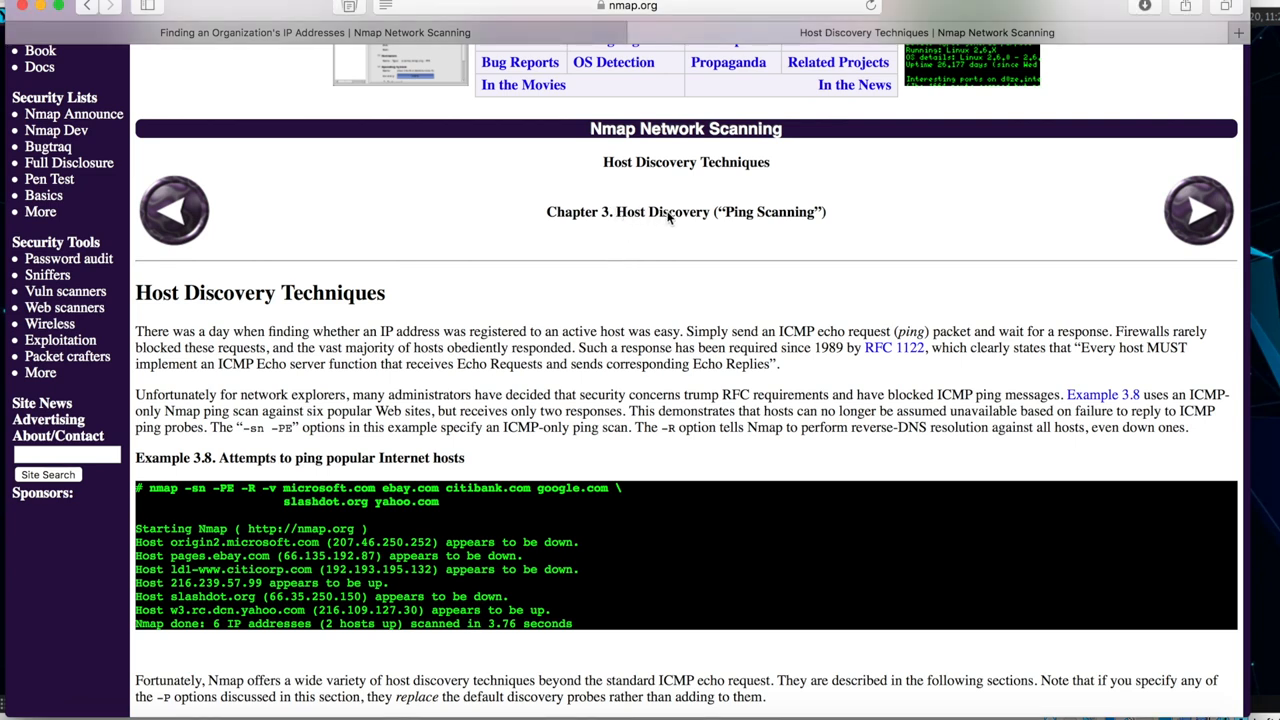
Highlight the words Host Discovery in the chapter title of the ping-scanning page
double_click(664, 212)
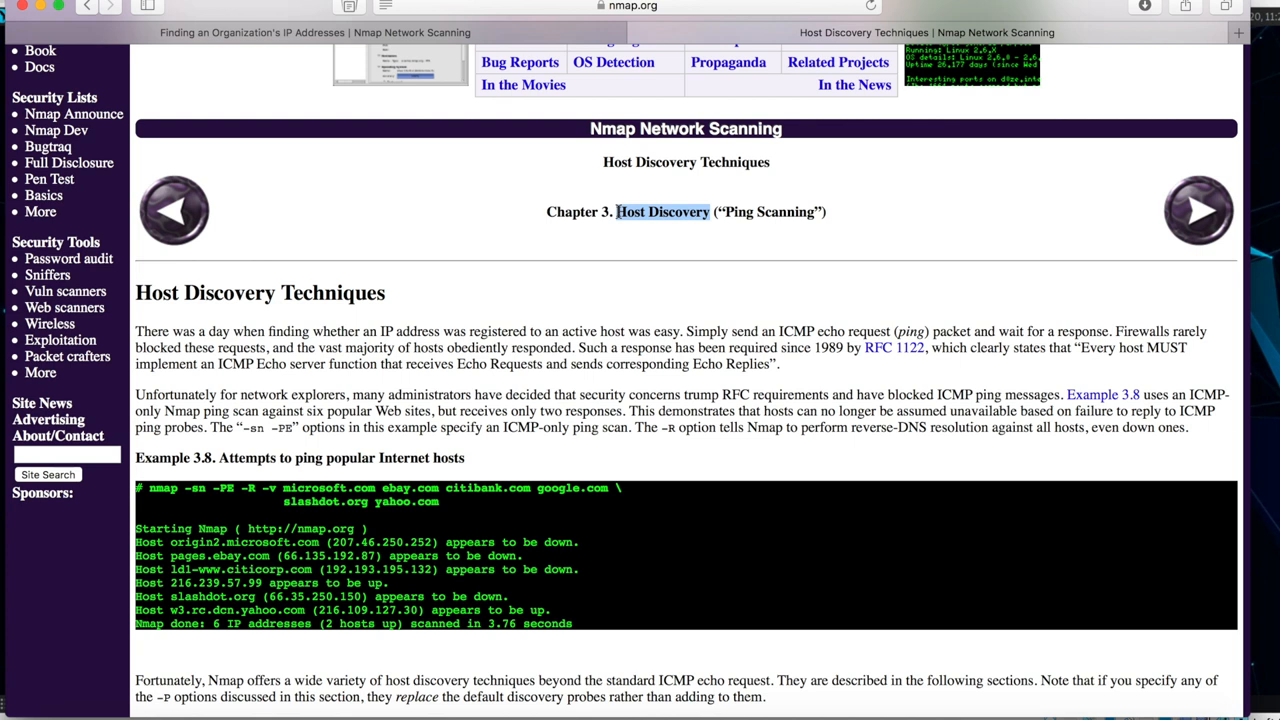
mouse_move(630, 280)
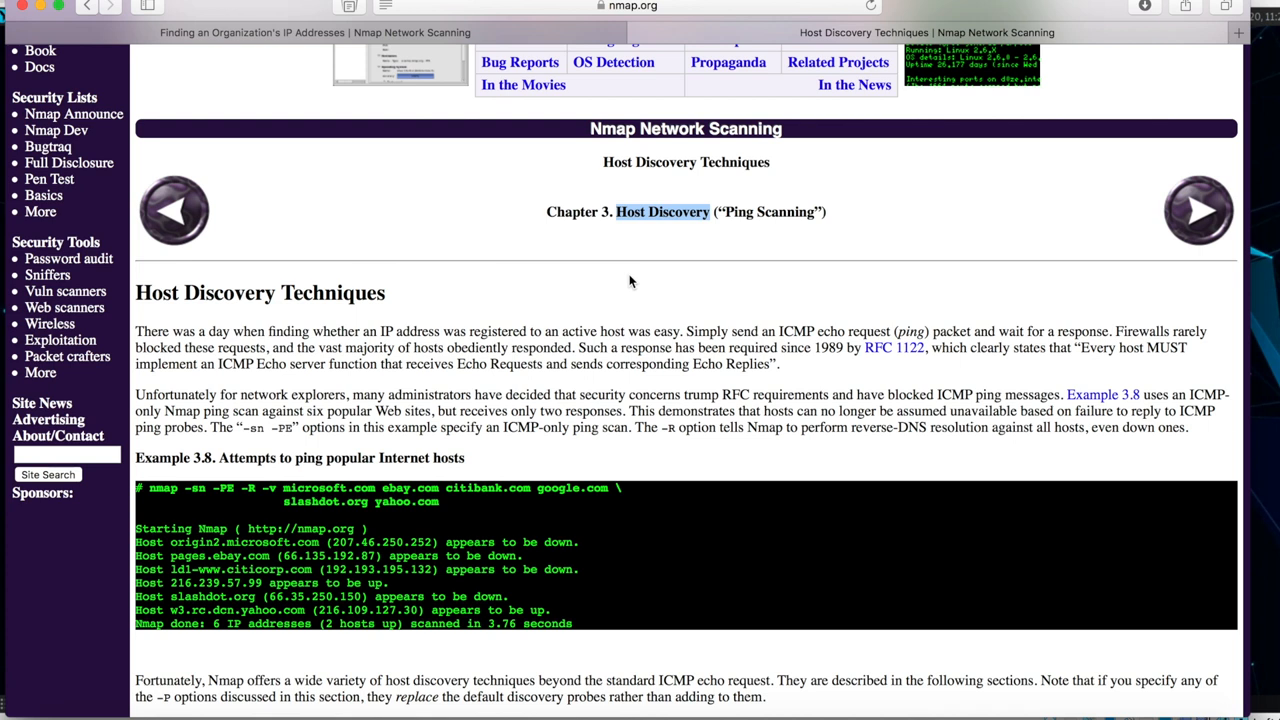
mouse_move(664, 220)
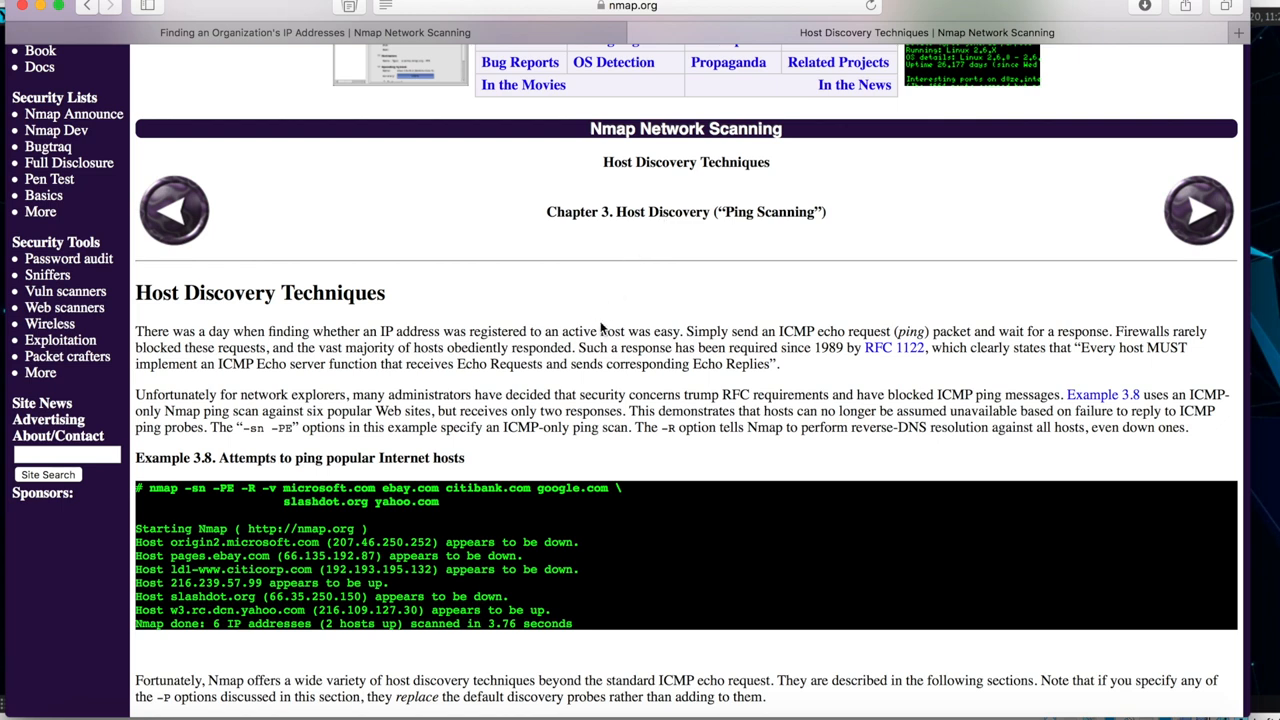
scroll("down", 3)
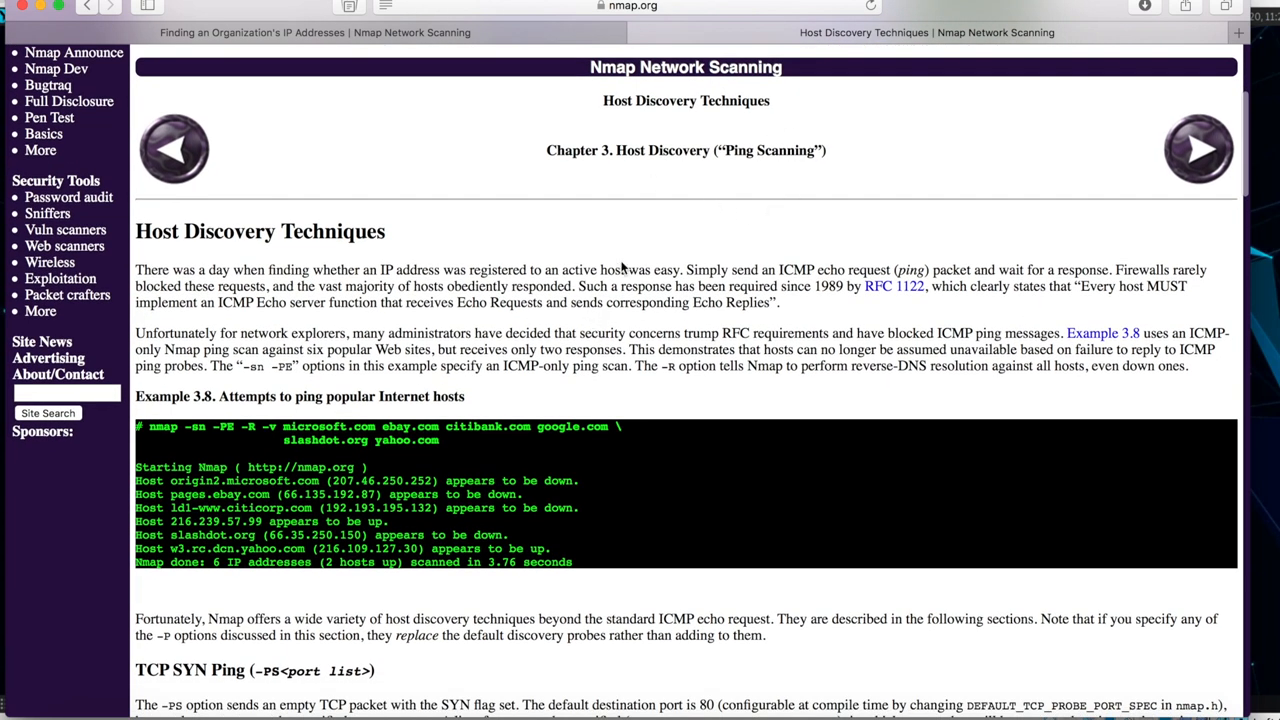
scroll("down", 3)
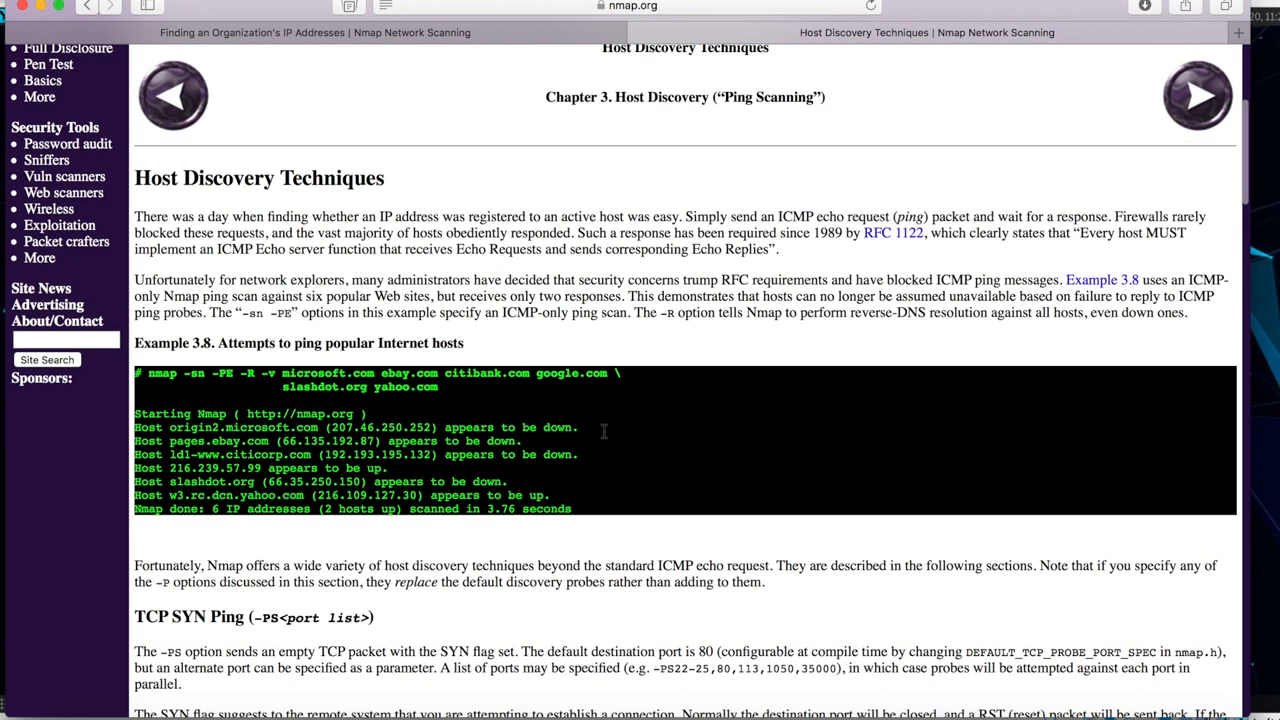
scroll("down", 3)
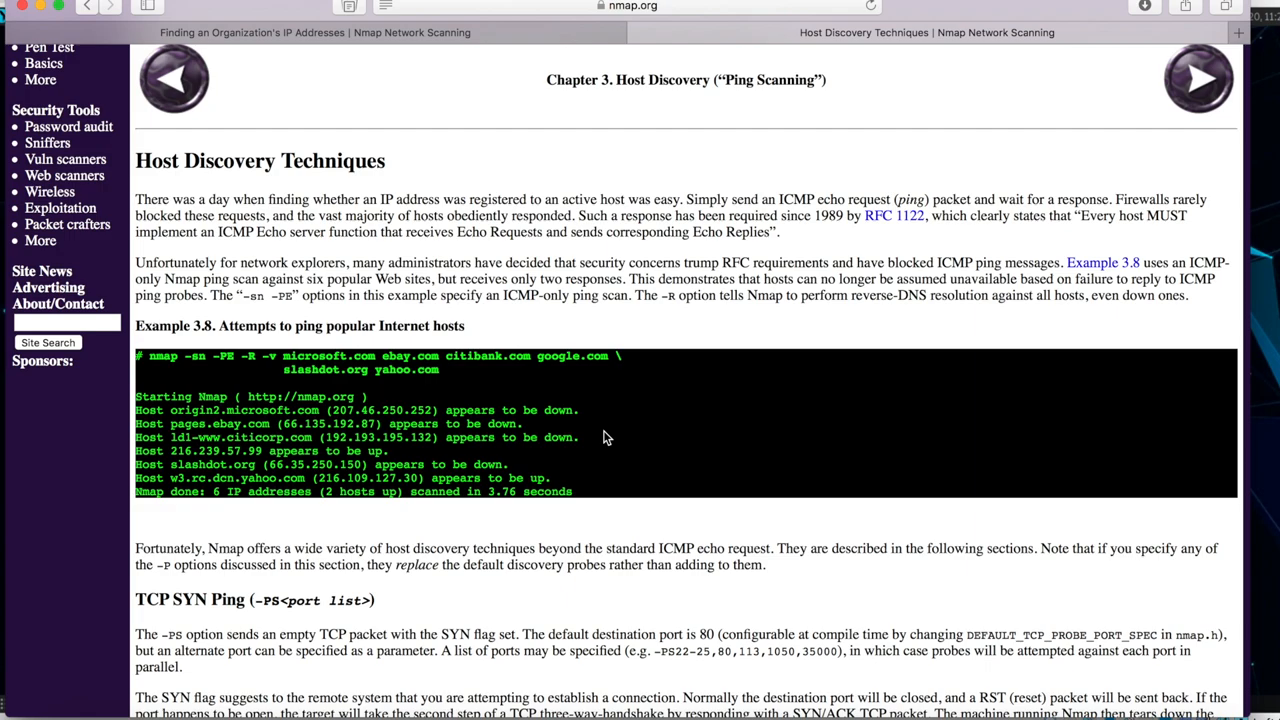
scroll("down", 3)
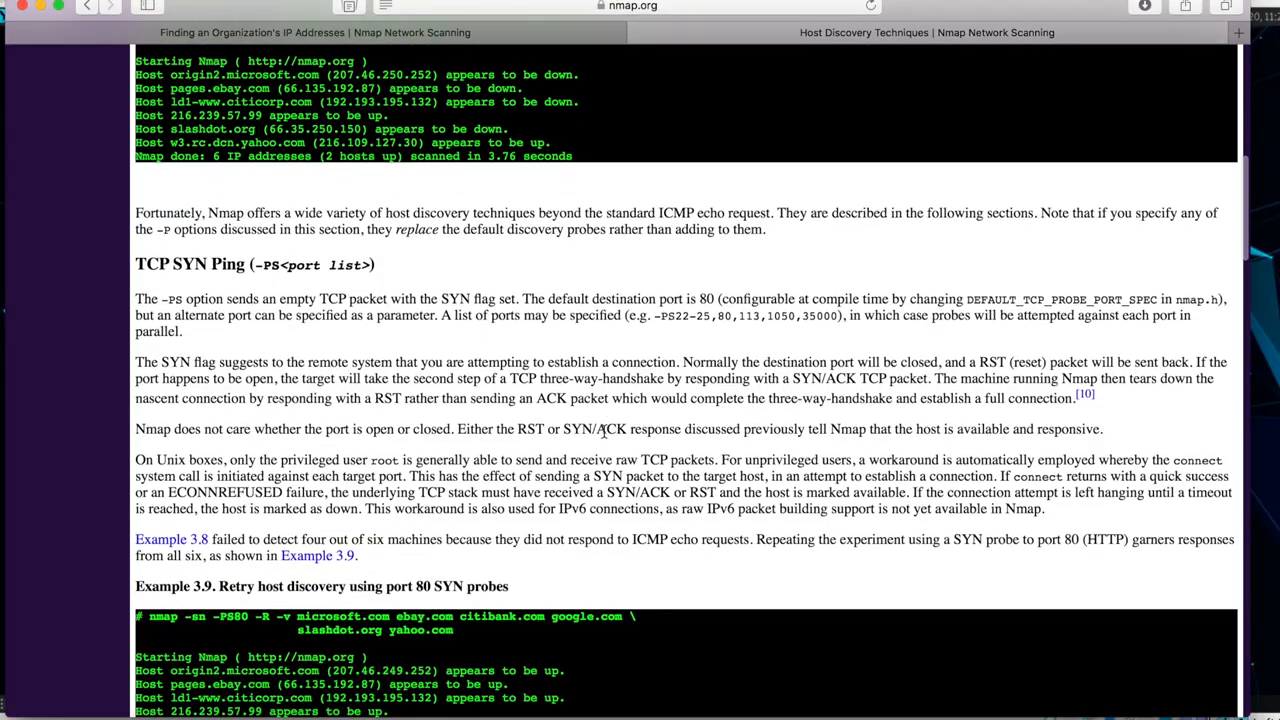
scroll("down", 3)
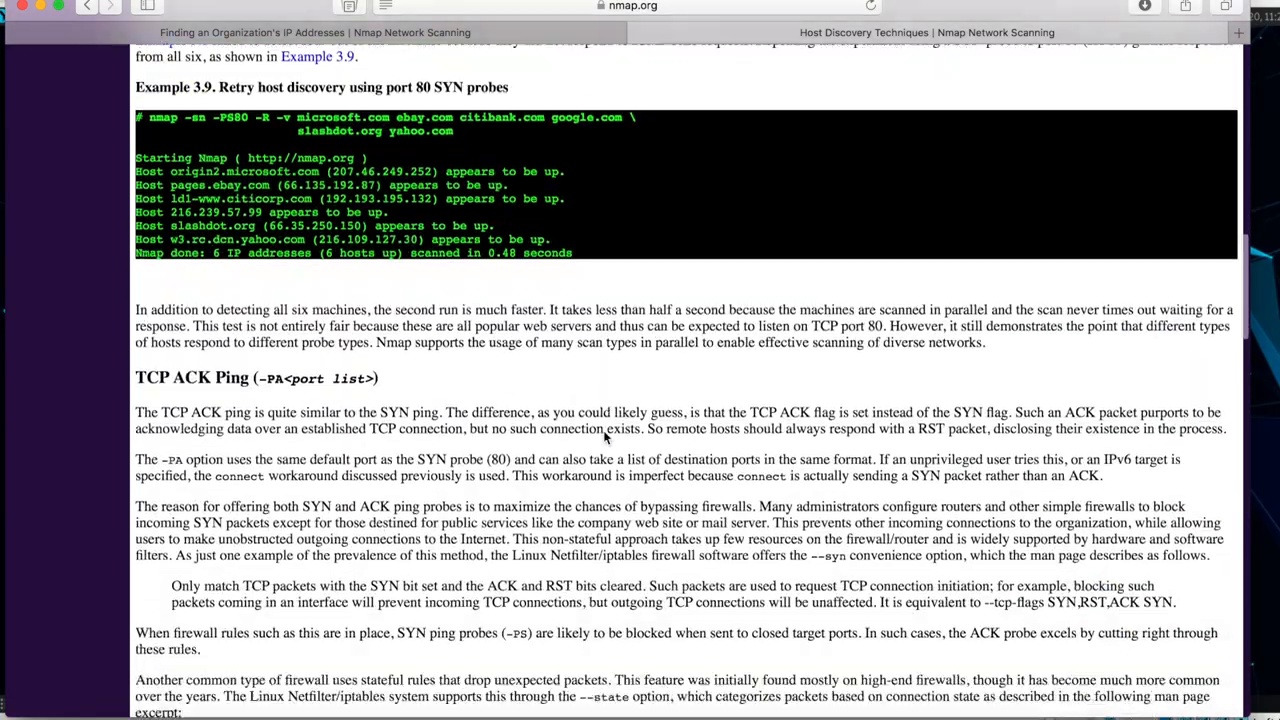
scroll("down", 3)
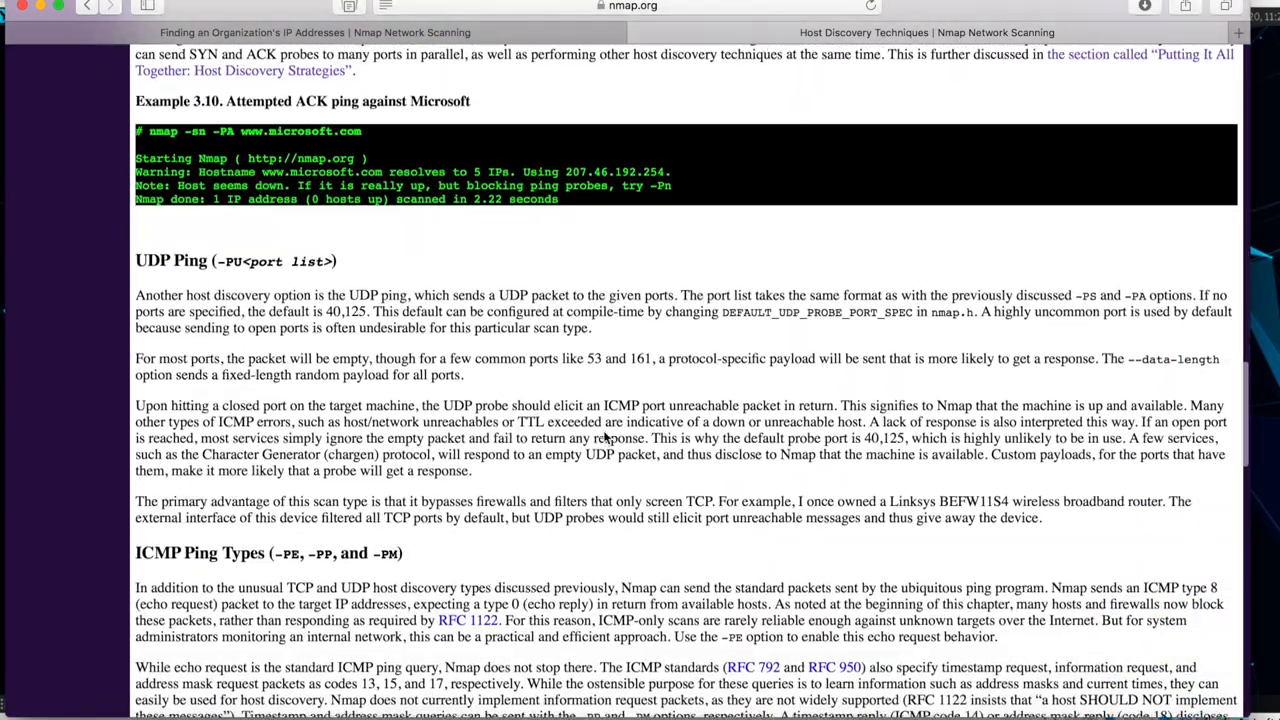
scroll("down", 3)
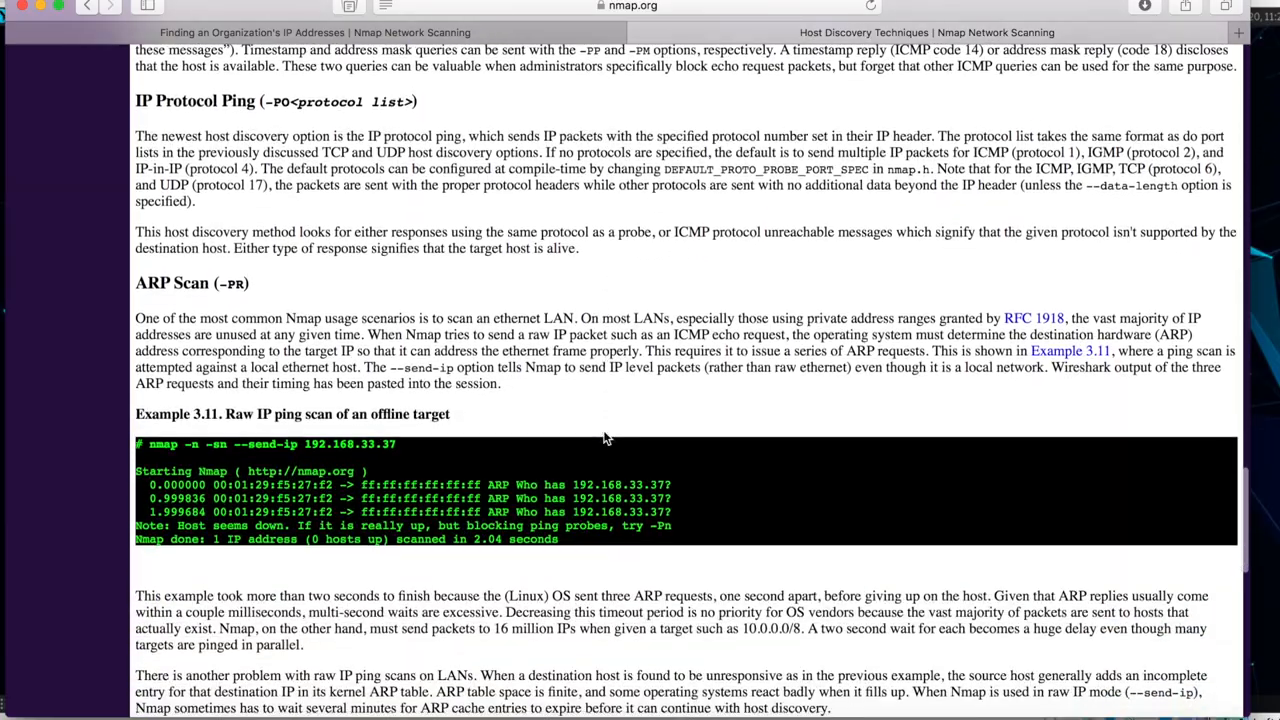
scroll("down", 3)
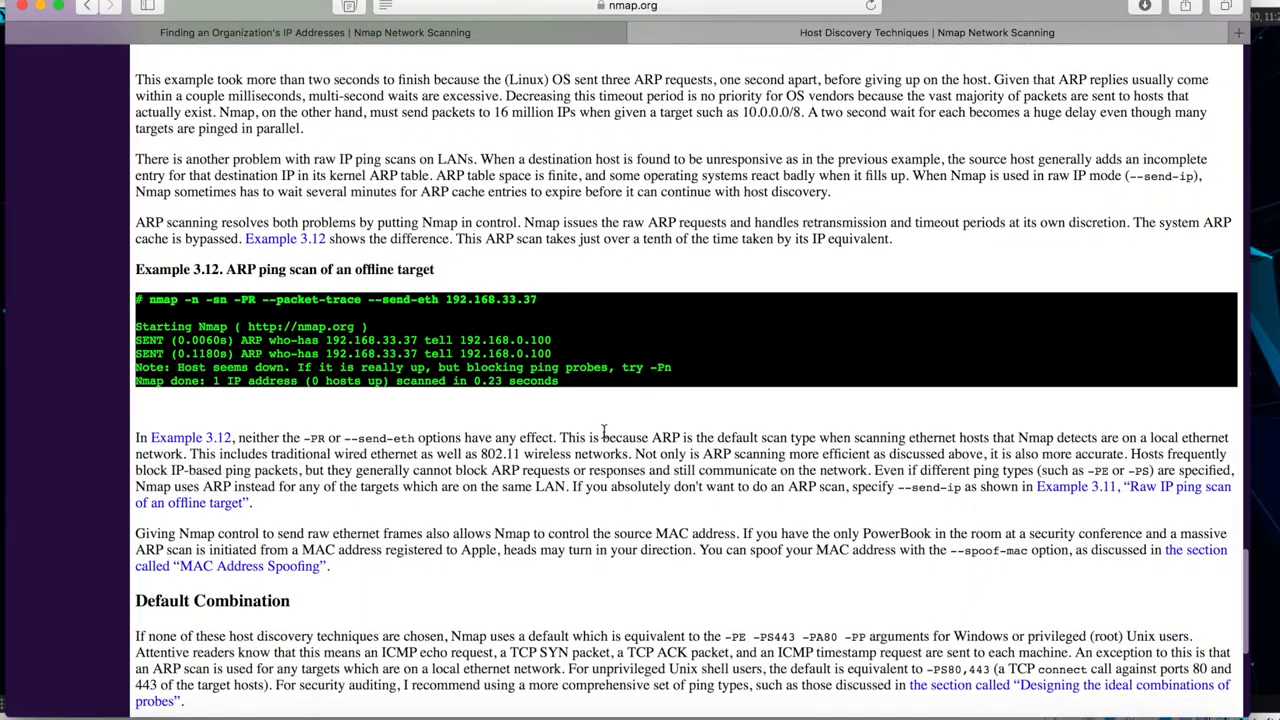
scroll("up", 3)
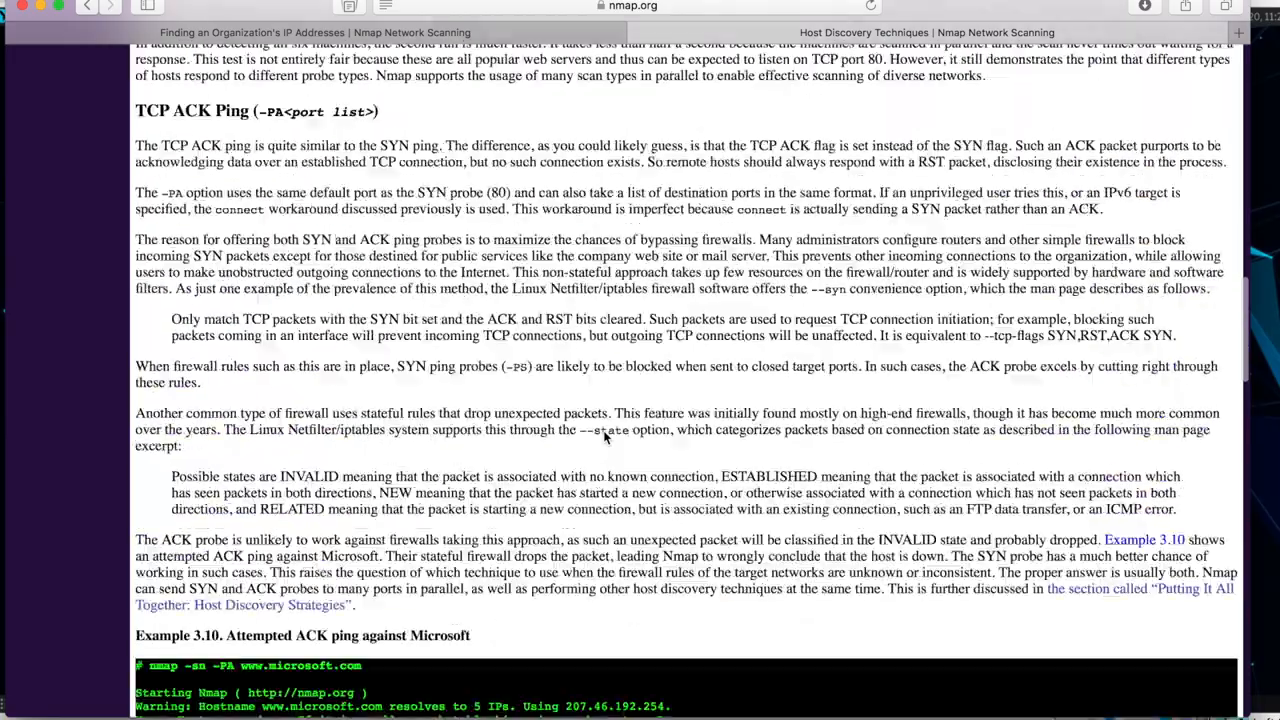
scroll("up", 3)
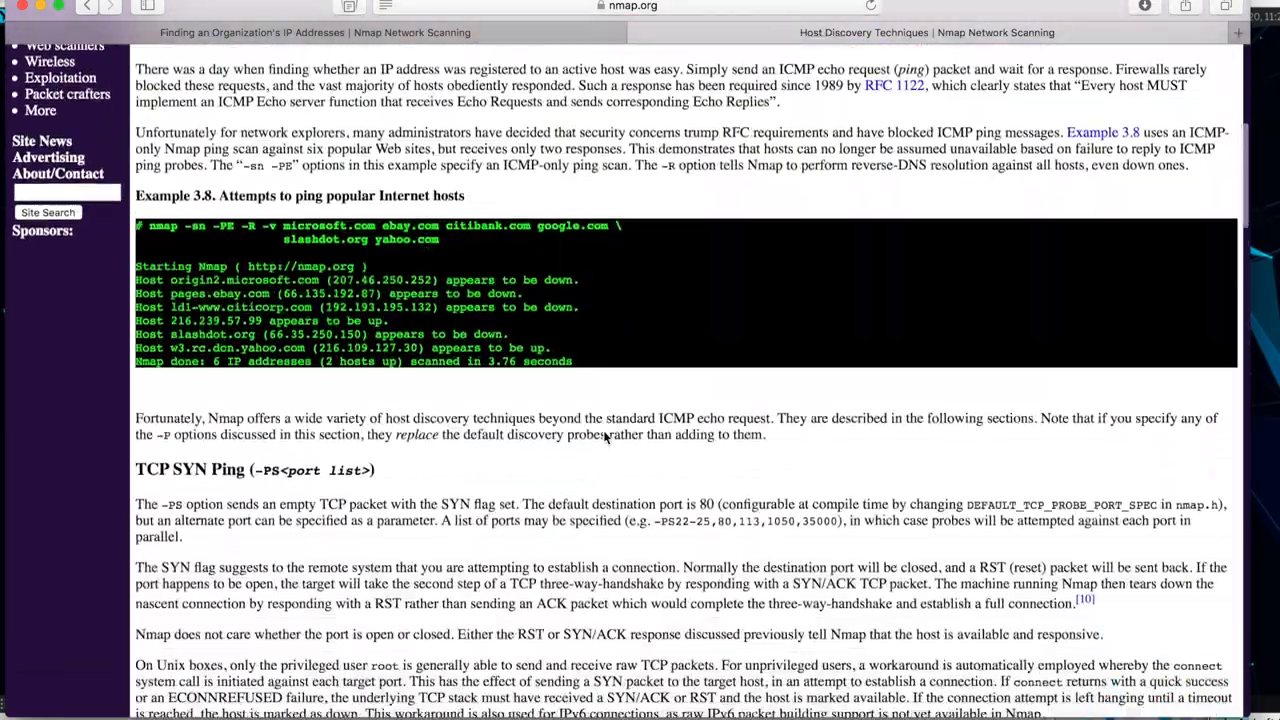
scroll("down", 3)
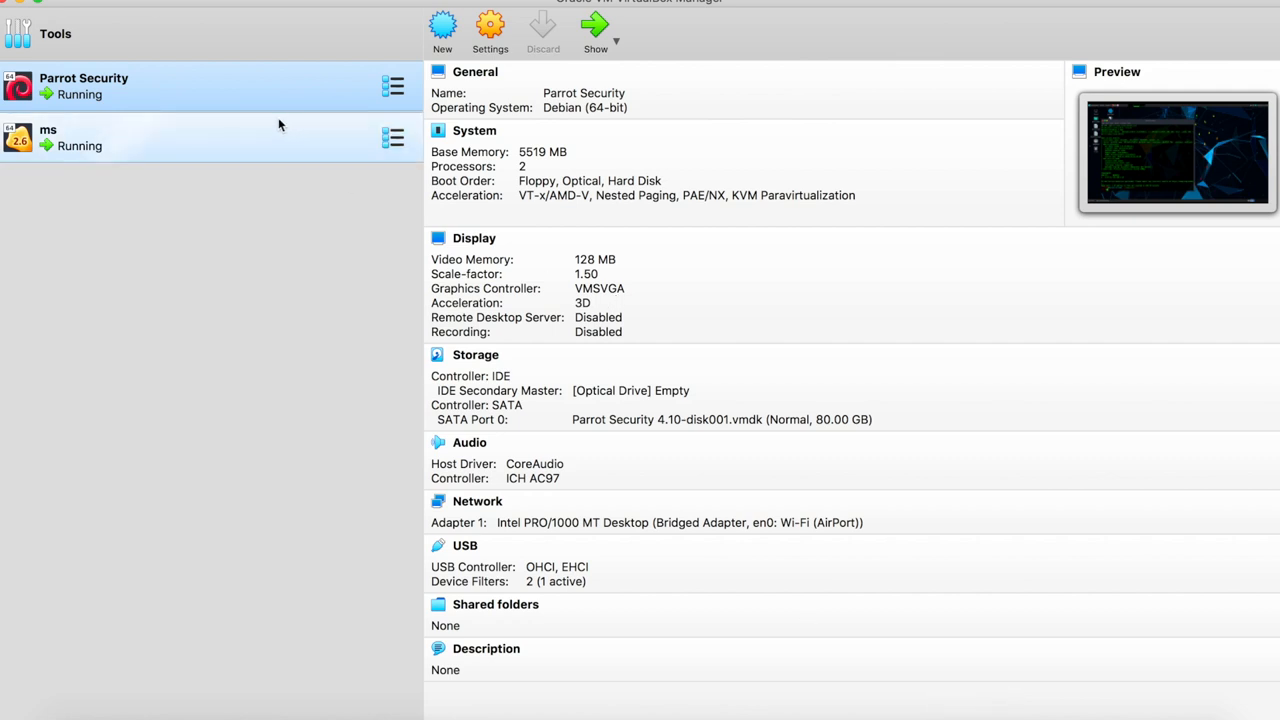
mouse_move(268, 164)
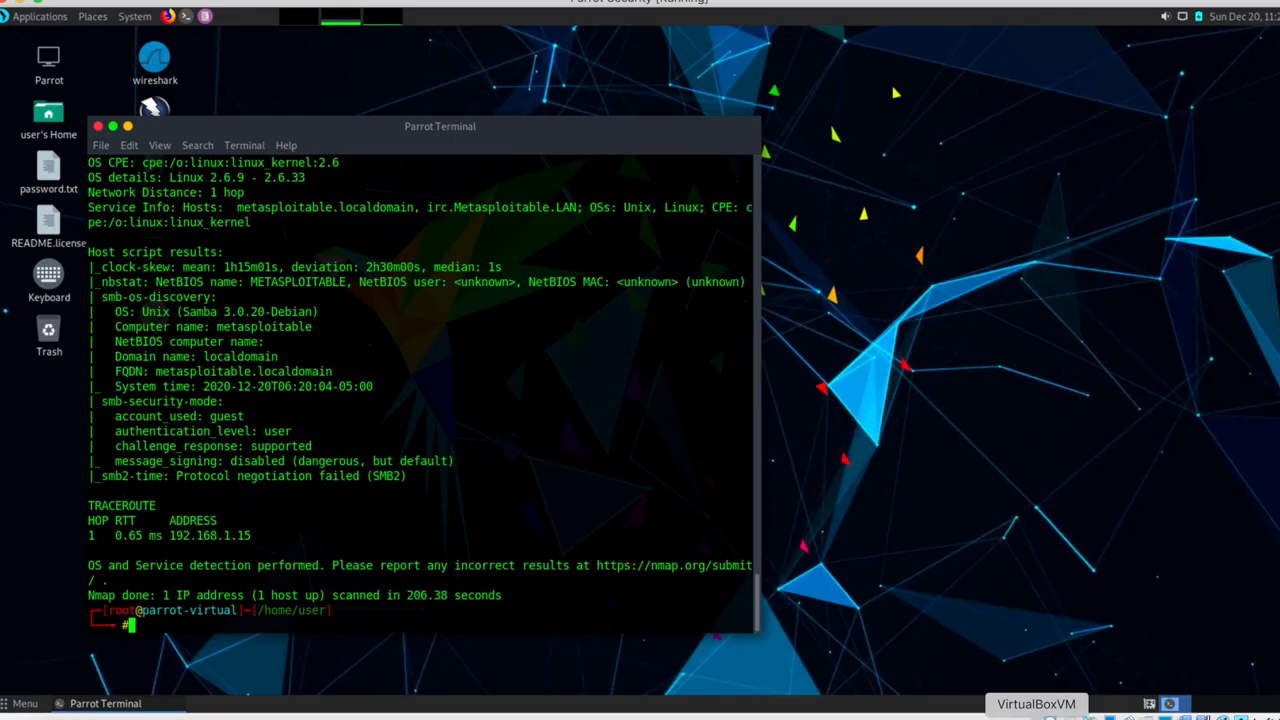
Clear the Parrot terminal, run ifconfig and highlight the eth0 address 192.168.1.3
type("cl")
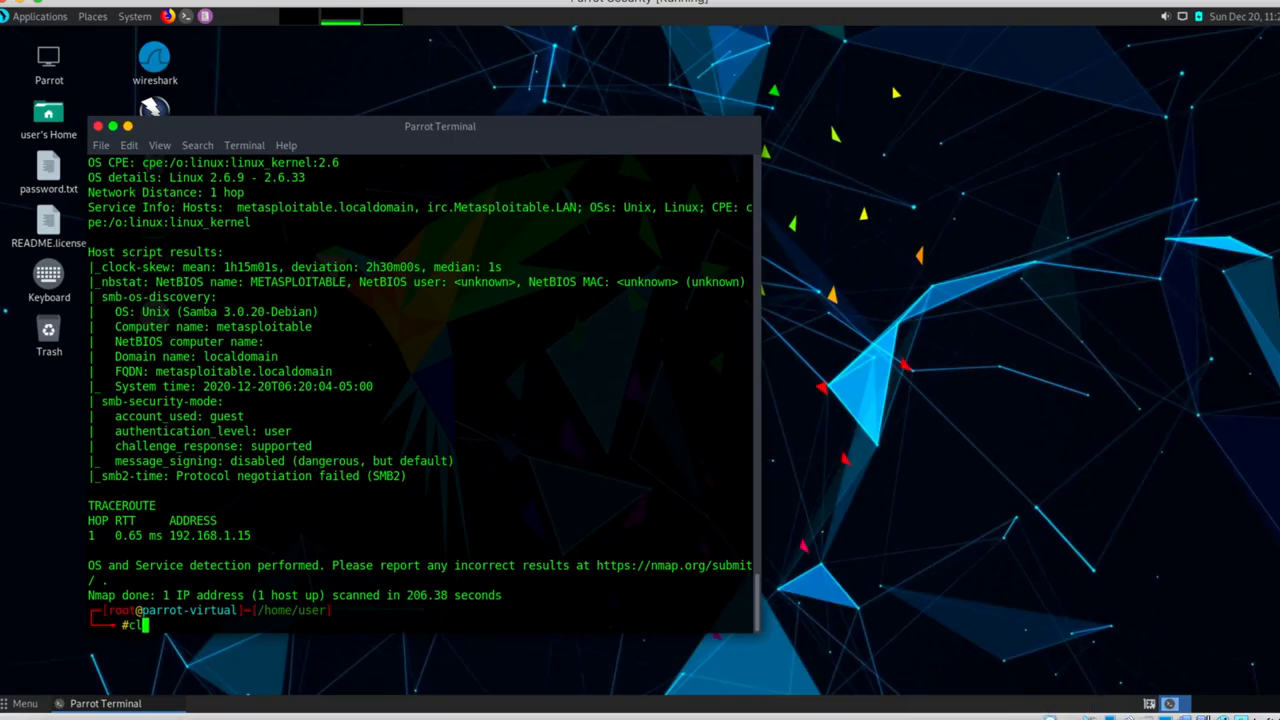
key("Return")
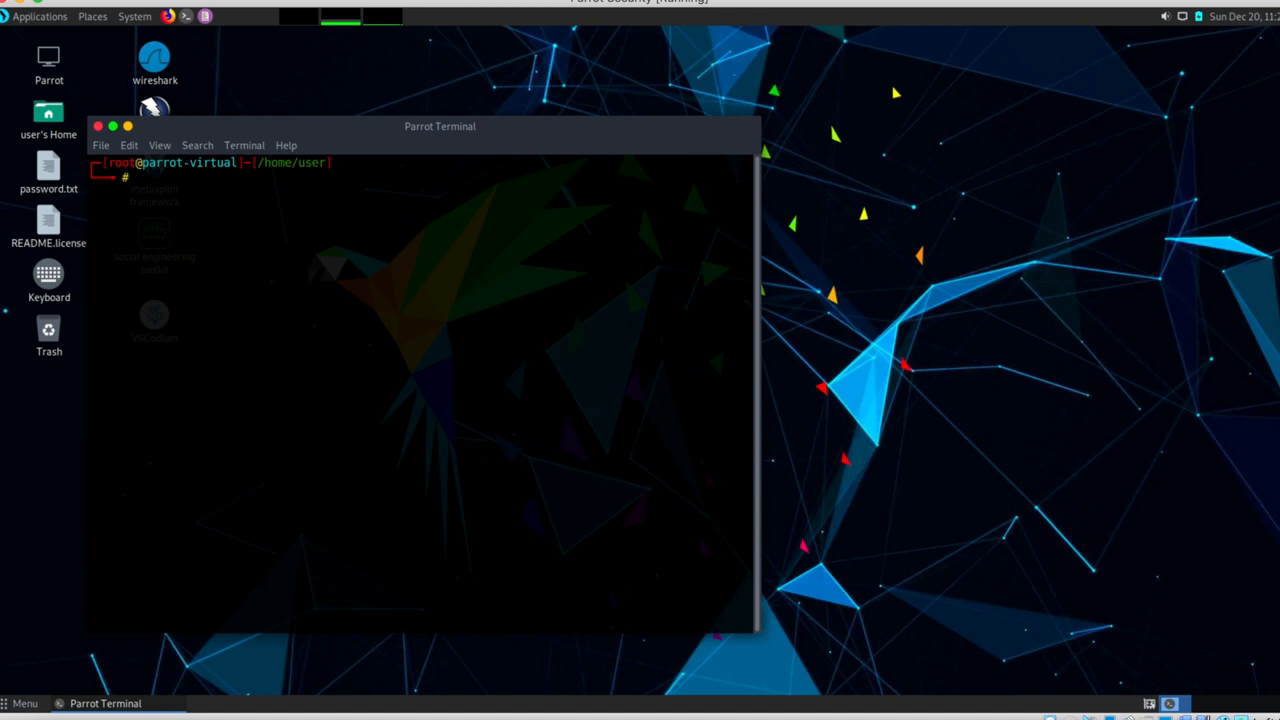
type("ifconf")
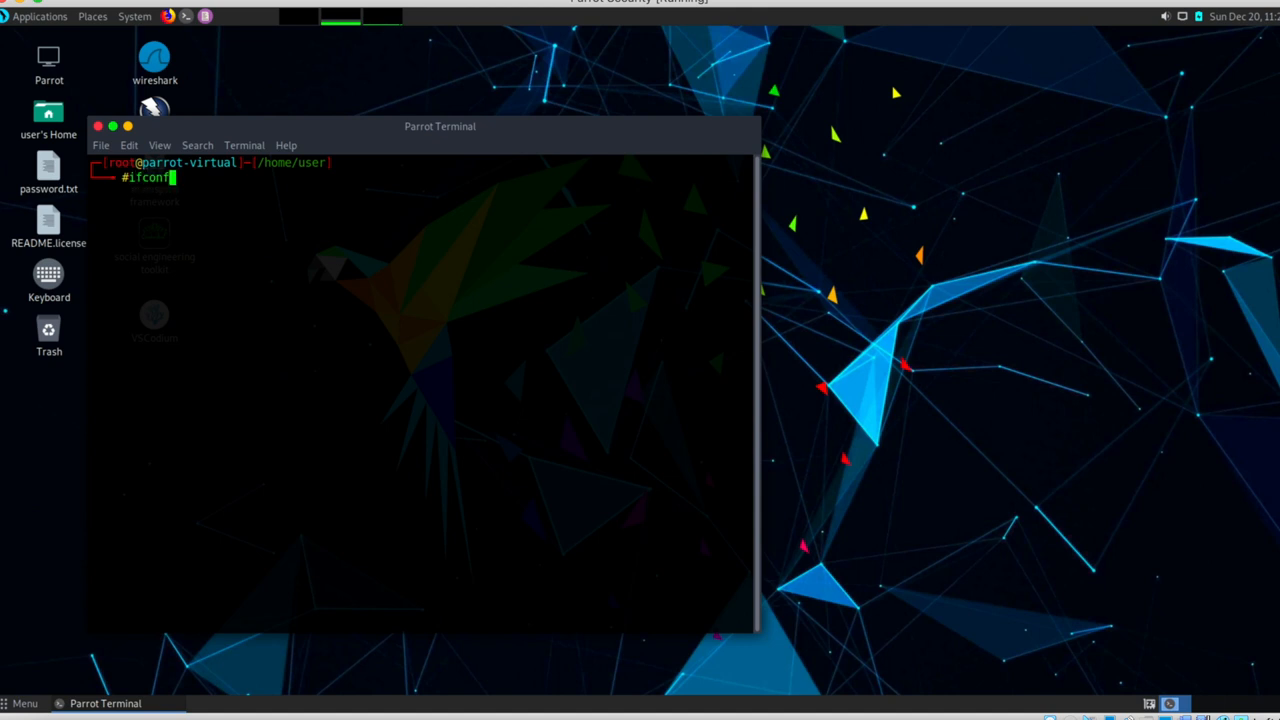
key("Return")
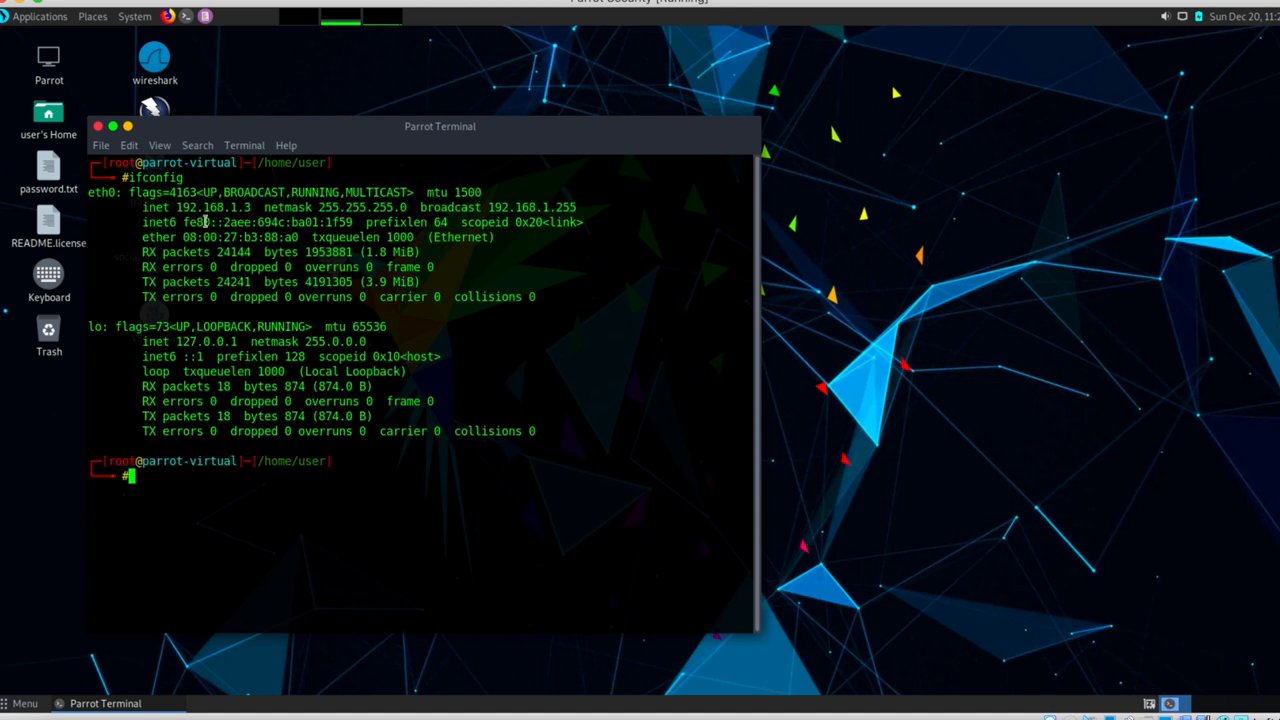
double_click(208, 206)
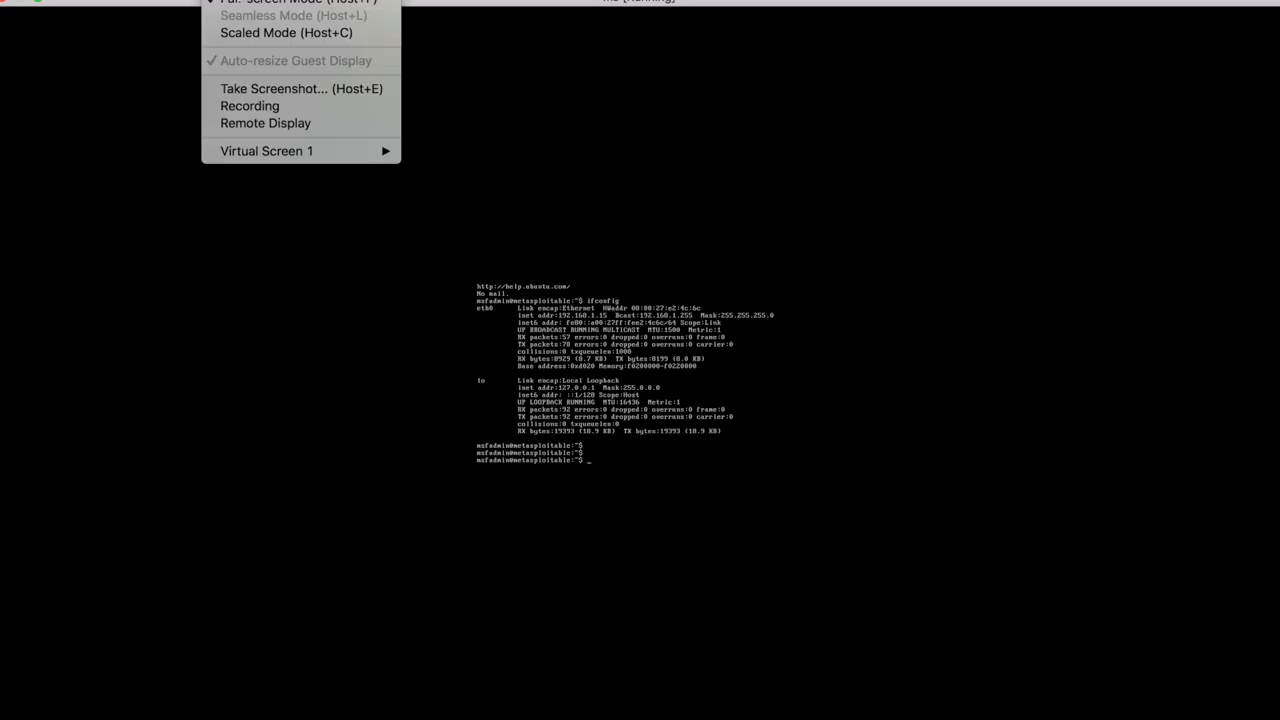
Show and enlarge the Metasploitable console, then rerun ifconfig listing eth0 at 192.168.1.15
left_click(286, 32)
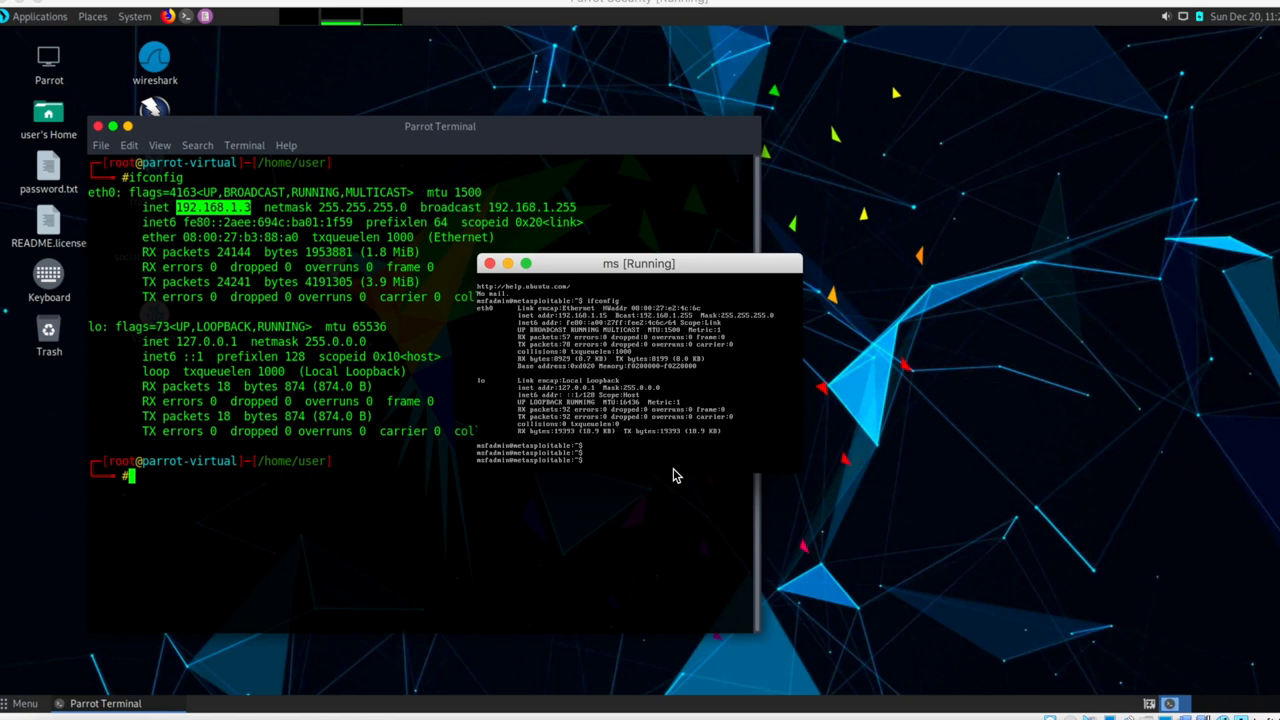
left_click_drag(640, 264, 784, 162)
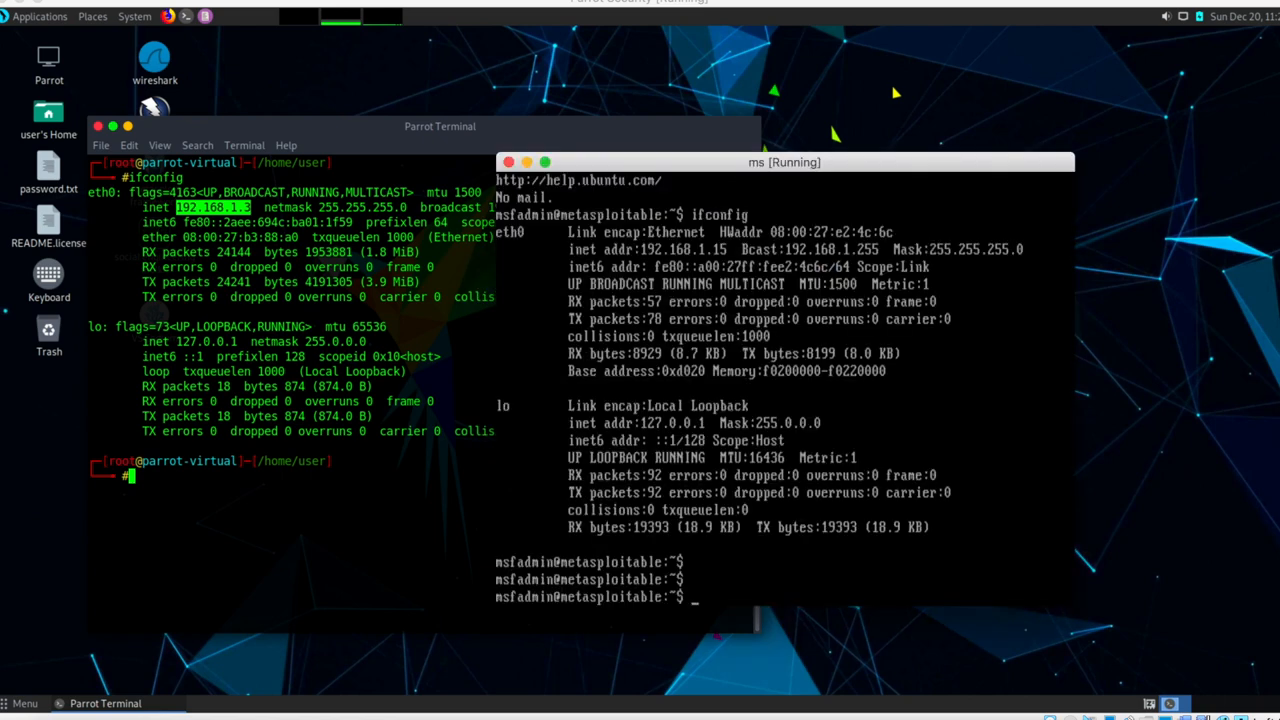
type("ifo")
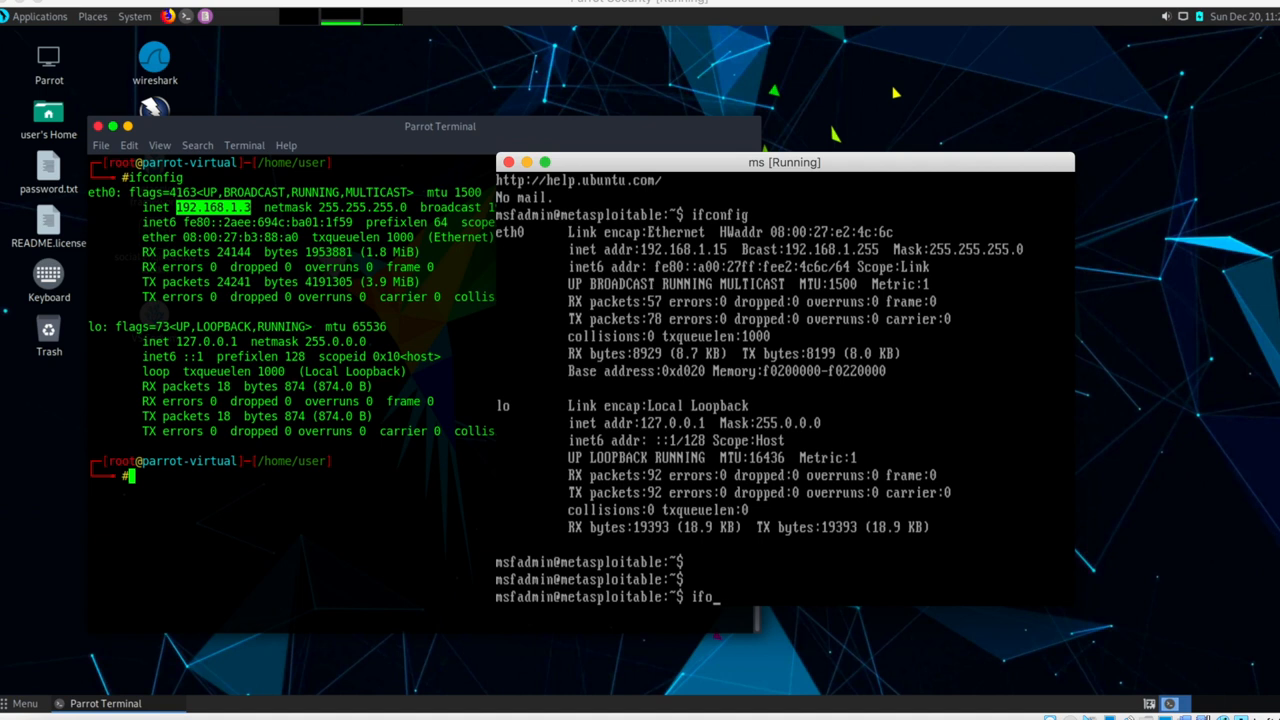
type("config")
key("Return")
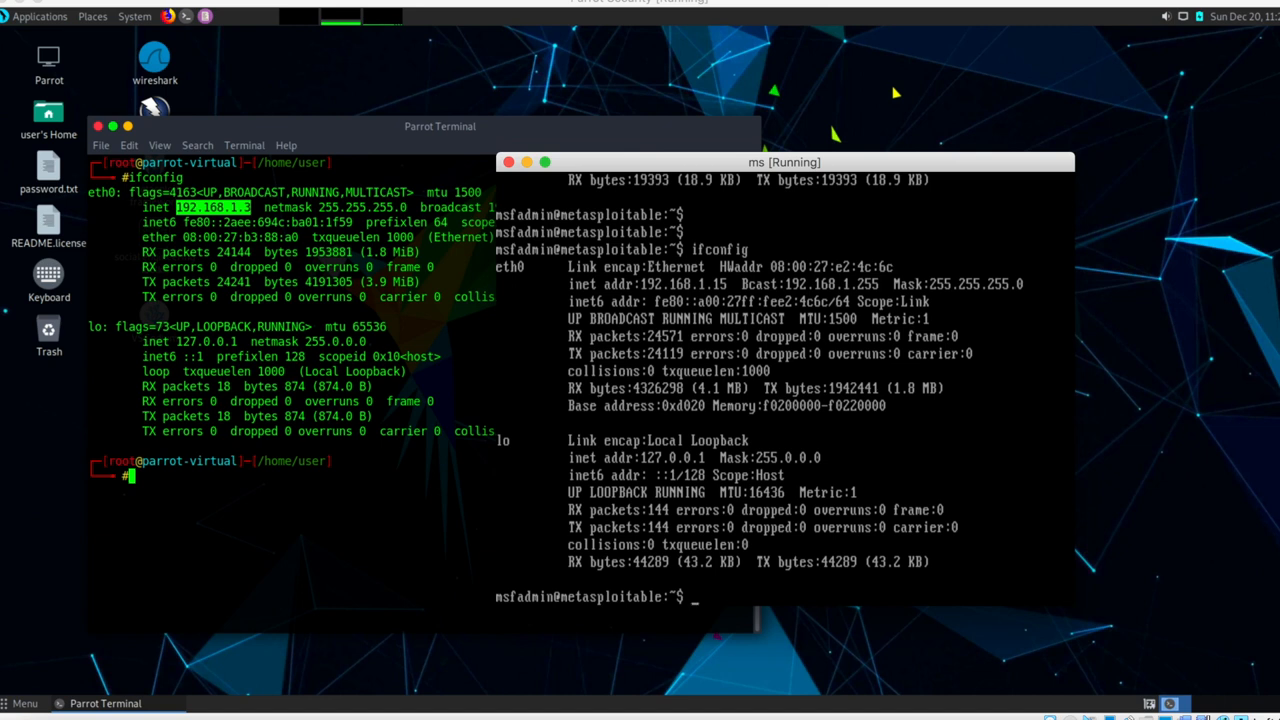
mouse_move(404, 444)
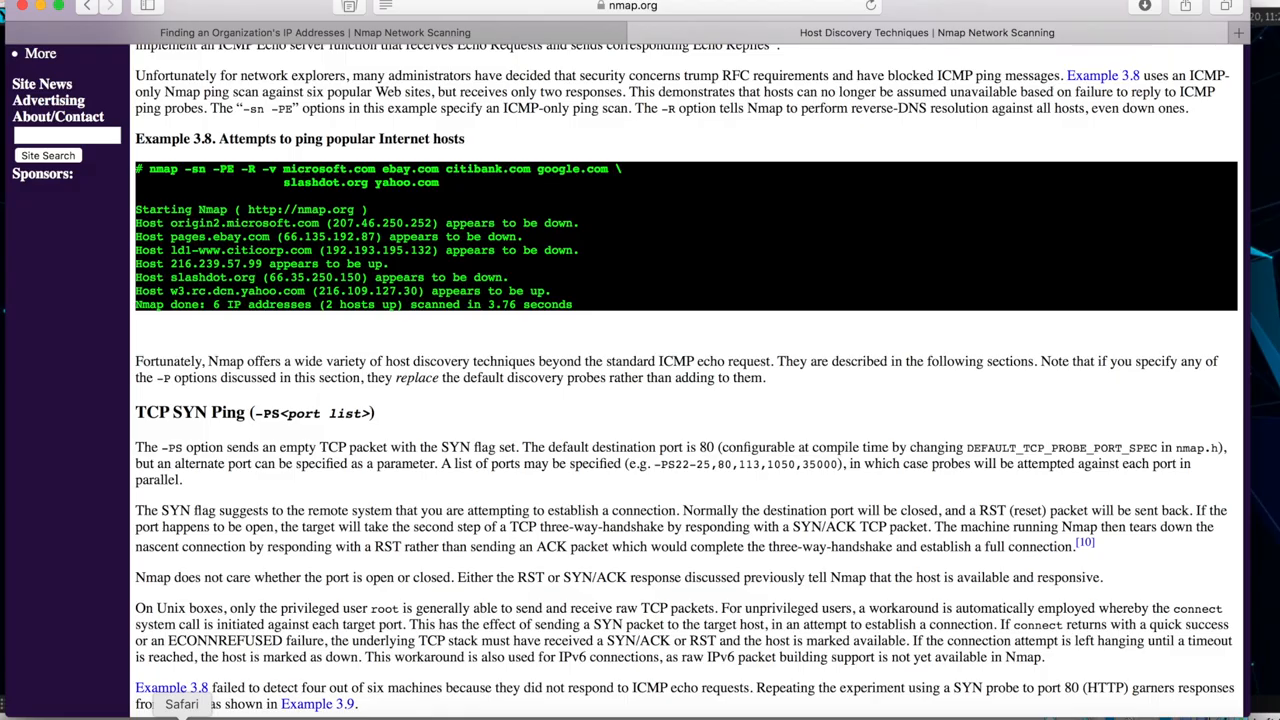
Read into the TCP SYN Ping (-PS) section and mark the phrase about the empty SYN packet
scroll("down", 3)
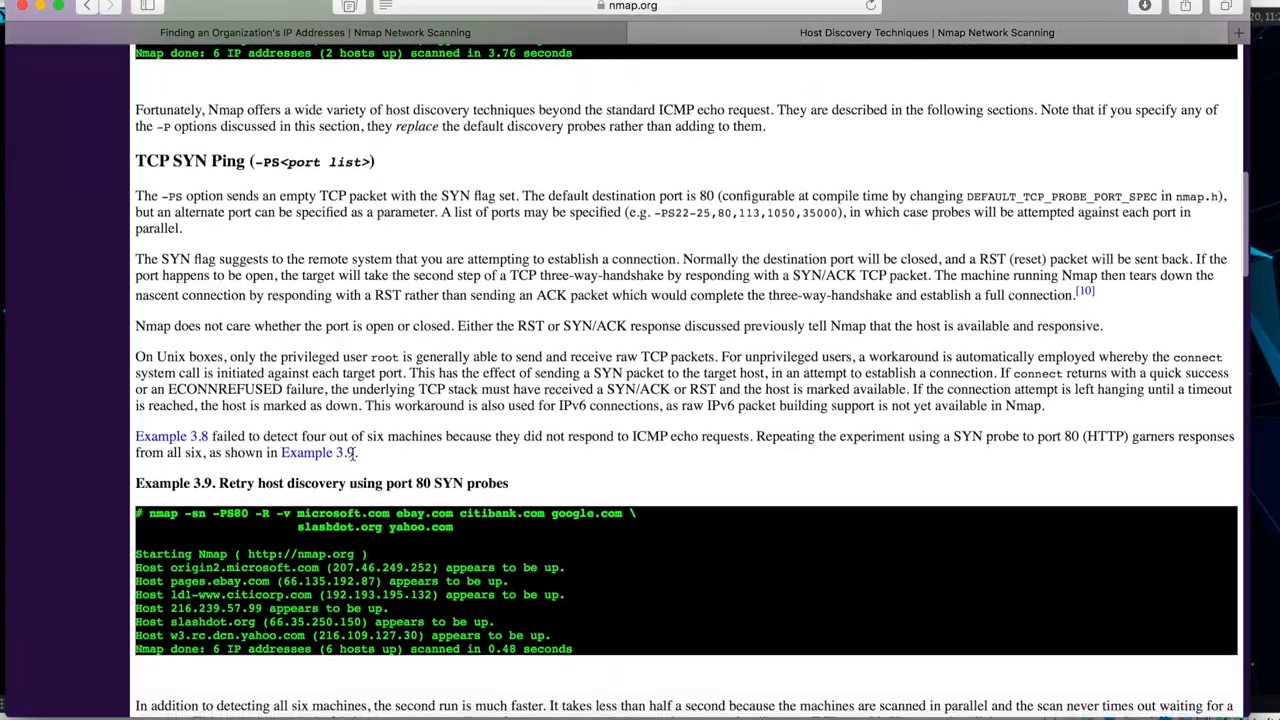
scroll("down", 3)
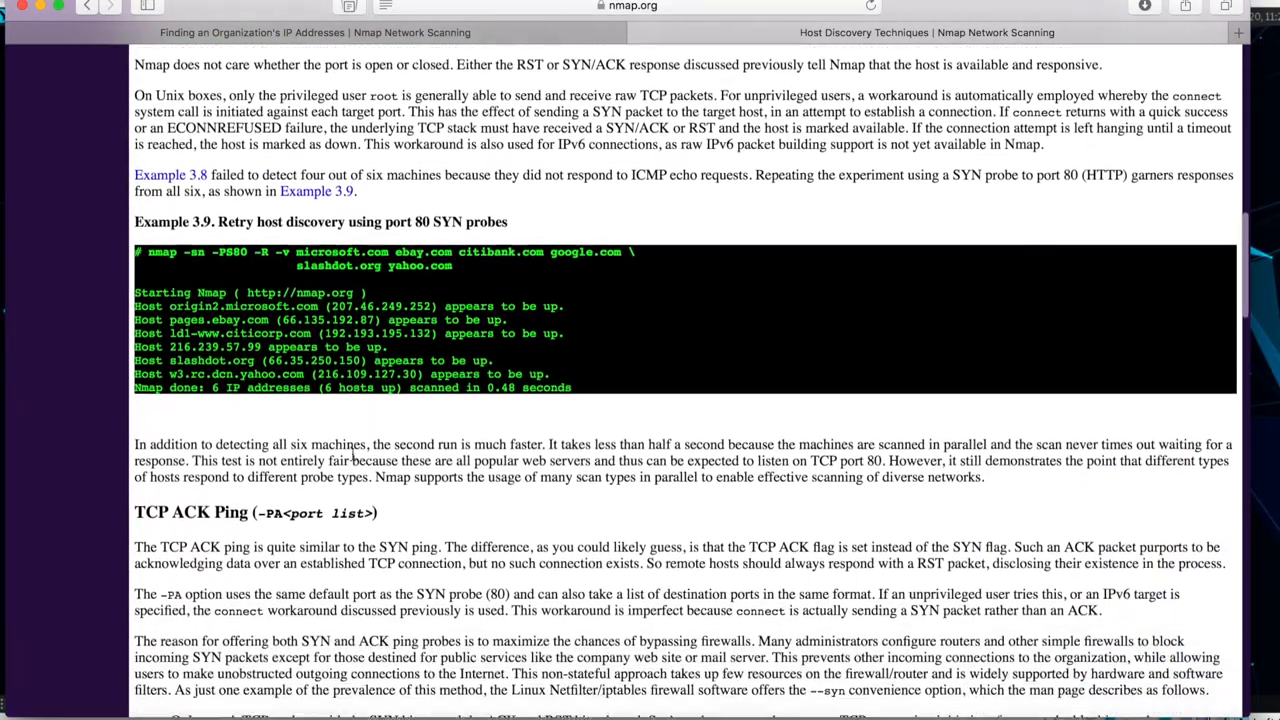
scroll("down", 3)
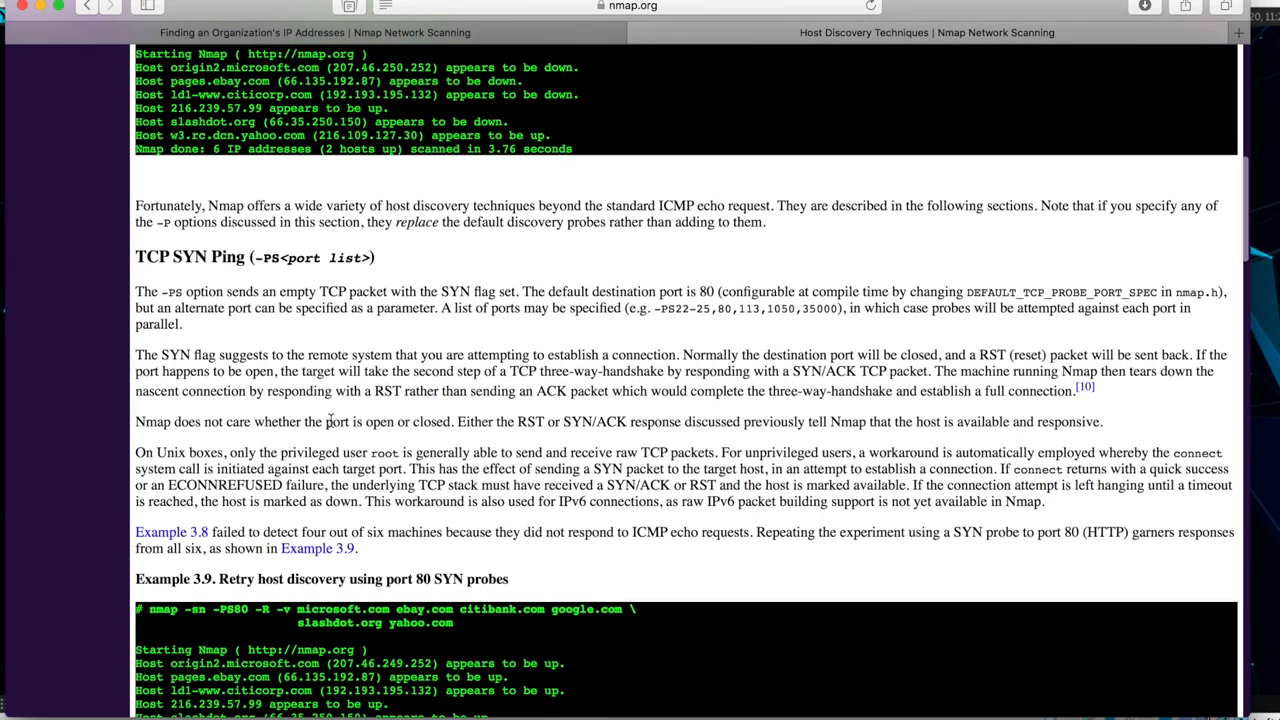
scroll("down", 3)
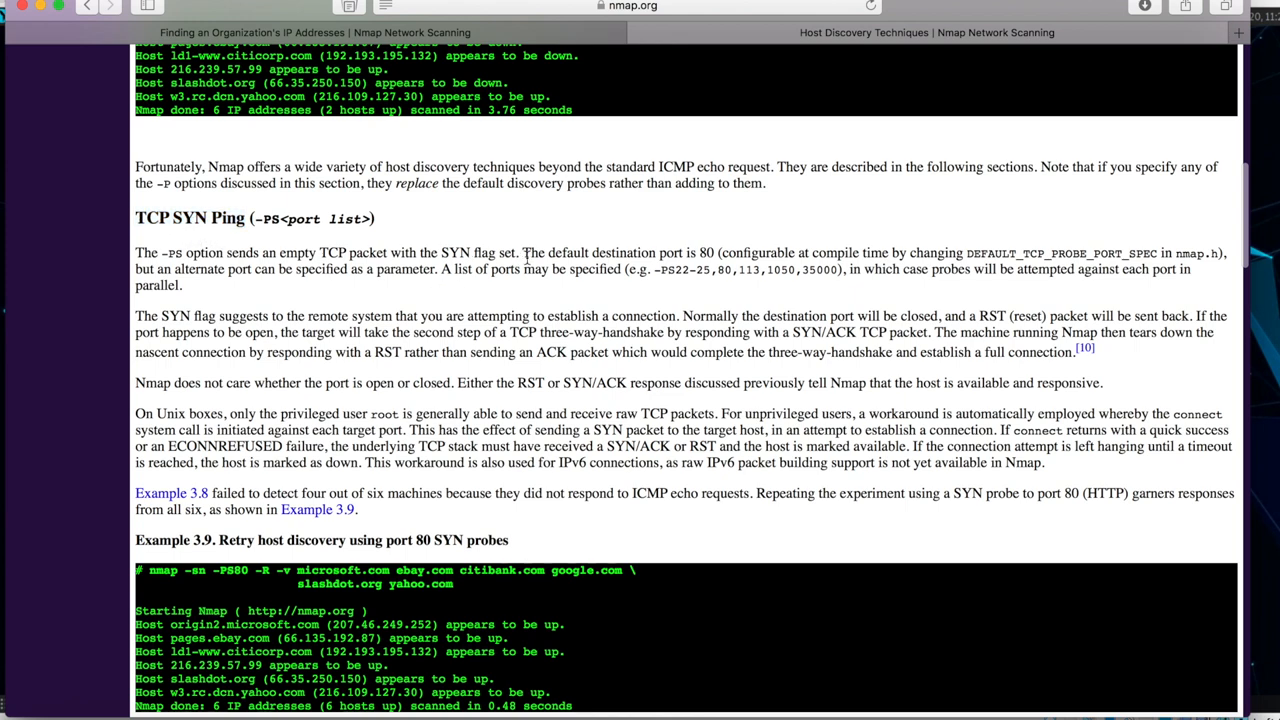
left_click_drag(230, 252, 520, 252)
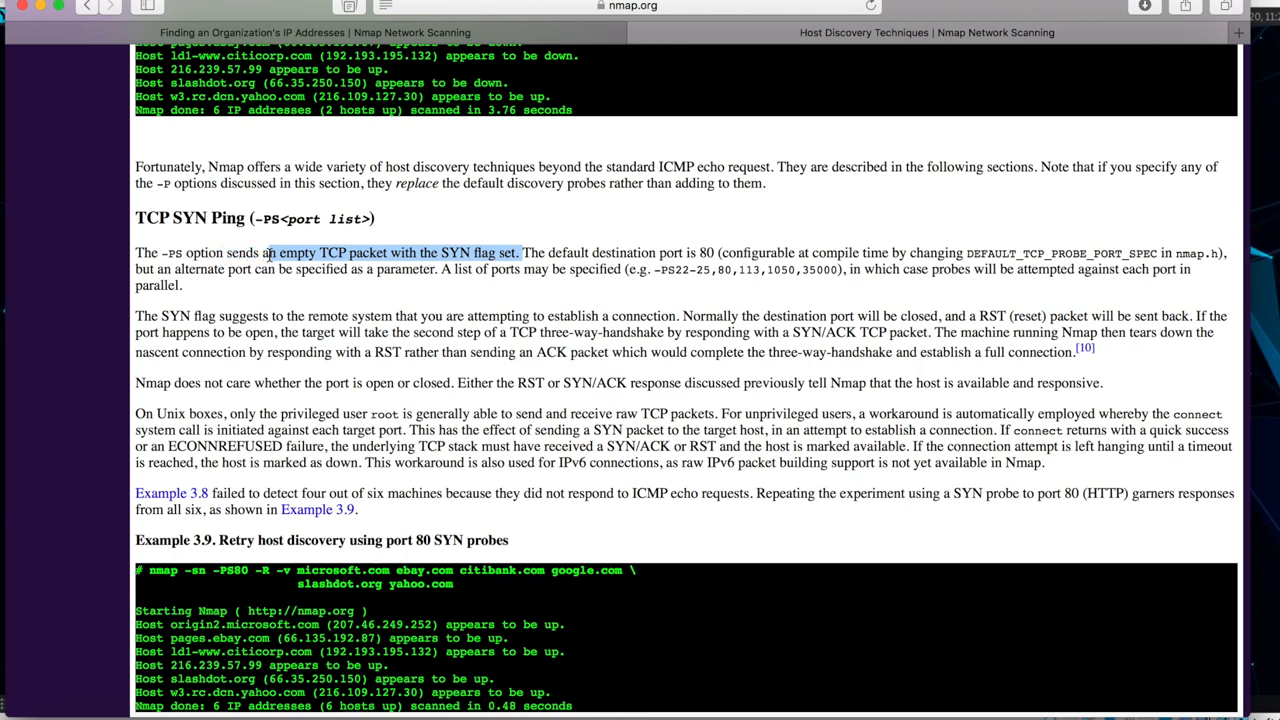
mouse_move(446, 300)
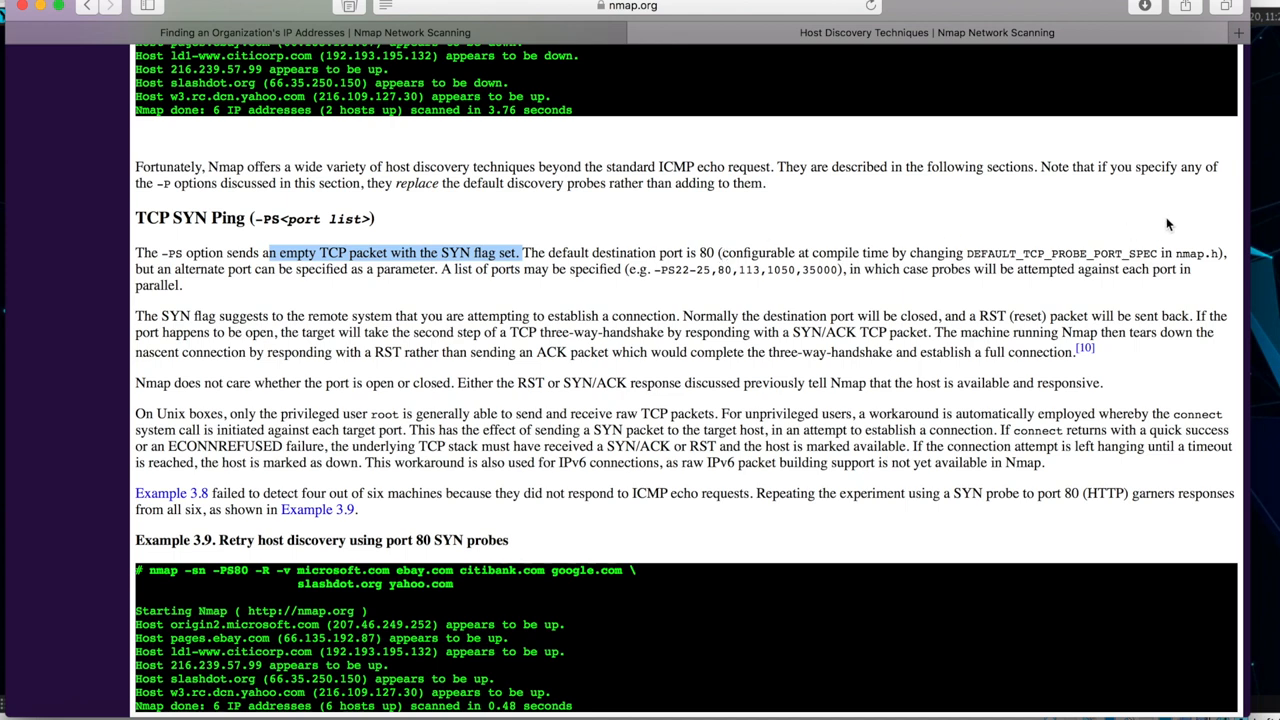
mouse_move(400, 304)
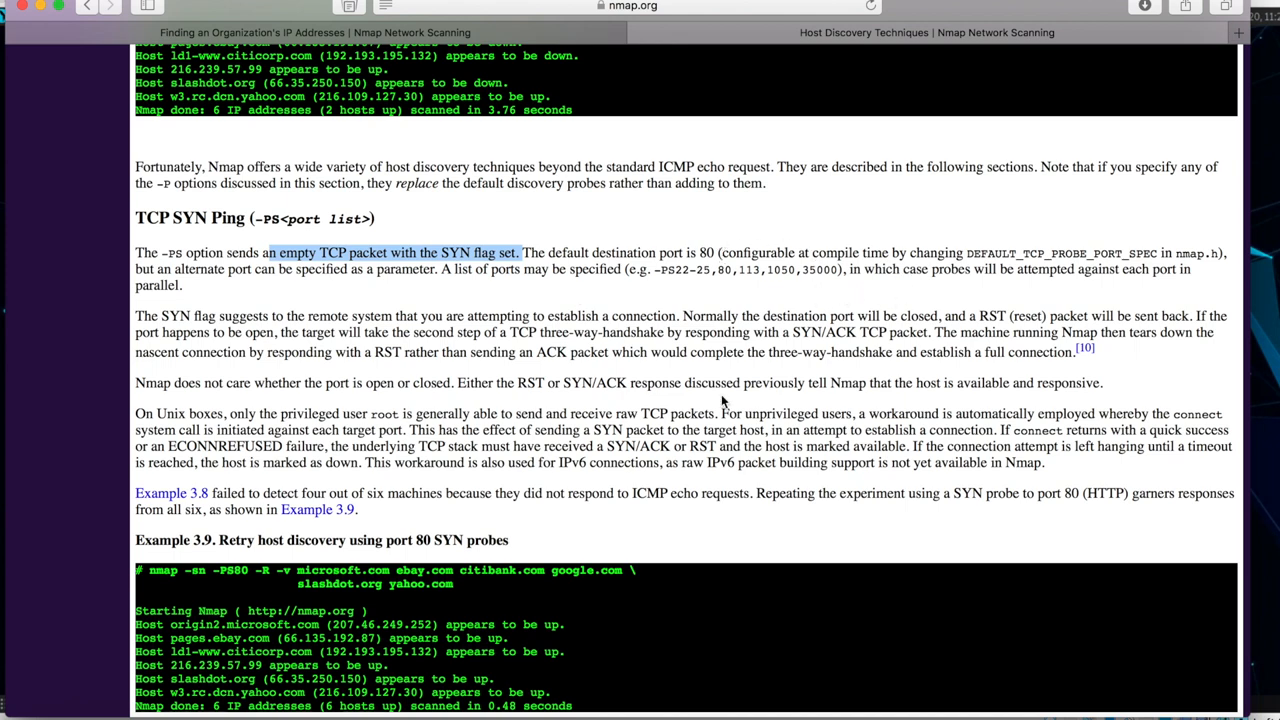
mouse_move(288, 408)
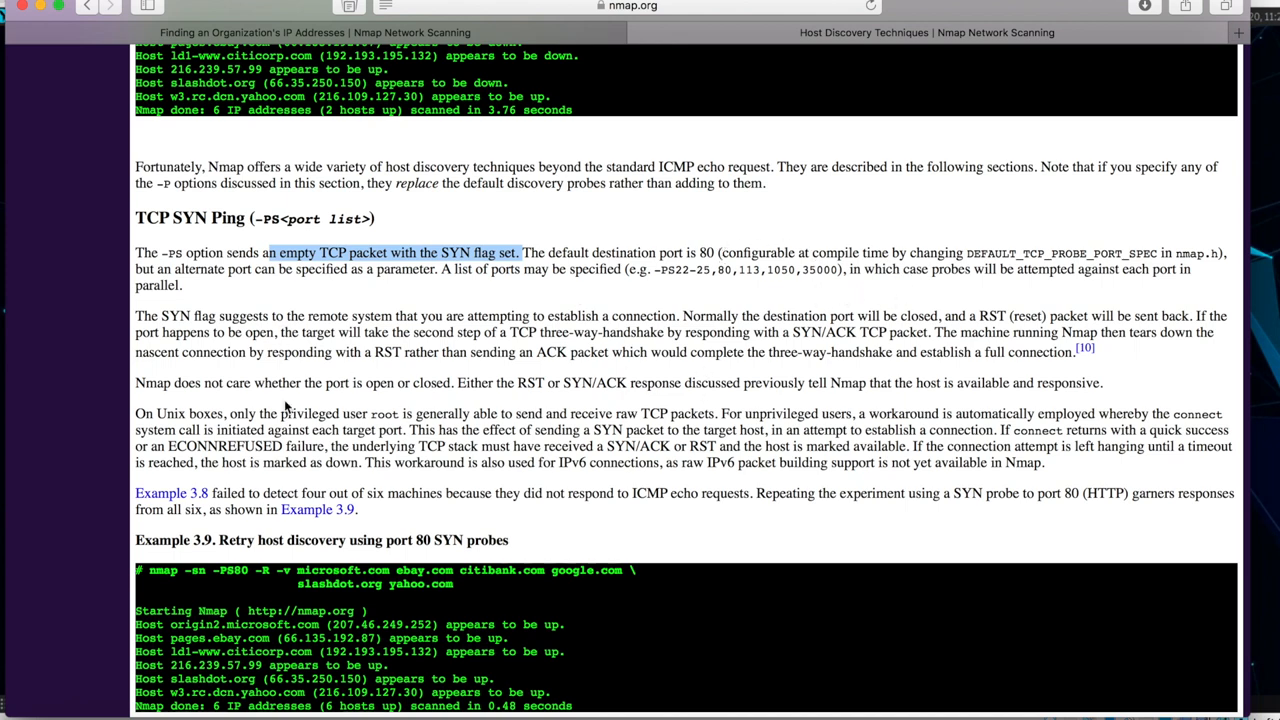
Continue through Example 3.9 and the remarks about SYN and RST packets
scroll("down", 3)
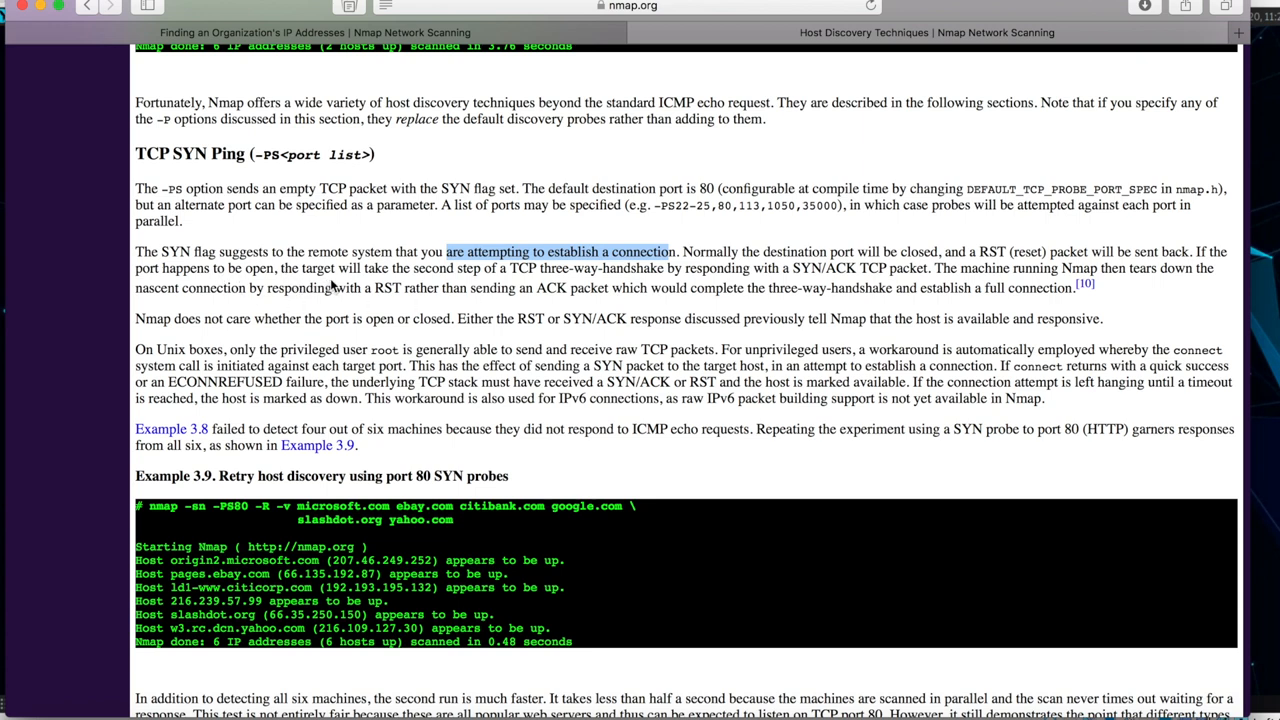
mouse_move(512, 278)
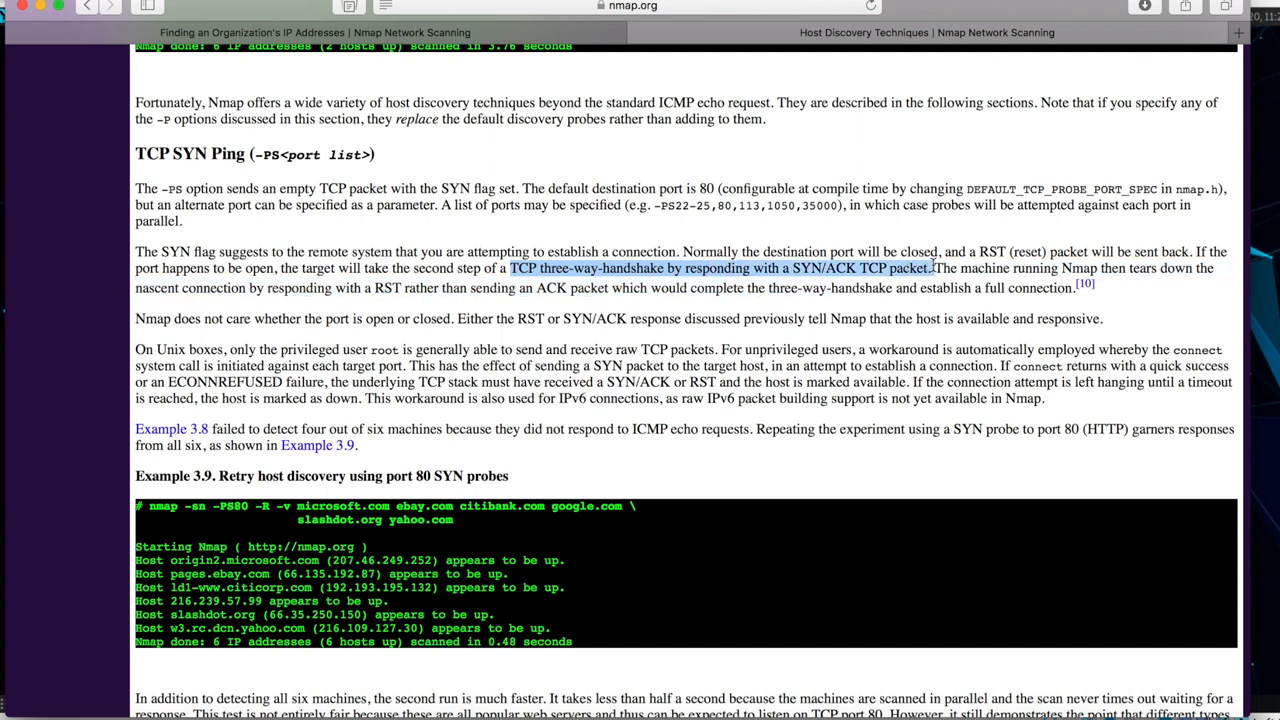
mouse_move(312, 320)
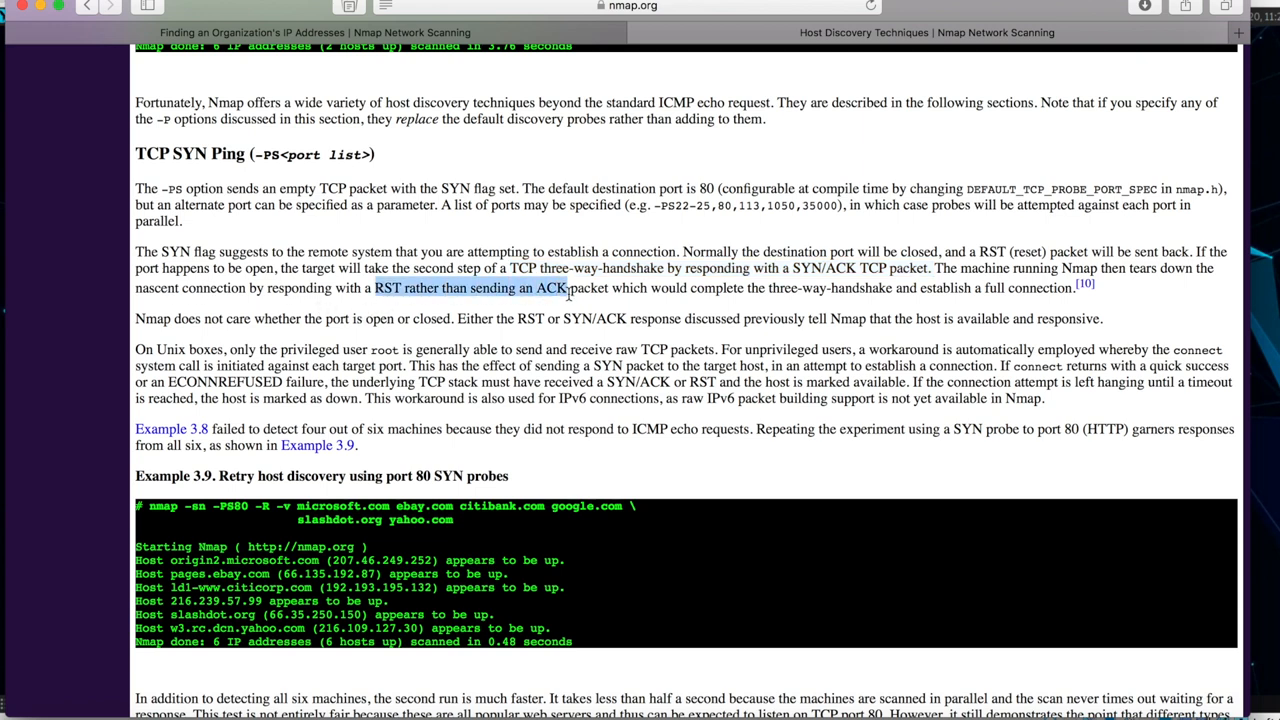
mouse_move(770, 308)
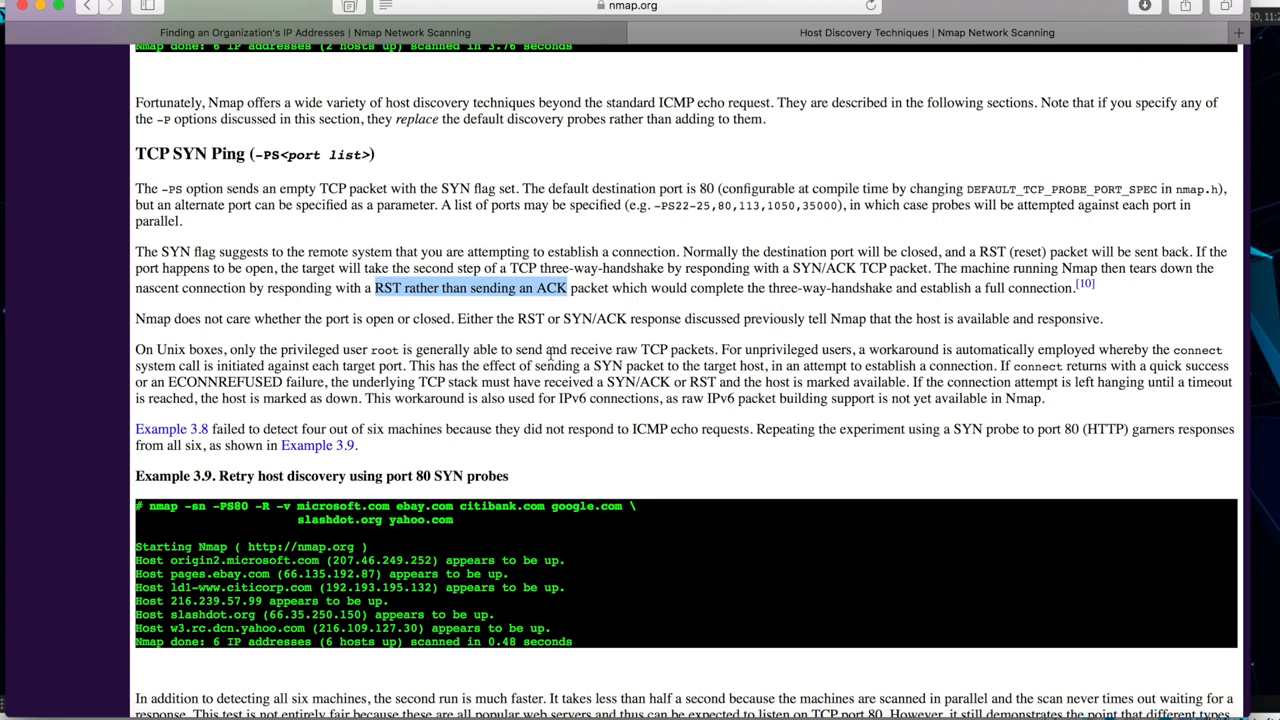
mouse_move(500, 336)
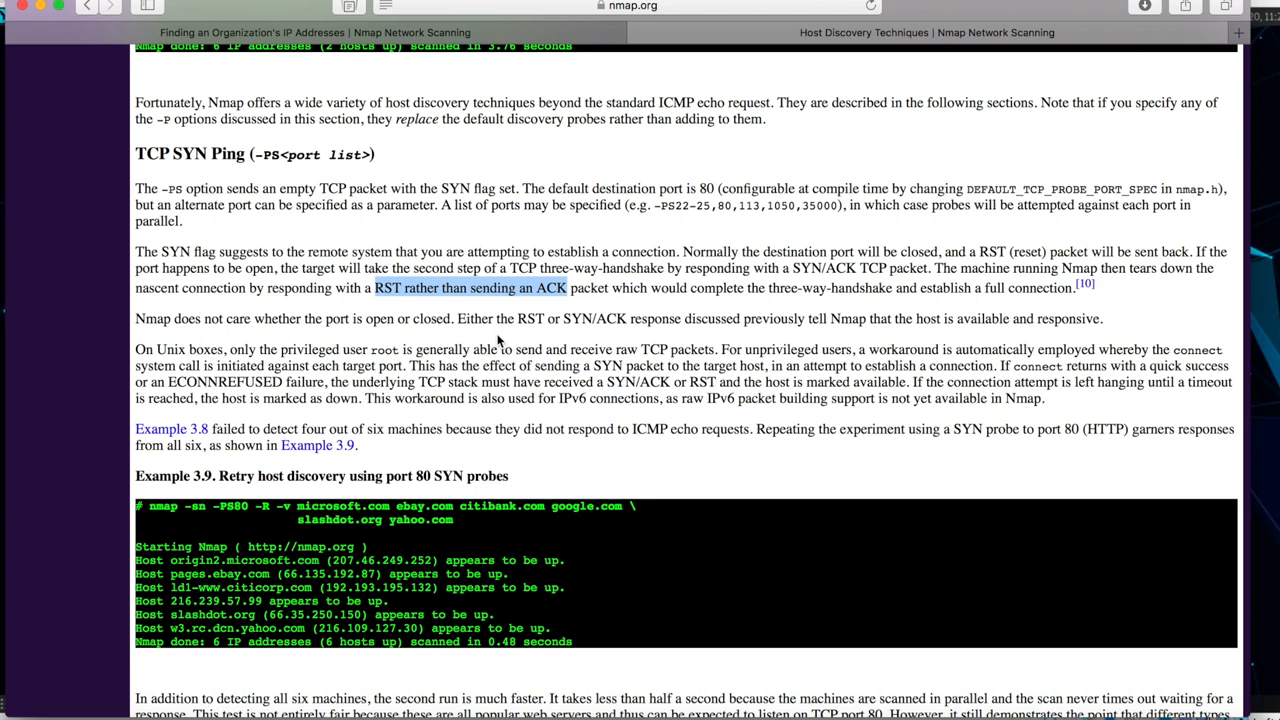
mouse_move(940, 340)
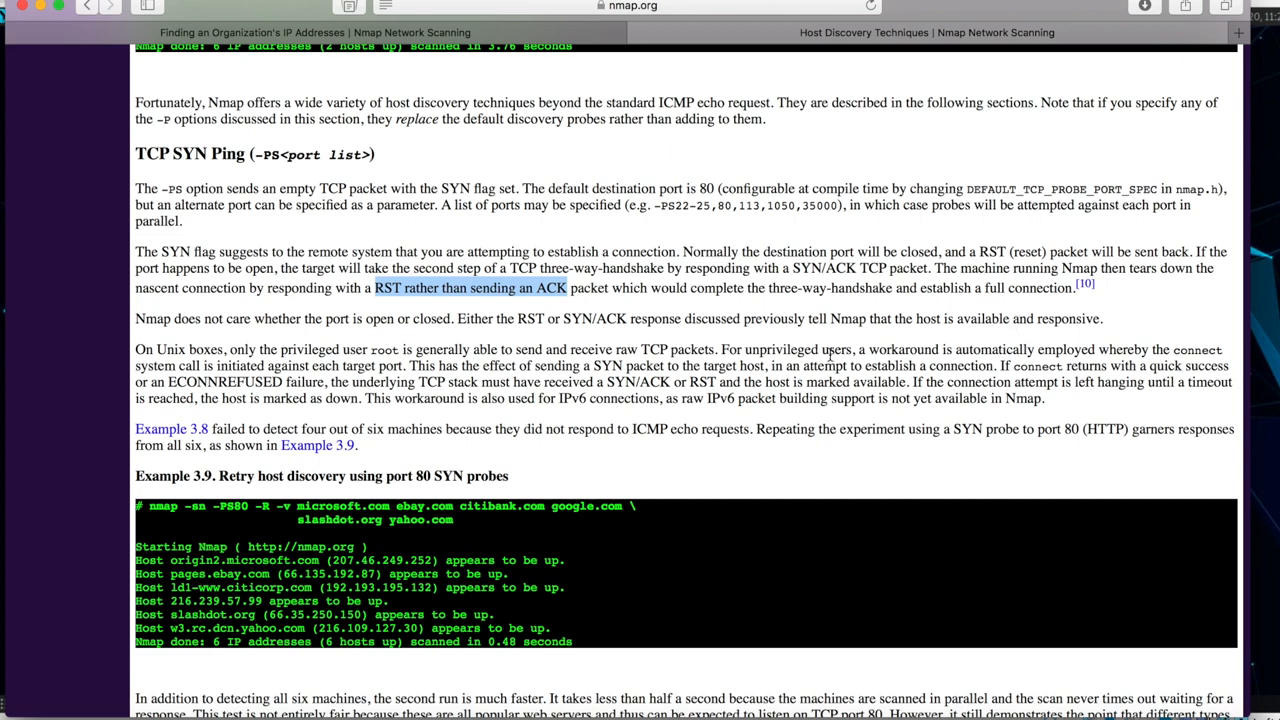
scroll("down", 3)
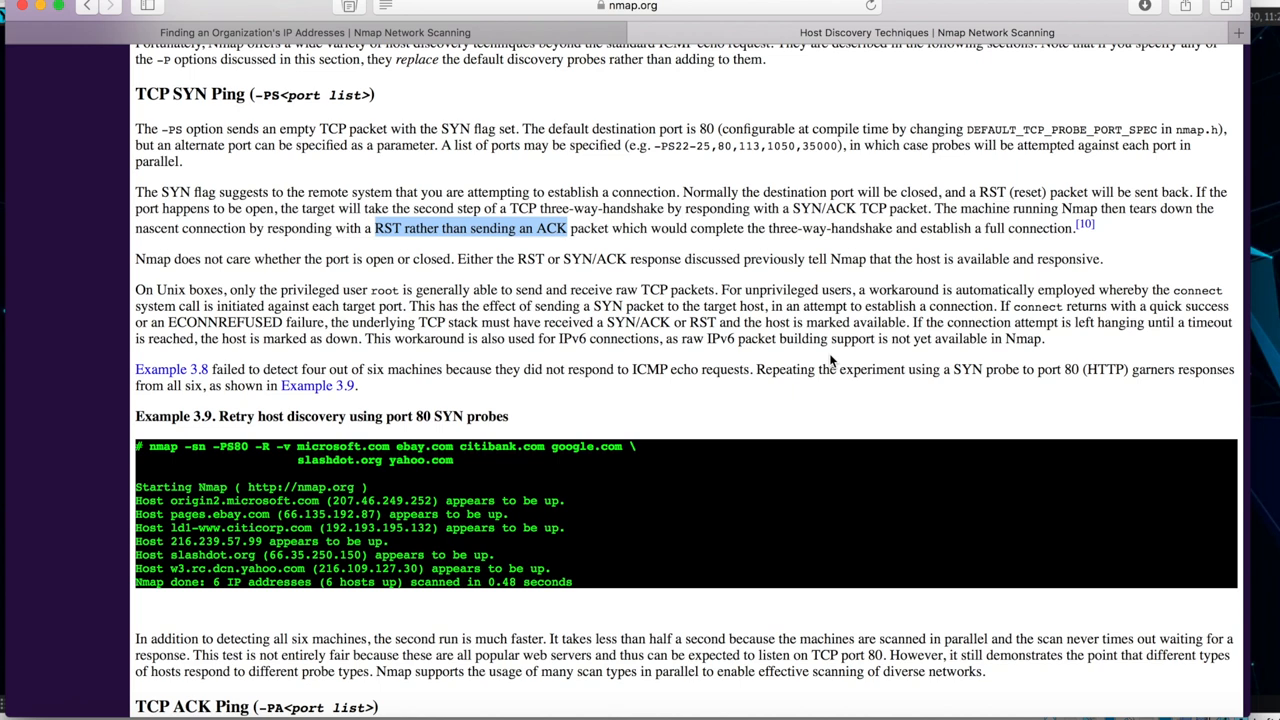
scroll("down", 3)
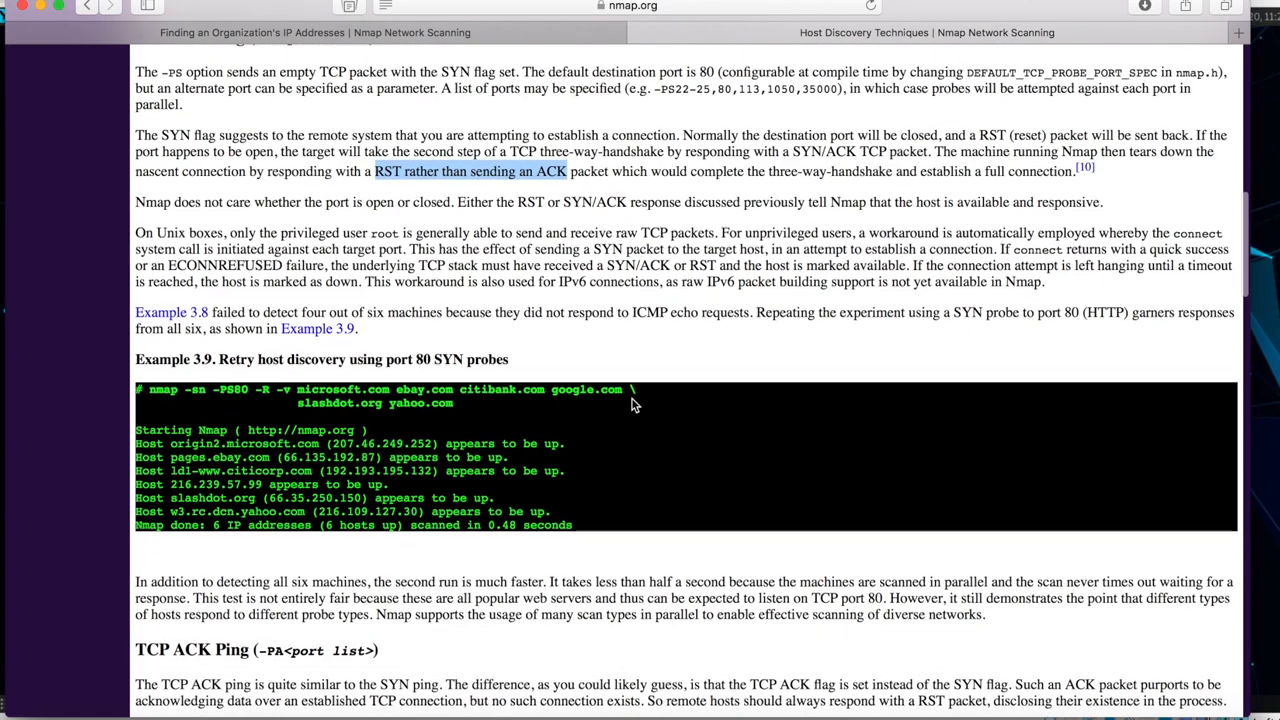
scroll("down", 3)
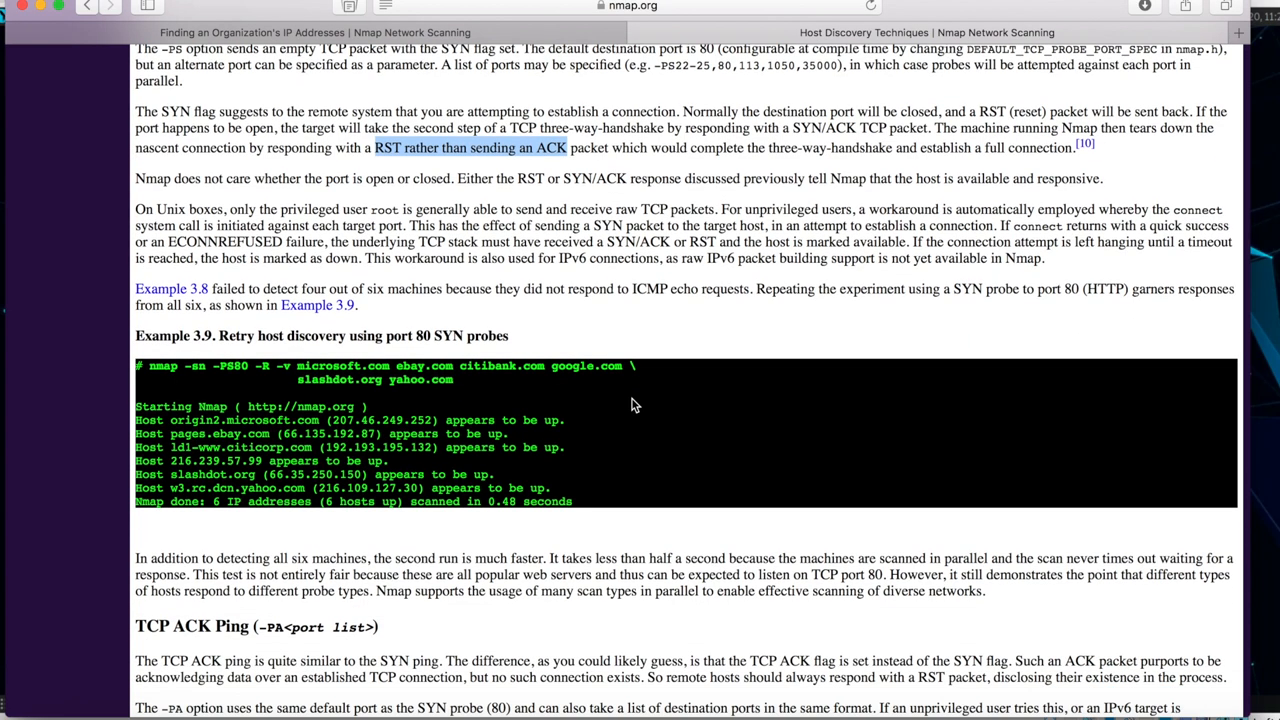
scroll("down", 3)
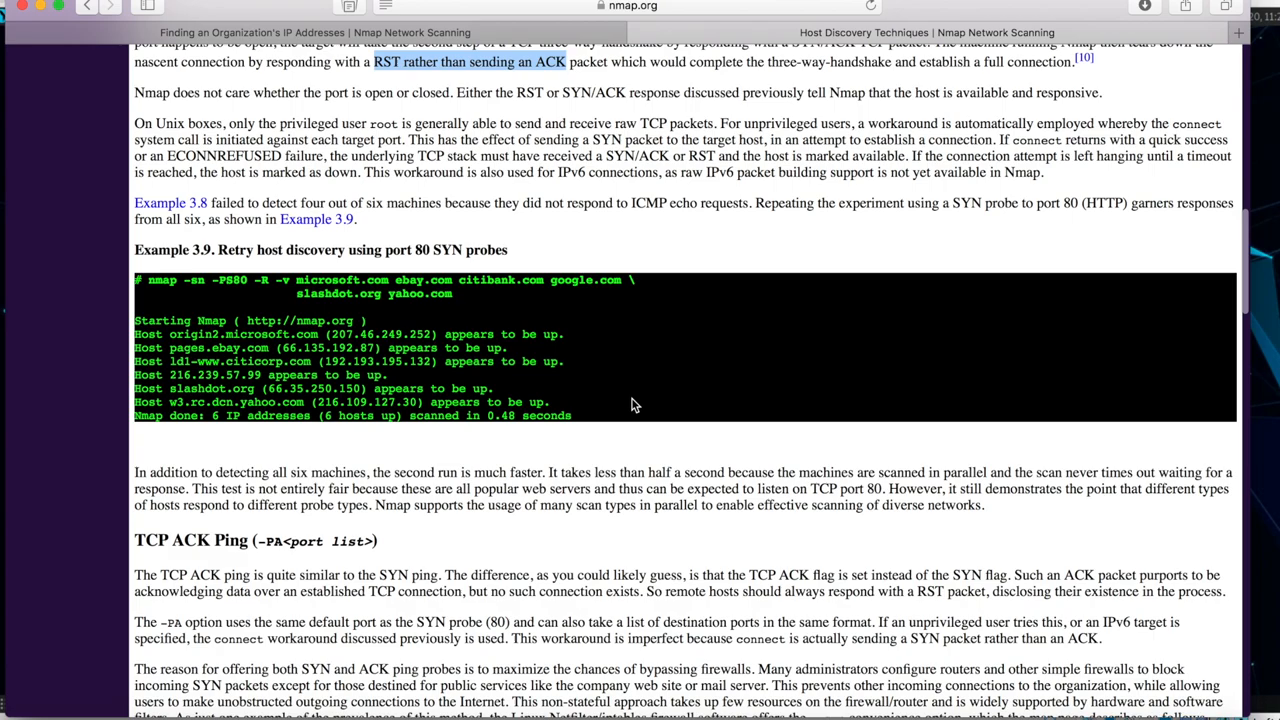
scroll("up", 3)
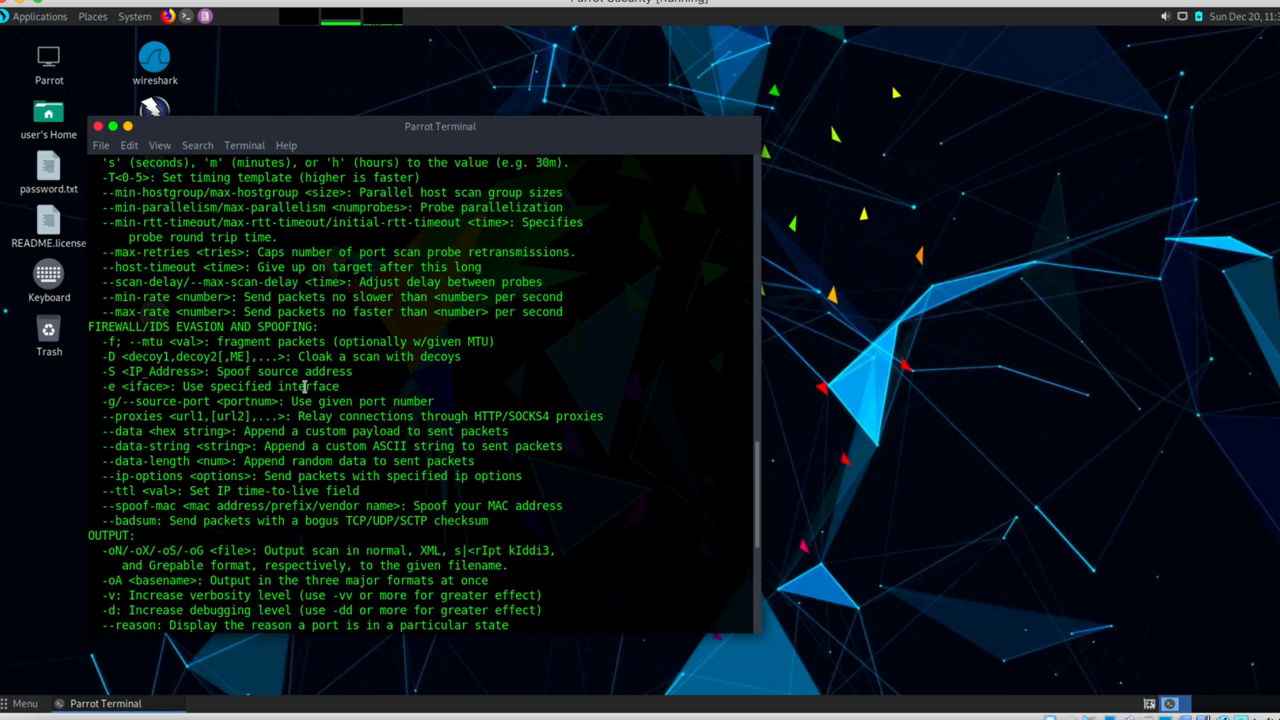
Scroll the nmap help output back to the SCAN TECHNIQUES section for review
scroll("up", 3)
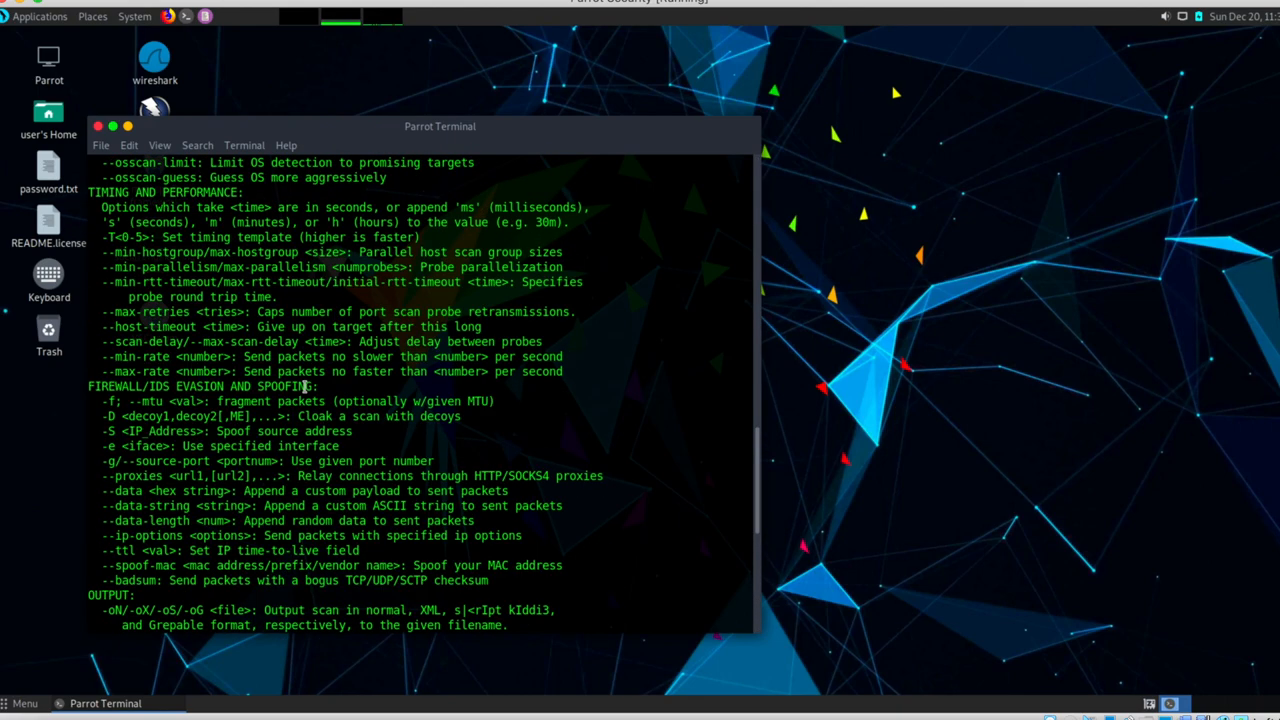
scroll("up", 3)
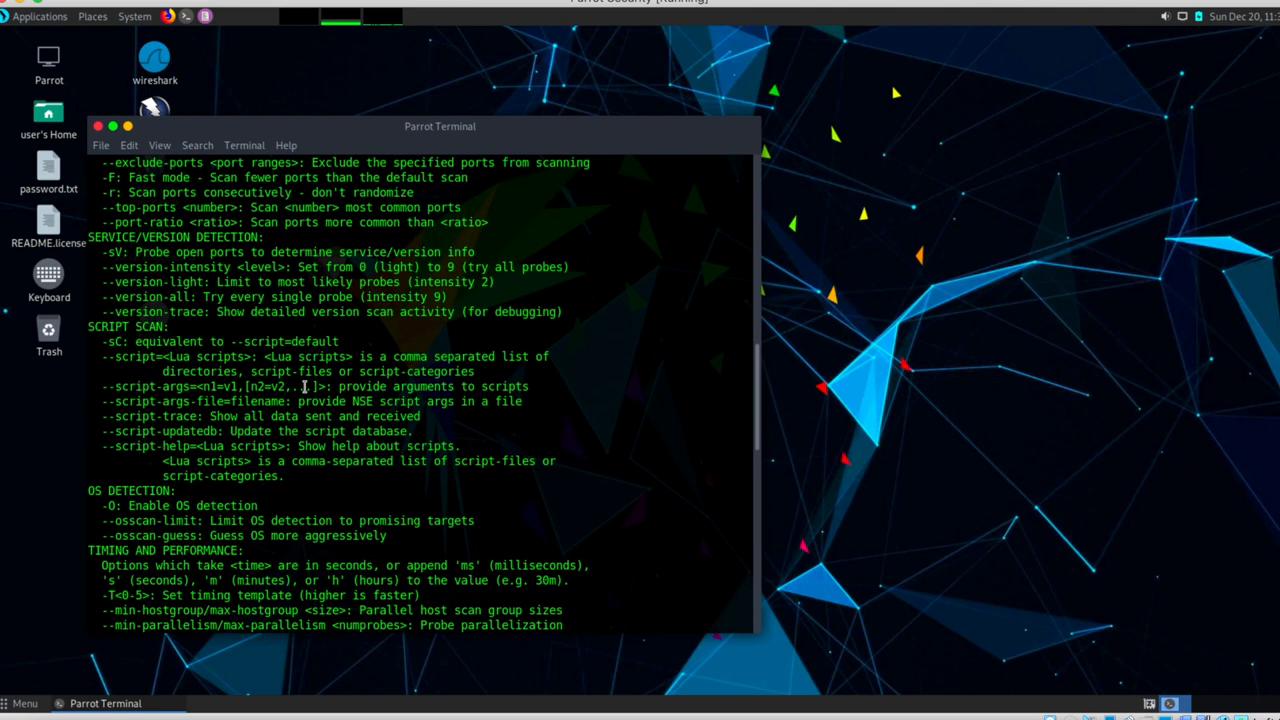
scroll("up", 3)
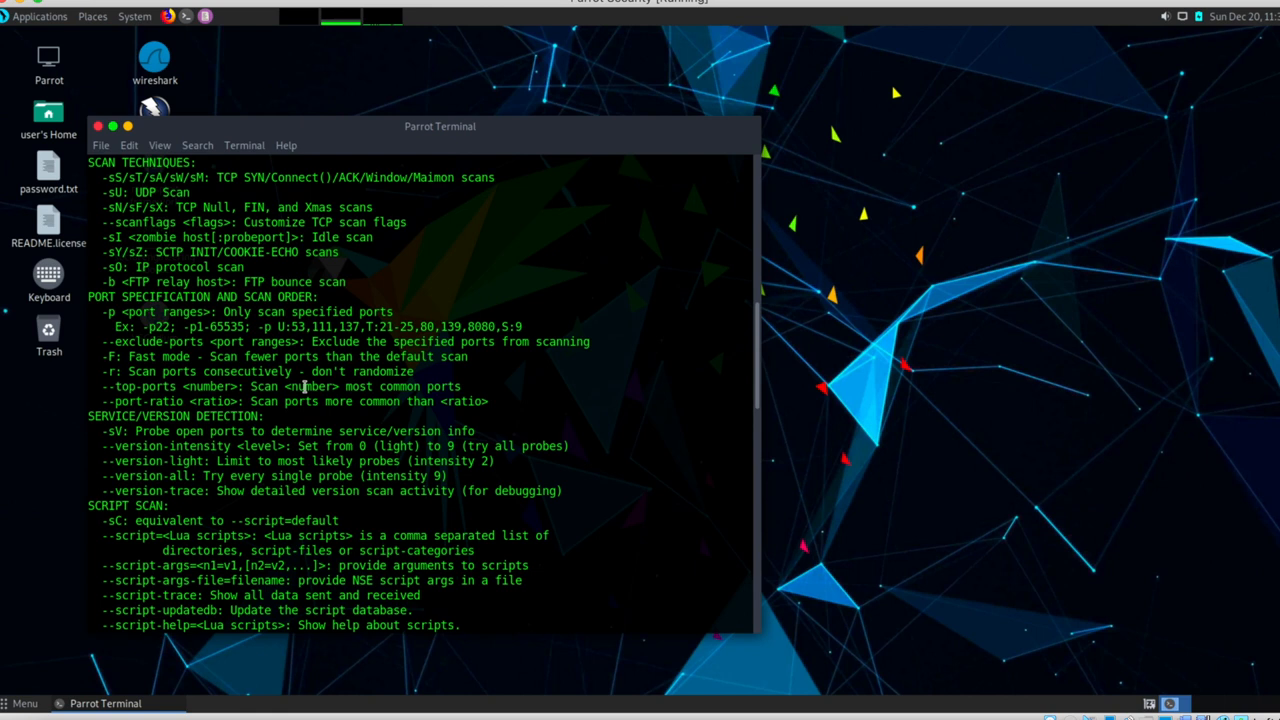
mouse_move(150, 348)
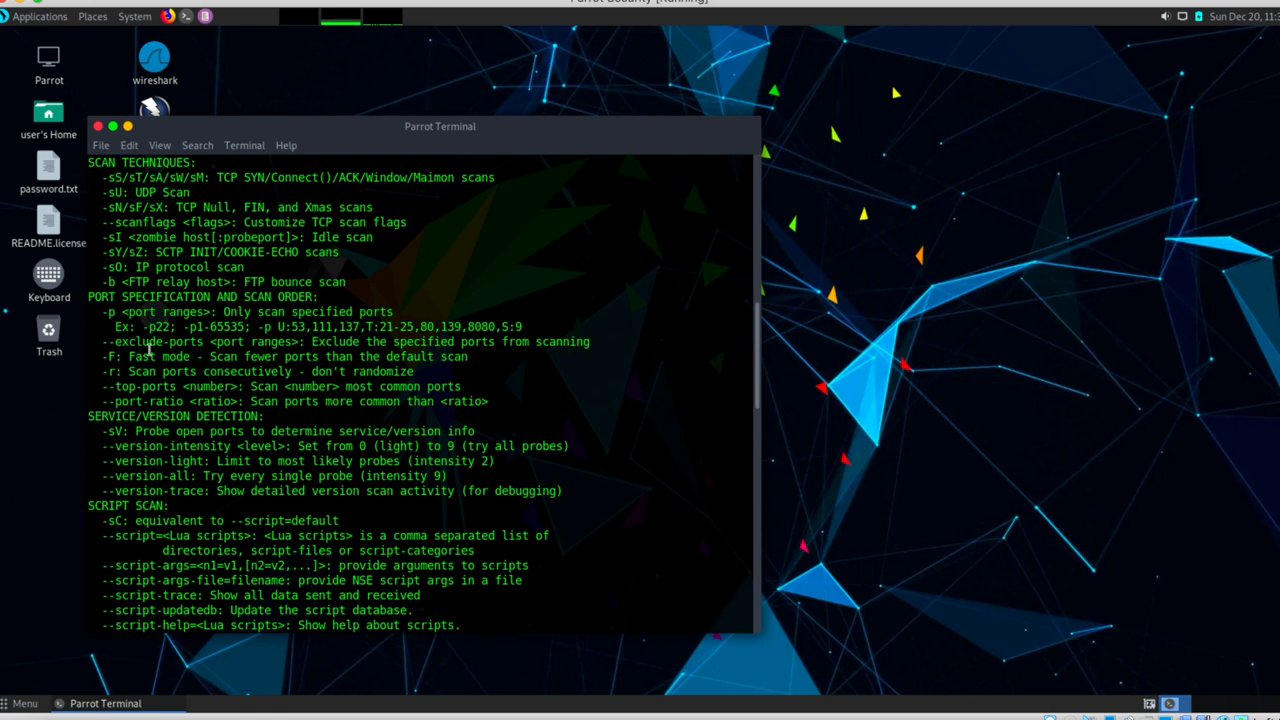
mouse_move(184, 388)
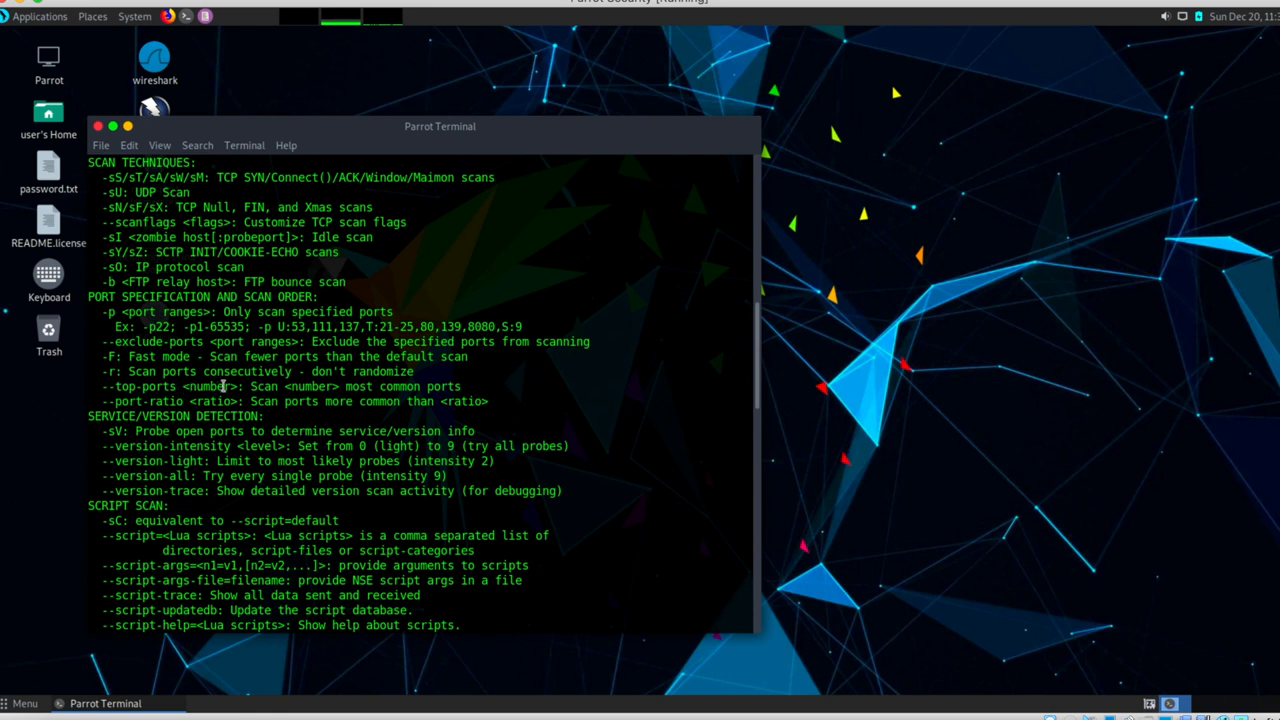
mouse_move(280, 236)
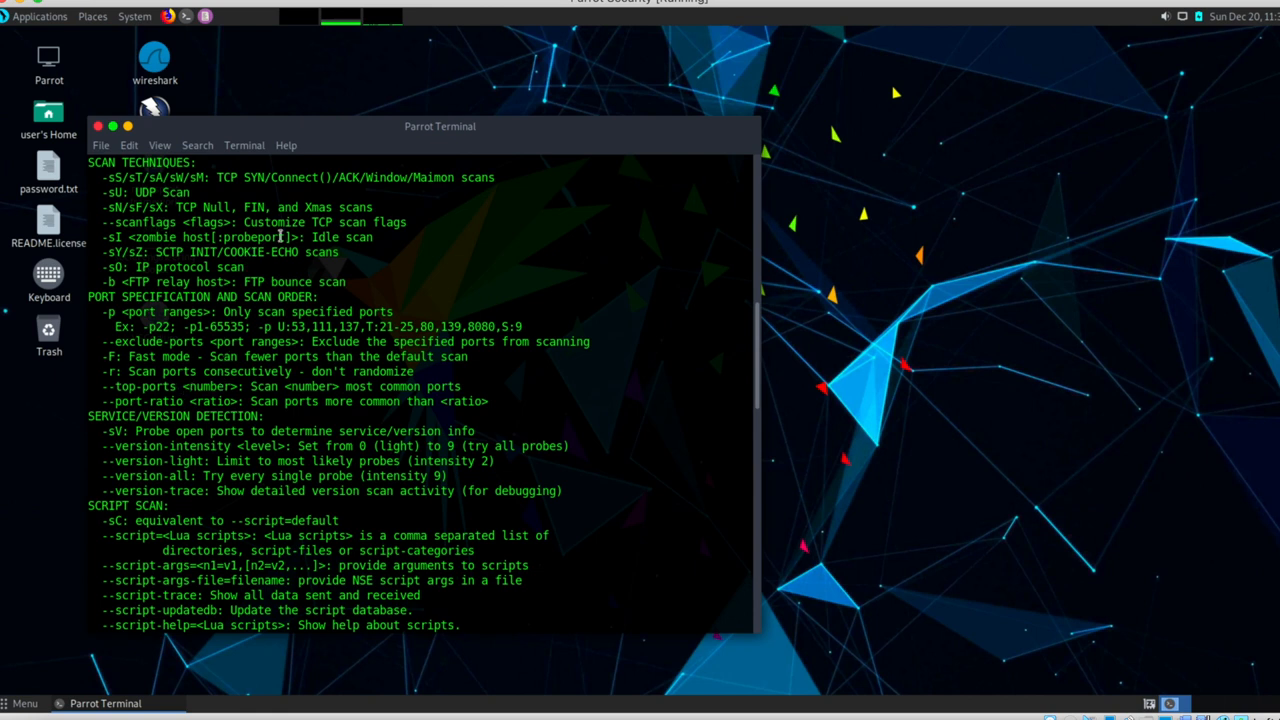
mouse_move(270, 206)
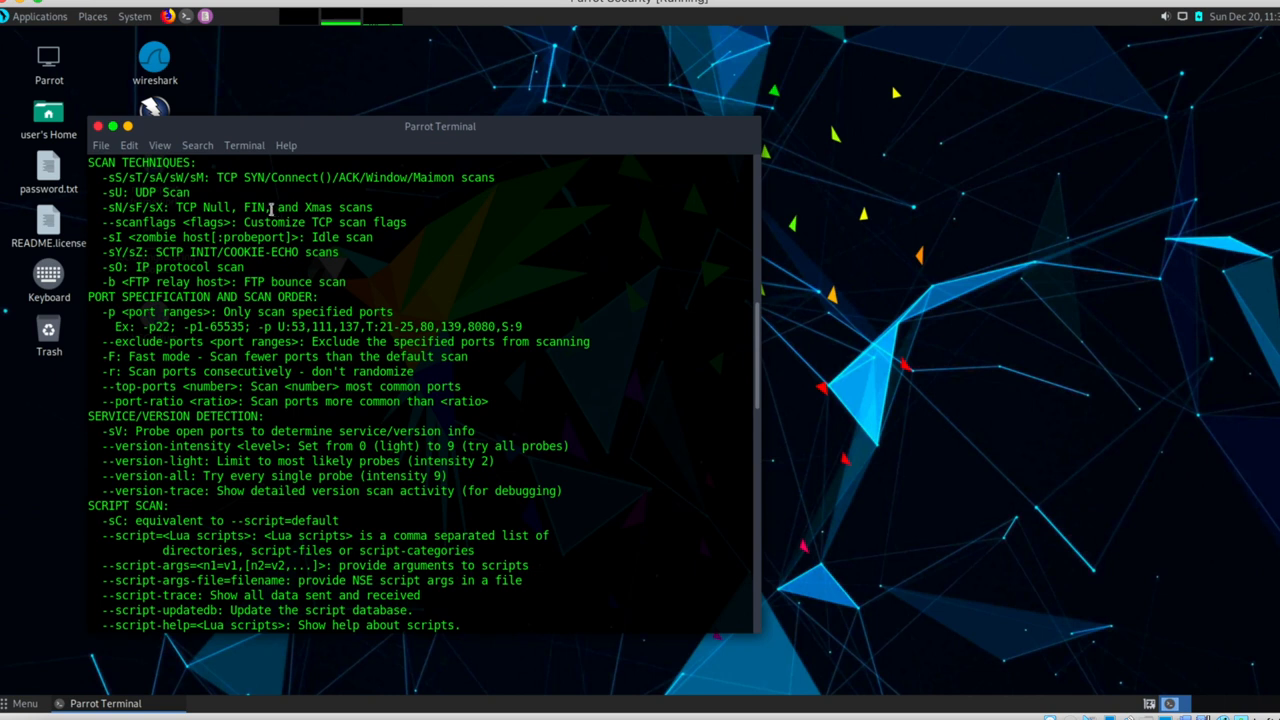
mouse_move(272, 206)
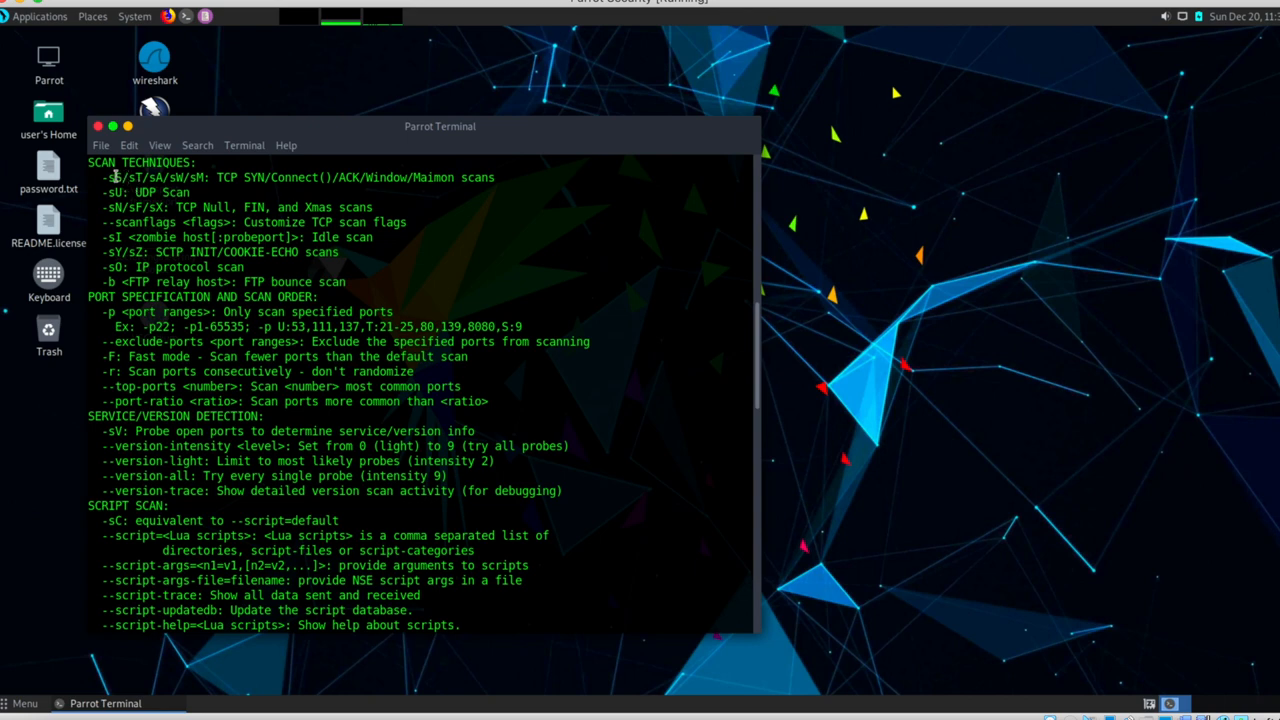
scroll("down", 3)
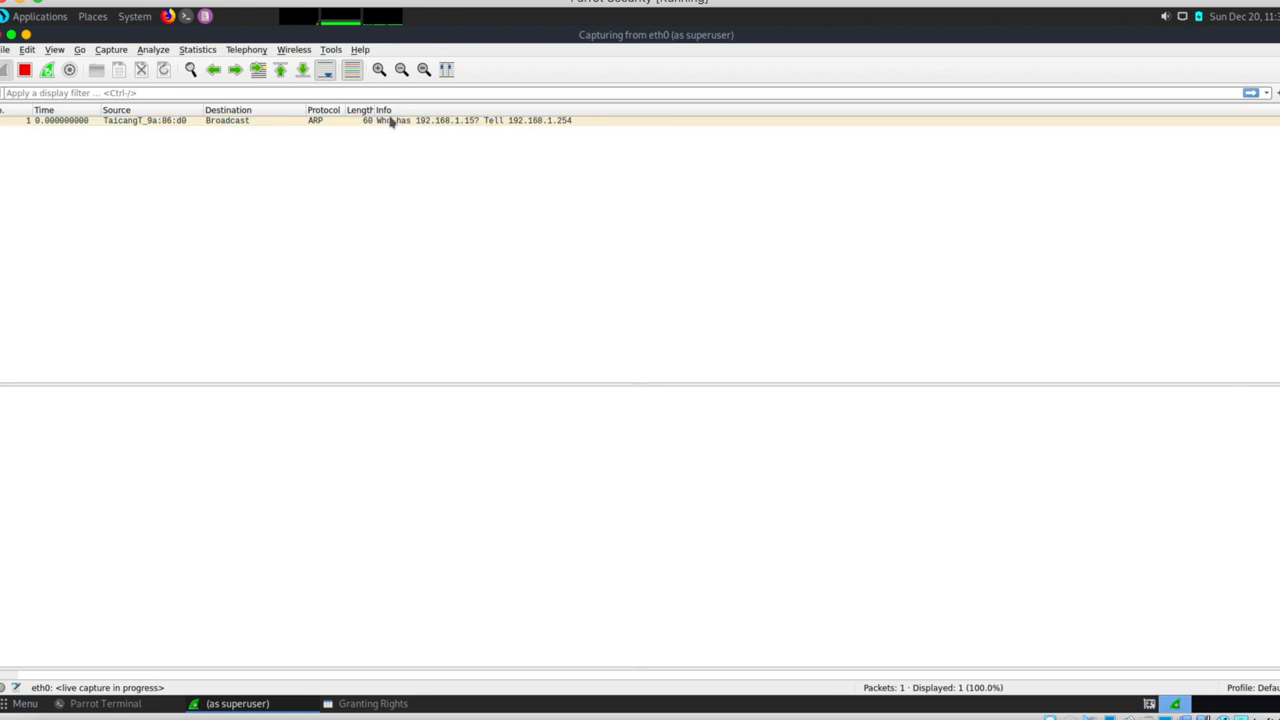
Inspect the first ARP packet, then filter the eth0 capture to ip.addr == 192.168.1.15
left_click(300, 120)
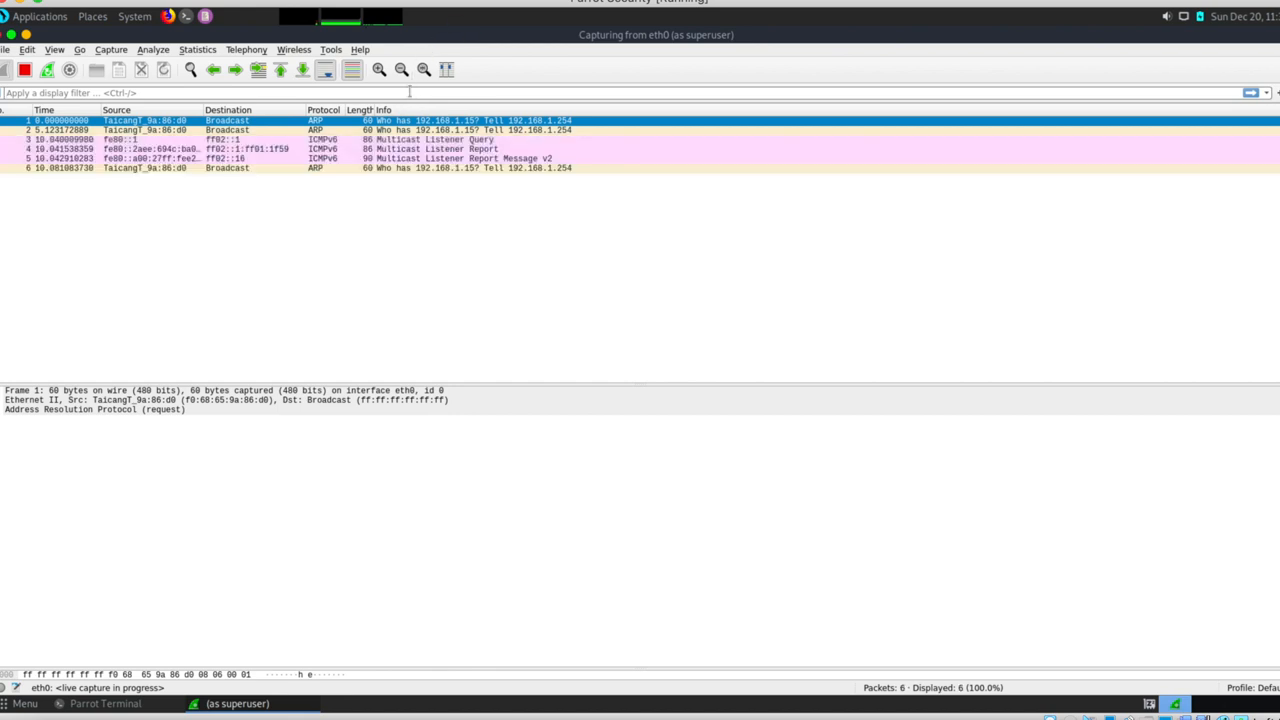
left_click(200, 92)
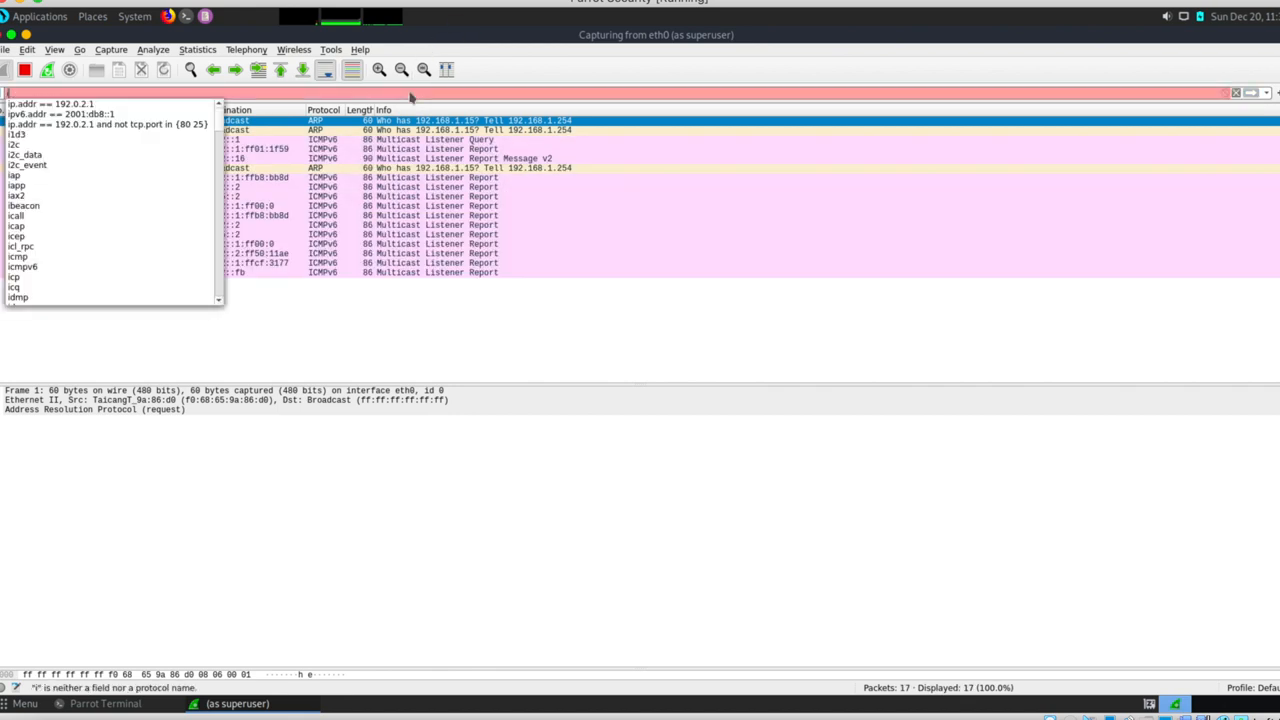
type("p.addr == 192.0.2")
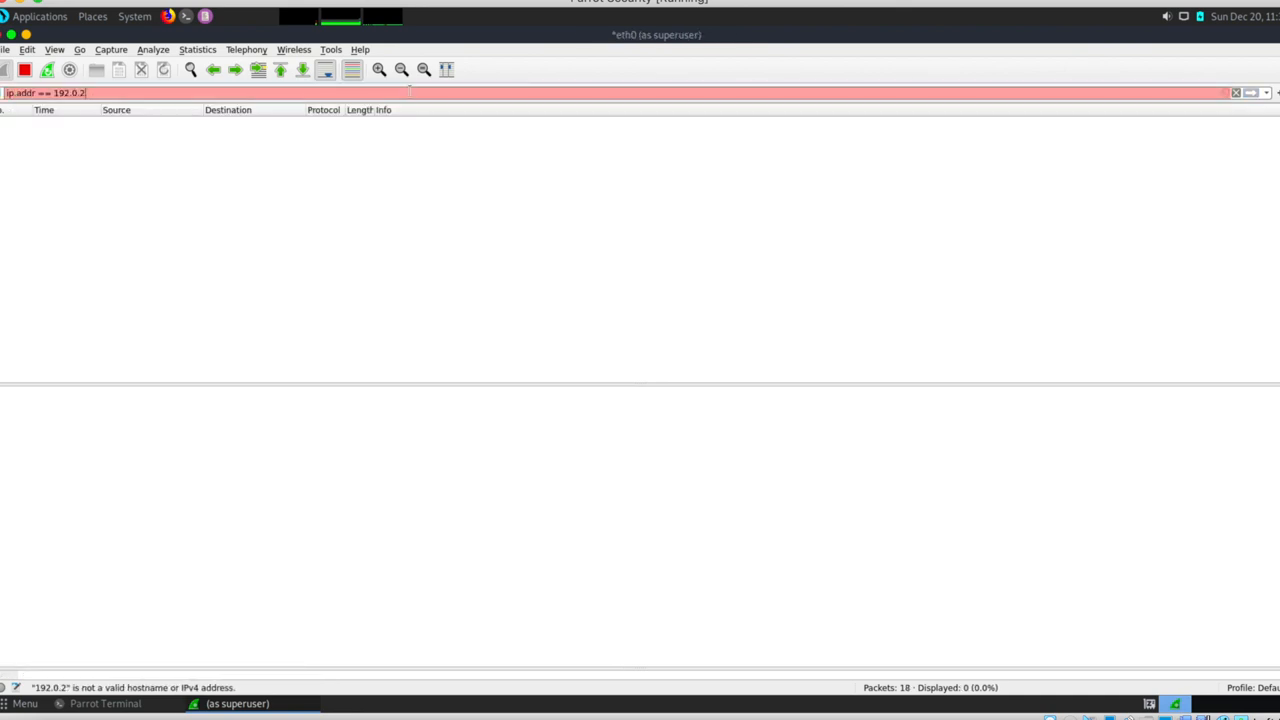
key("BackSpace")
type("1")
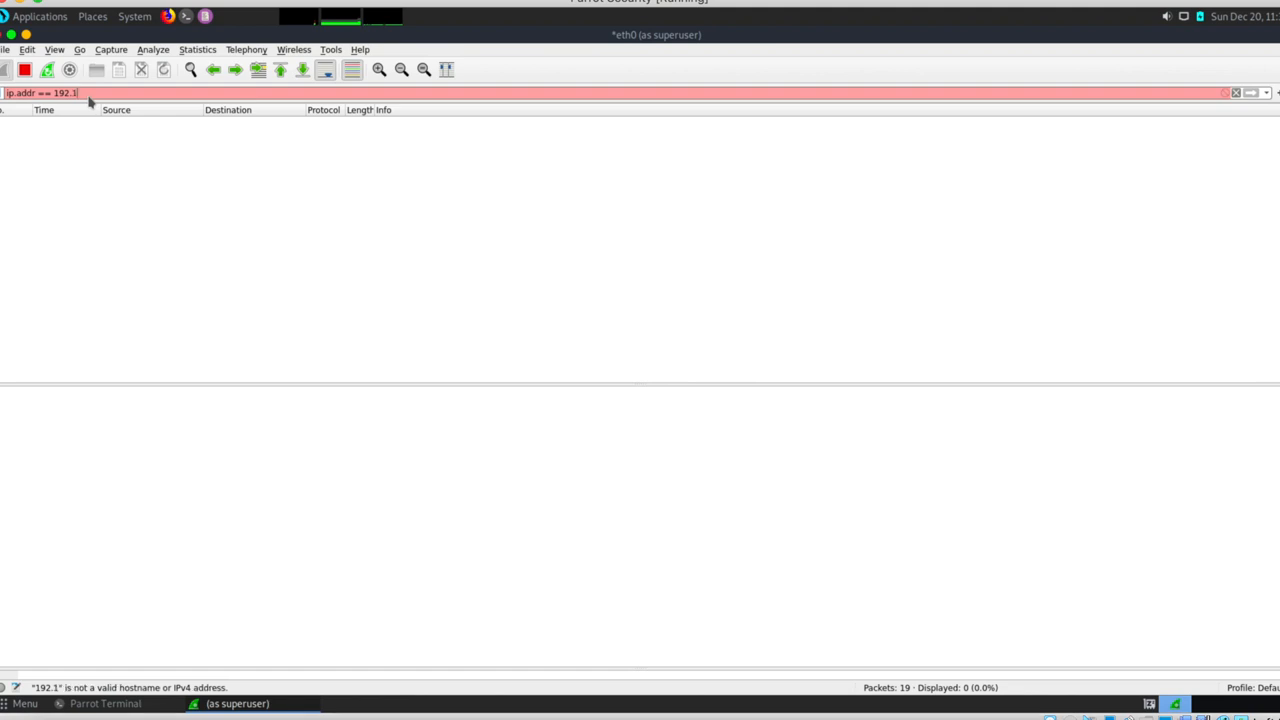
type("68.1.1")
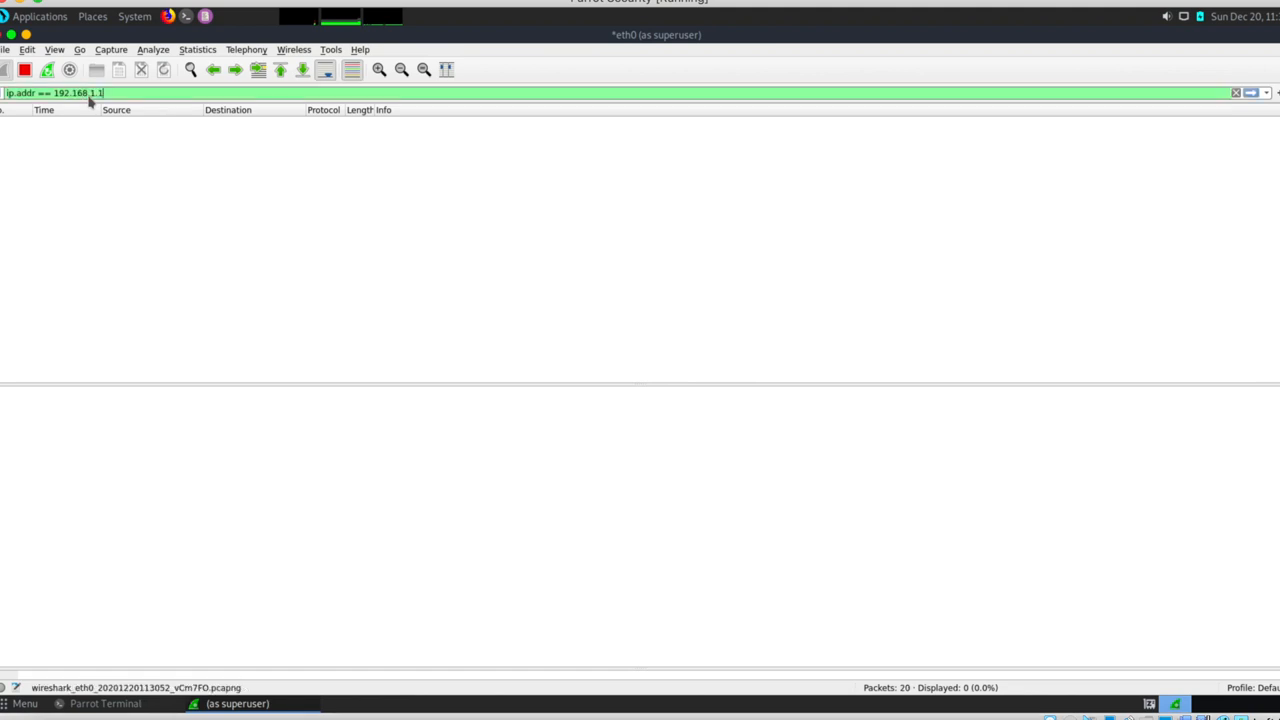
type("5")
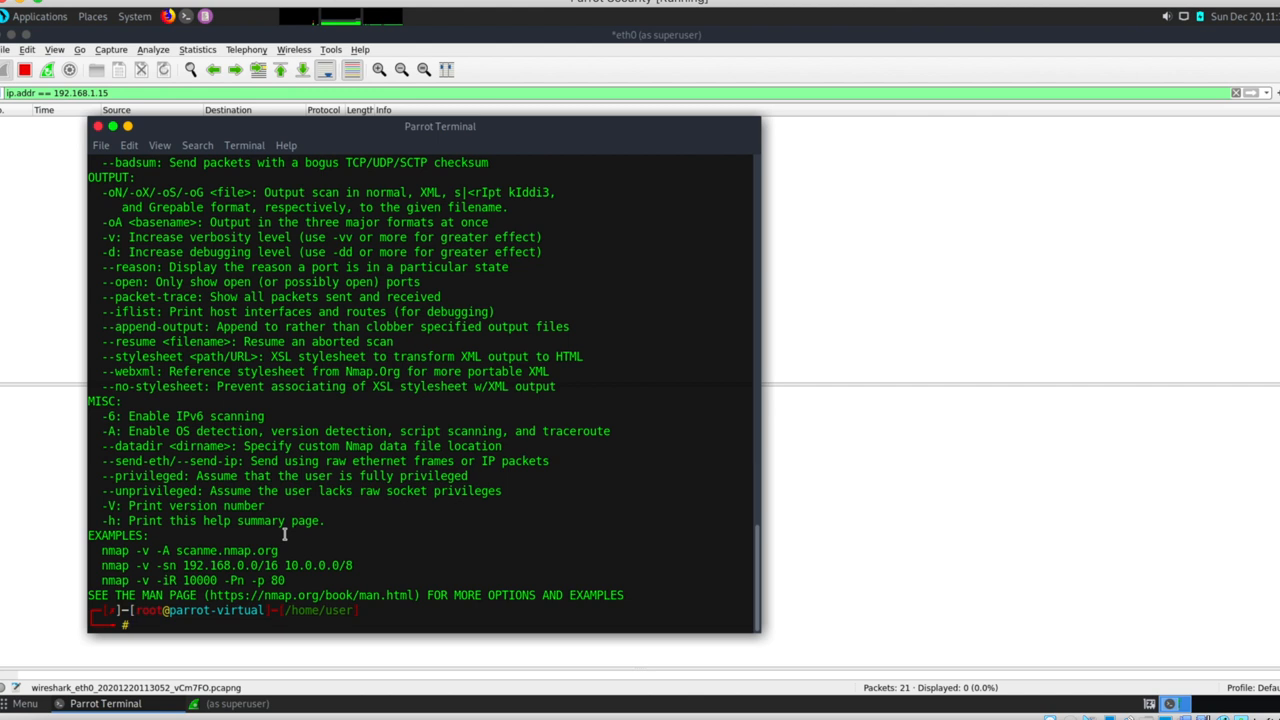
Run nmap -sS -v 192.168.1.15, listing open ftp, ssh and telnet ports
type("nmap -sS")
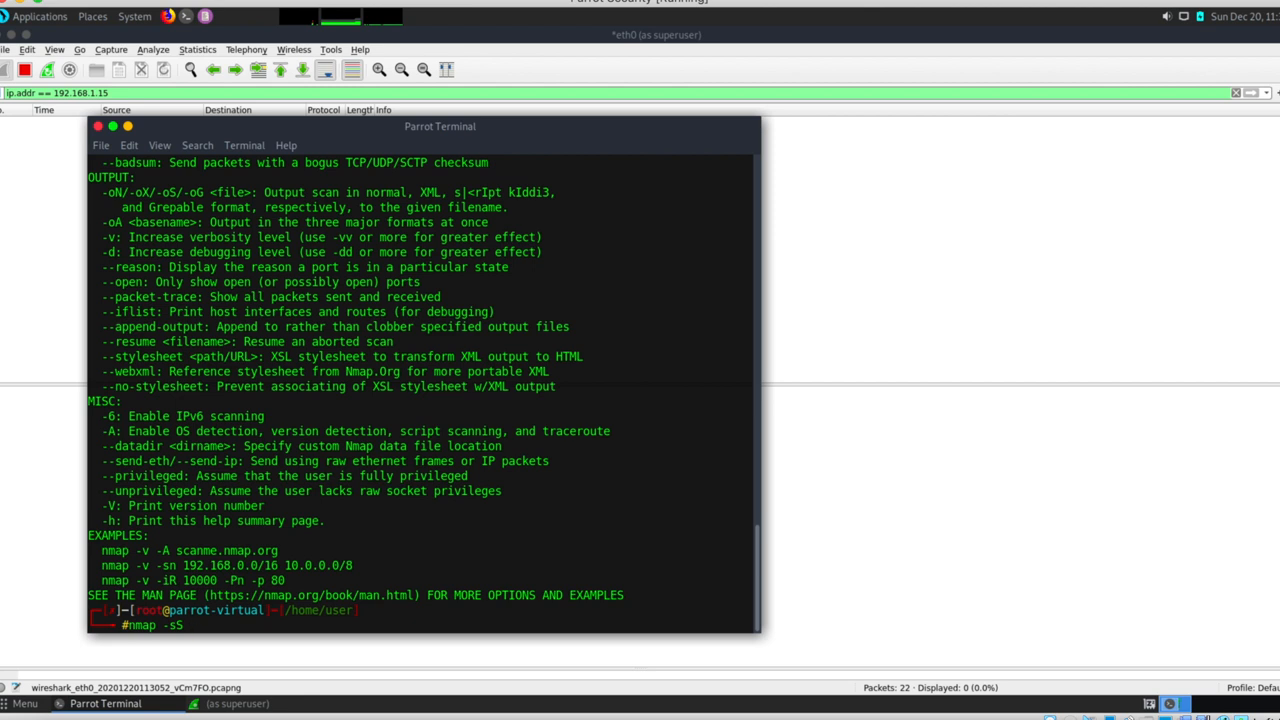
type("1")
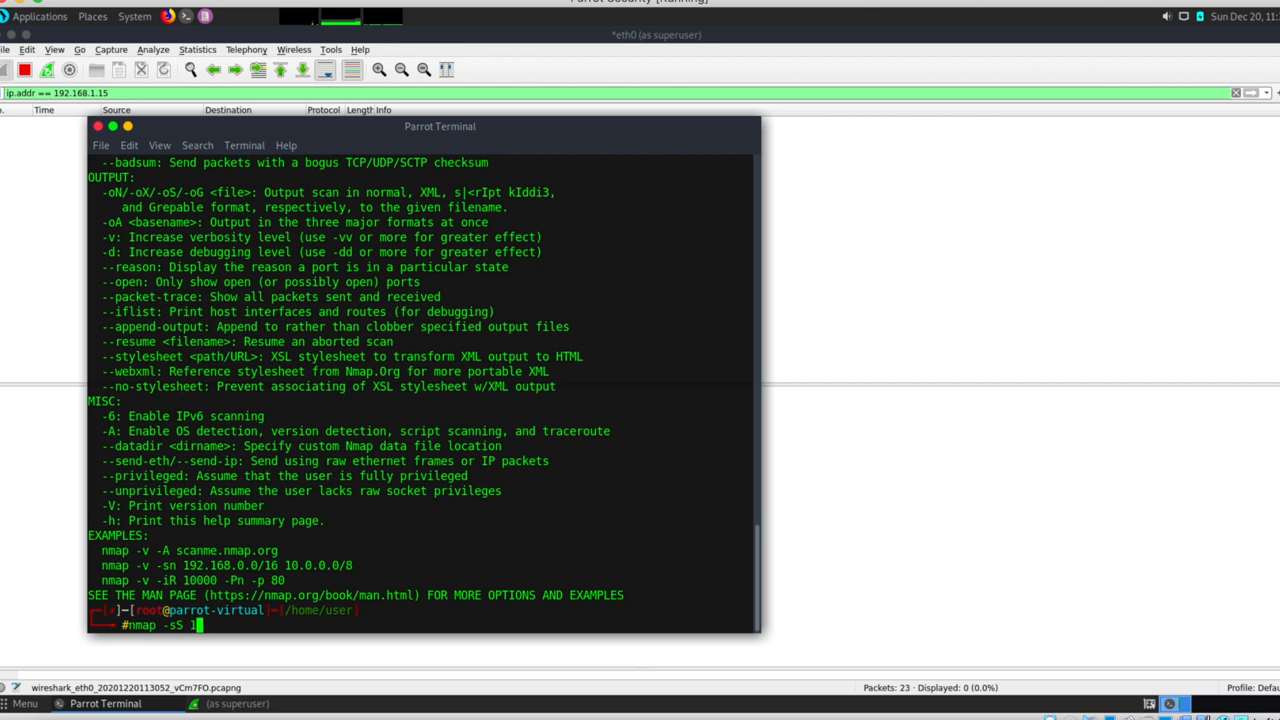
type("-v")
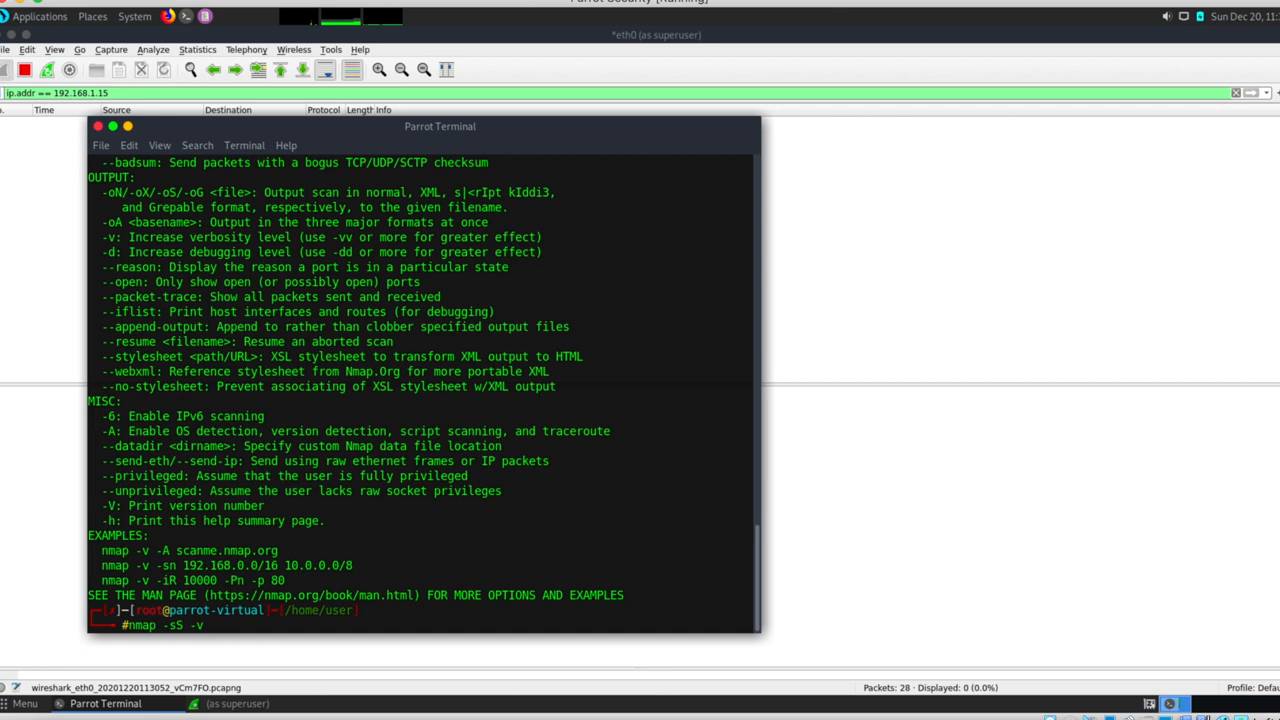
type("192")
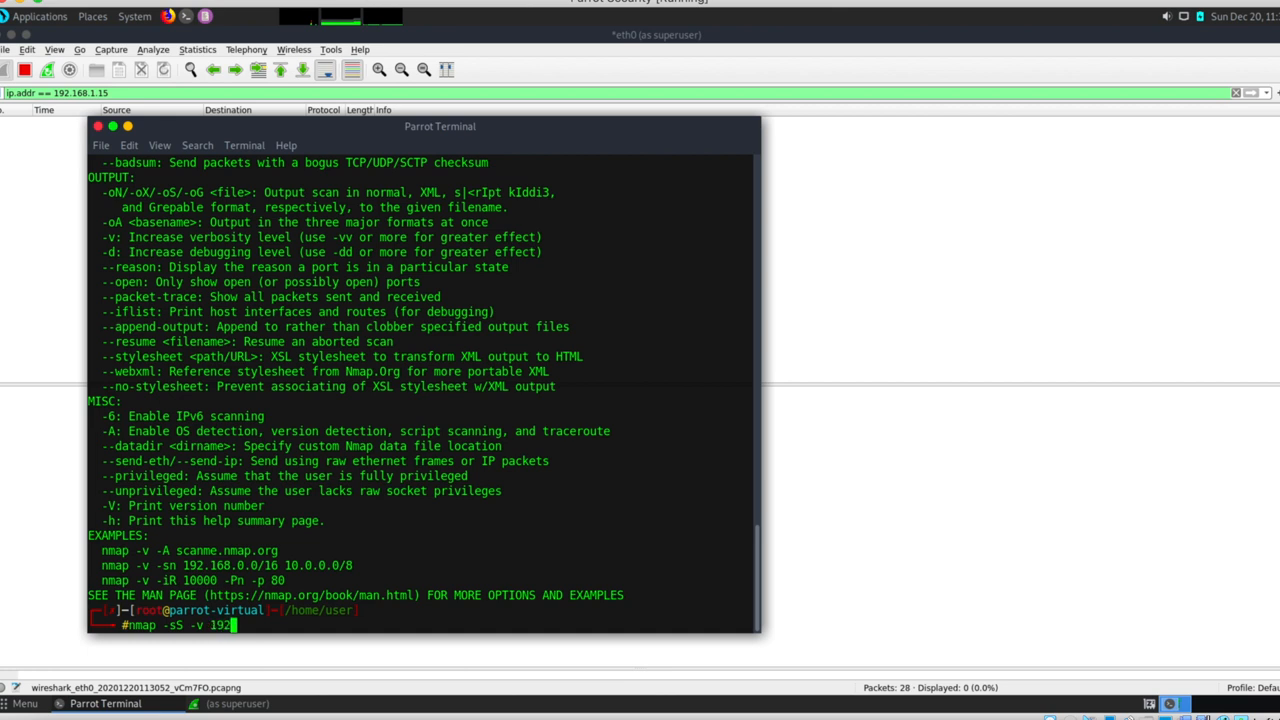
type("168")
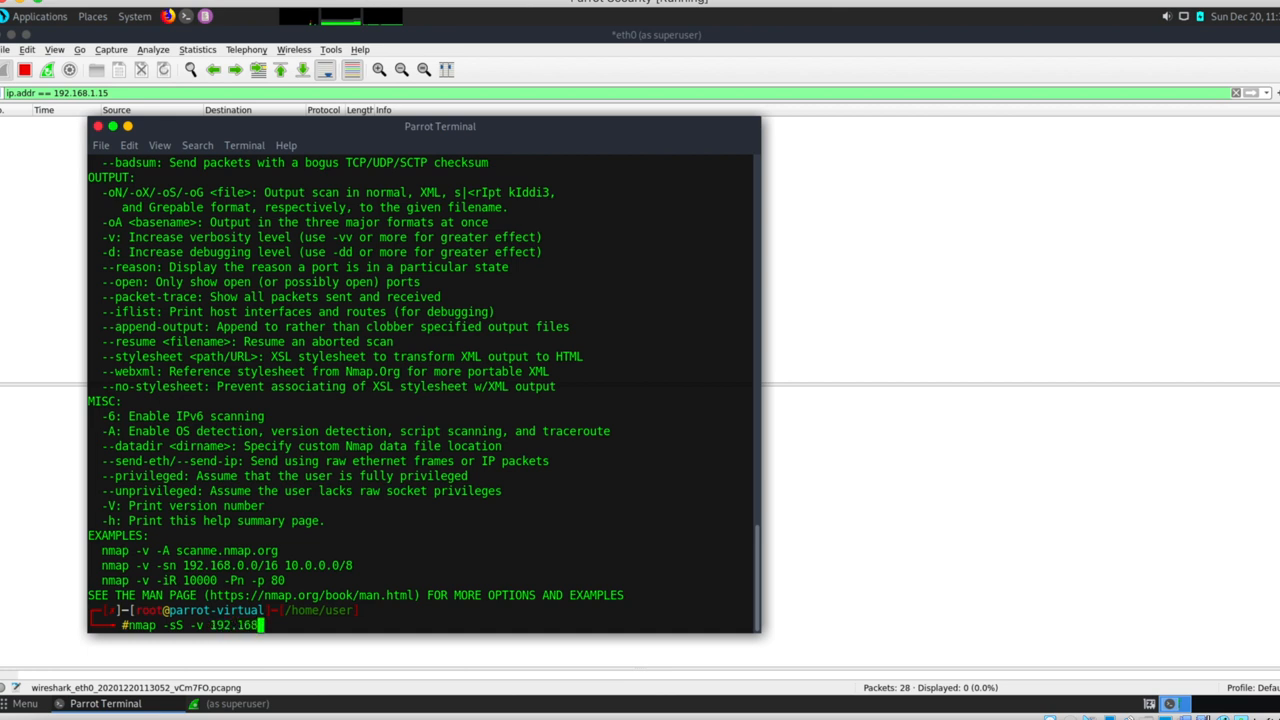
type(".1.1")
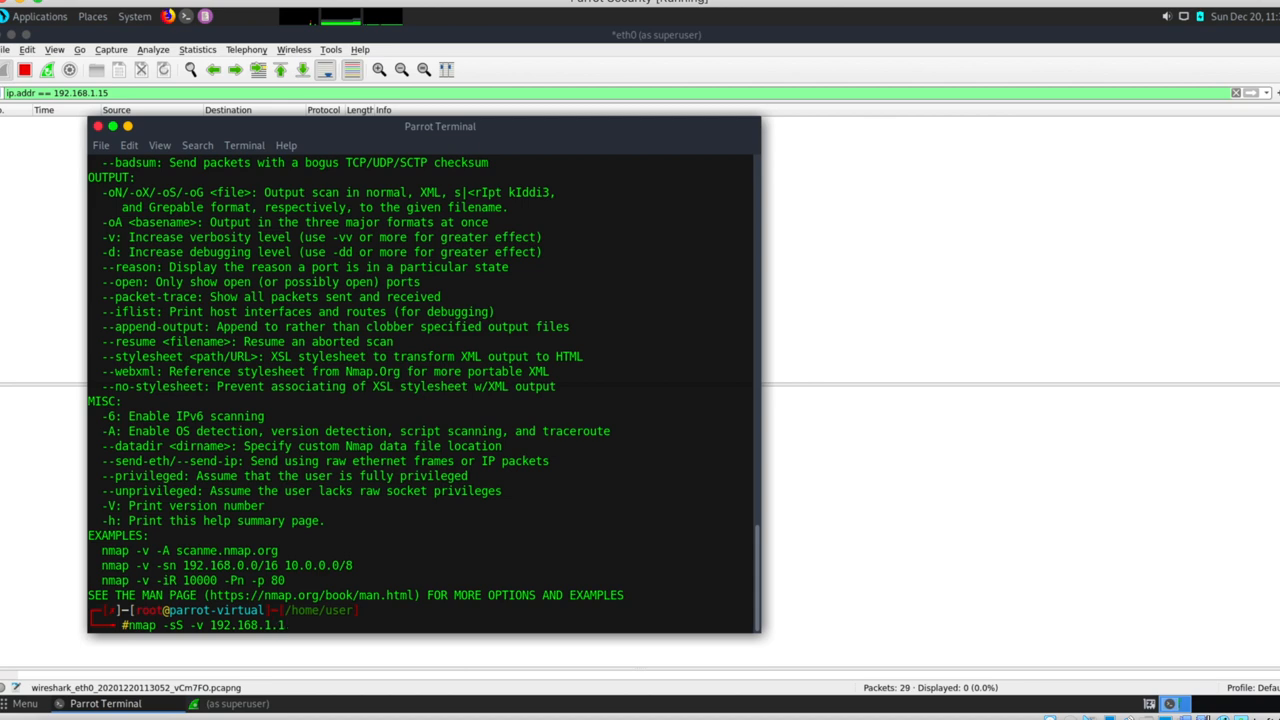
type("5")
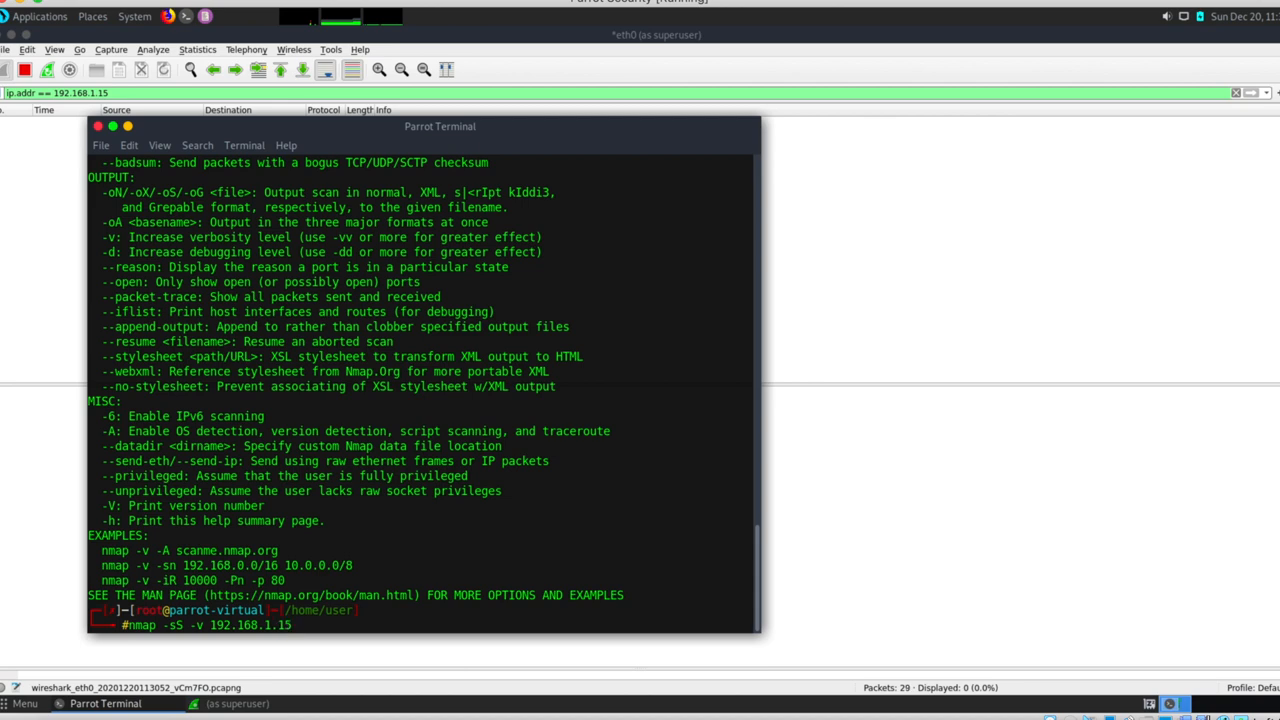
key("Return")
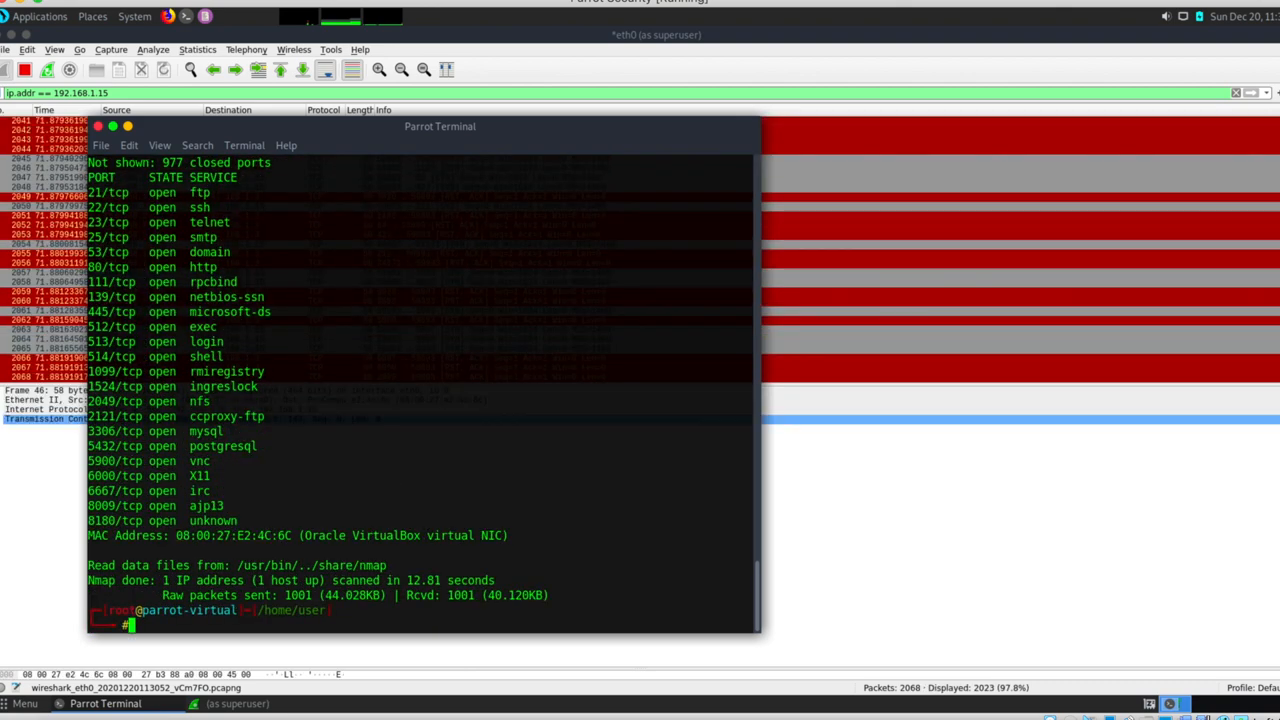
scroll("up", 3)
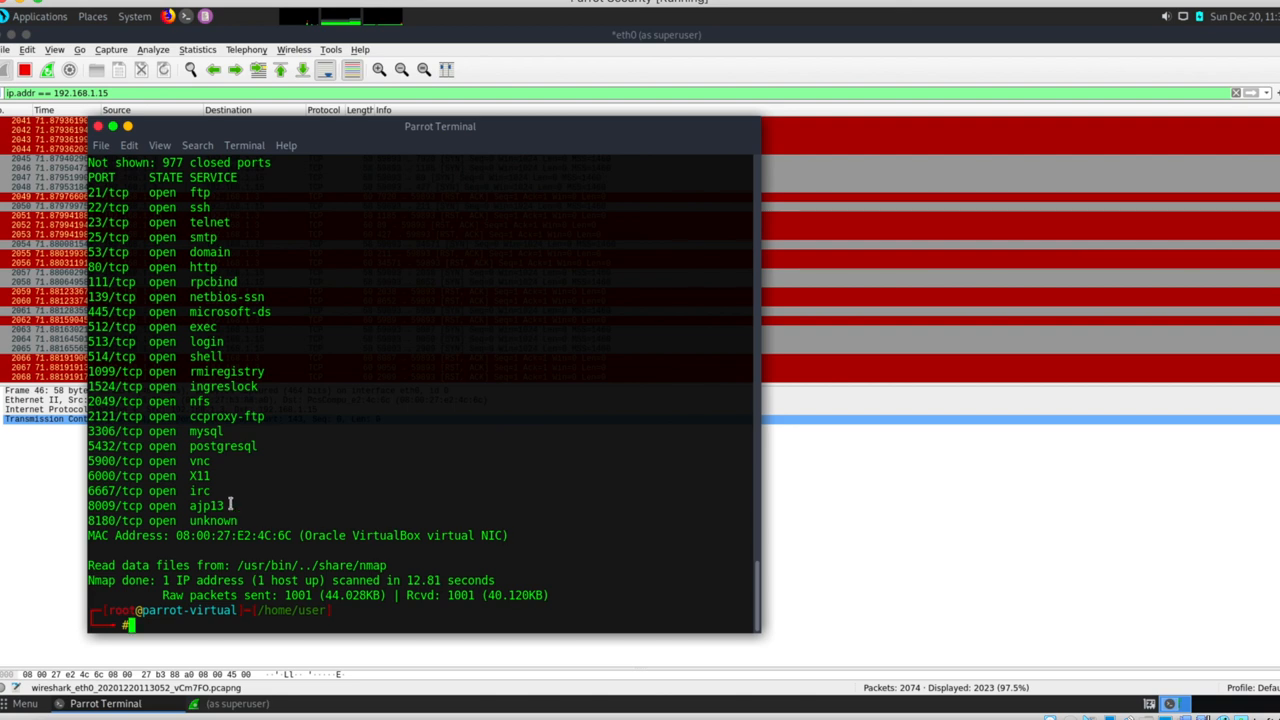
scroll("up", 3)
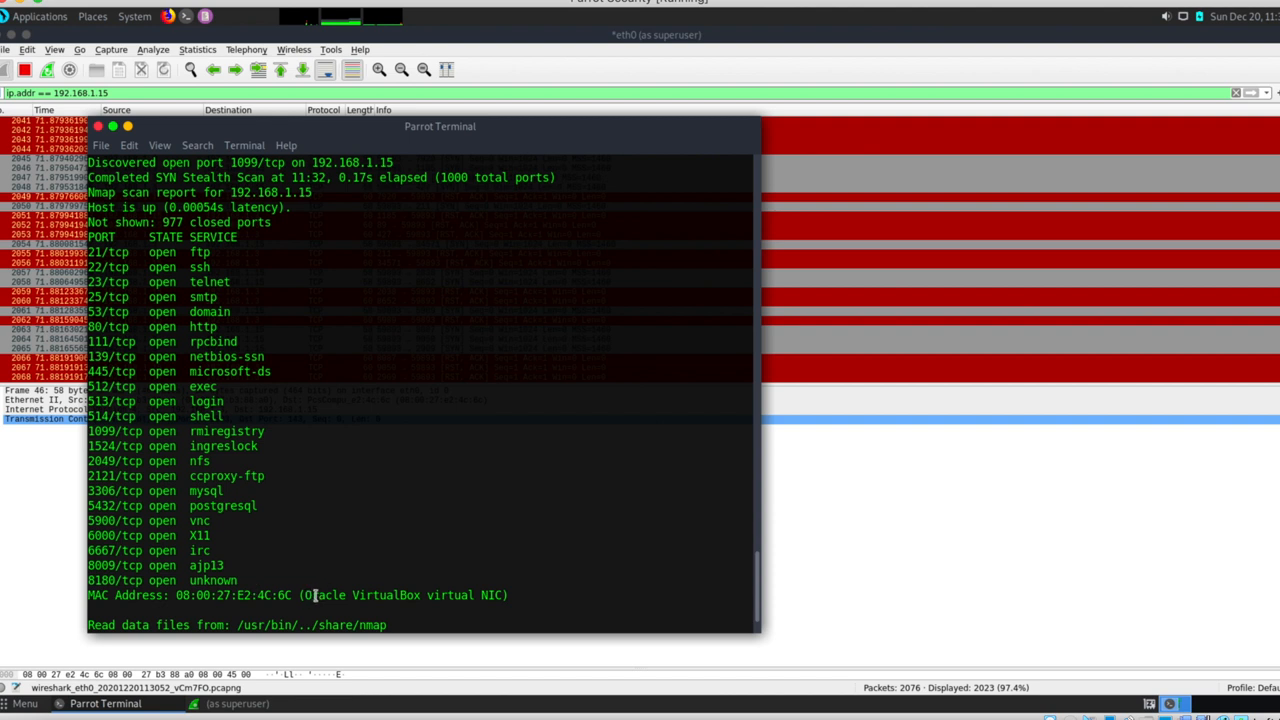
mouse_move(466, 512)
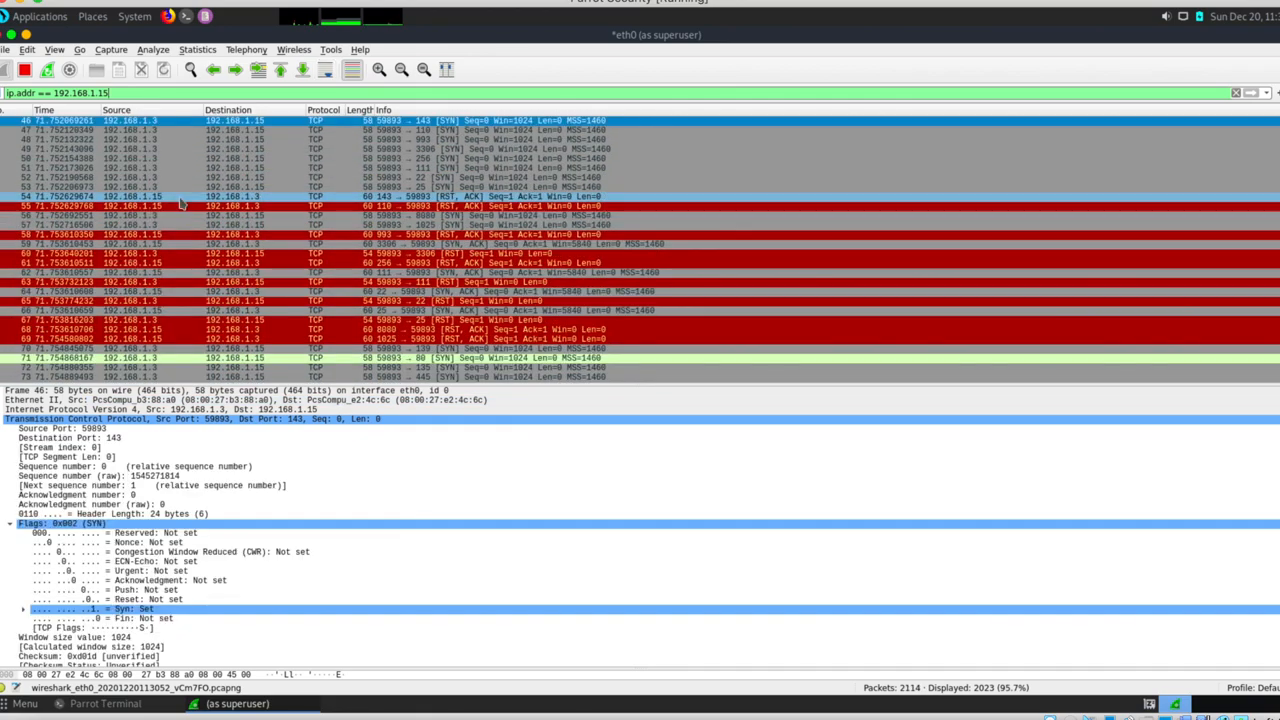
Scroll the filtered packet list through the scan's SYN, RST and SYN-ACK packets
scroll("down", 3)
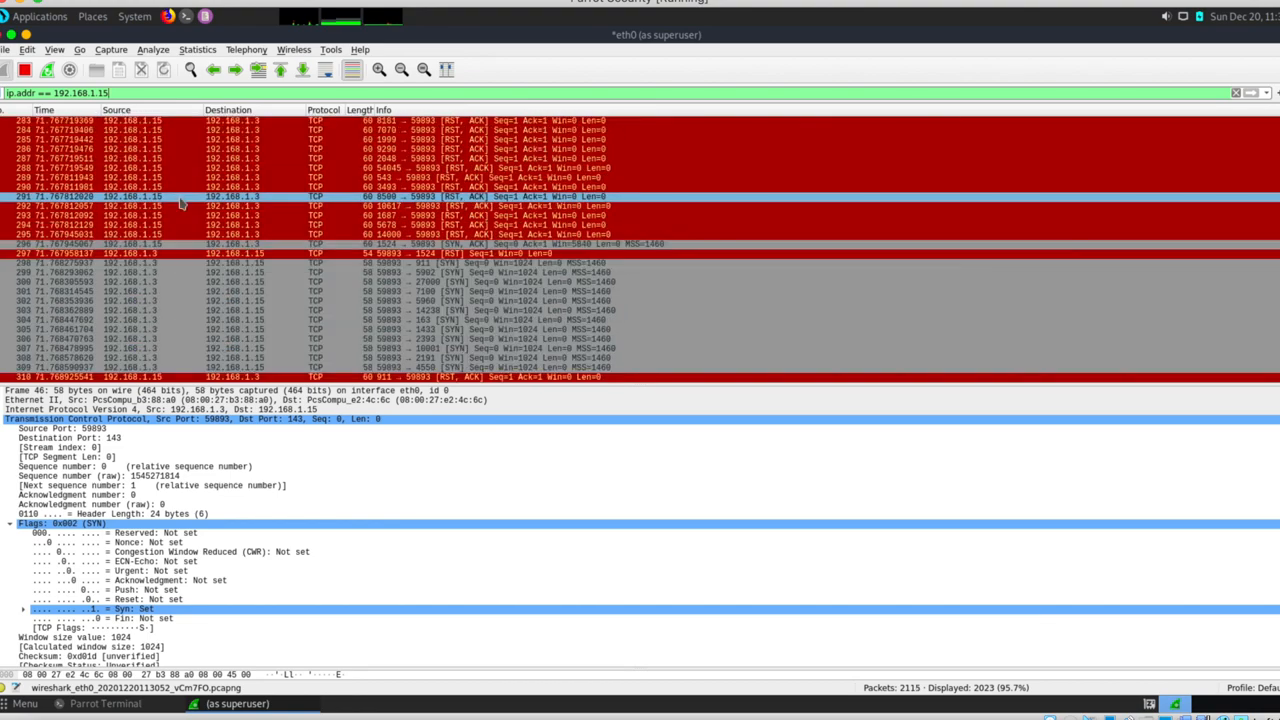
scroll("down", 3)
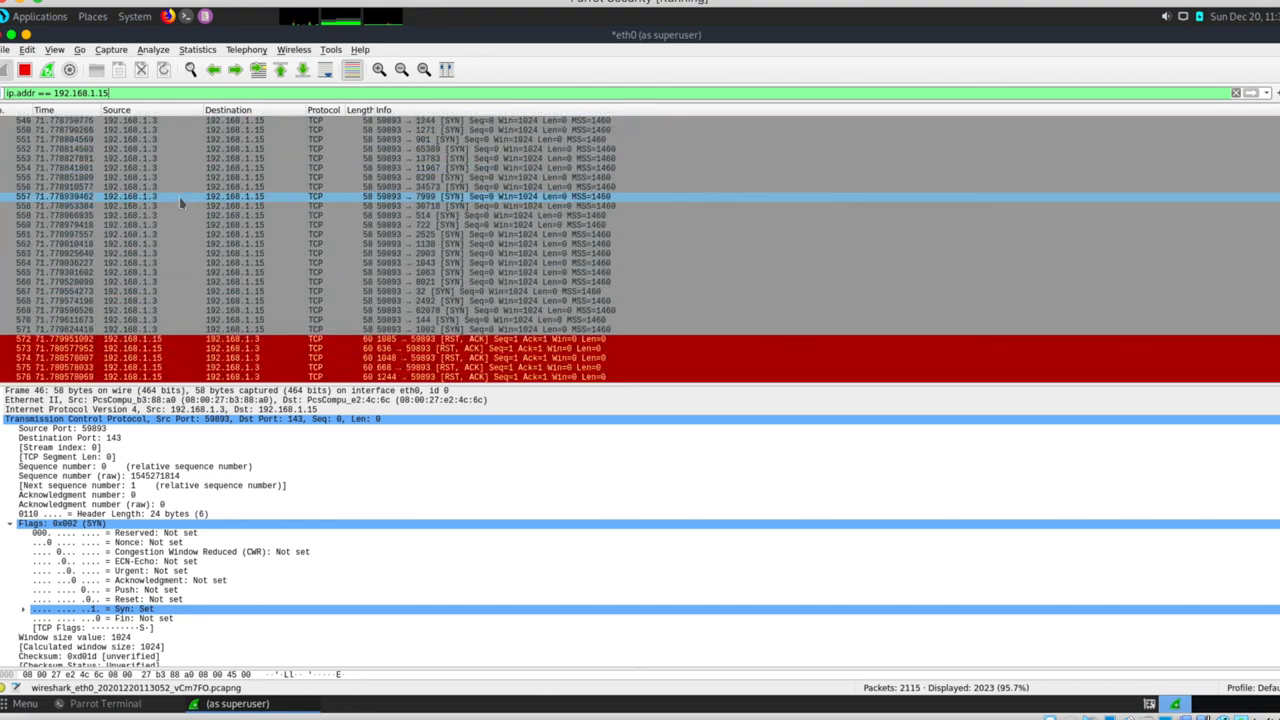
scroll("up", 3)
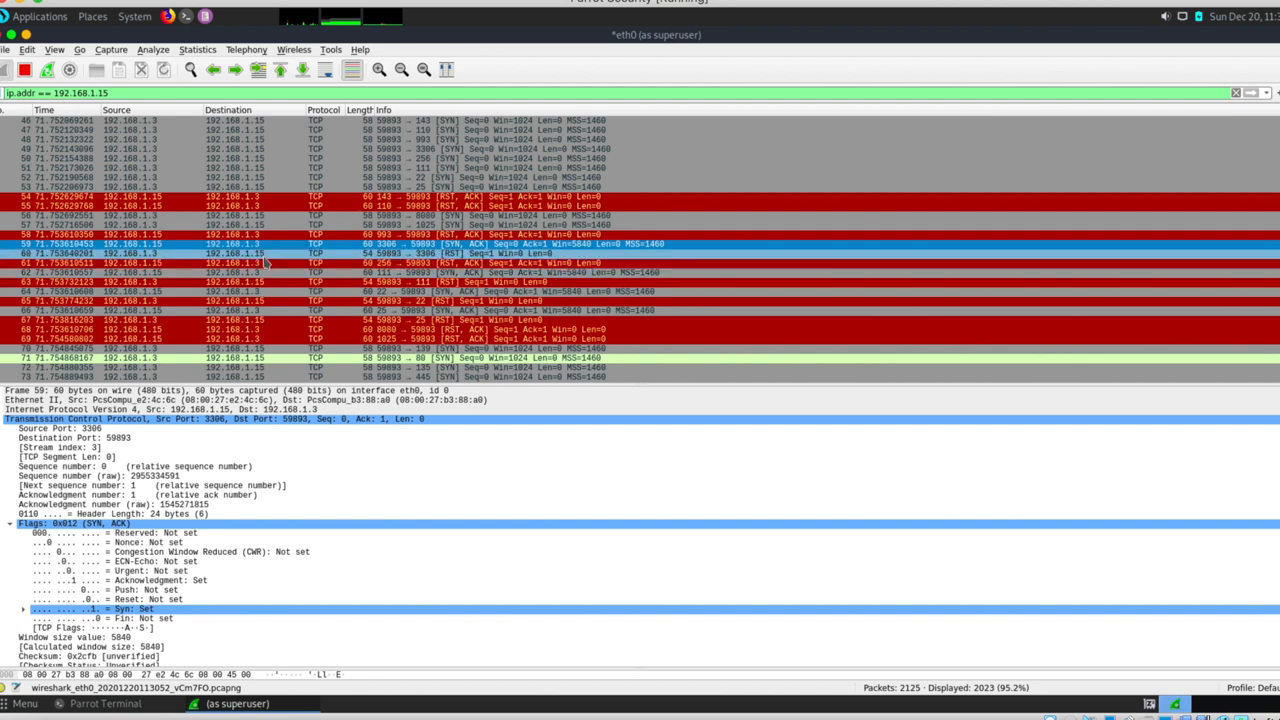
Expand the reply packet's Flags and check its Acknowledgment and Syn bits
scroll("down", 3)
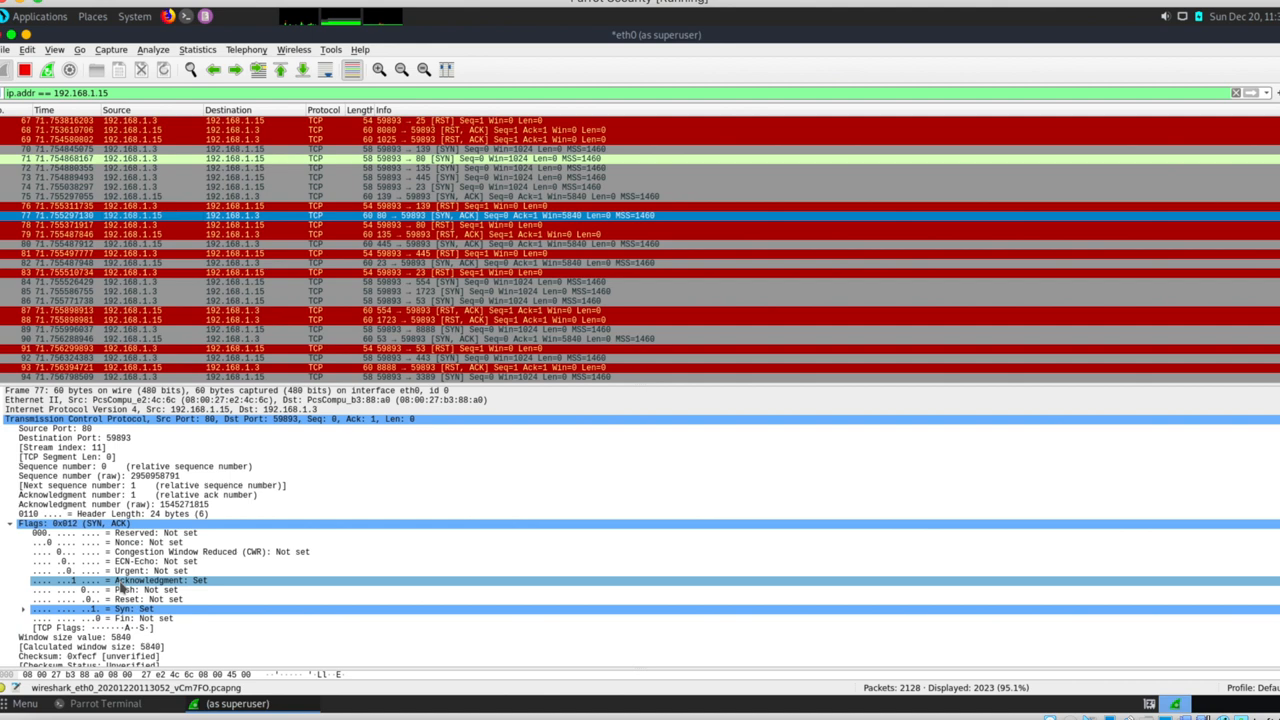
left_click(120, 600)
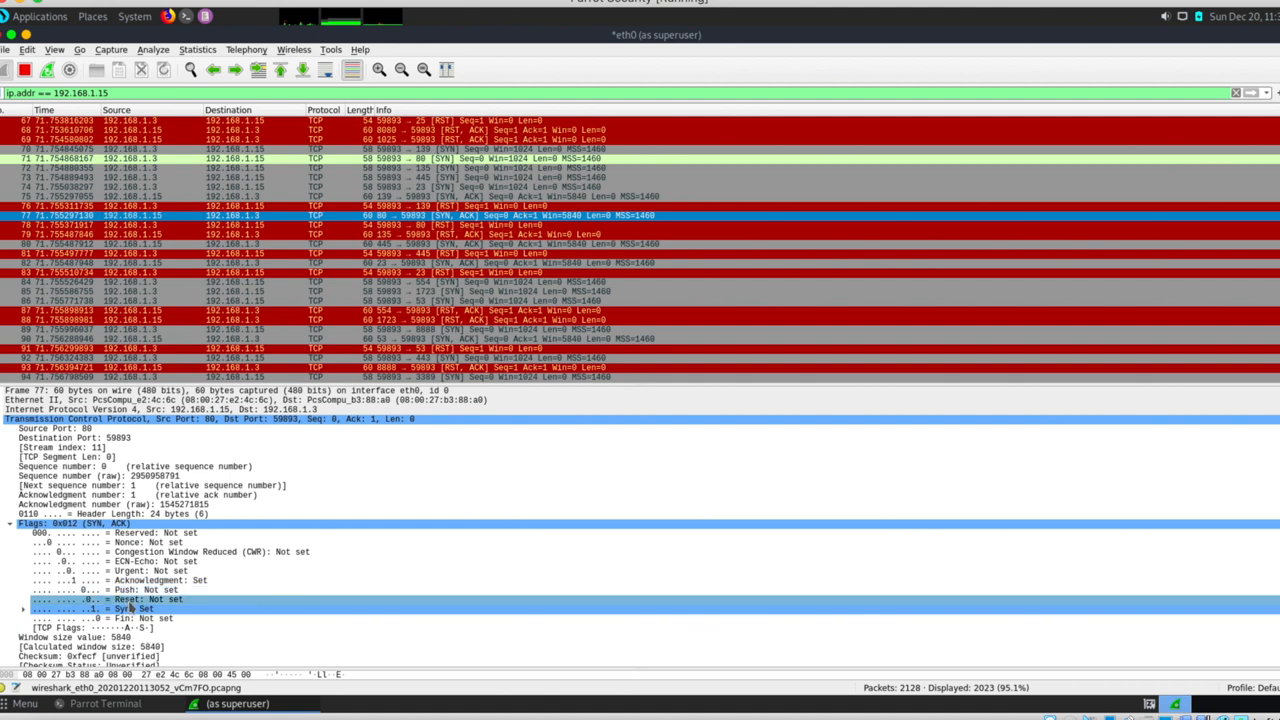
left_click(130, 580)
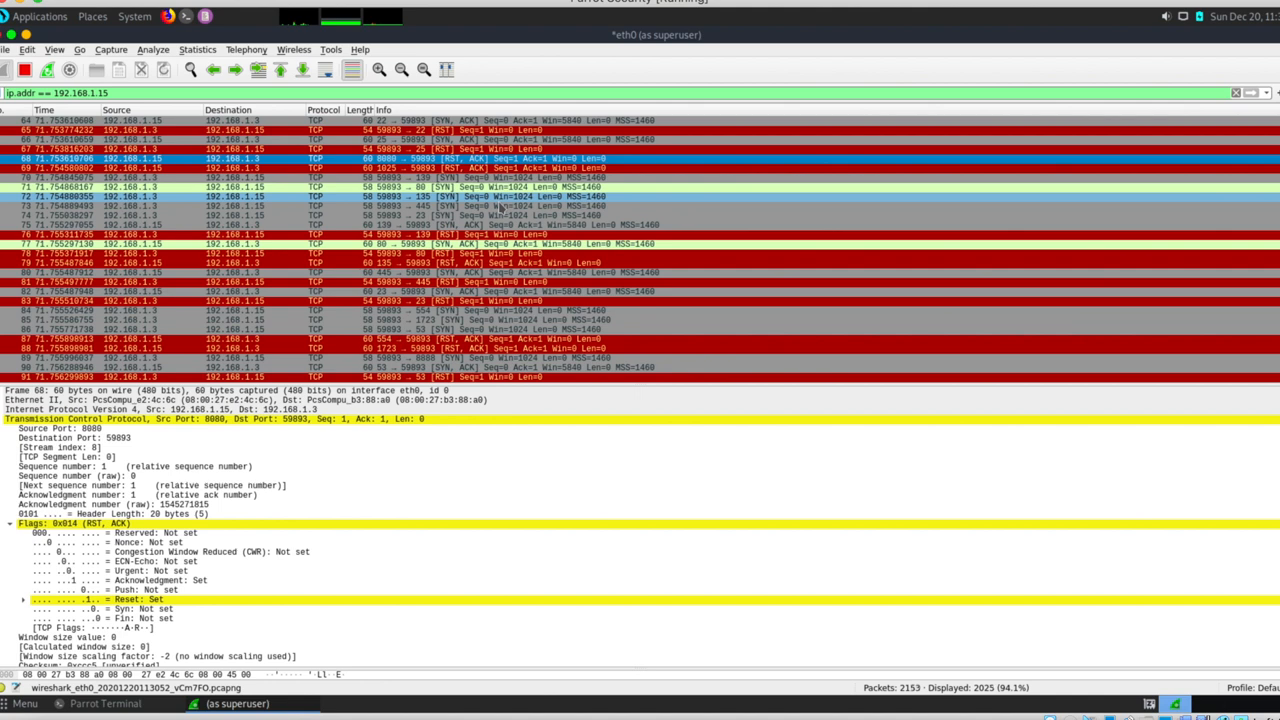
scroll("down", 3)
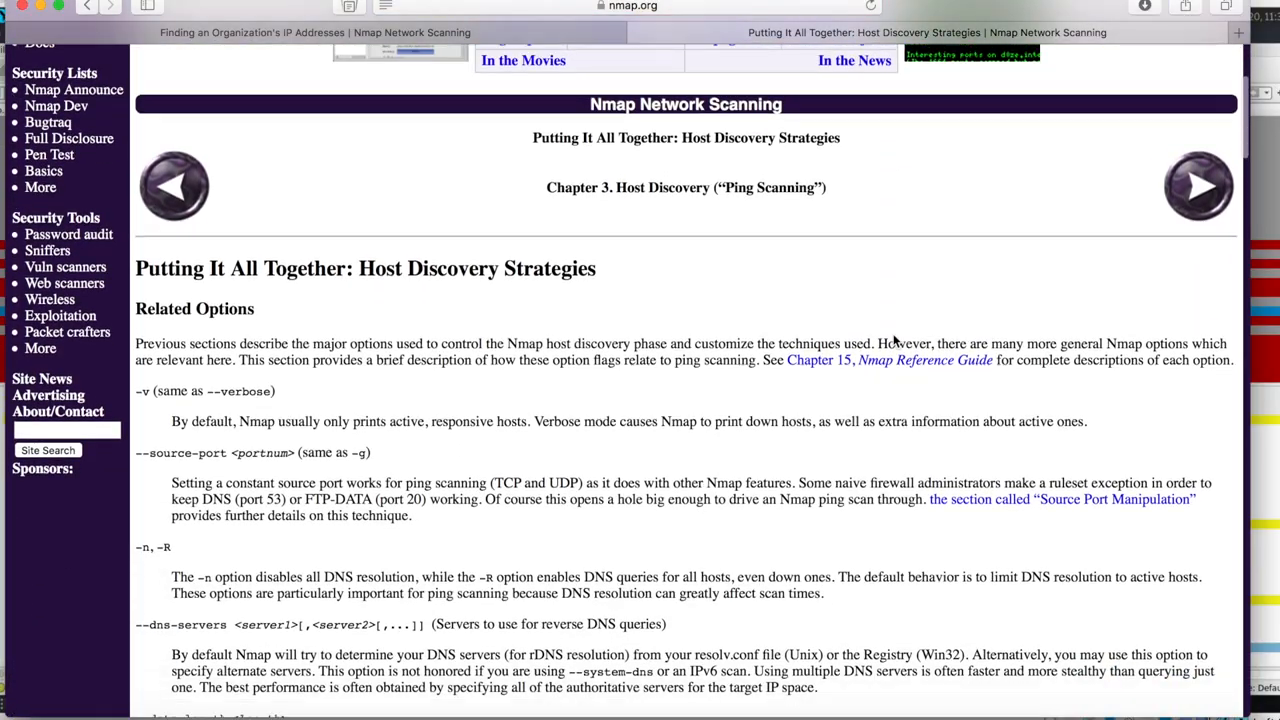
Scroll the Host Discovery Strategies page down to Table 3.2 and Table 3.3 probe combinations
scroll("down", 3)
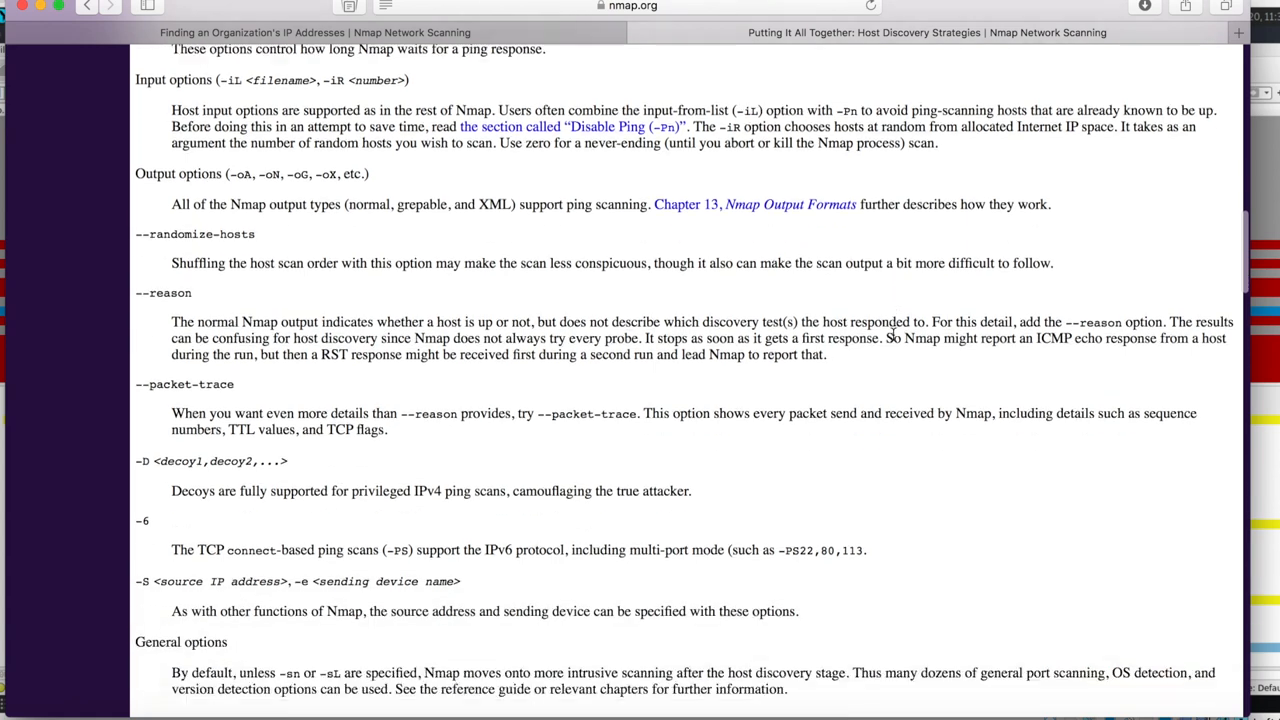
scroll("down", 3)
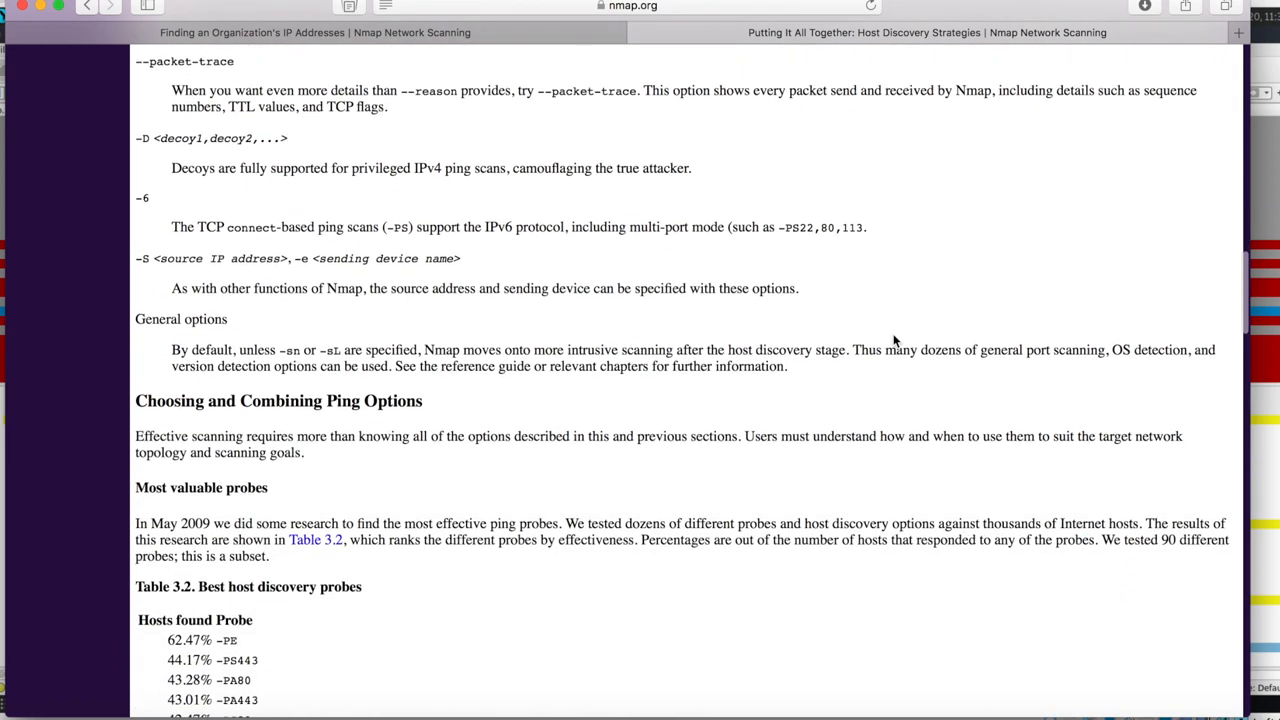
scroll("down", 3)
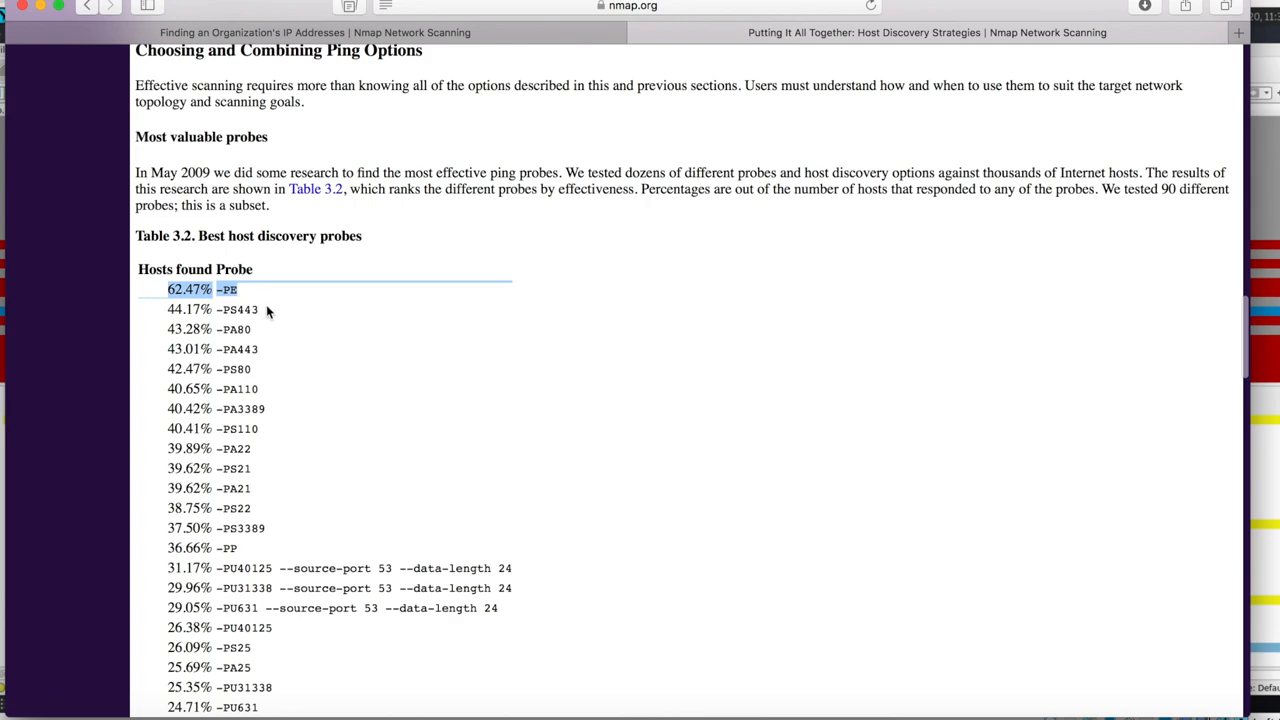
mouse_move(270, 312)
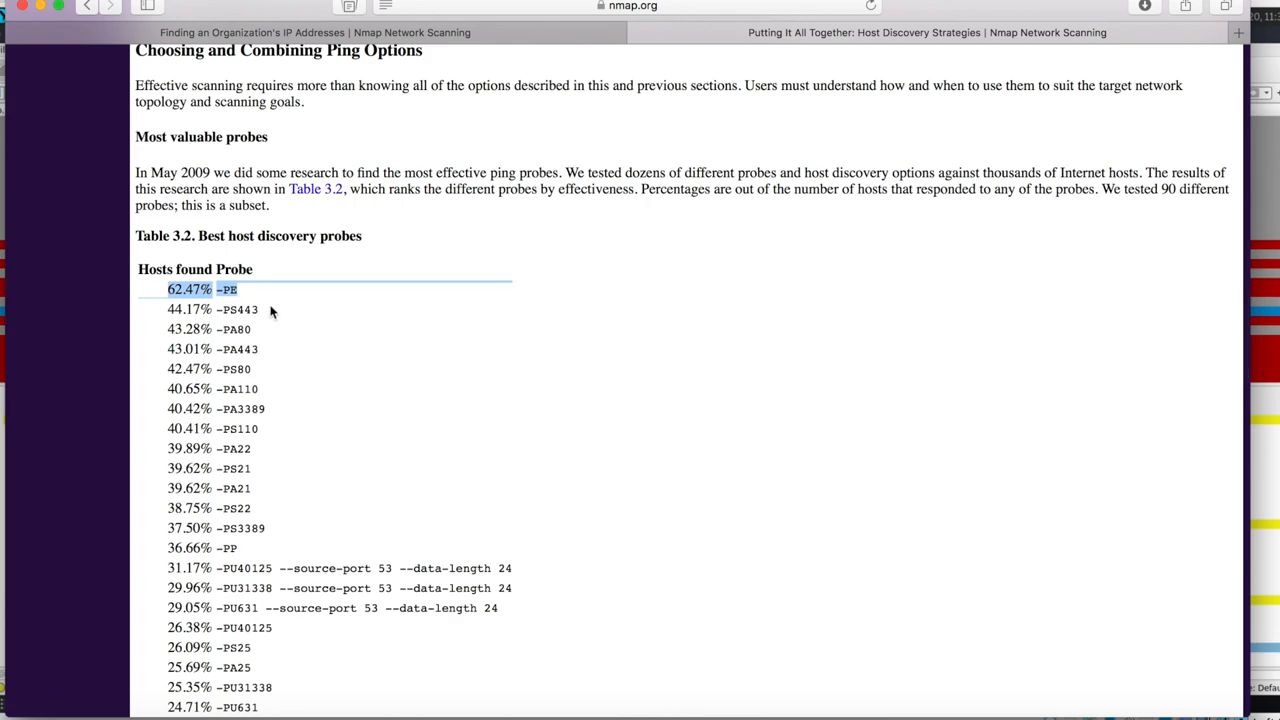
scroll("down", 3)
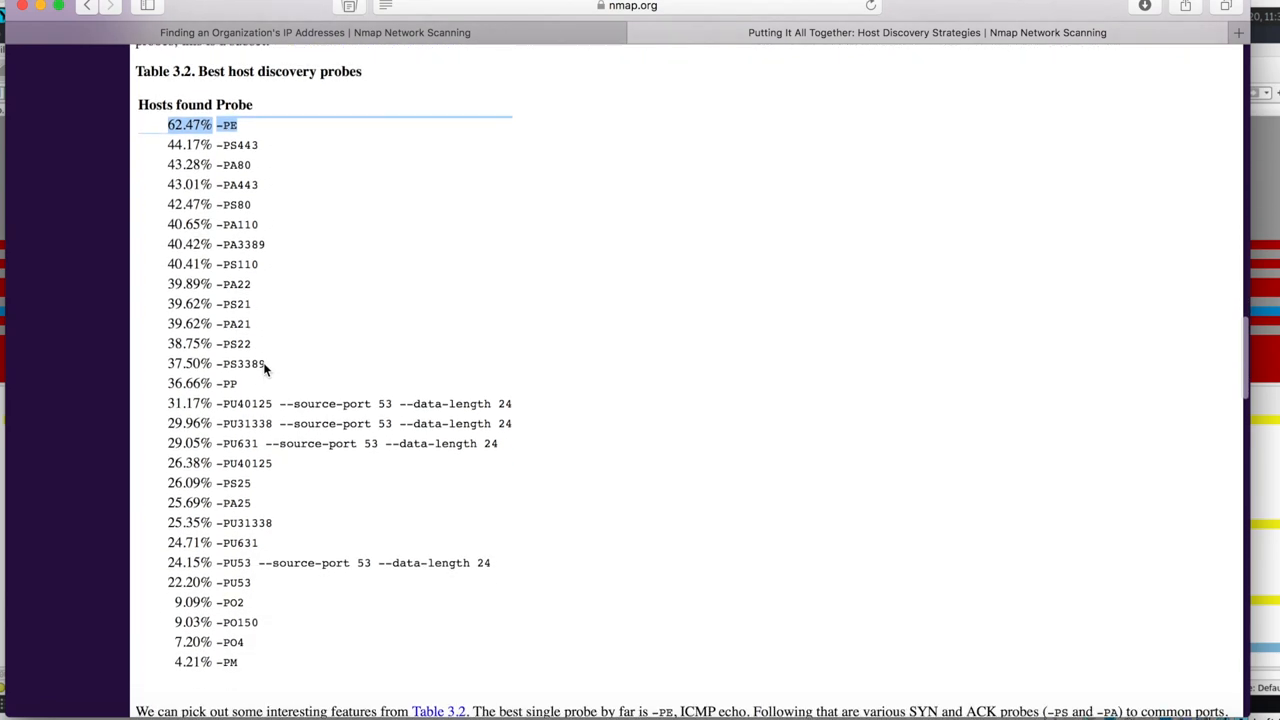
scroll("down", 3)
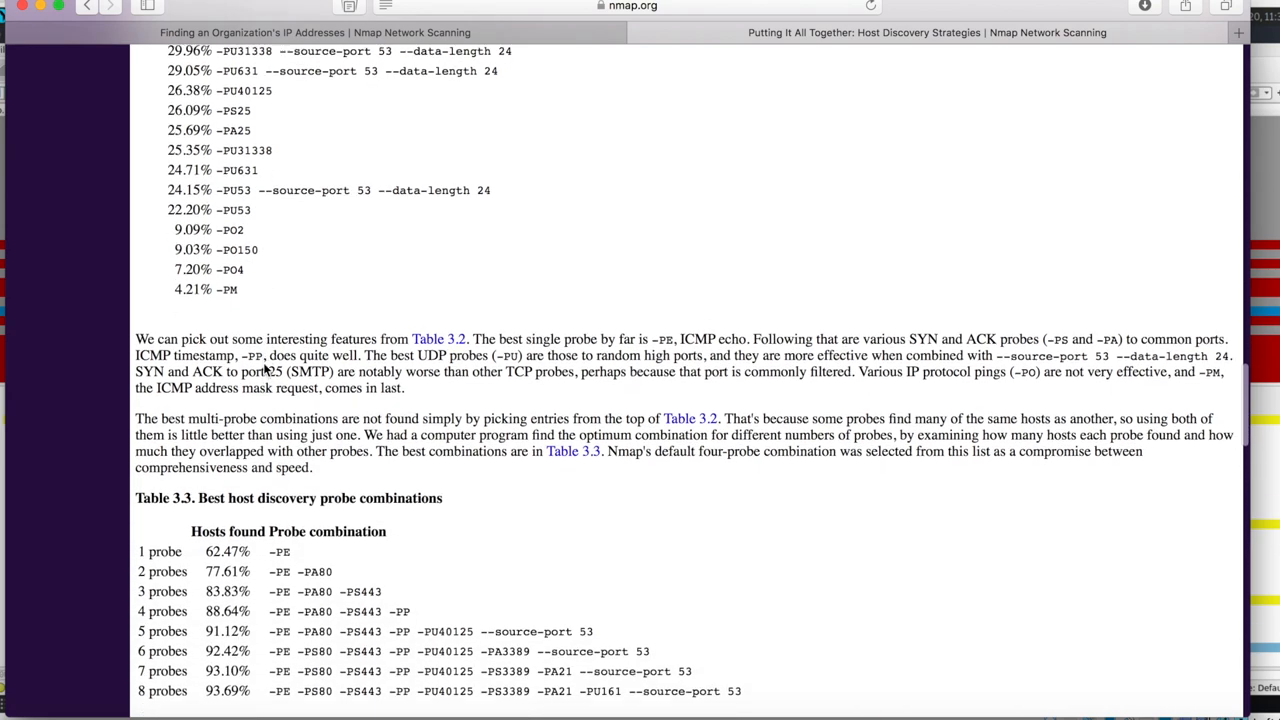
scroll("down", 3)
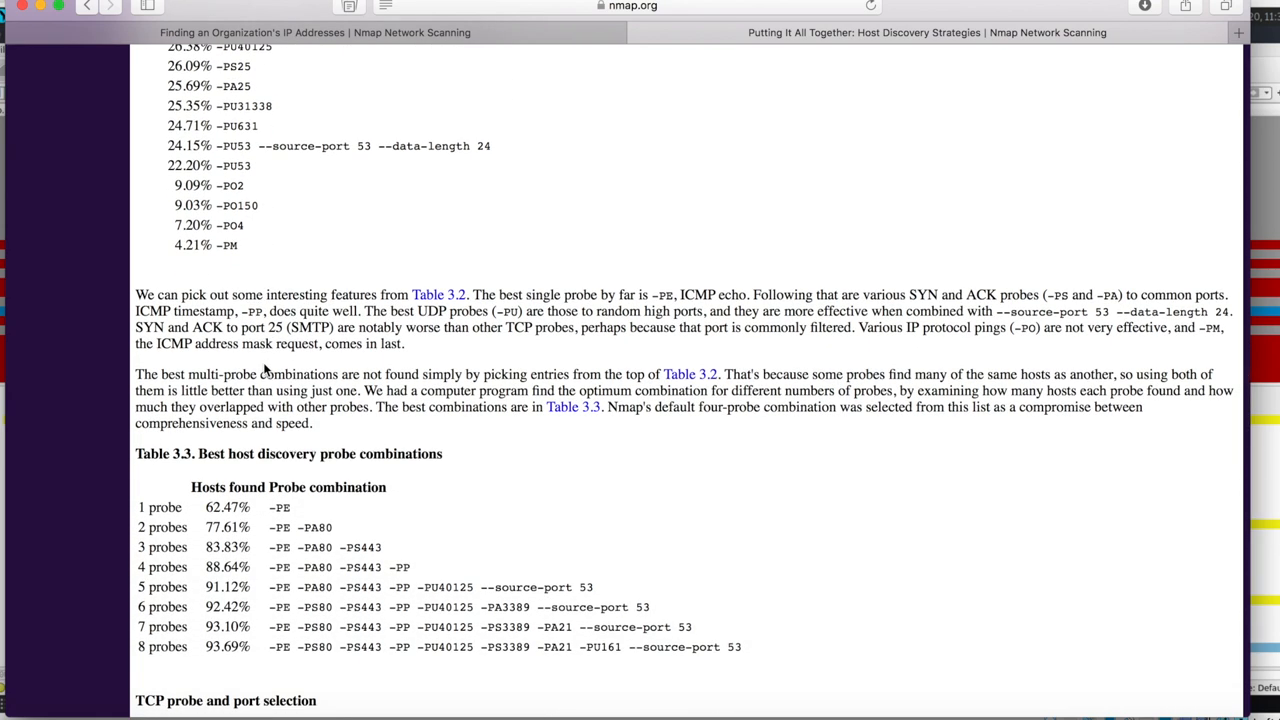
scroll("down", 3)
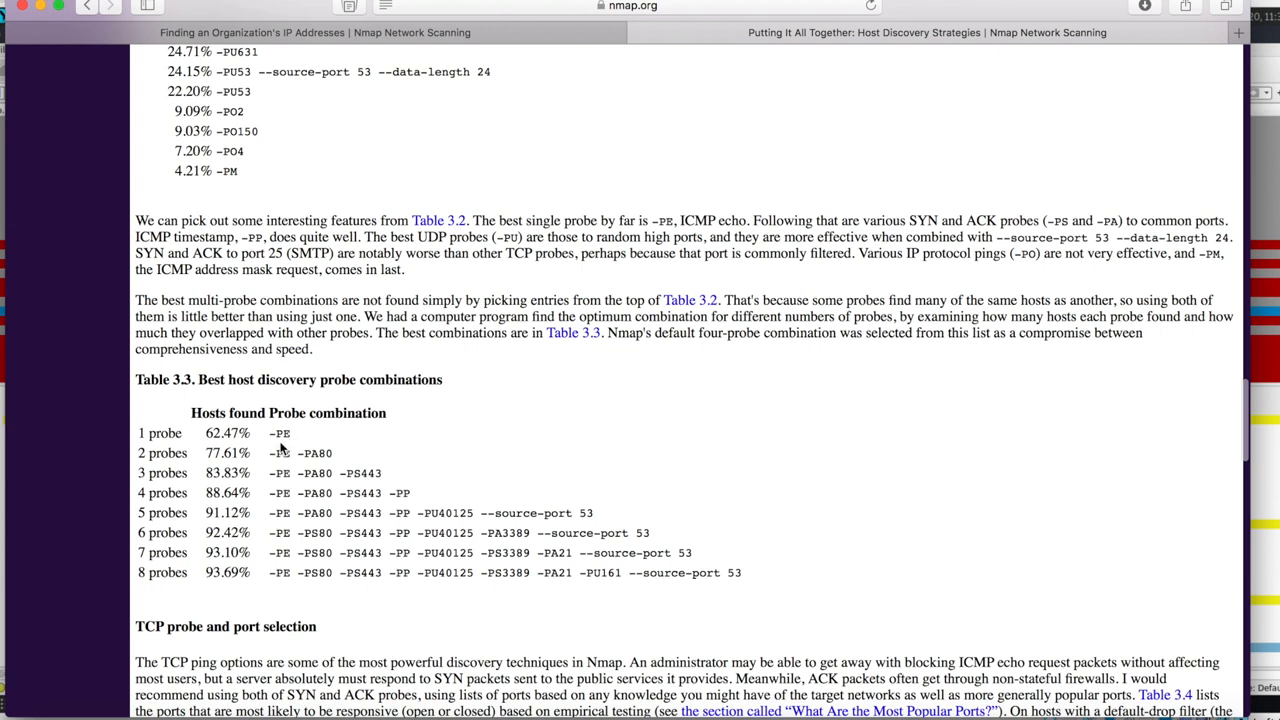
mouse_move(304, 492)
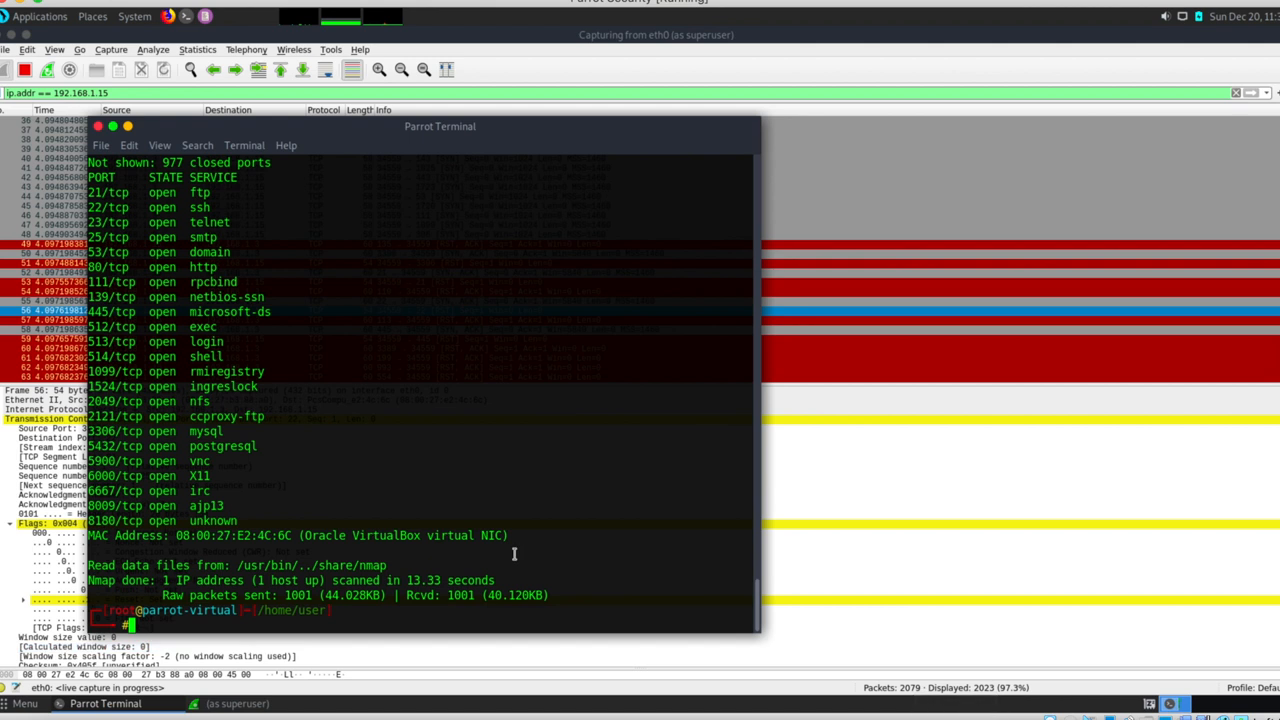
Run nmap with the pasted -PE -PA80 -PS443 -PP -v probes against 192.168.1.15
type("nmap -PS -v 192.168.1.15")
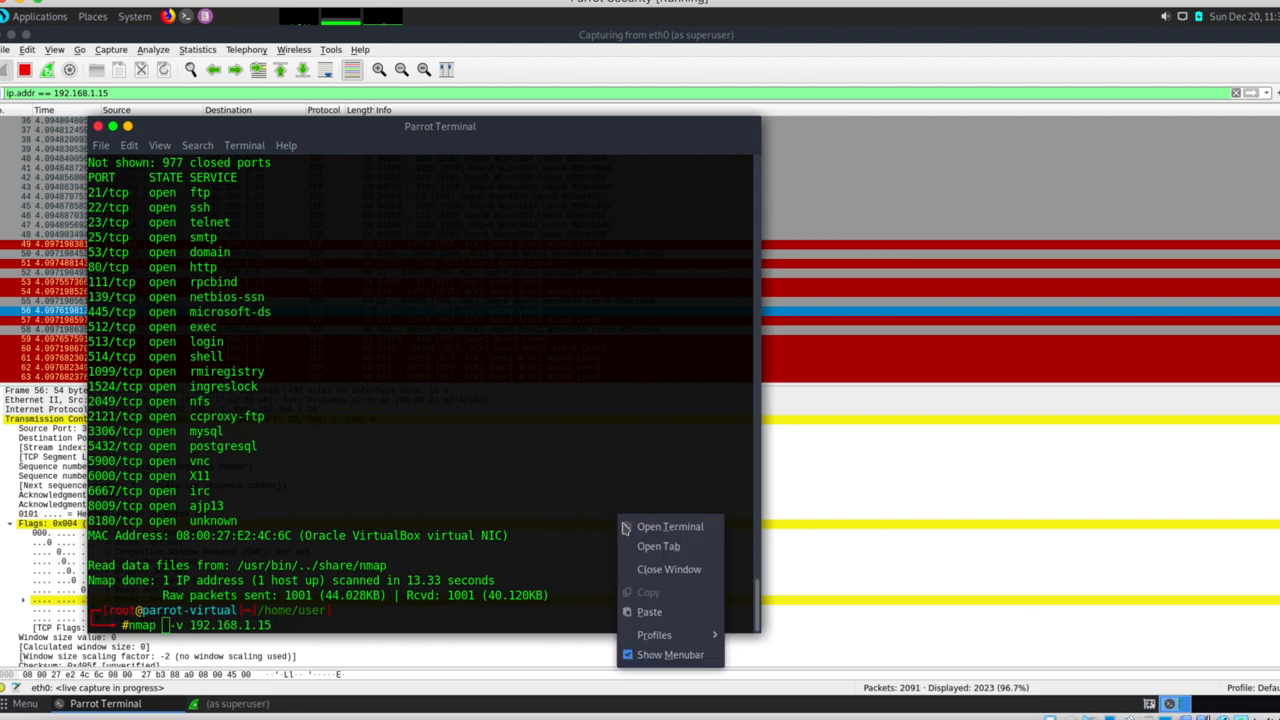
left_click(648, 612)
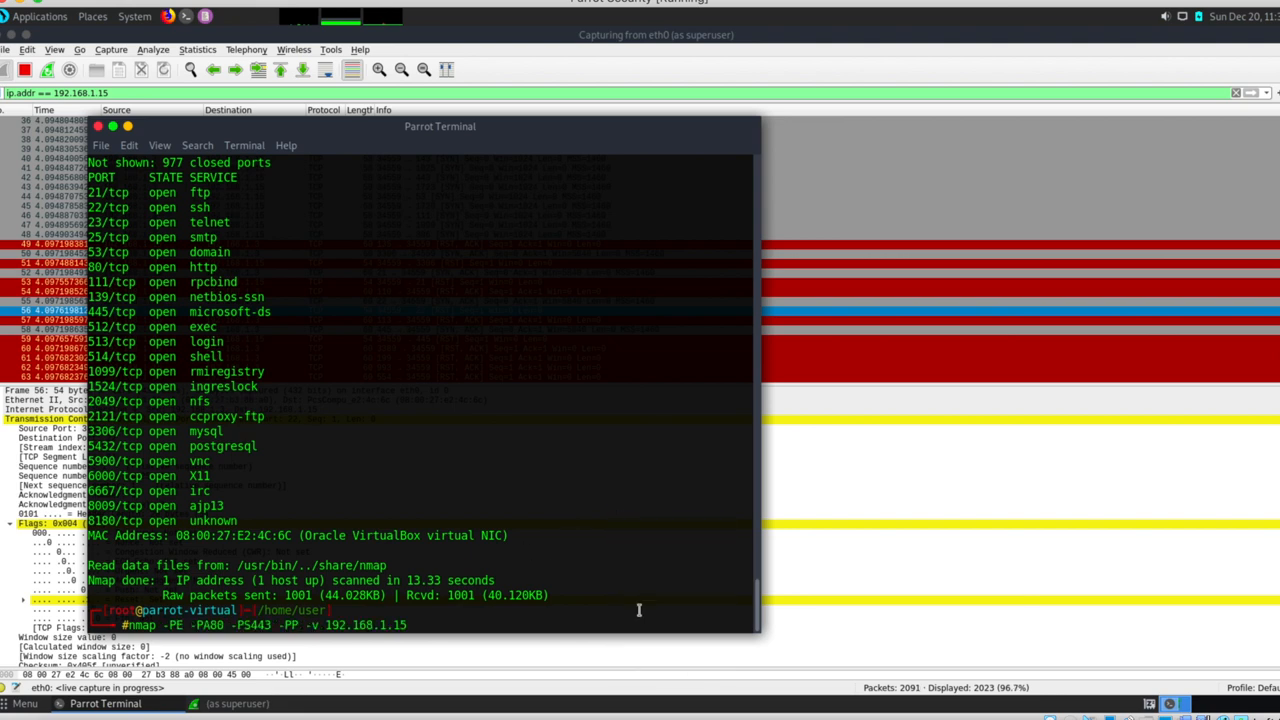
key("Return")
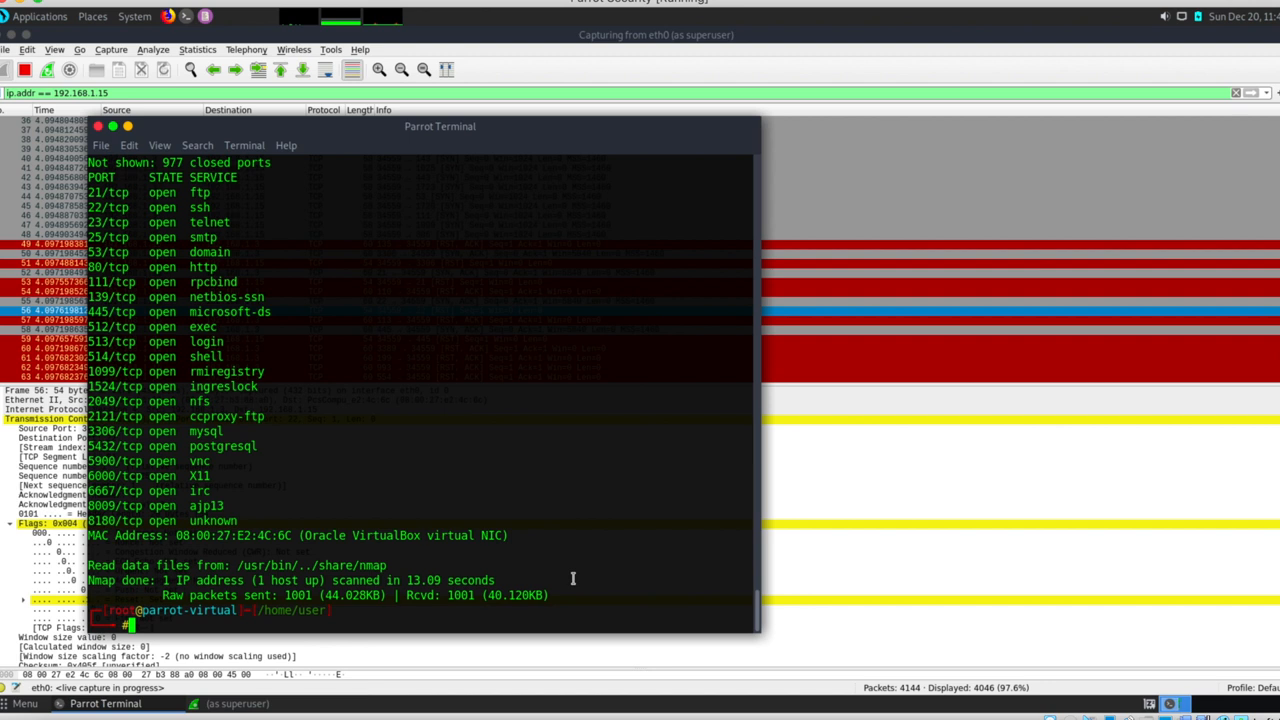
Clear the terminal output and launch a new nmap scan of 192.168.1.15
type("CLEAR")
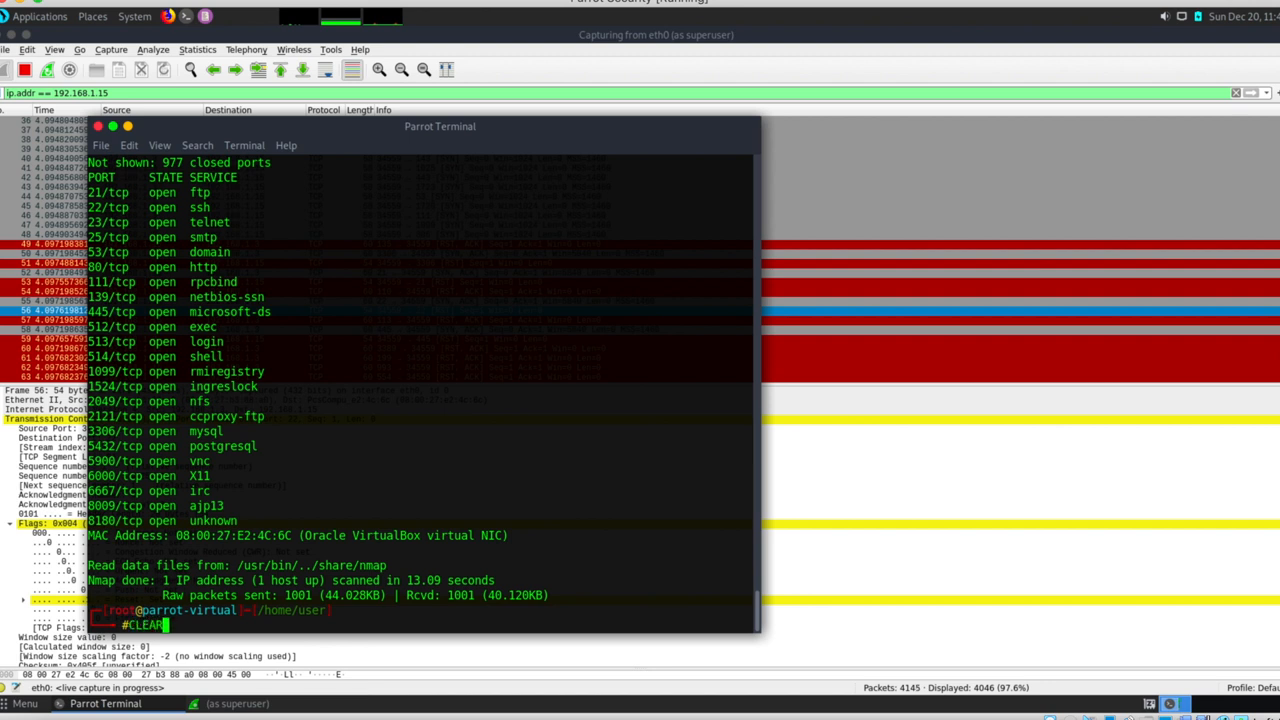
key("Return")
type("nmap -A 192.168.1.15")
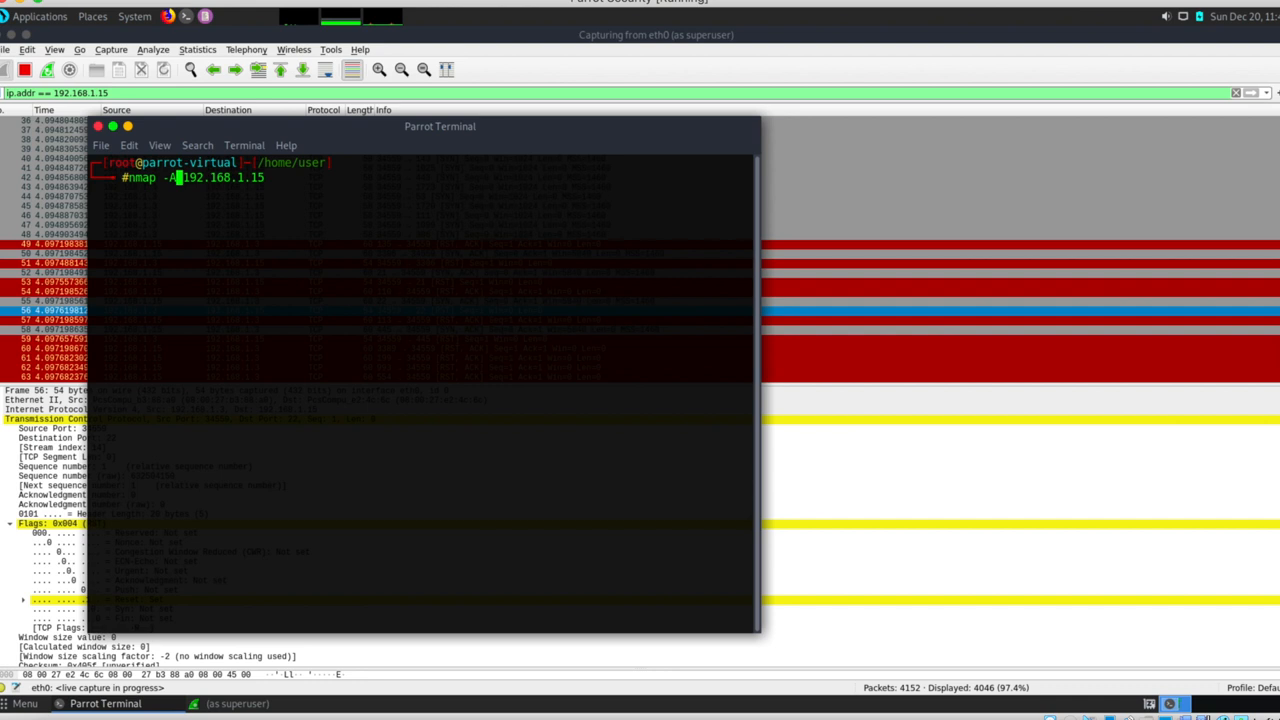
key("Return")
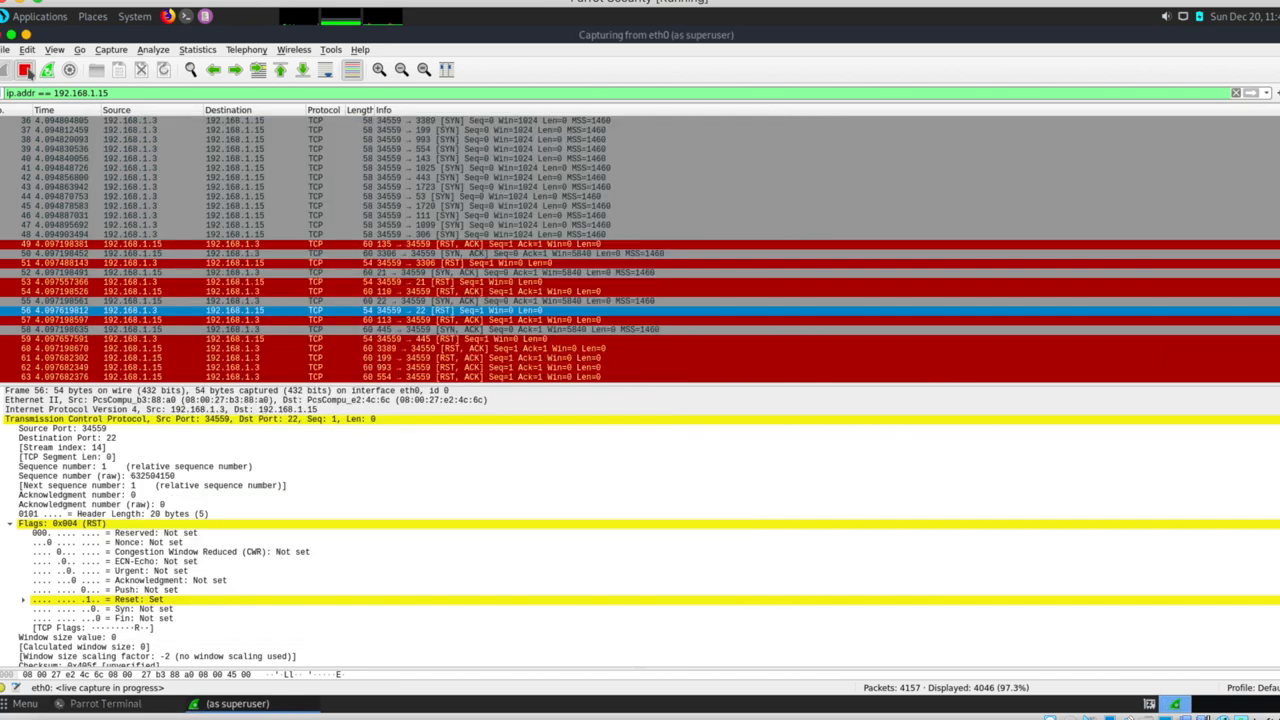
Restart the capture without saving, inspect a reset reply packet, then return to the Nmap book
left_click(24, 68)
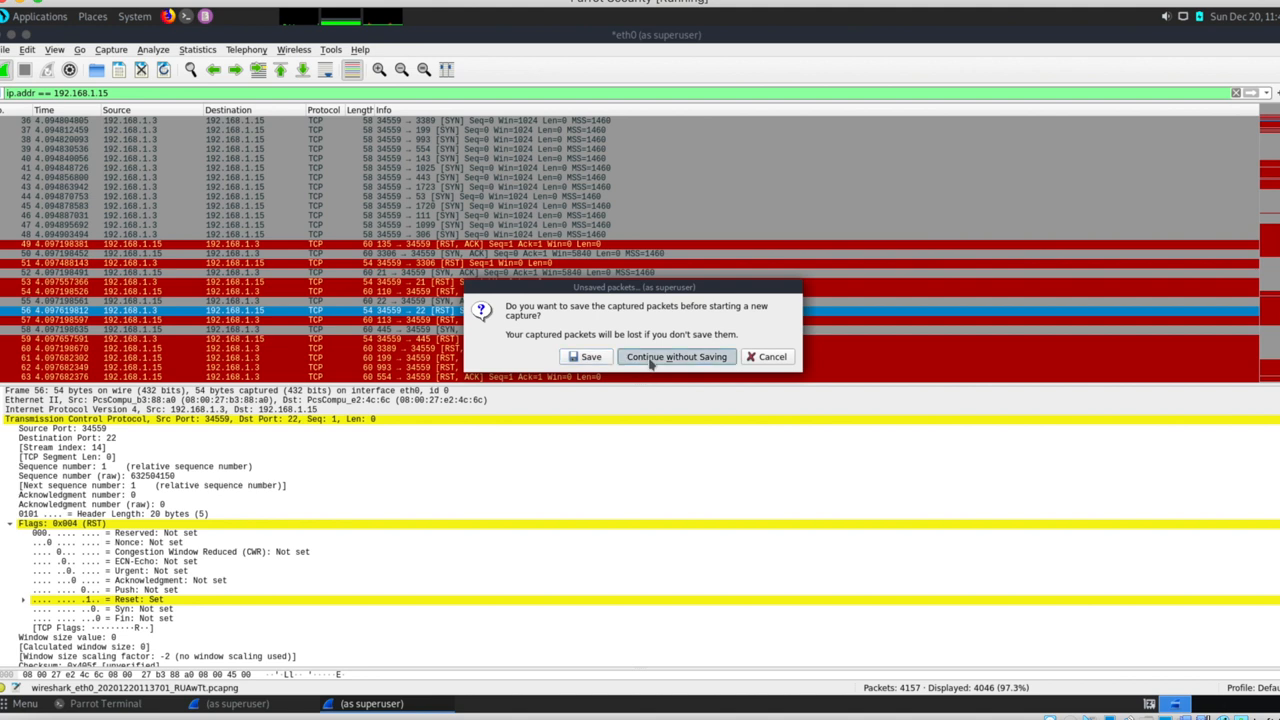
left_click(676, 356)
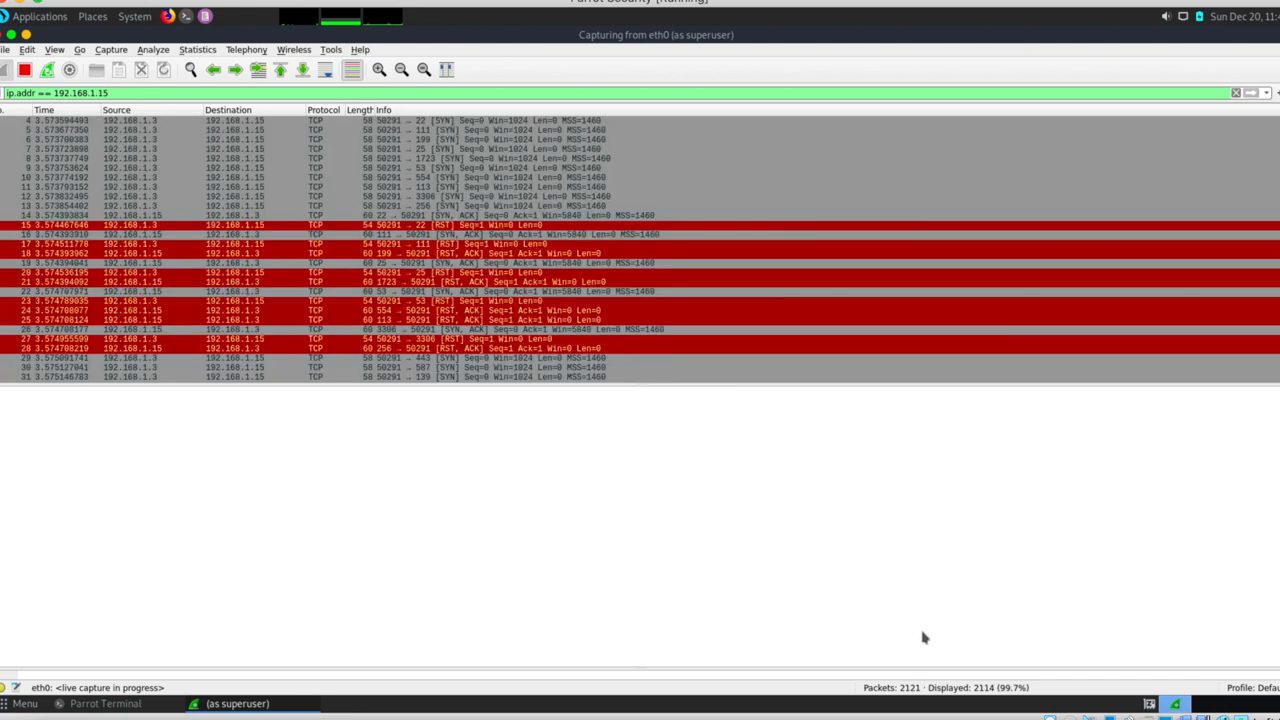
left_click(300, 120)
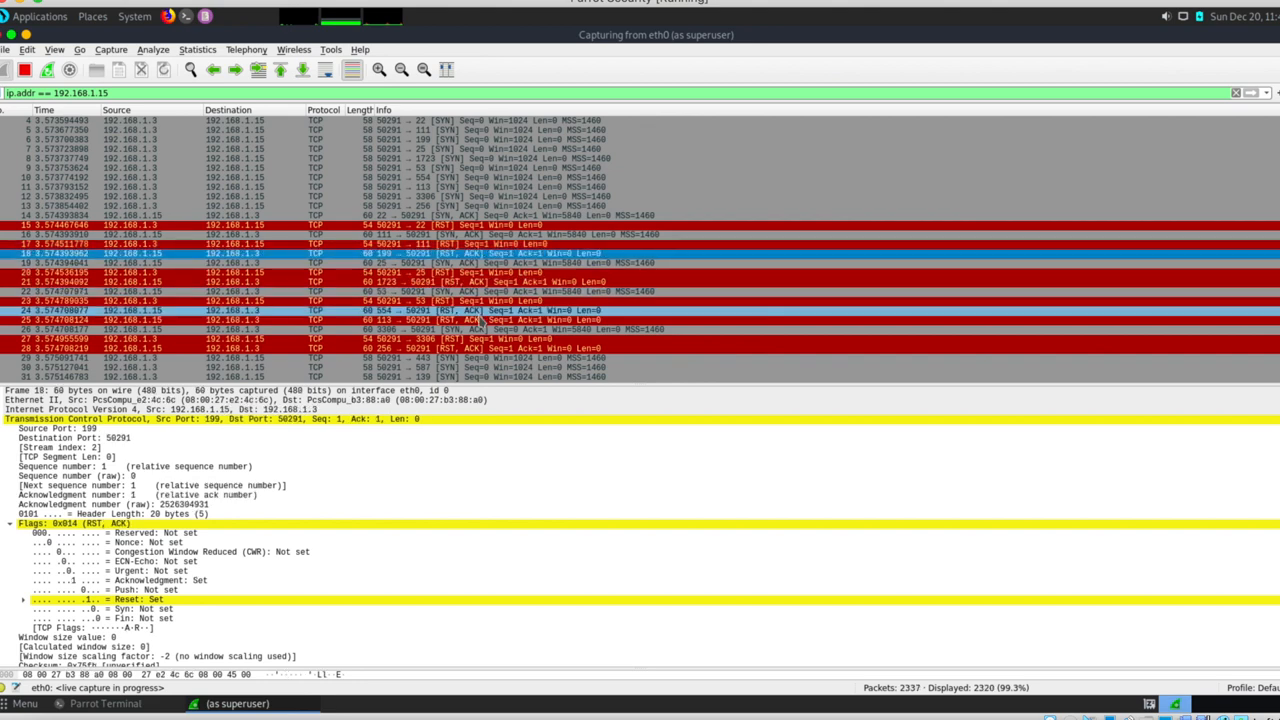
scroll("down", 3)
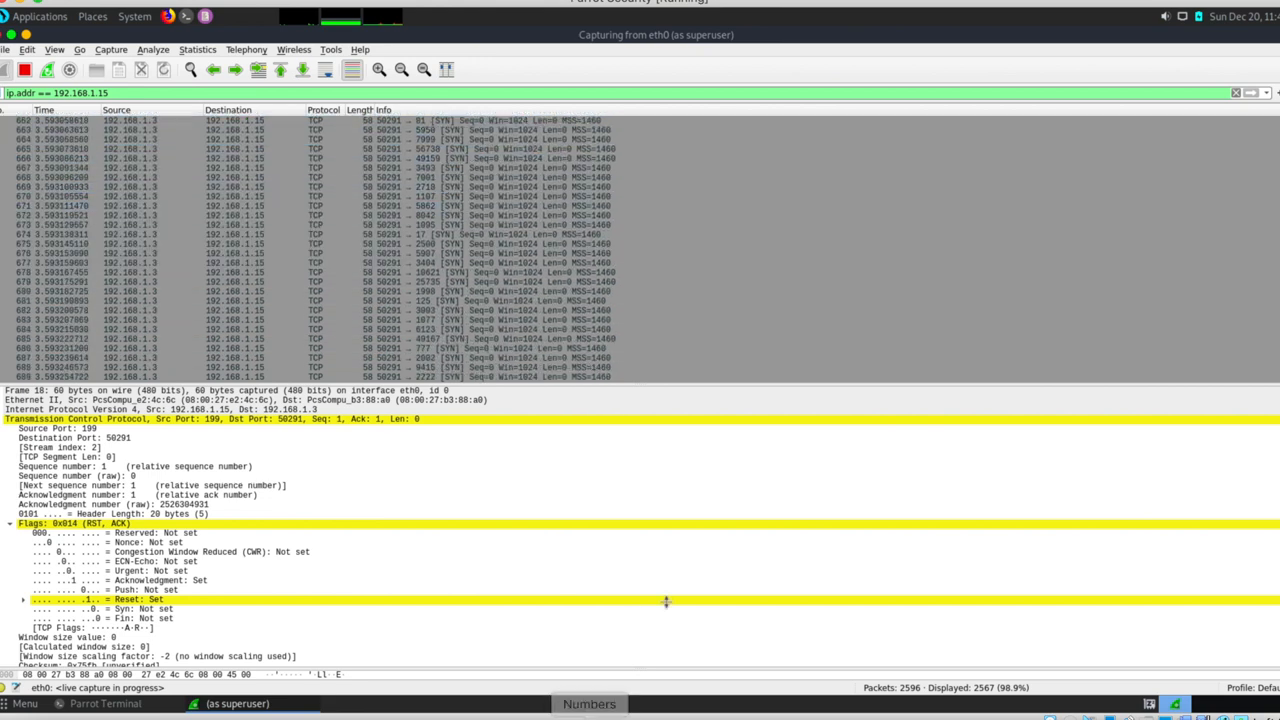
left_click(104, 704)
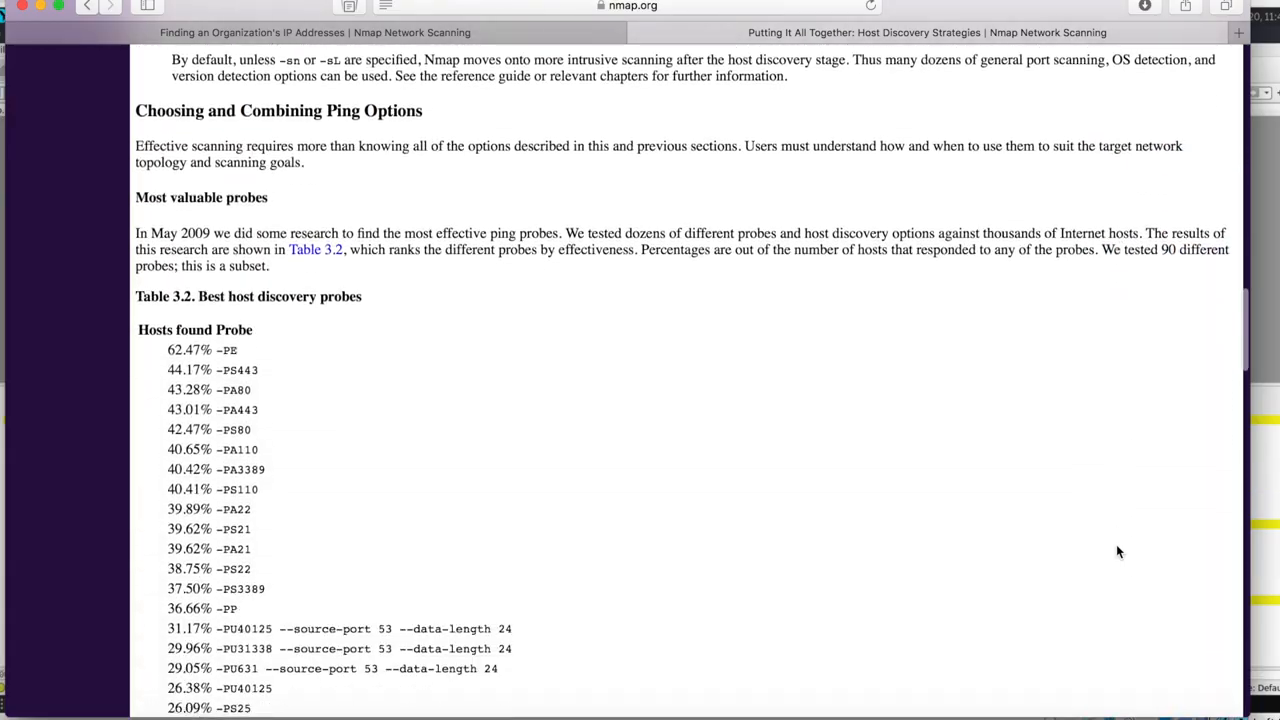
Scroll the page down past Table 3.4 to Example 3.14's 50,000-host ping scan
scroll("down", 3)
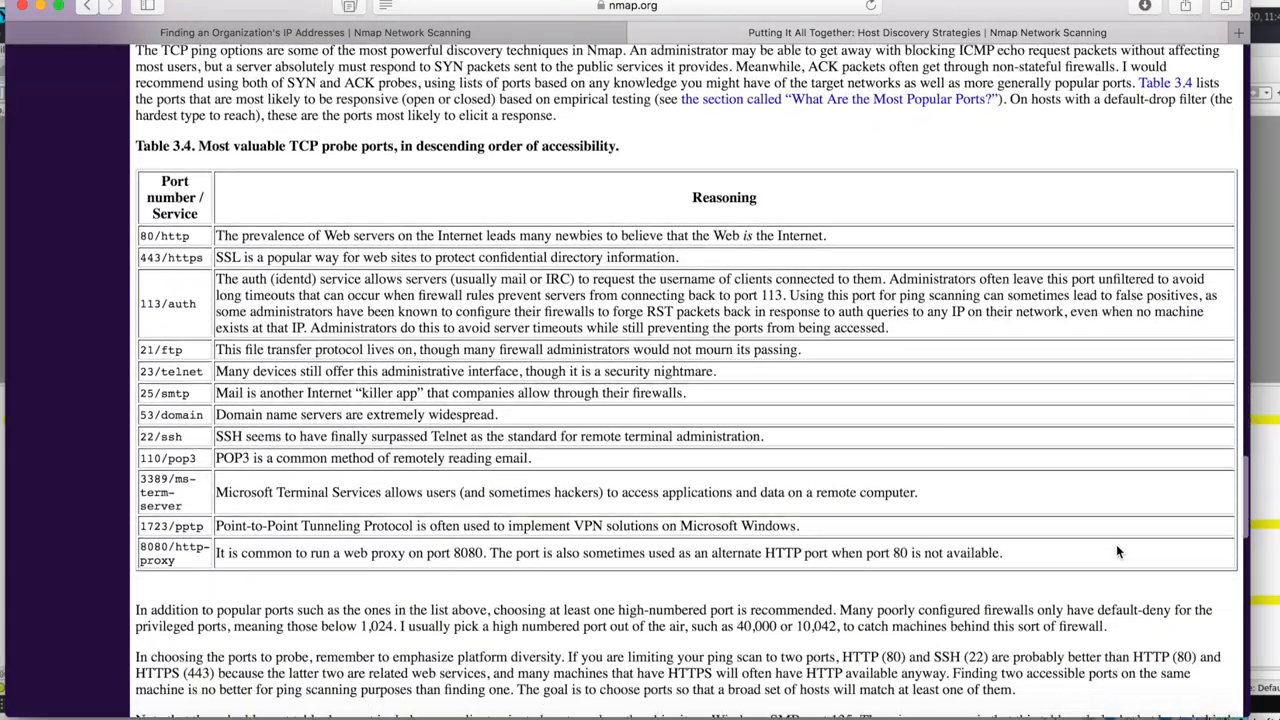
scroll("down", 3)
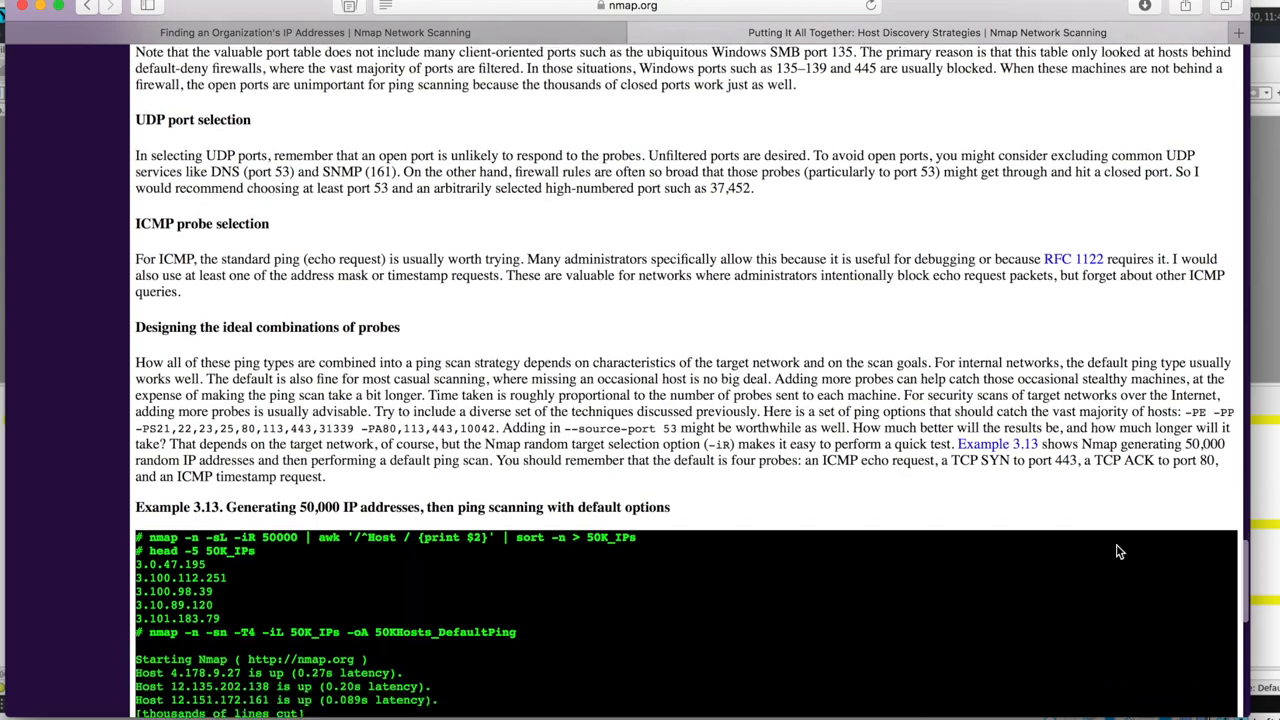
scroll("down", 3)
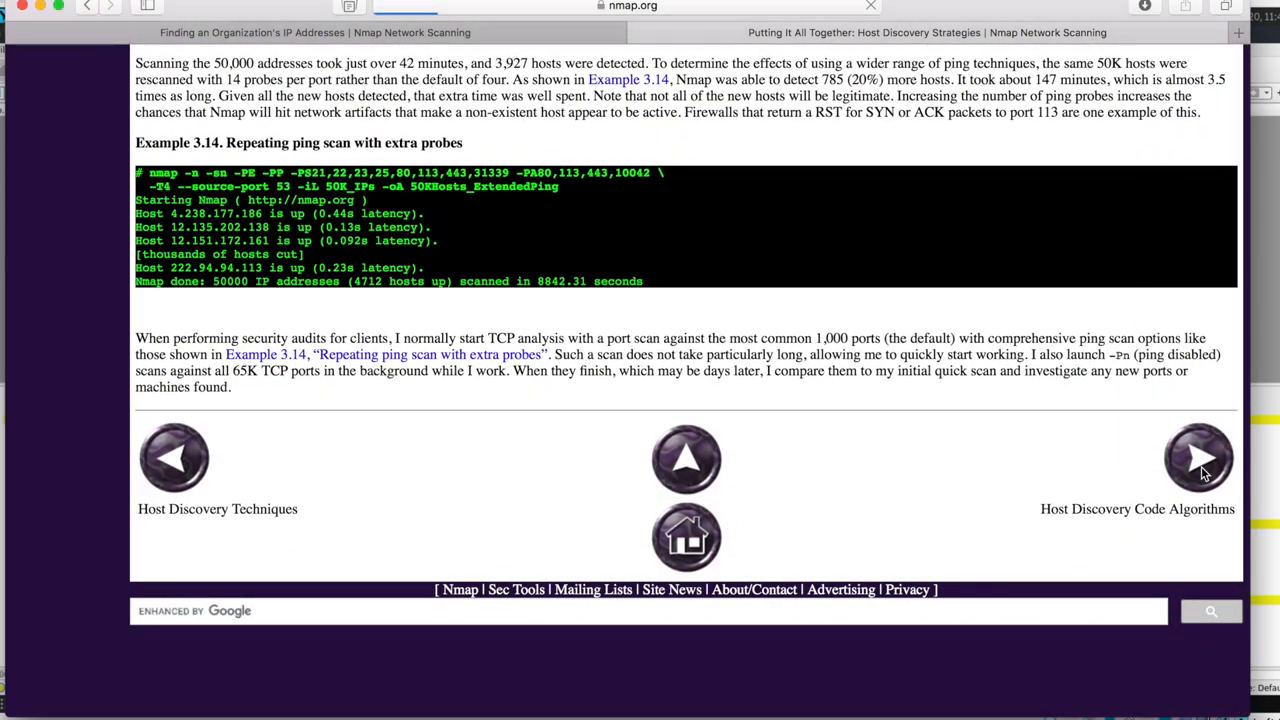
Go to the next book page and scroll through Host Discovery Code Algorithms toward Chapter 4
left_click(1198, 456)
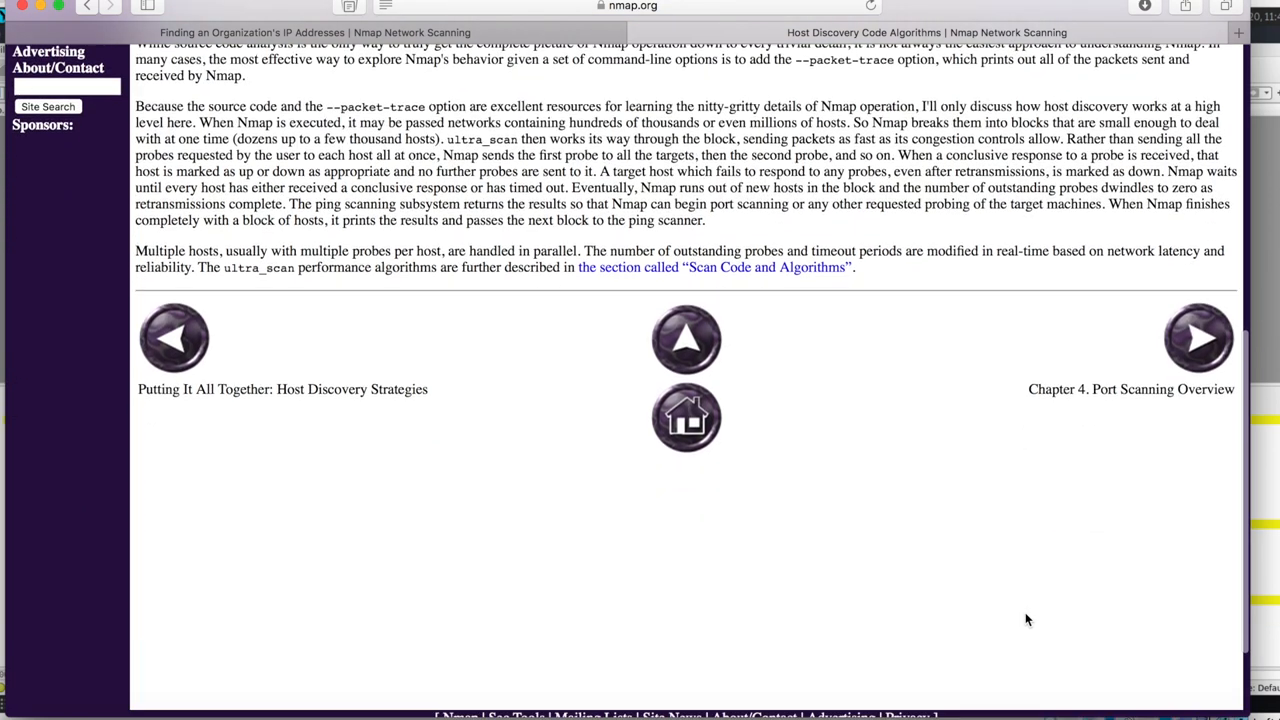
scroll("up", 3)
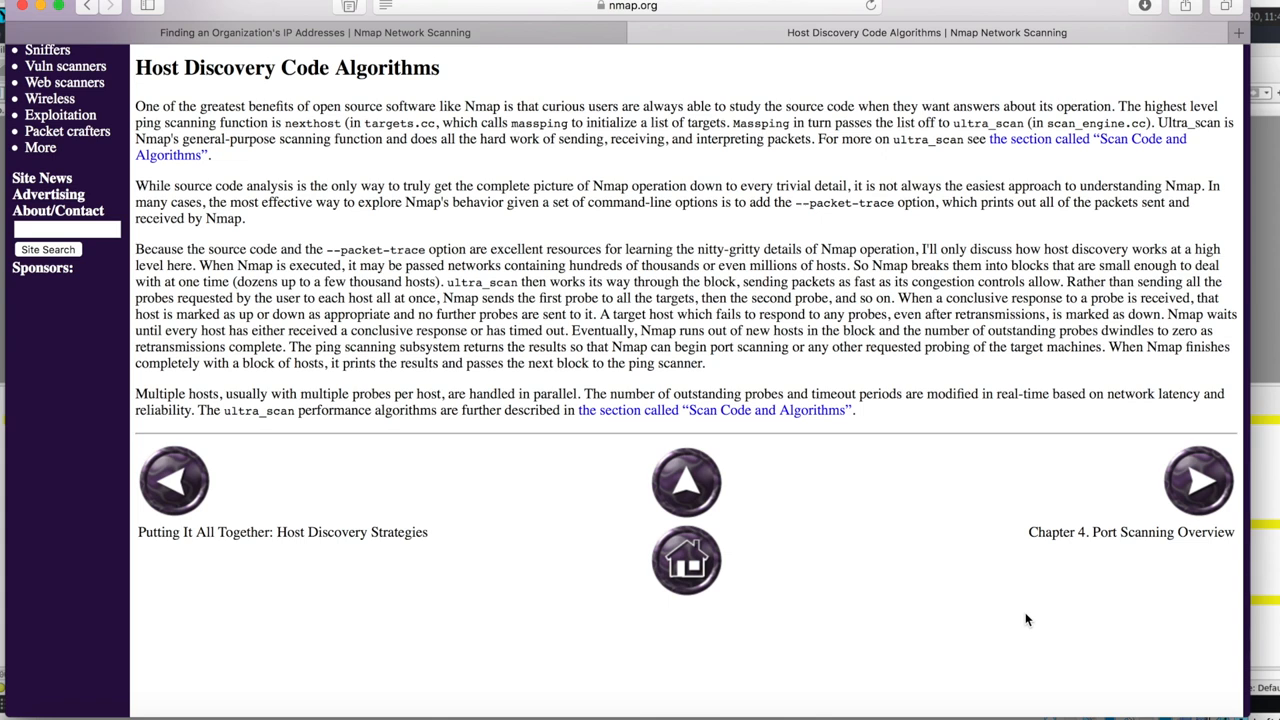
scroll("up", 3)
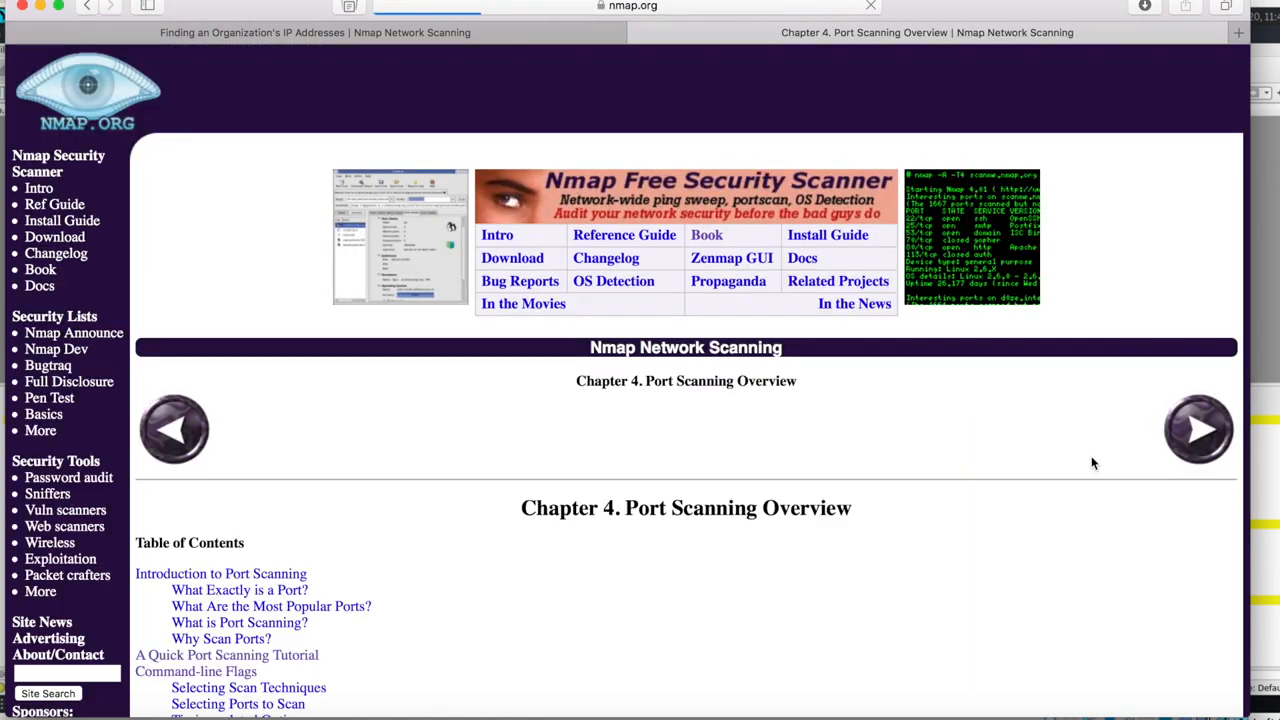
Scroll through the Port Scanning Overview chapter's top 20 TCP and UDP port lists and port states
scroll("down", 3)
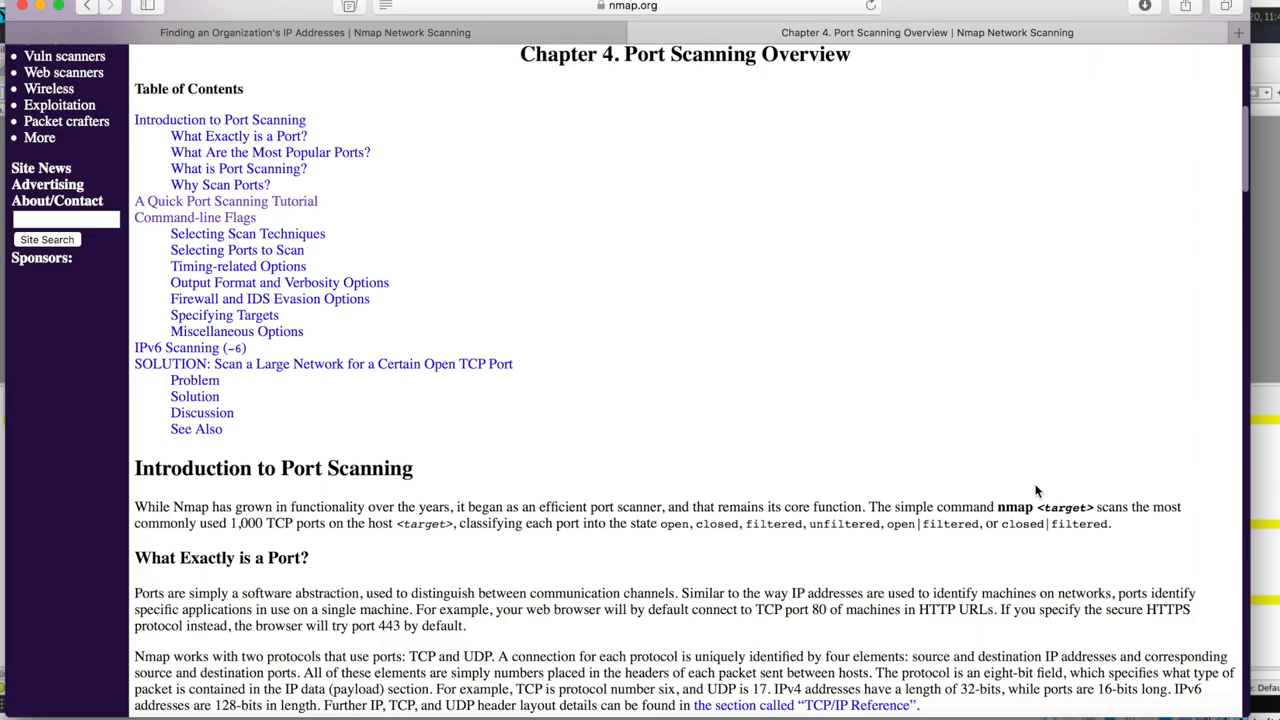
scroll("down", 3)
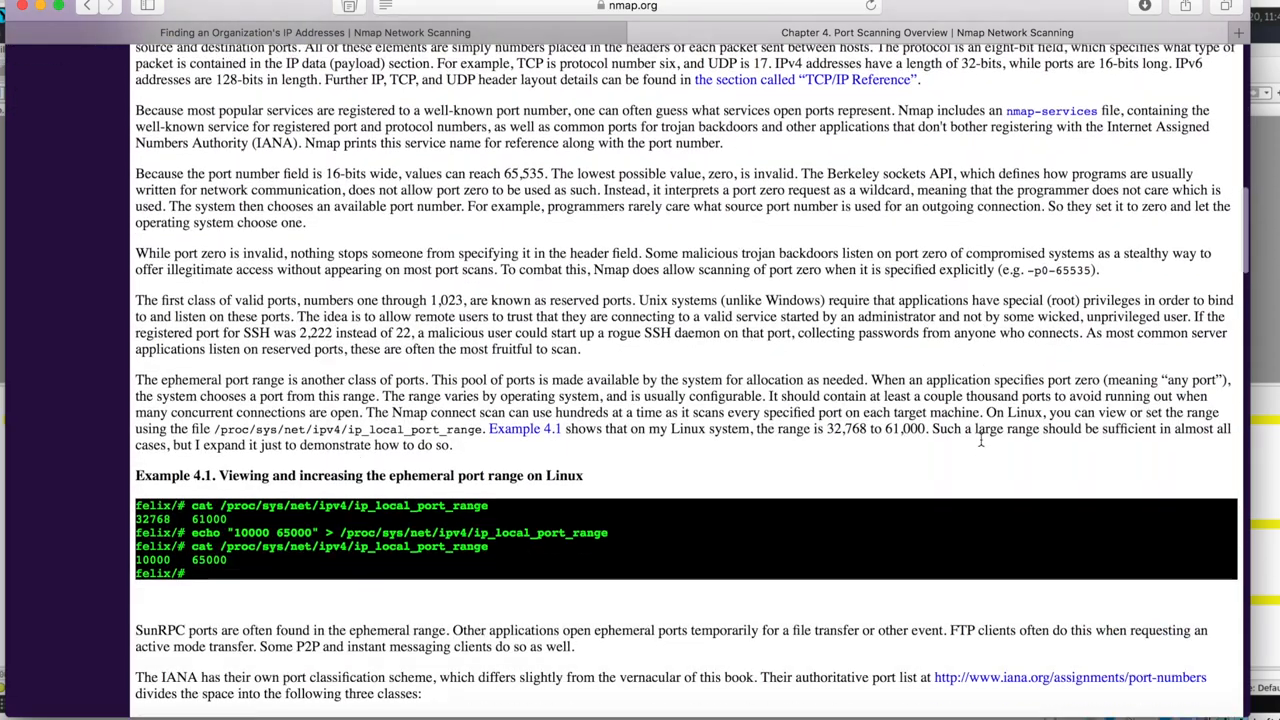
scroll("down", 3)
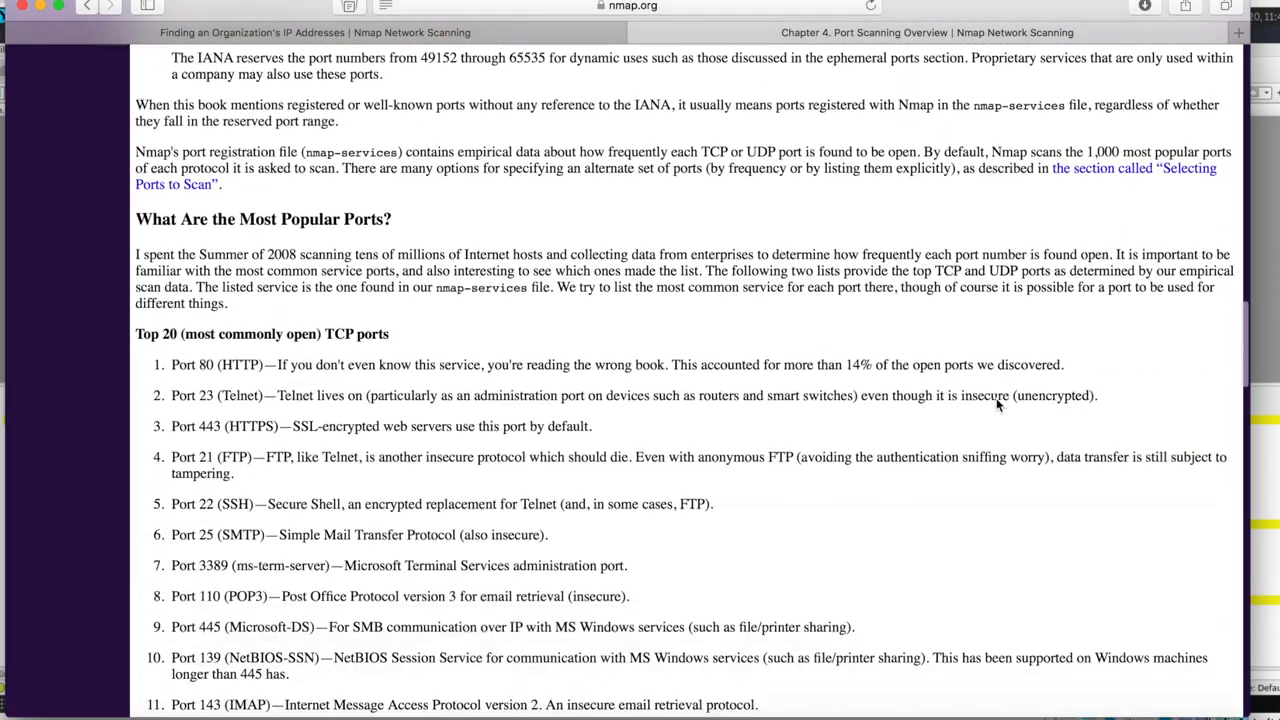
scroll("down", 3)
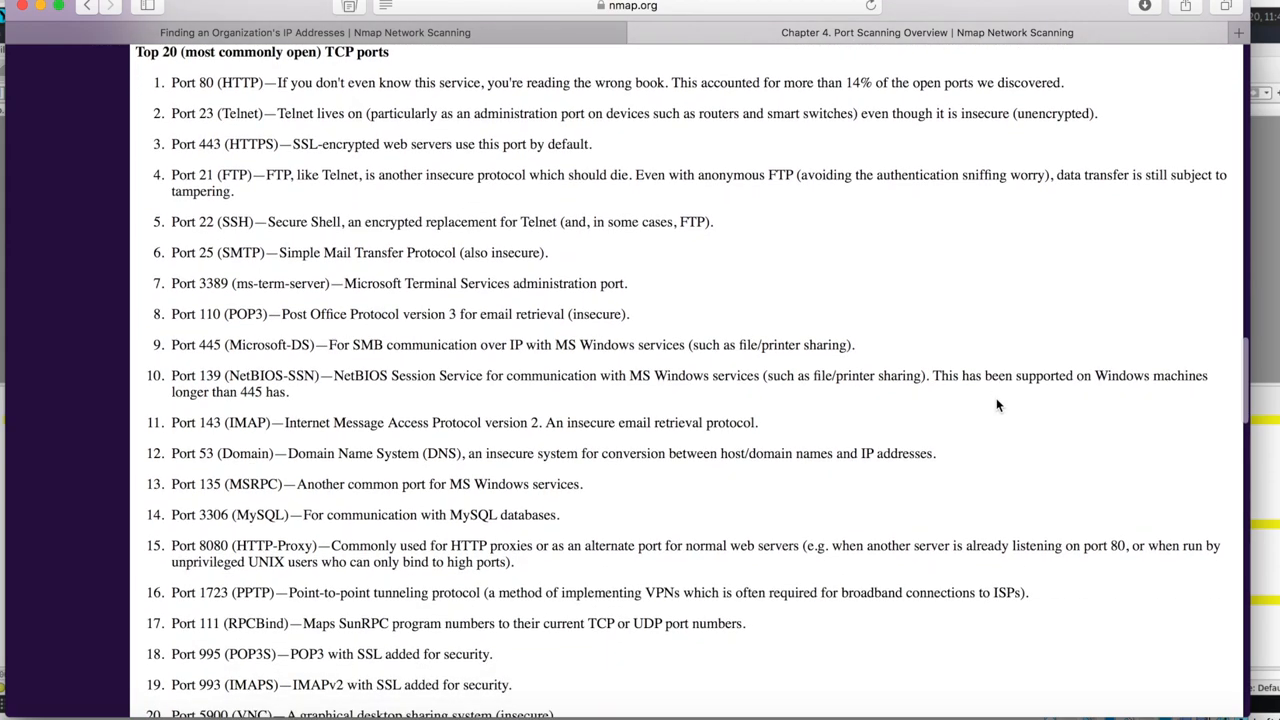
scroll("up", 3)
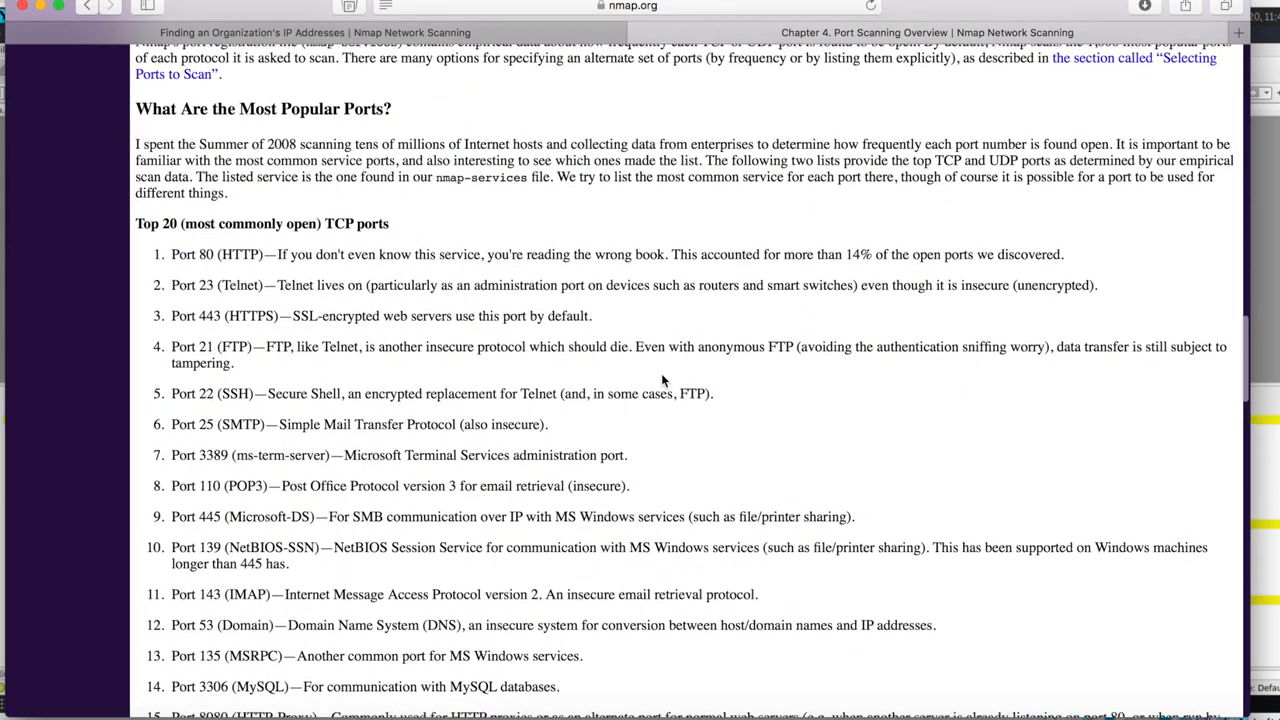
scroll("down", 3)
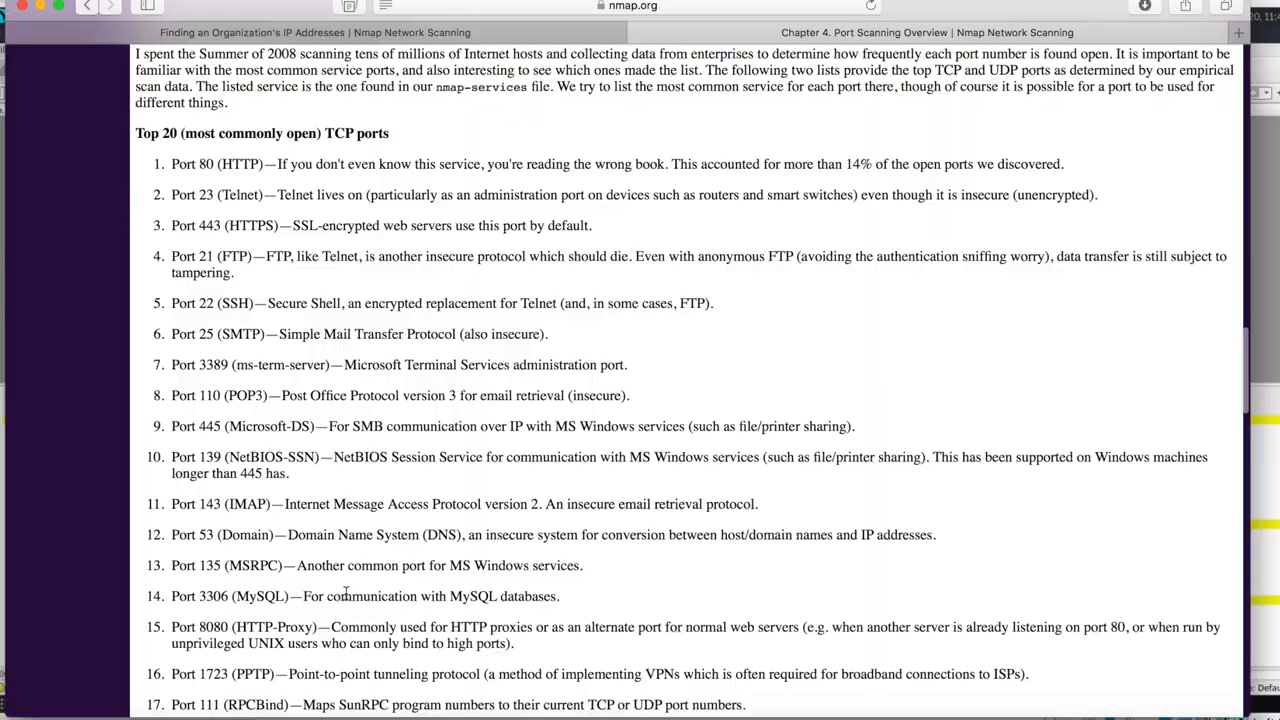
scroll("down", 3)
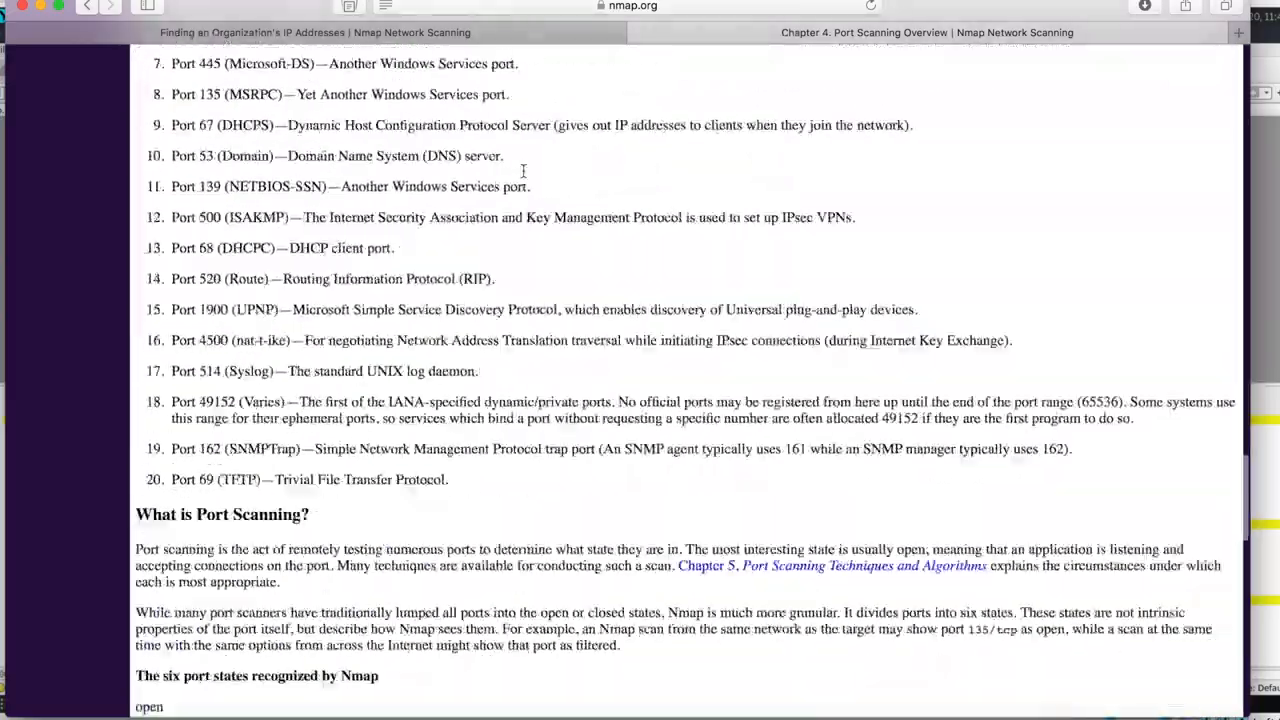
scroll("up", 3)
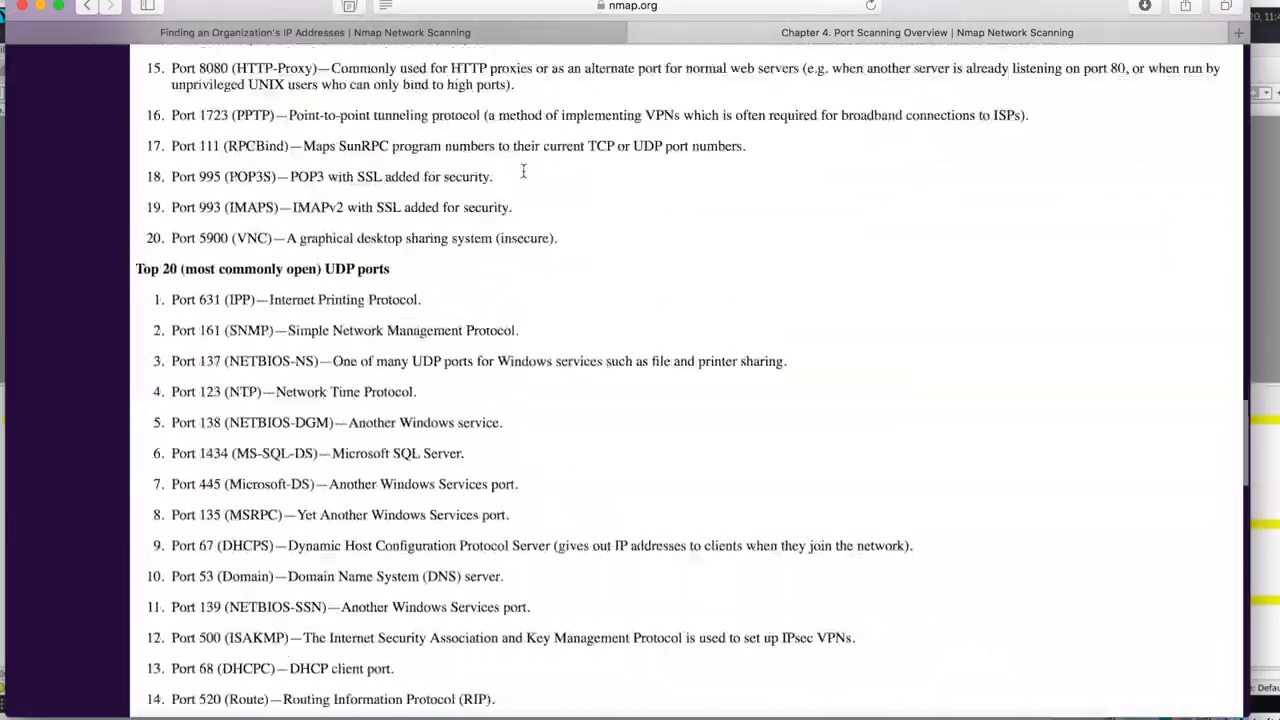
scroll("up", 3)
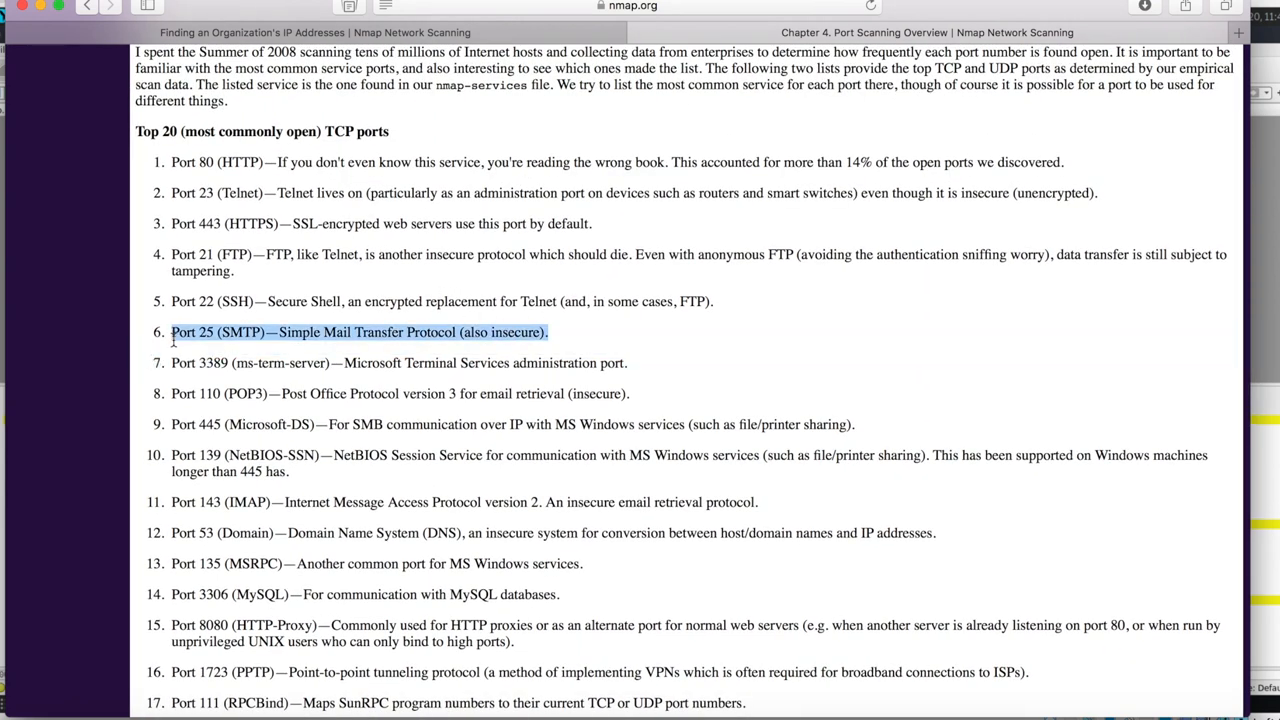
mouse_move(392, 496)
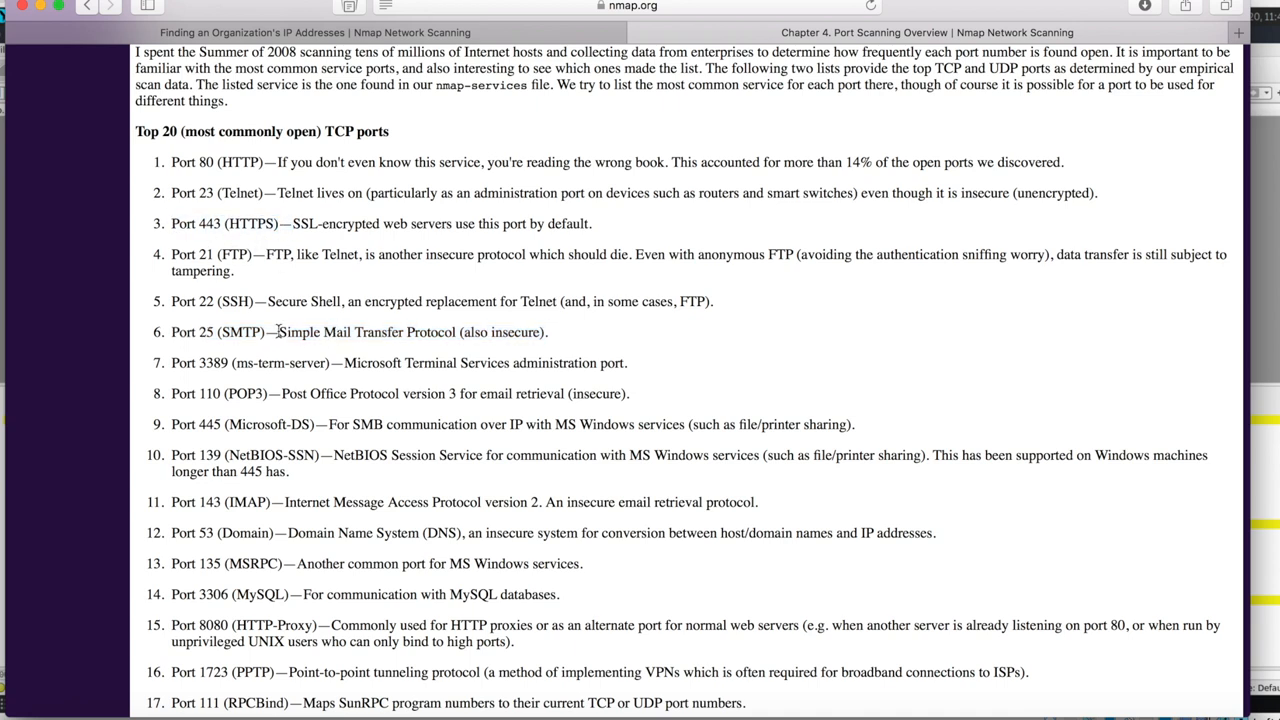
Scroll the OS Matching Algorithms page down to Table 8.9
scroll("down", 3)
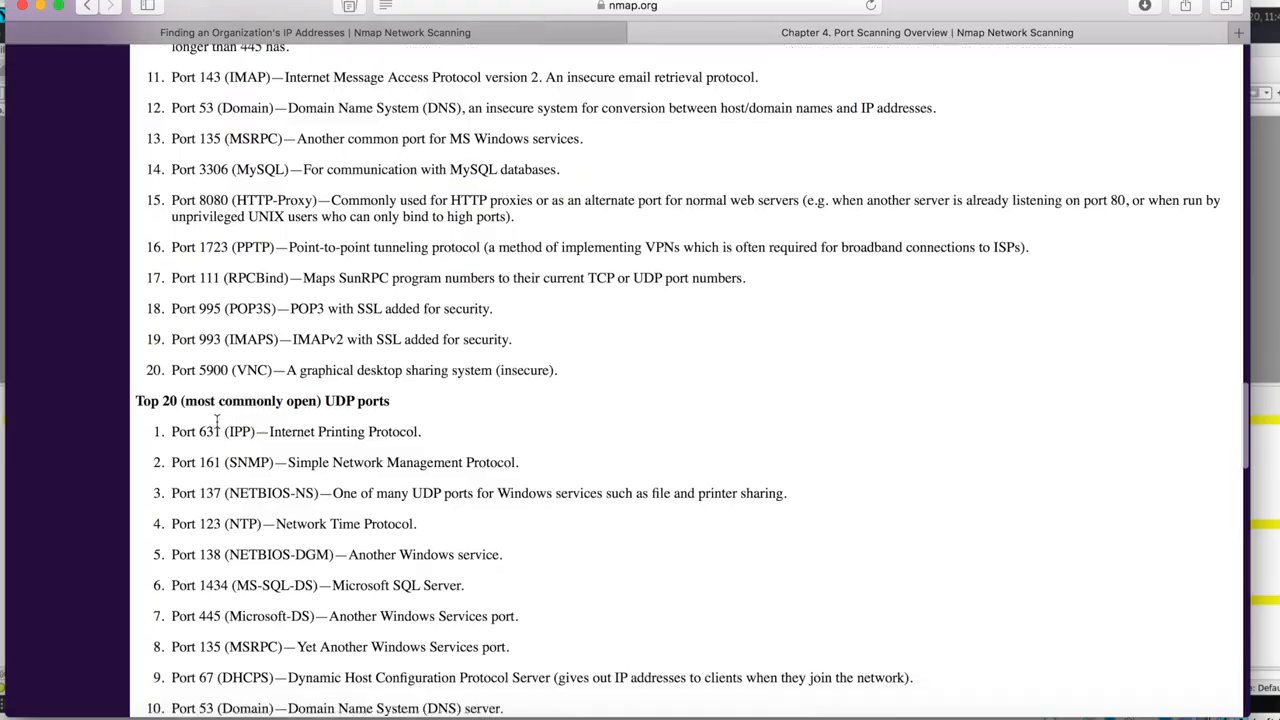
scroll("down", 3)
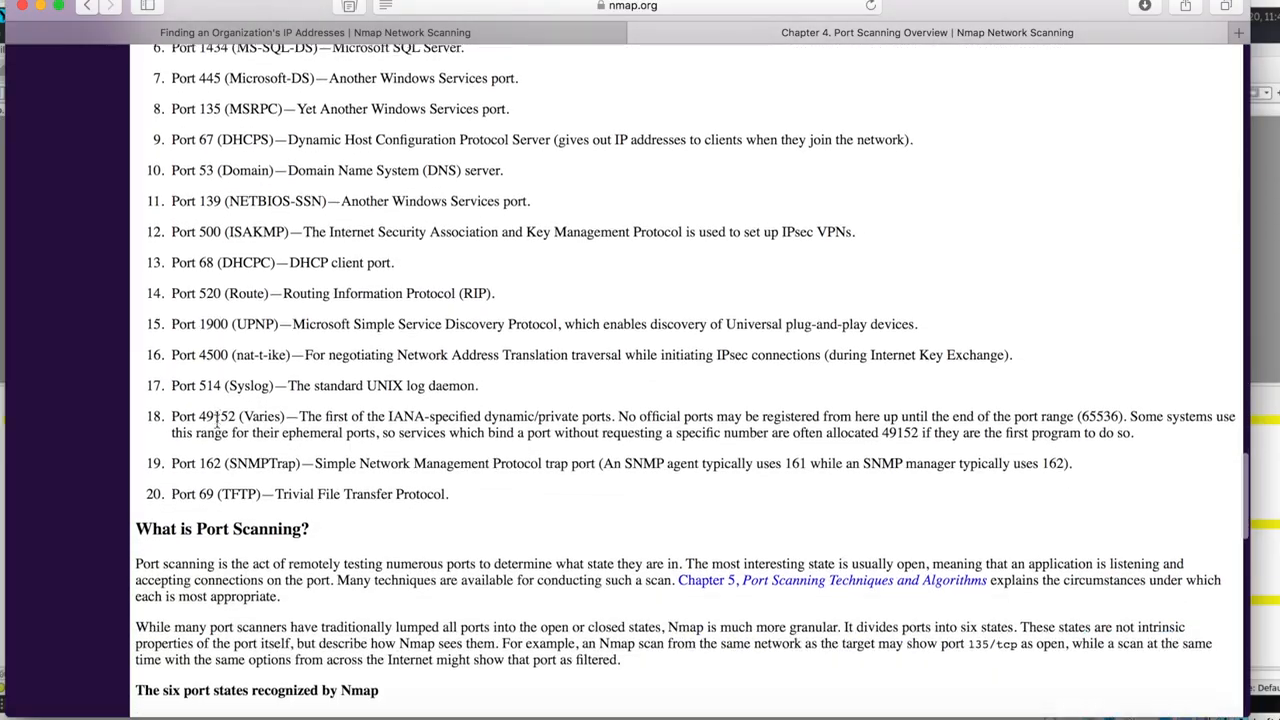
scroll("down", 3)
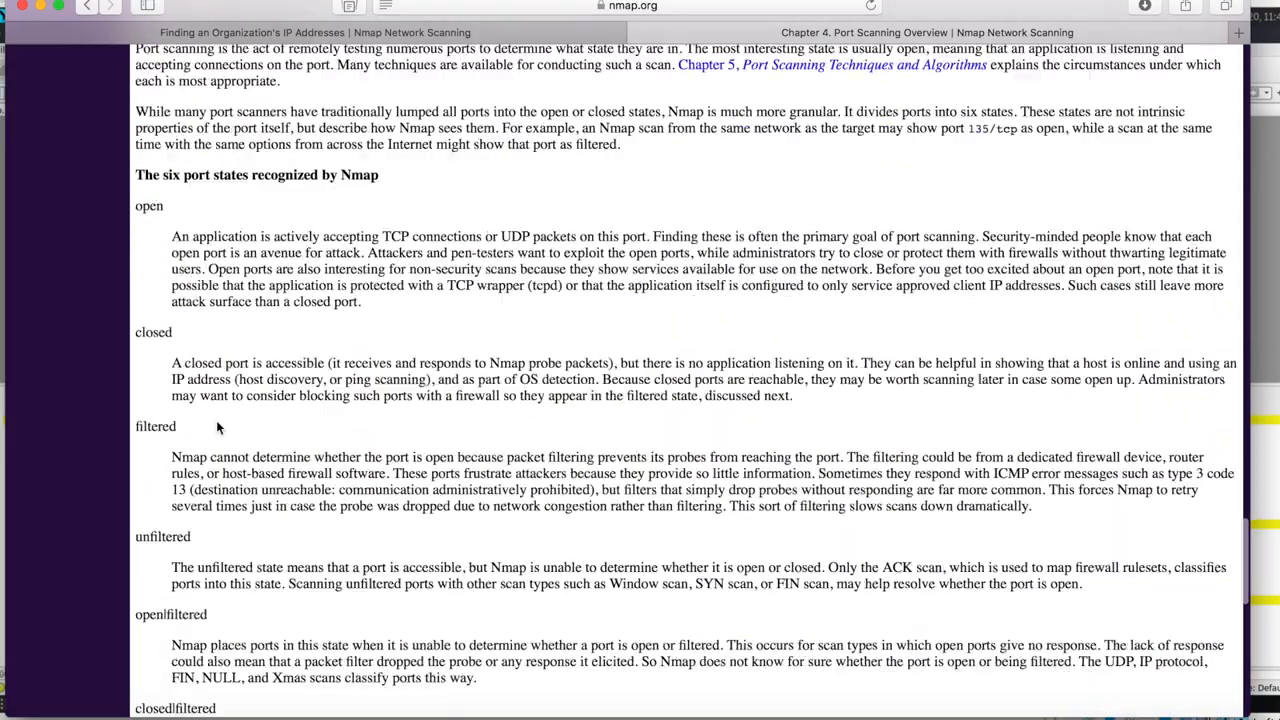
scroll("down", 3)
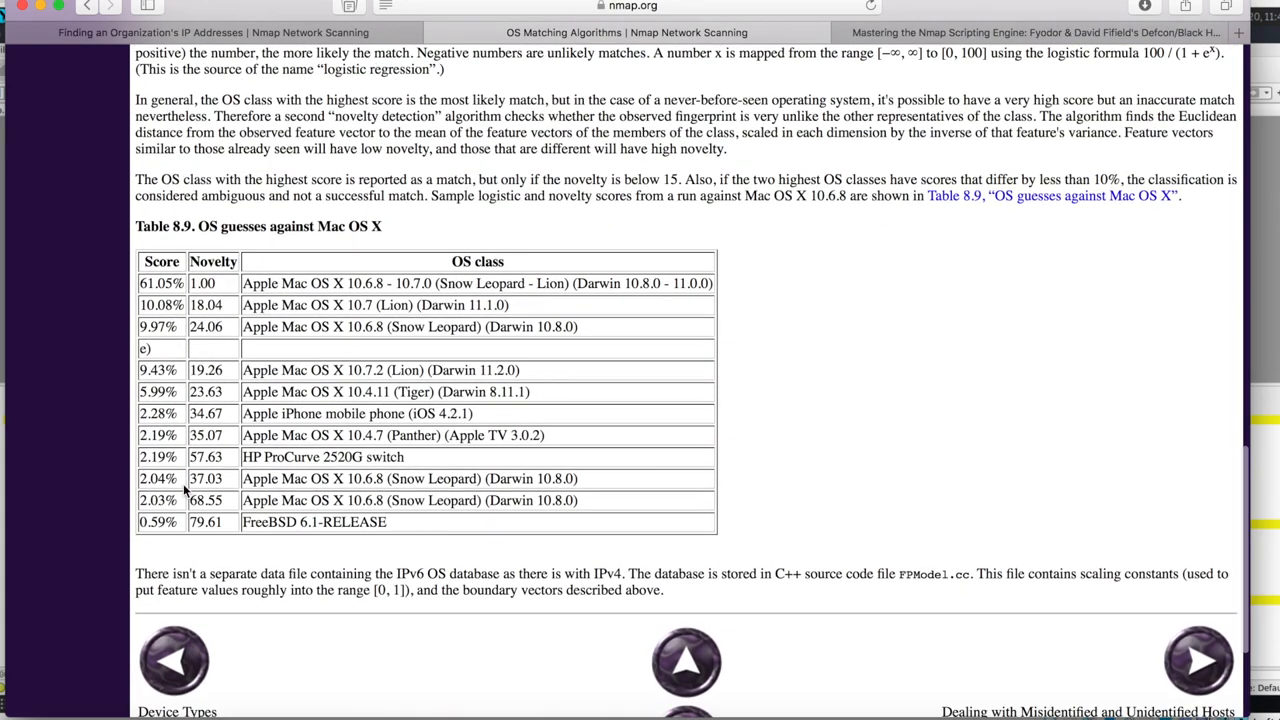
scroll("up", 3)
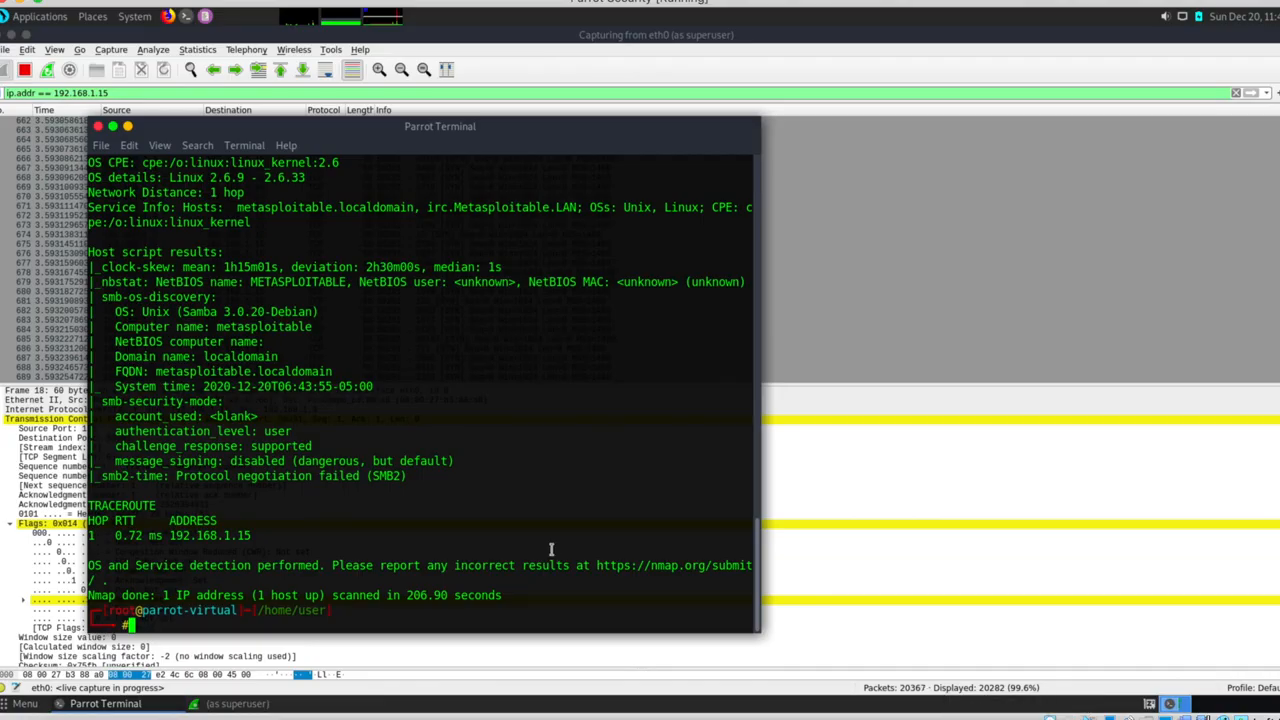
Scroll the Parrot Terminal up to the top of the nmap -A scan of 192.168.1.15
scroll("up", 3)
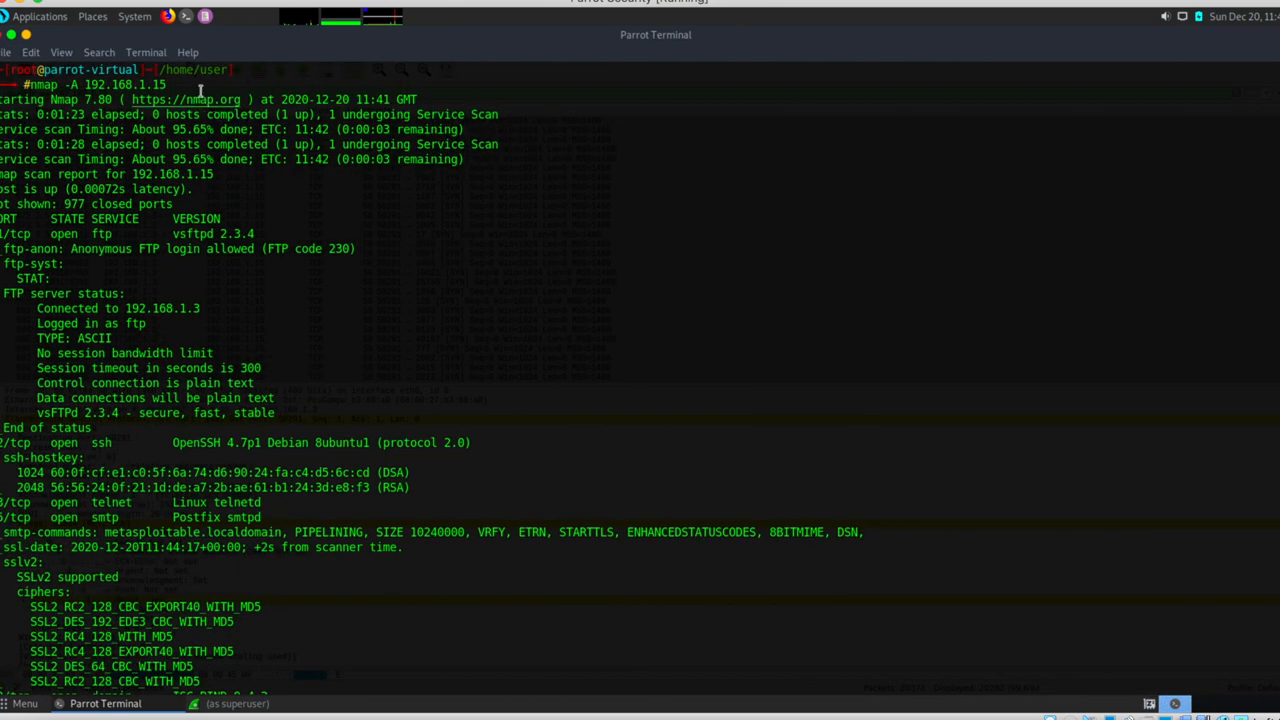
mouse_move(152, 160)
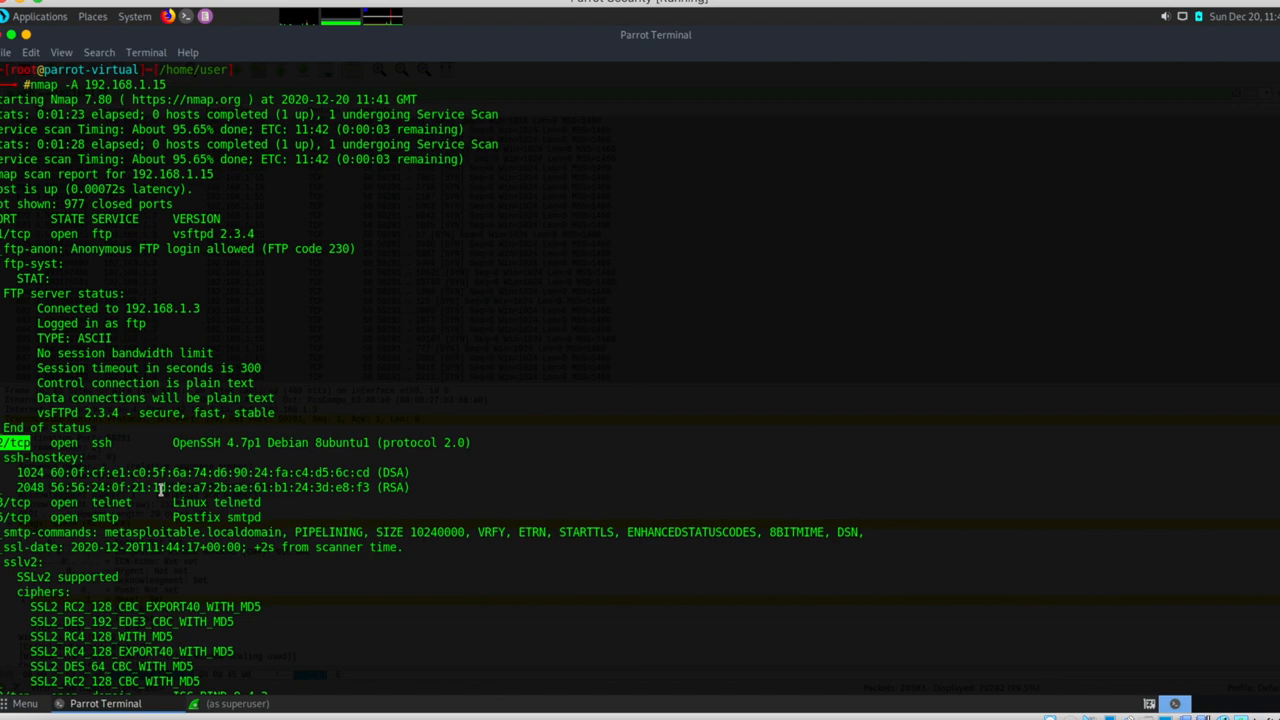
Scroll down the nmap -A output from FTP and SSH services through OS details, SMB scripts and traceroute
scroll("down", 3)
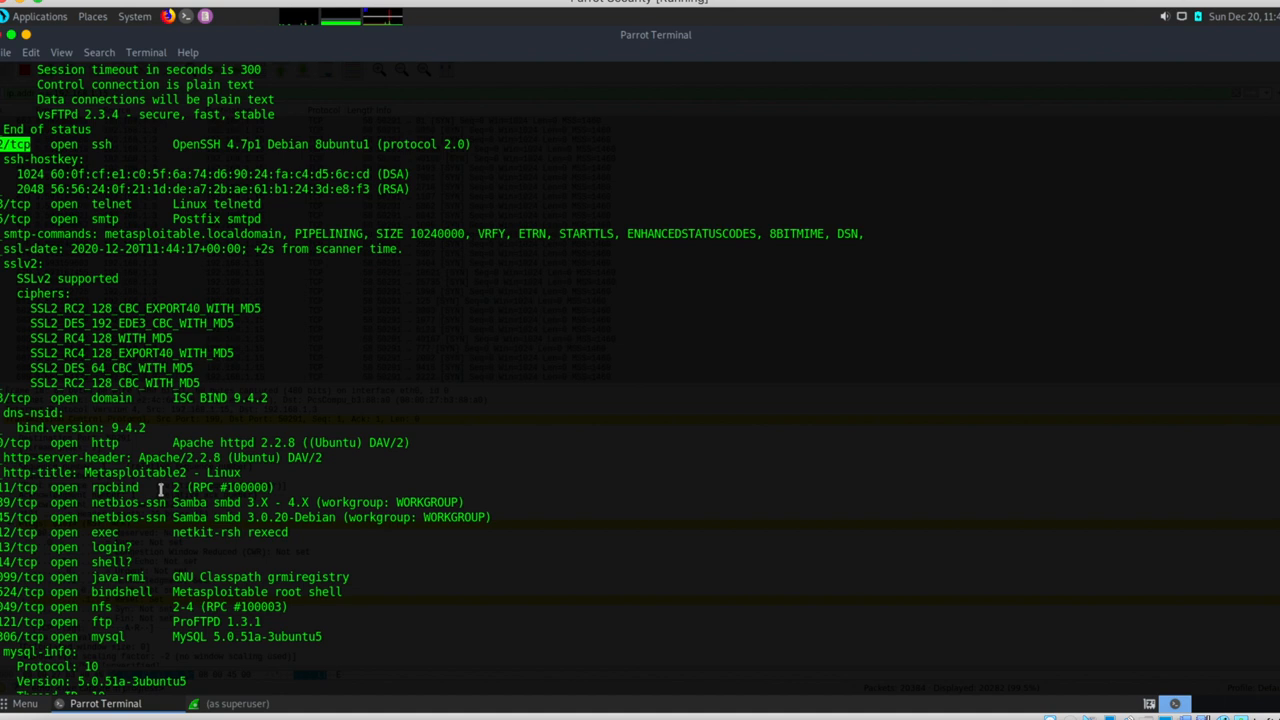
scroll("down", 3)
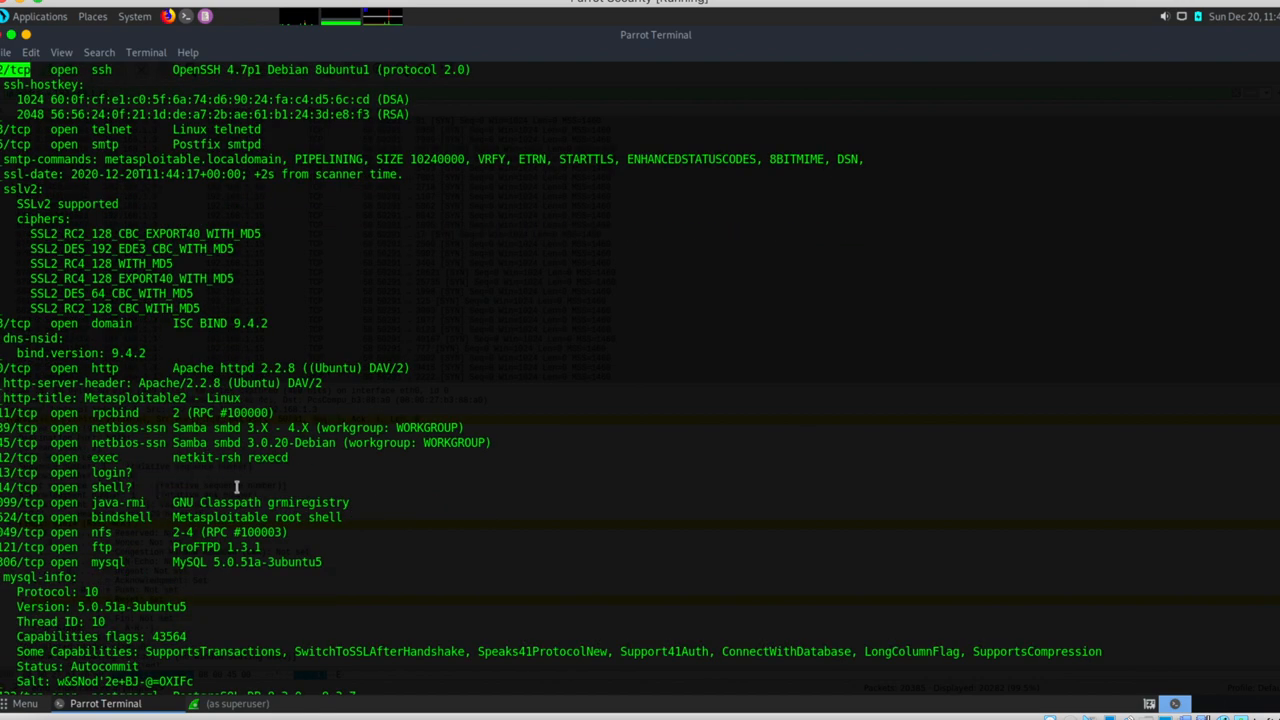
mouse_move(224, 440)
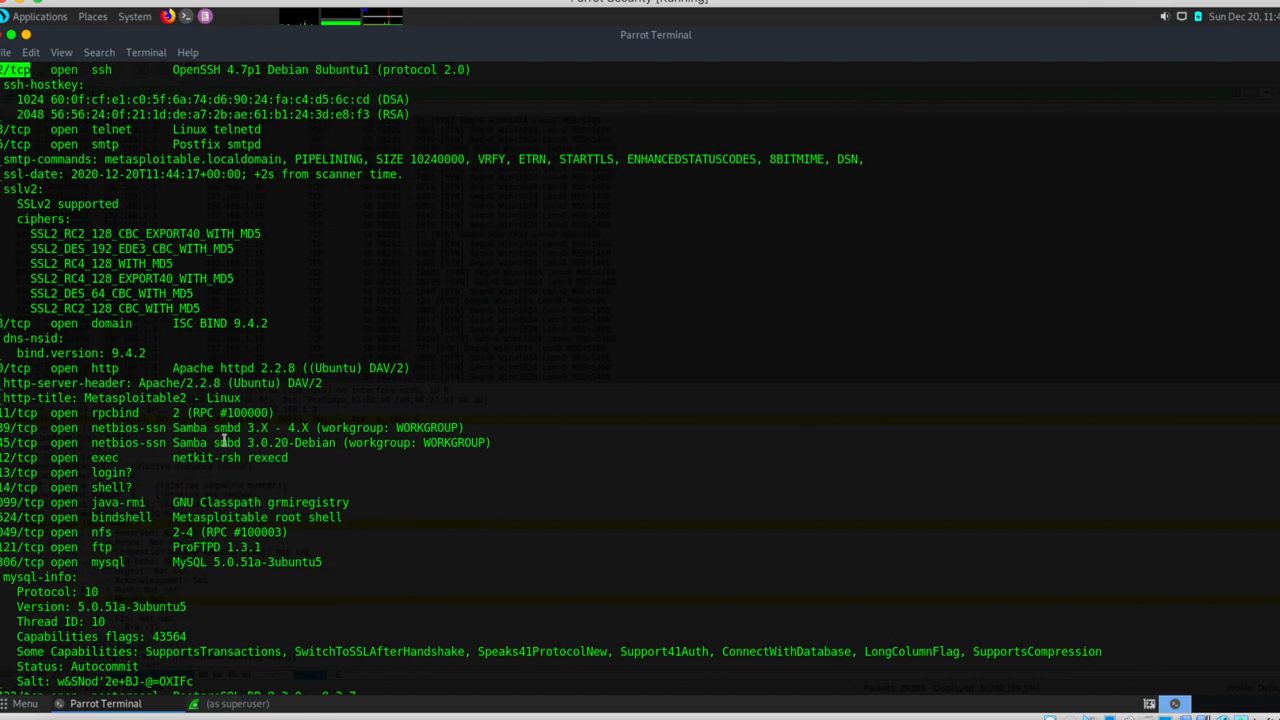
scroll("down", 3)
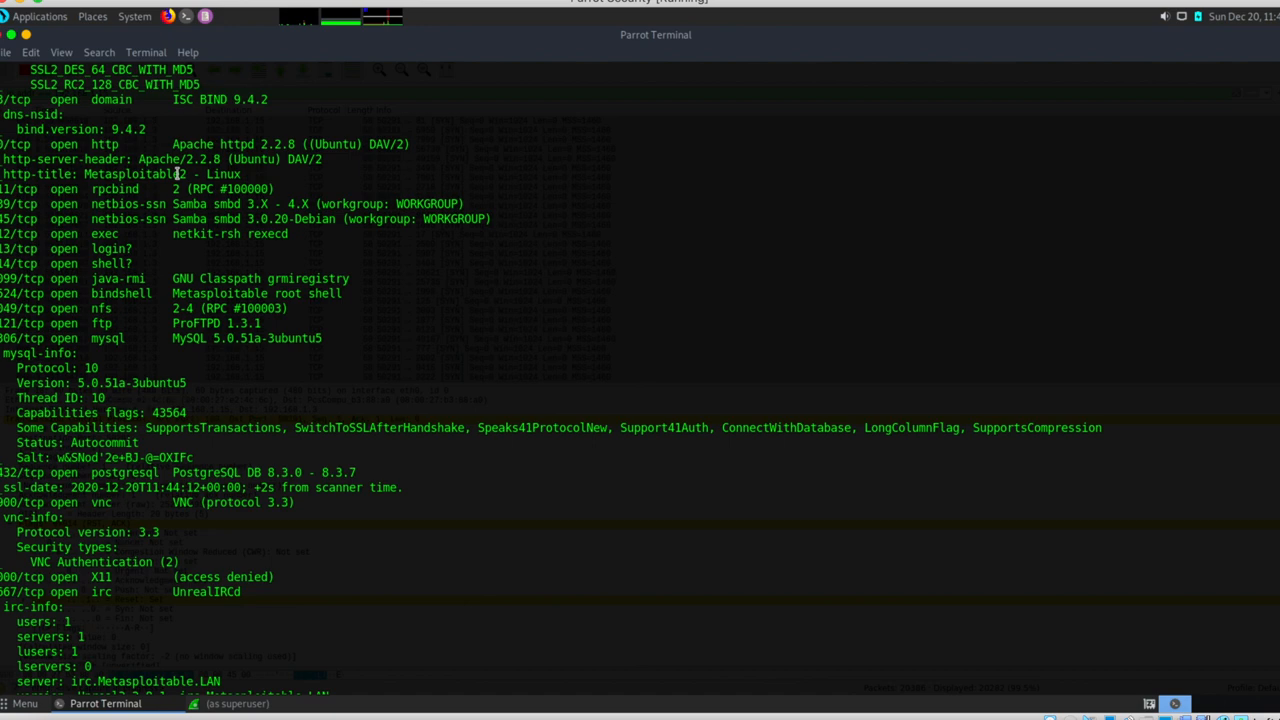
mouse_move(224, 410)
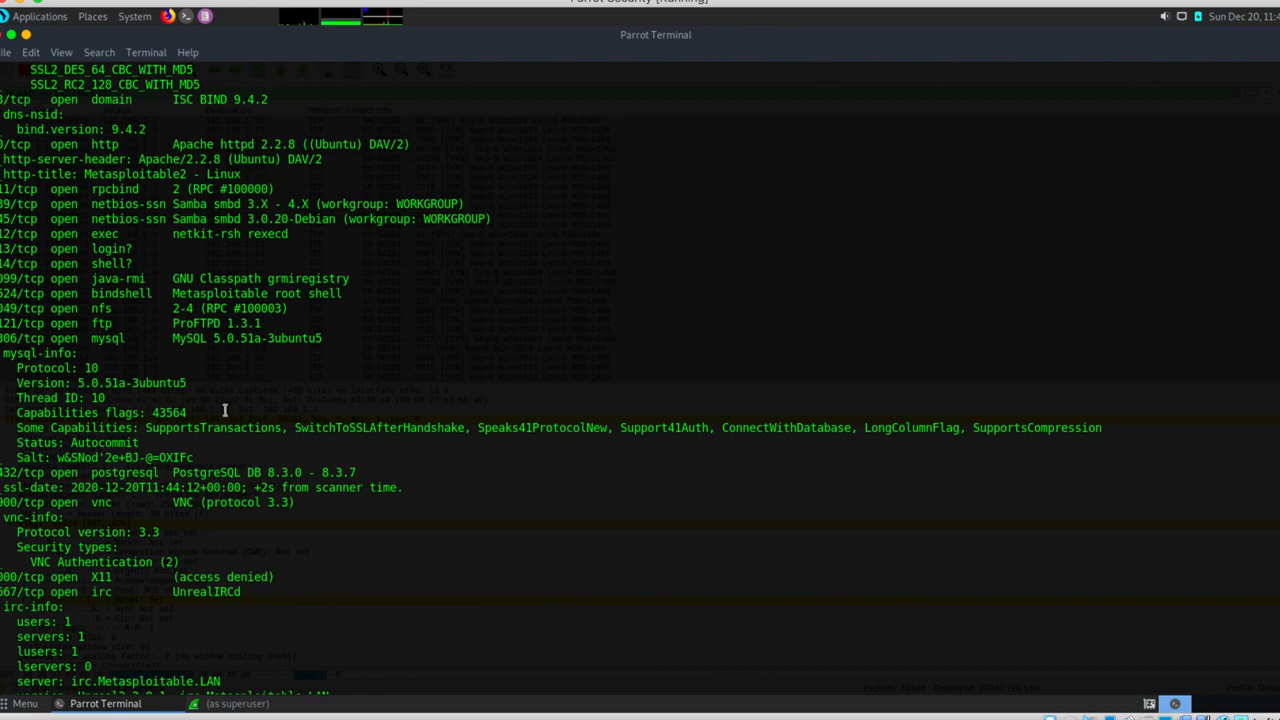
scroll("down", 3)
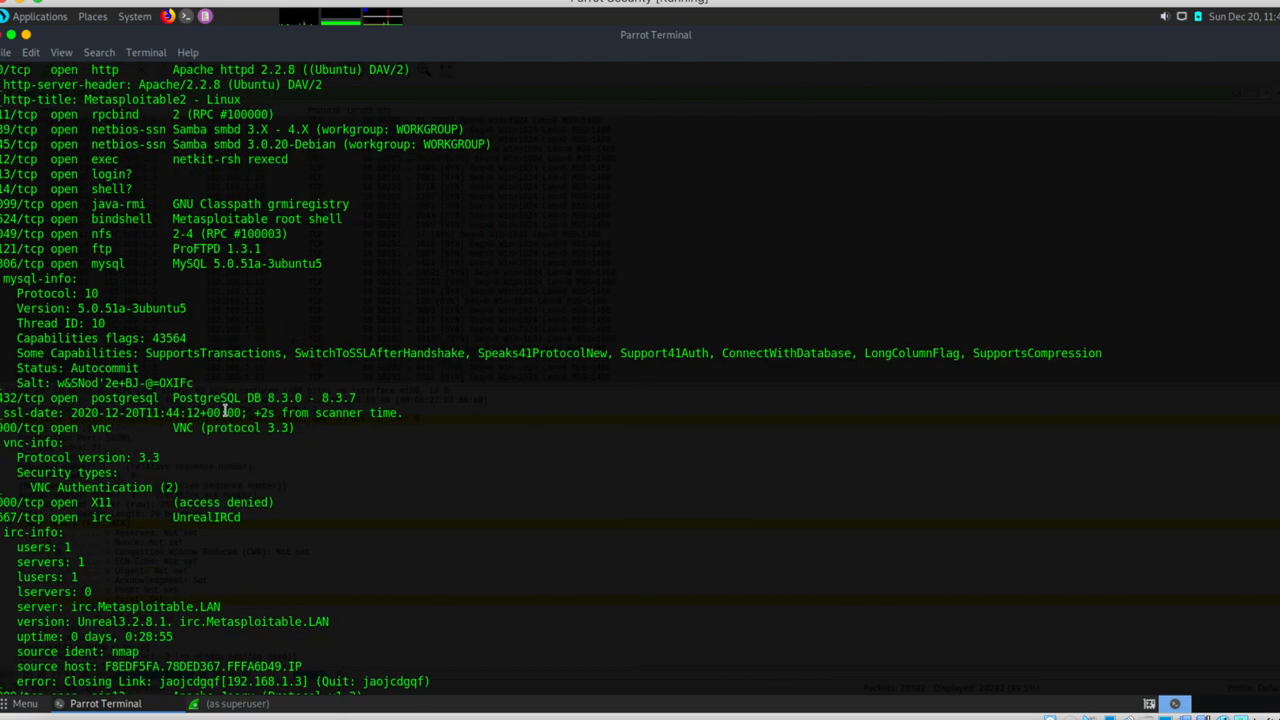
scroll("down", 3)
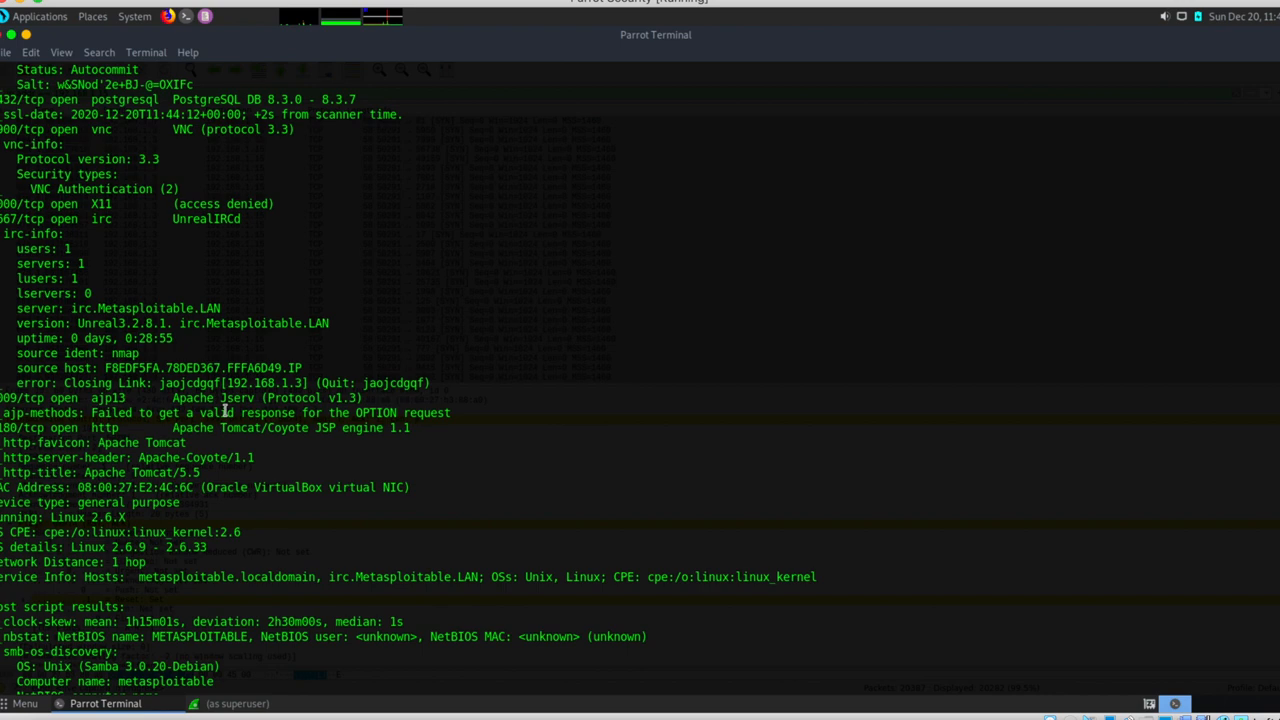
scroll("down", 3)
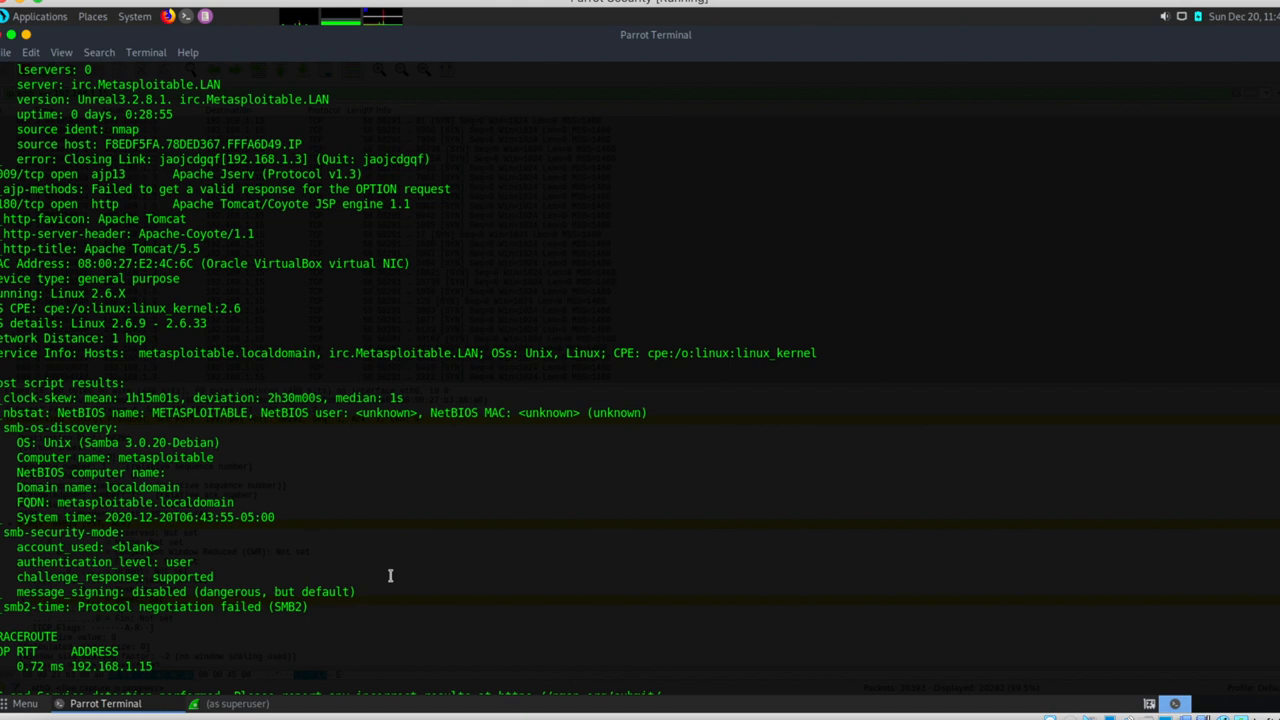
scroll("down", 3)
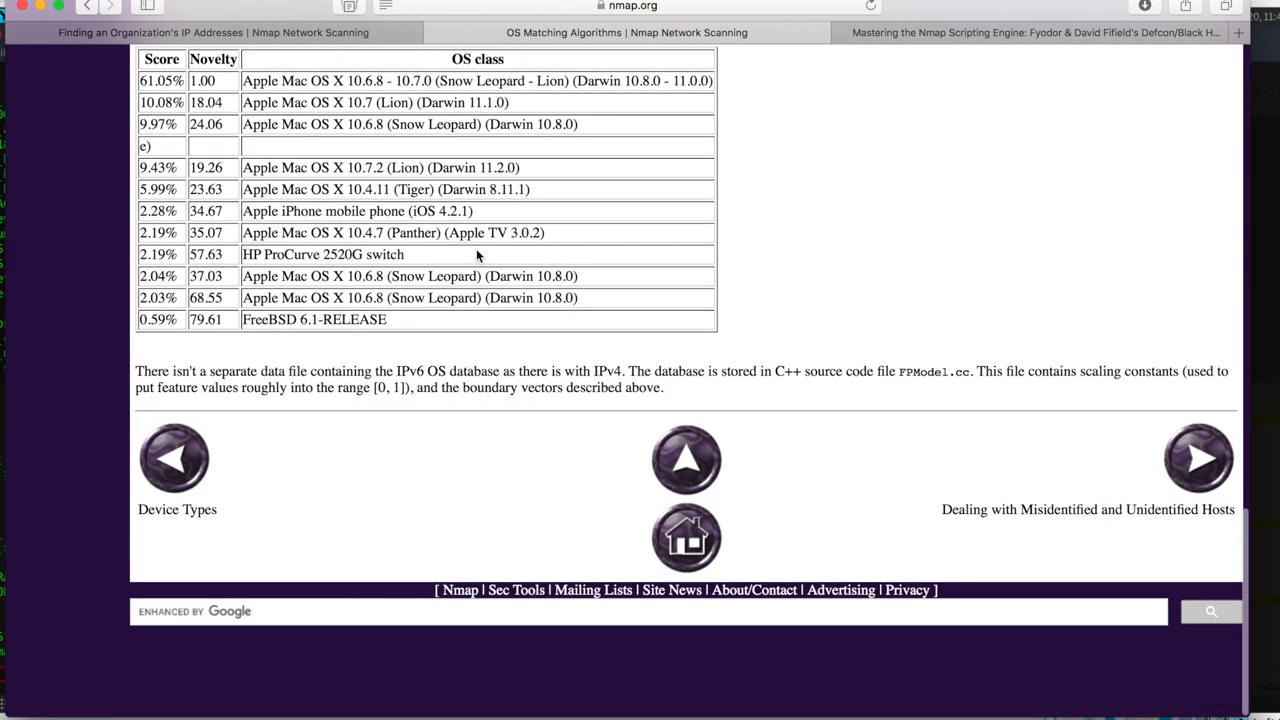
mouse_move(1206, 478)
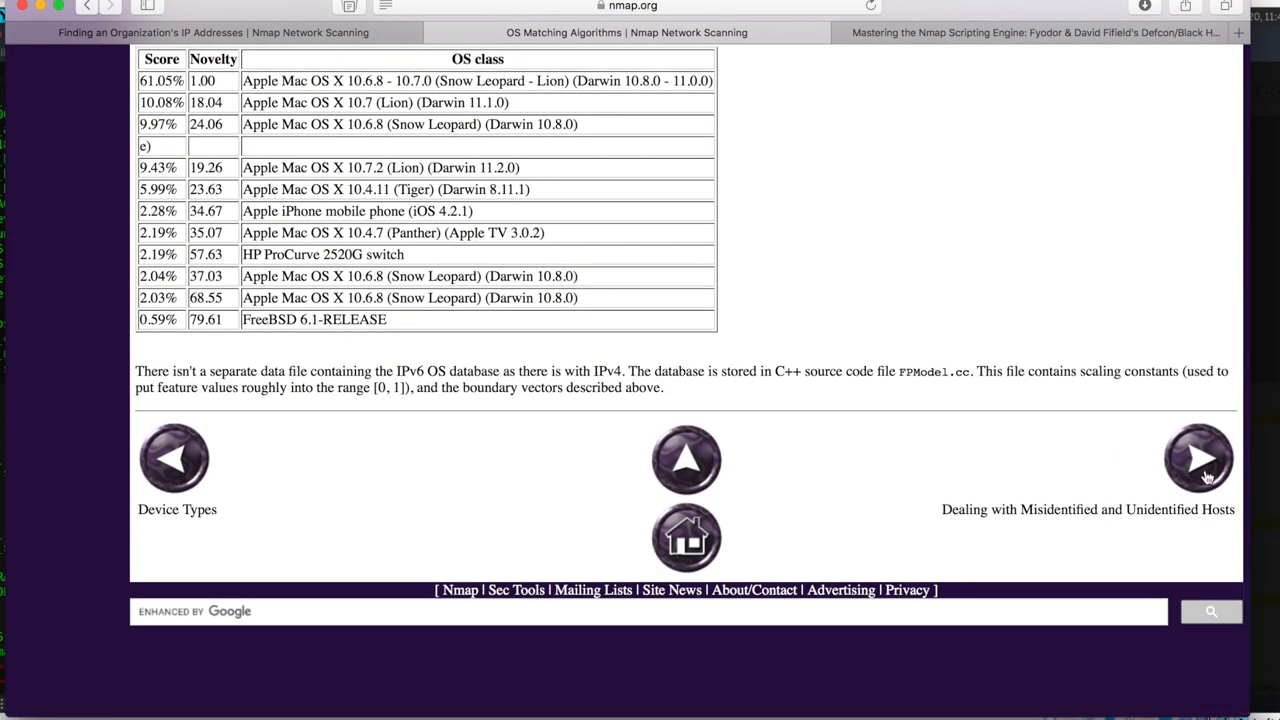
Page forward through the Misidentified Hosts and rogue wireless access points solution pages, reading each
left_click(1196, 458)
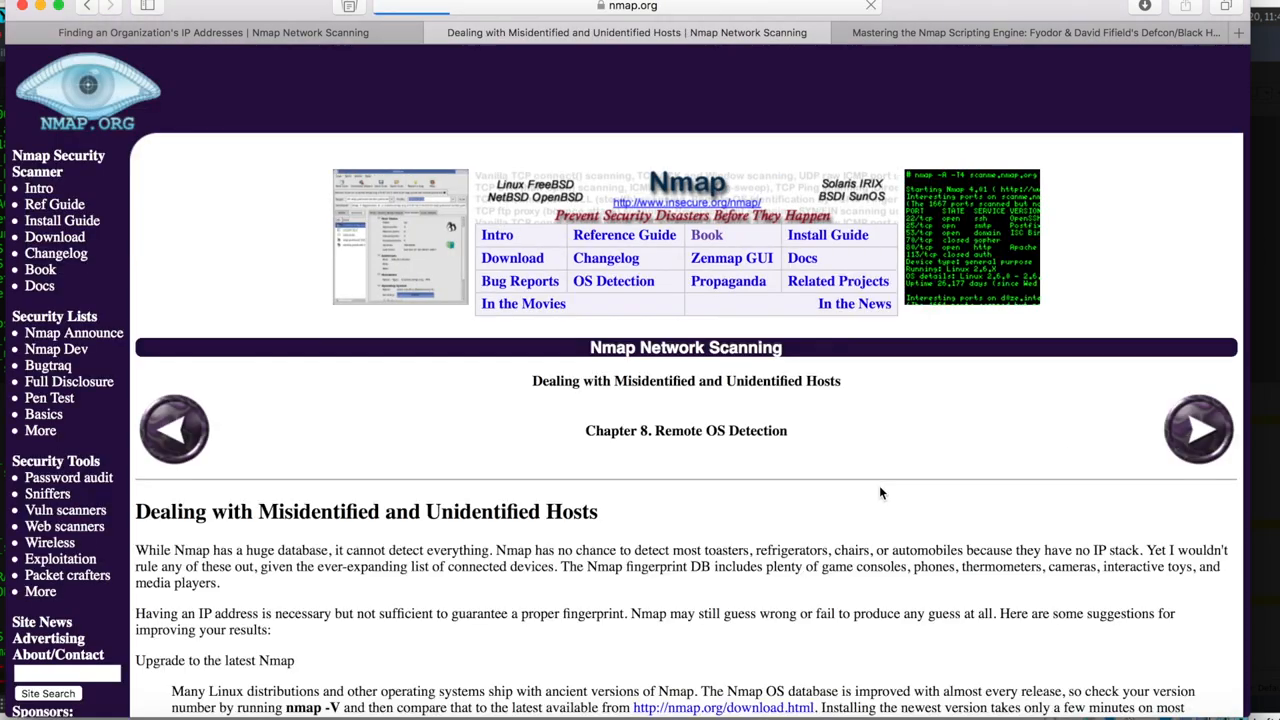
scroll("down", 3)
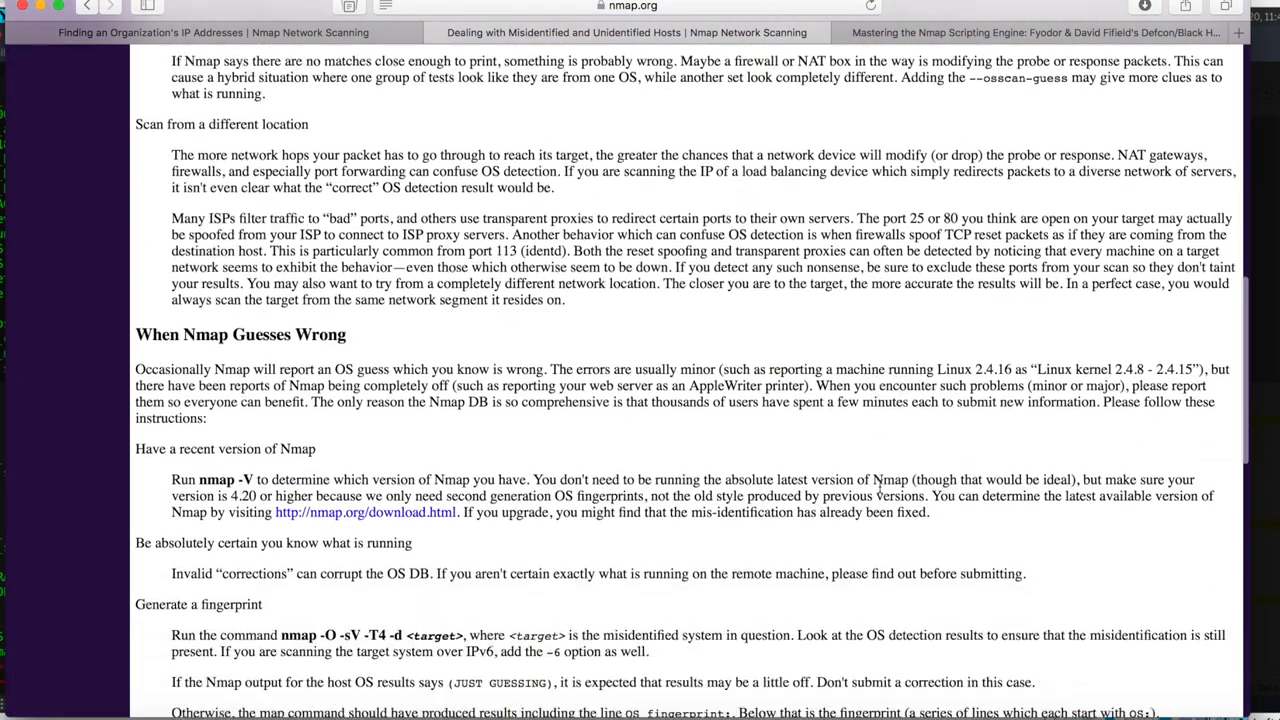
scroll("down", 3)
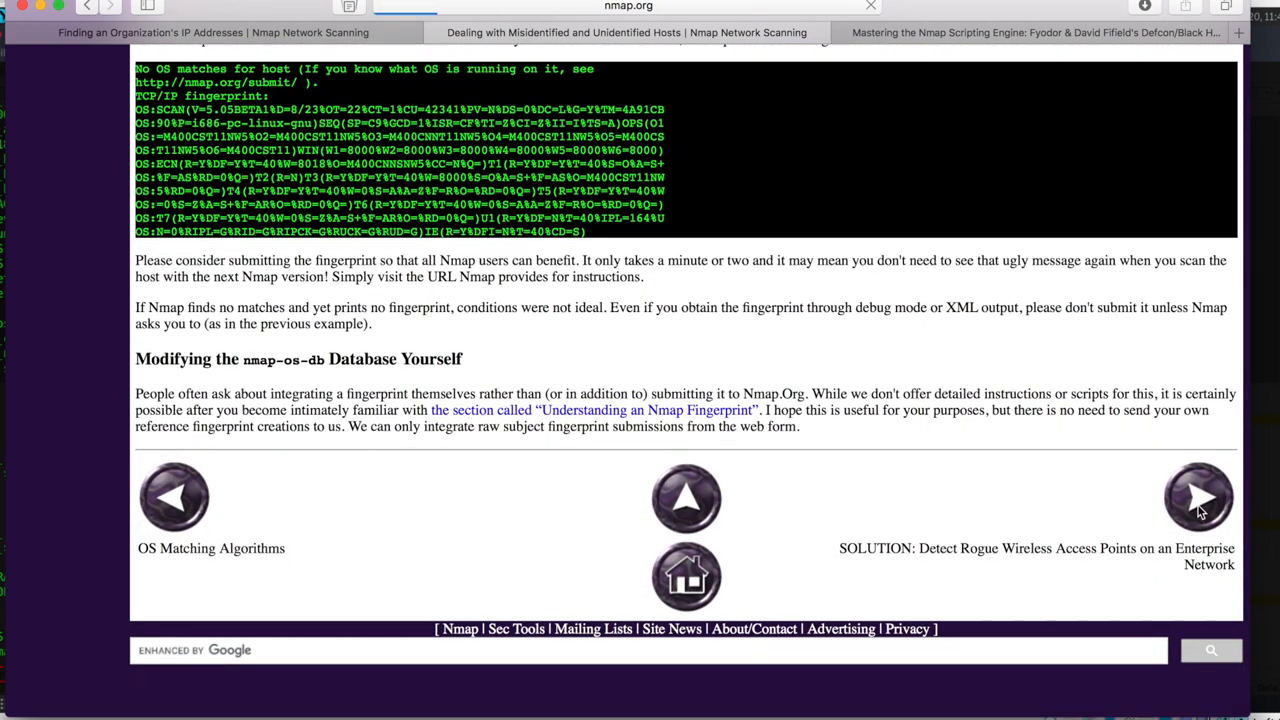
left_click(1198, 498)
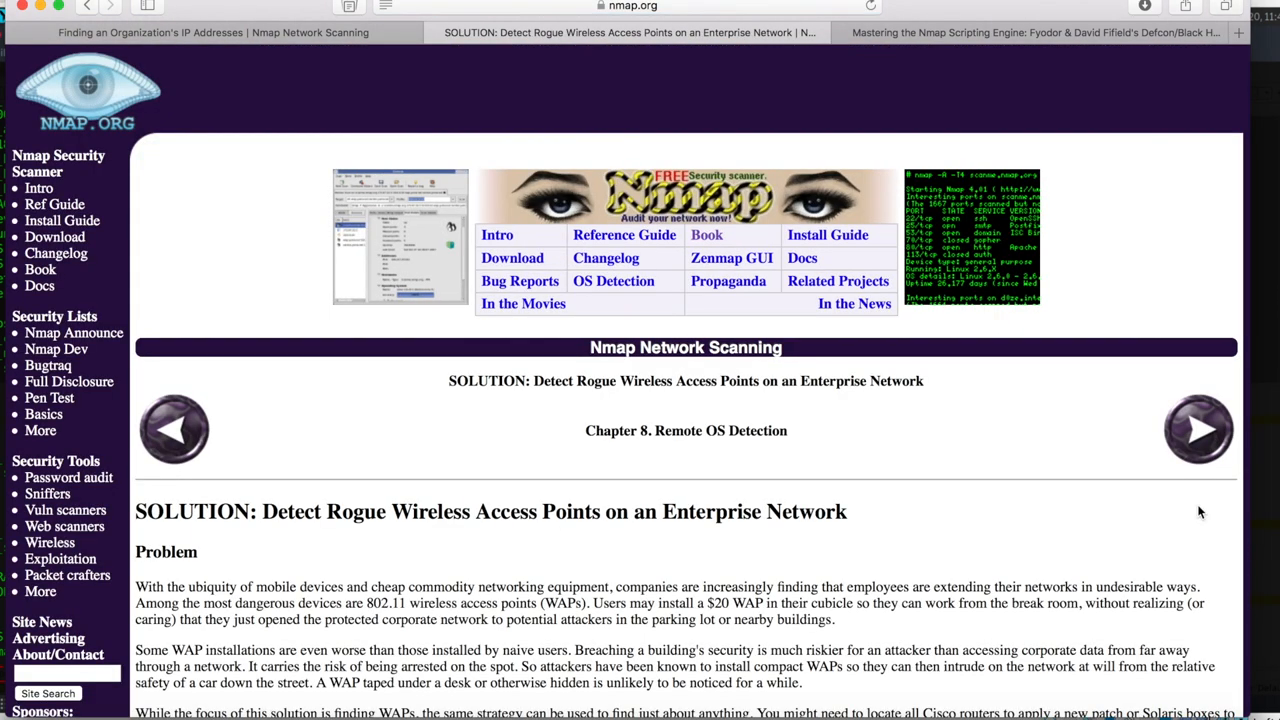
scroll("down", 3)
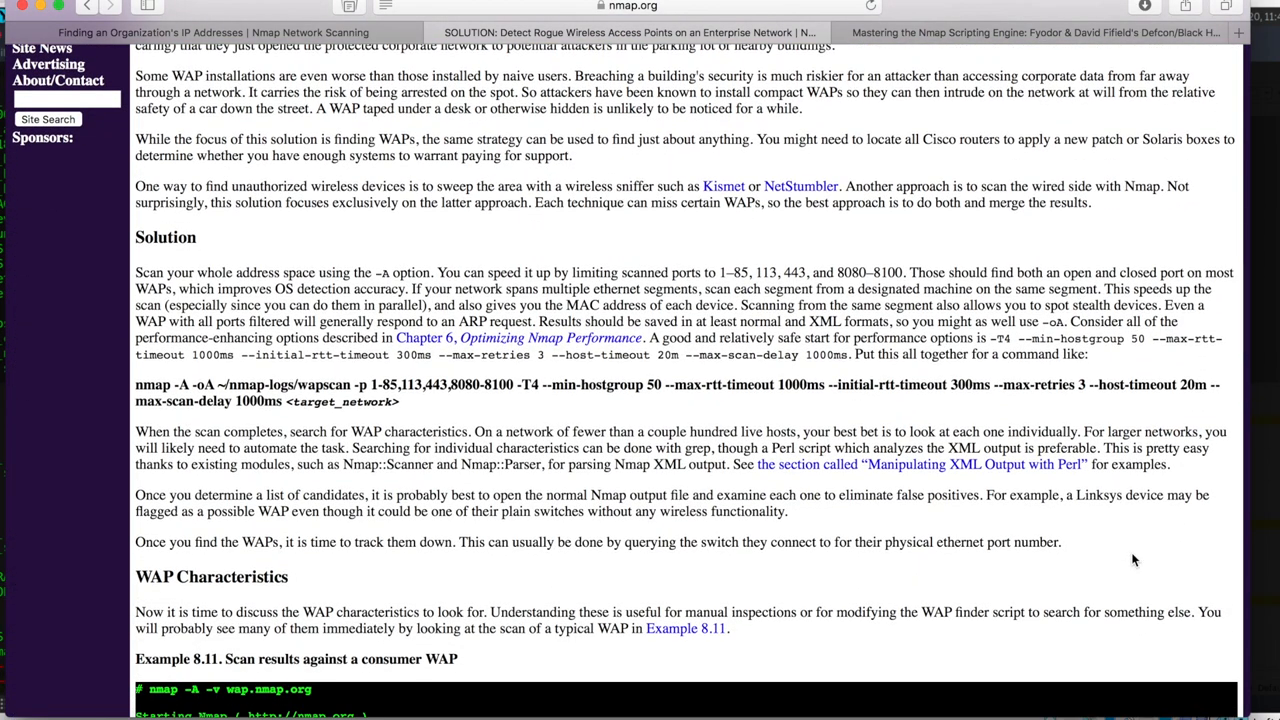
scroll("down", 3)
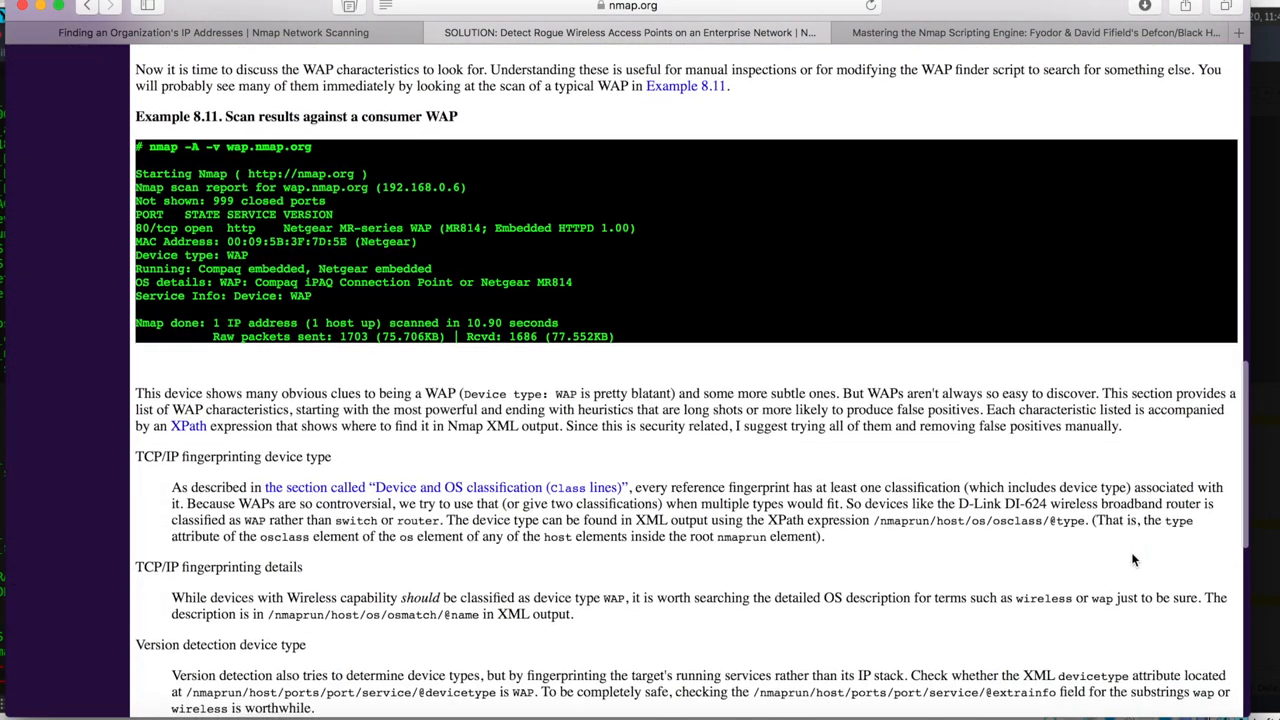
scroll("down", 3)
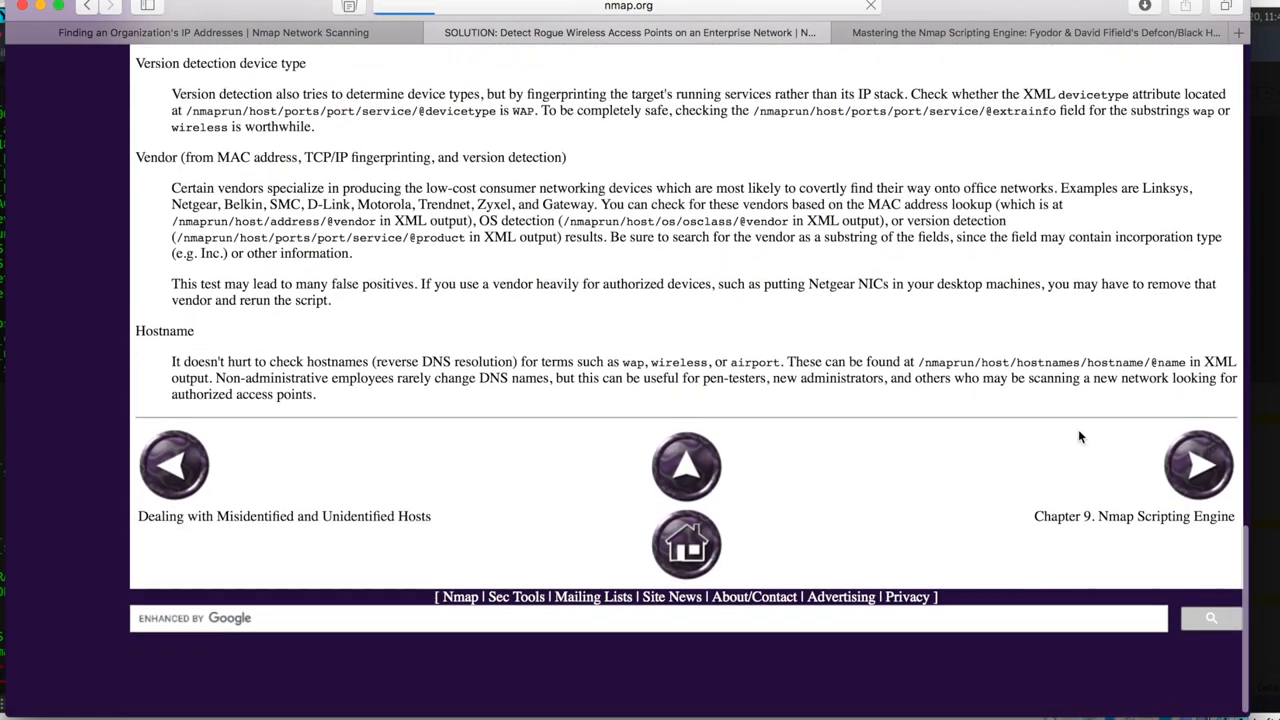
Advance to Chapter 9, Nmap Scripting Engine, and scroll to Example 9.1's typical NSE output
left_click(1198, 464)
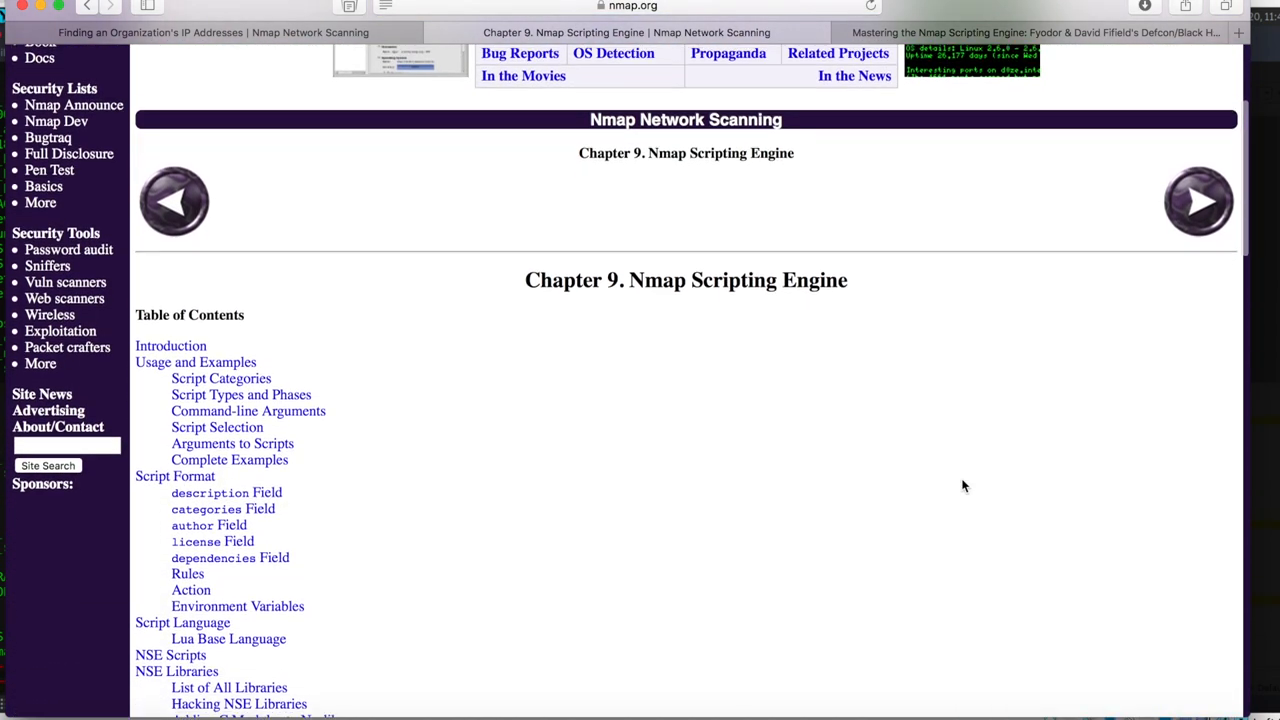
scroll("down", 3)
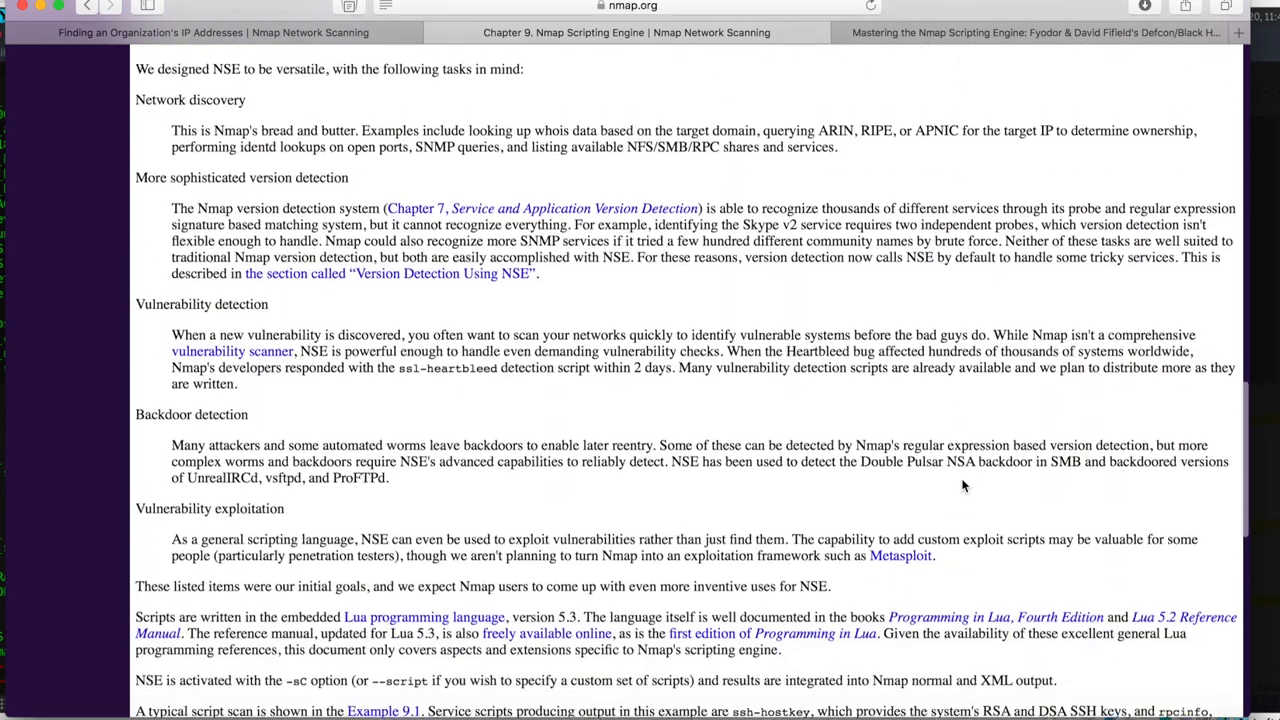
scroll("down", 3)
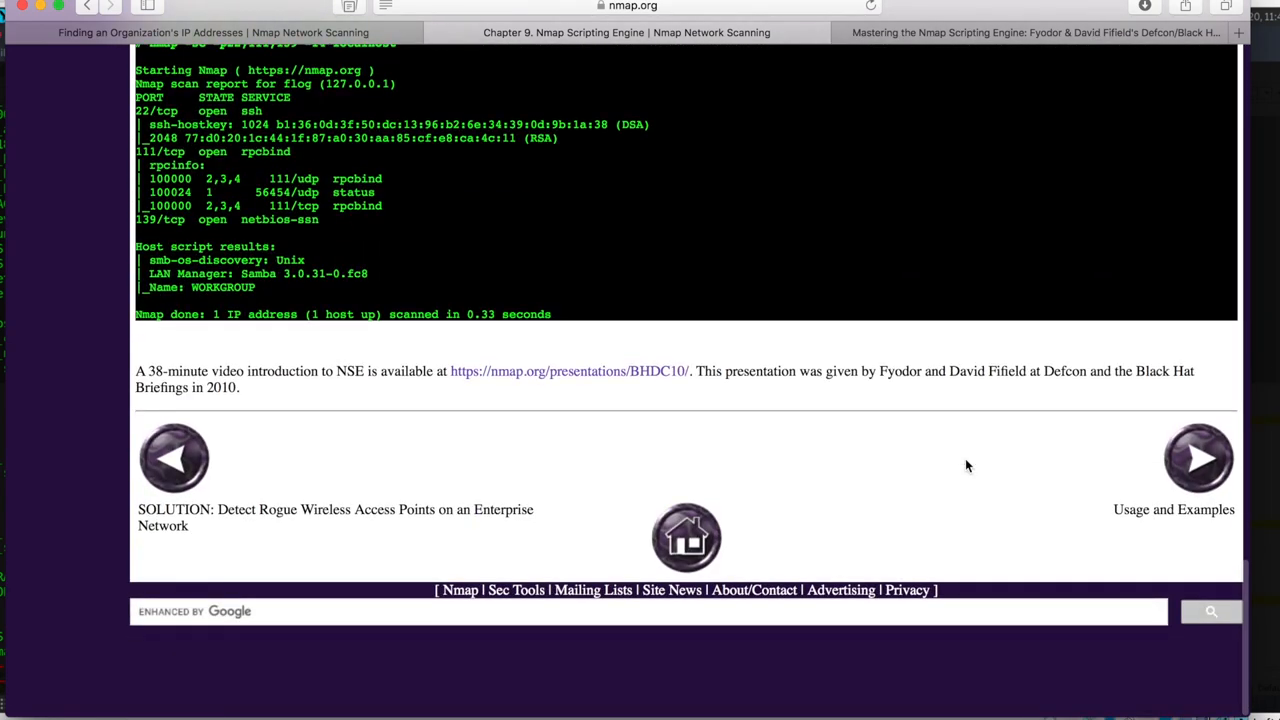
scroll("up", 3)
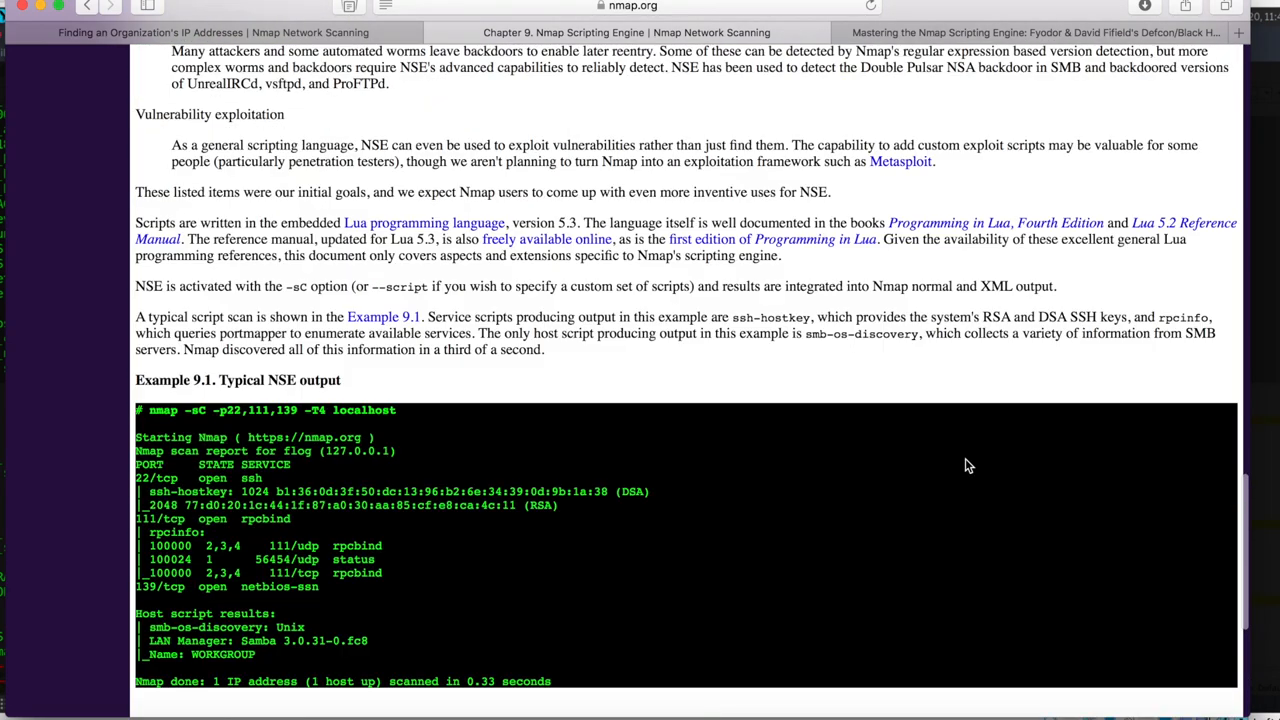